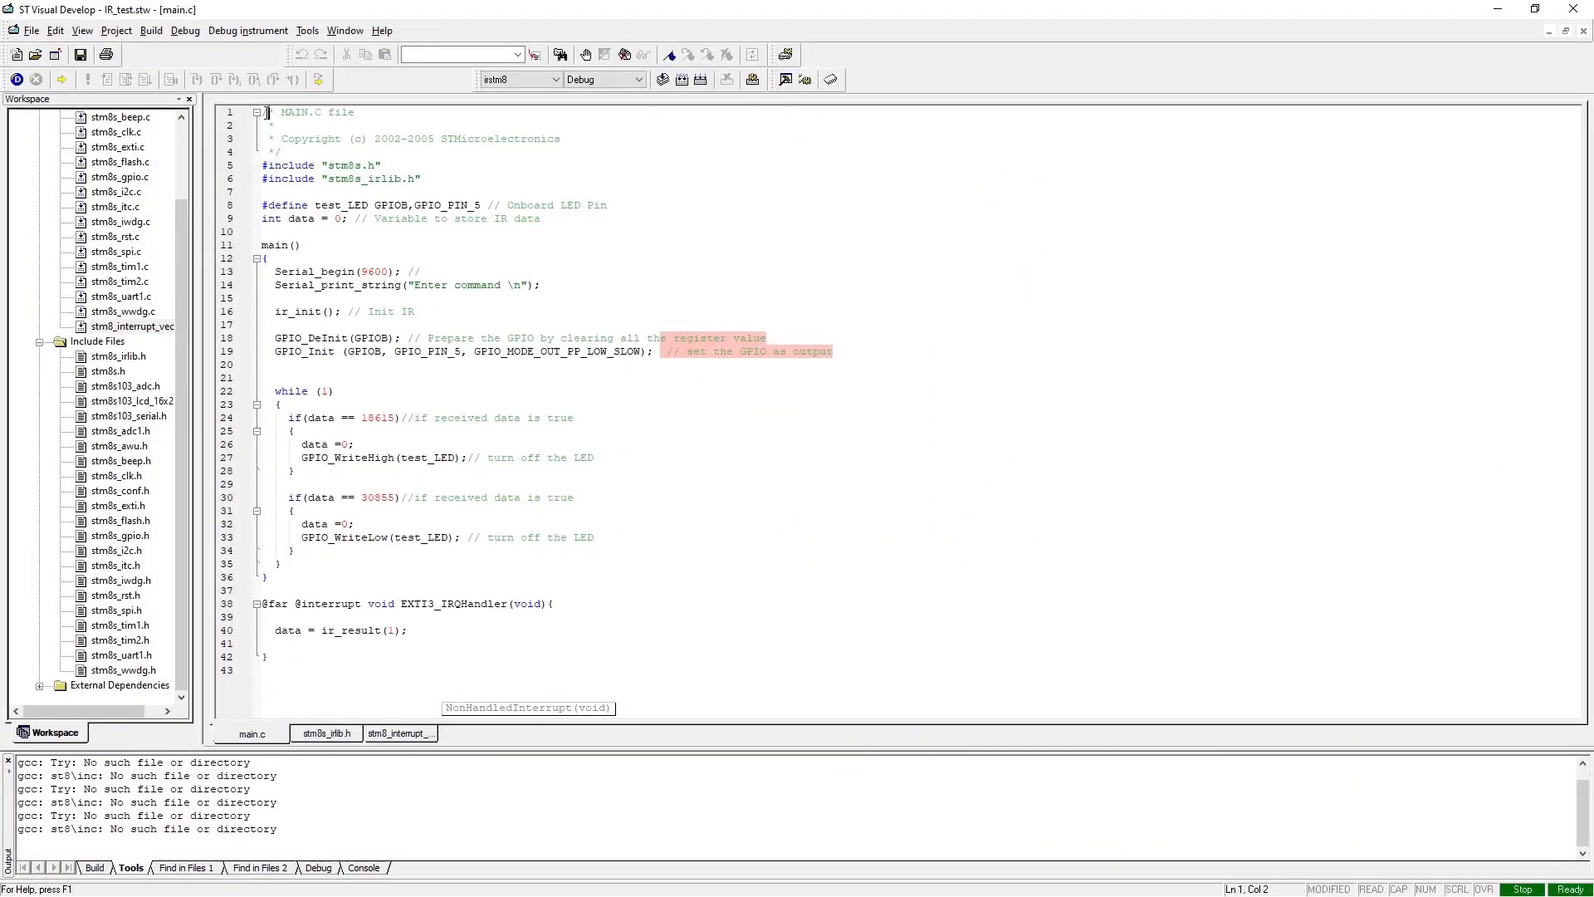
Step: Select and point out code lines in the currently open editor file
left_click(338, 681)
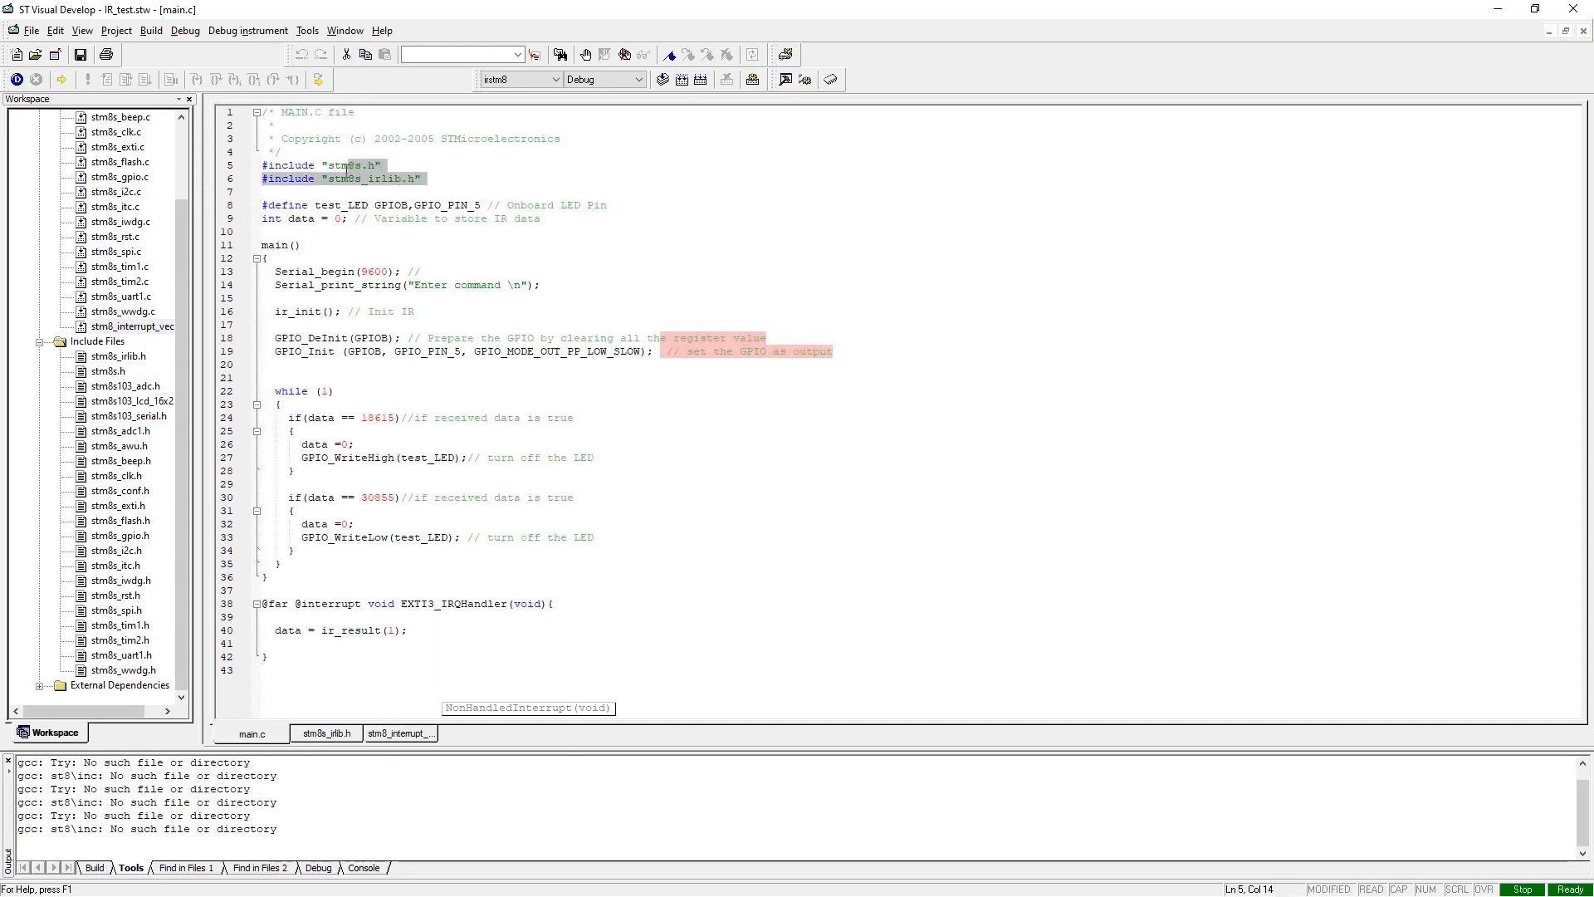
left_click(354, 164)
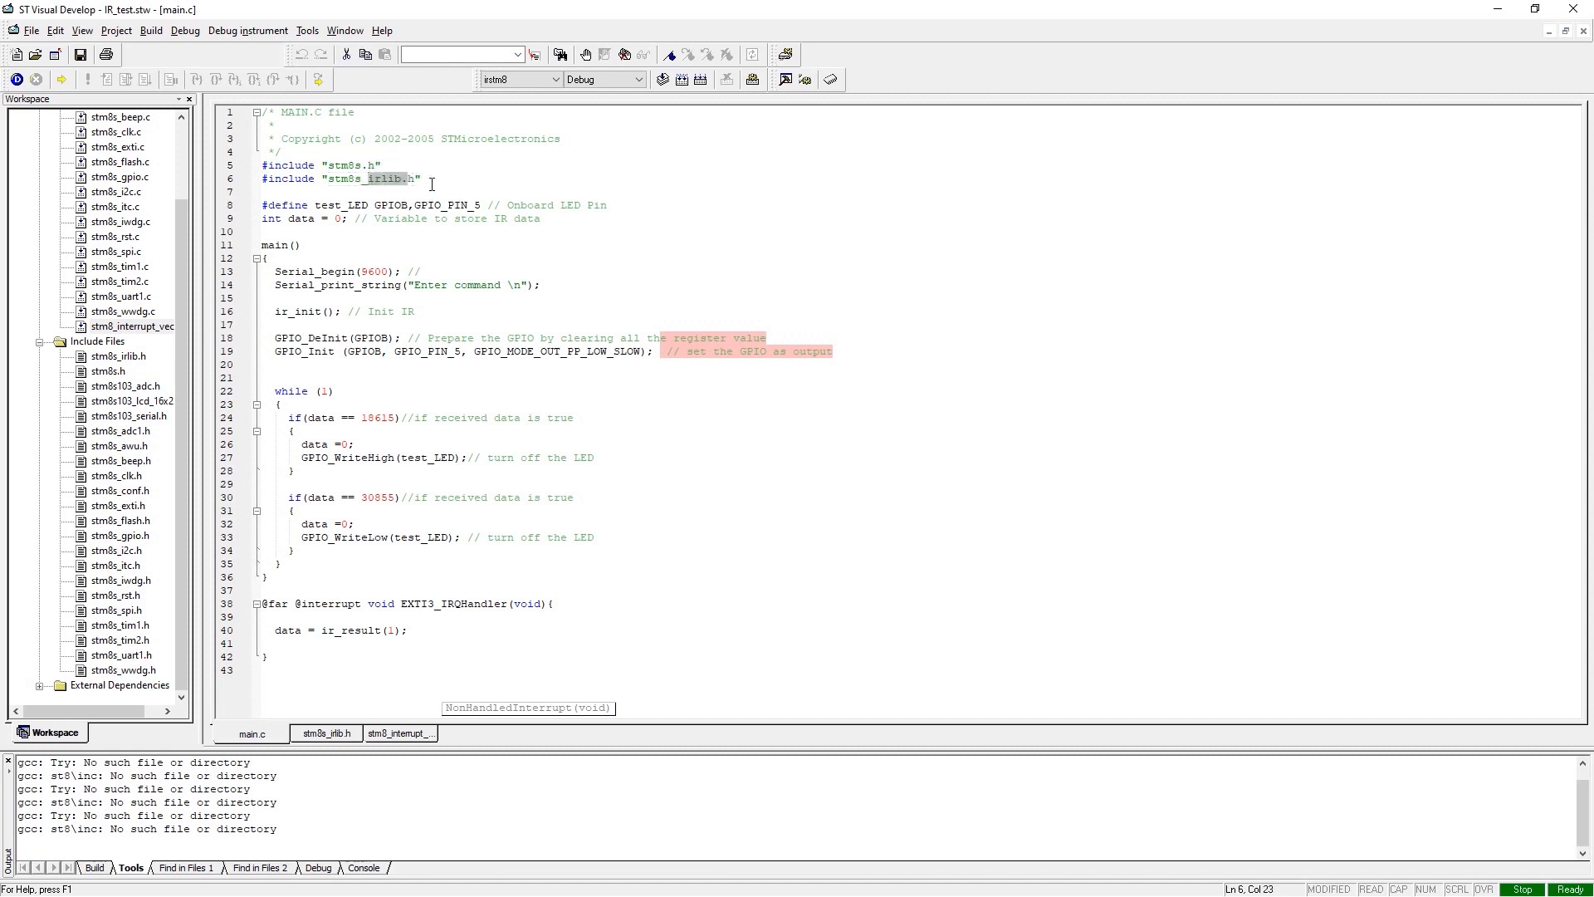
left_click(429, 217)
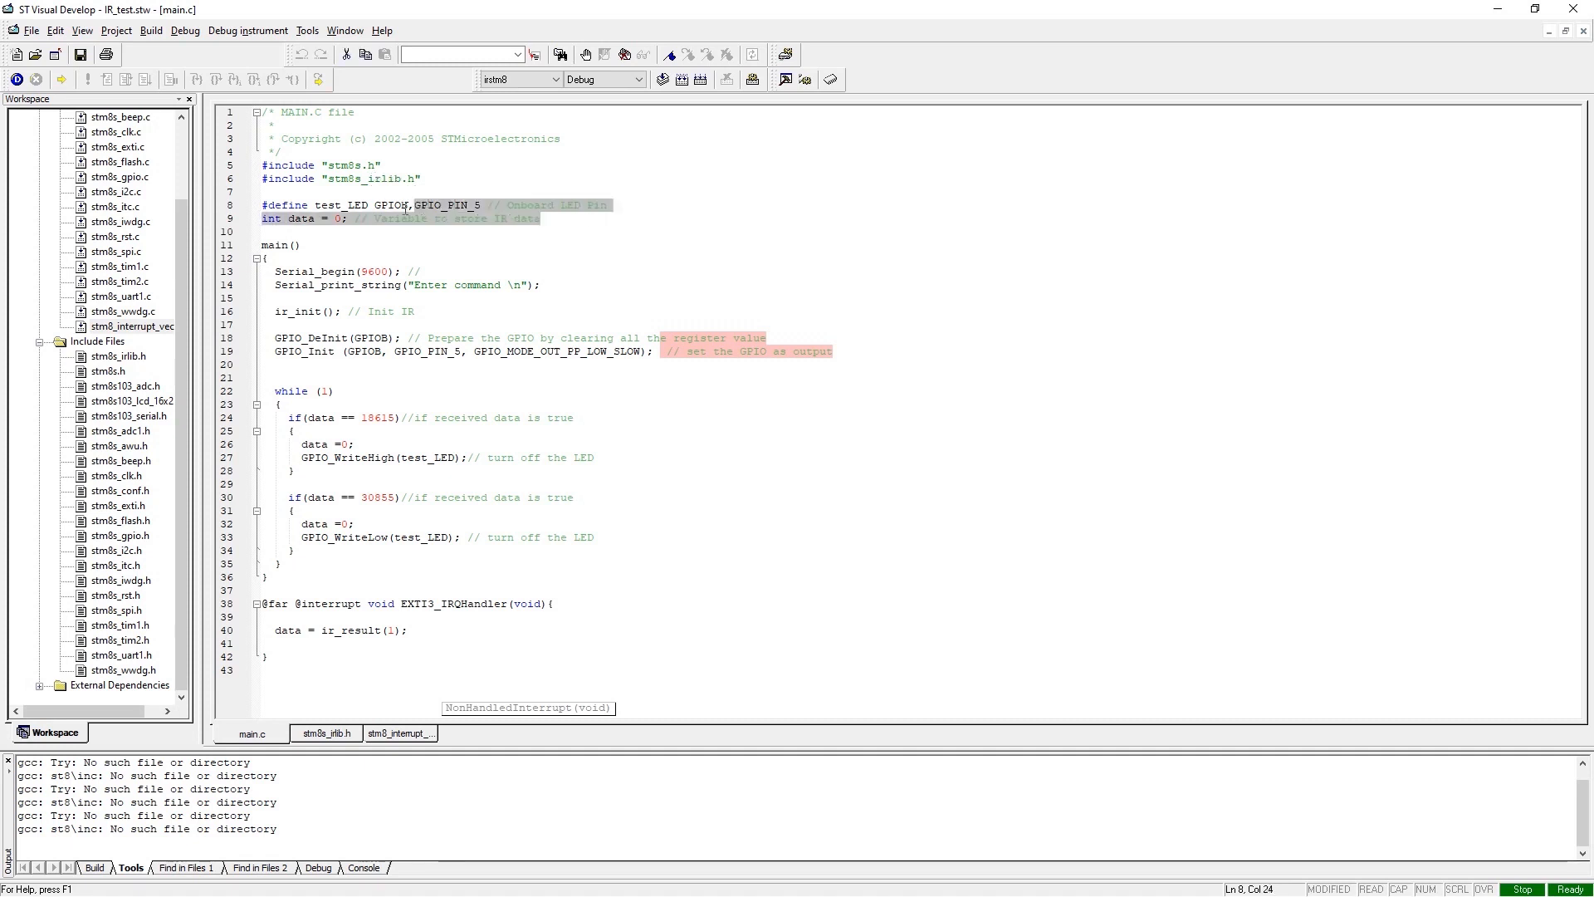
left_click(410, 204)
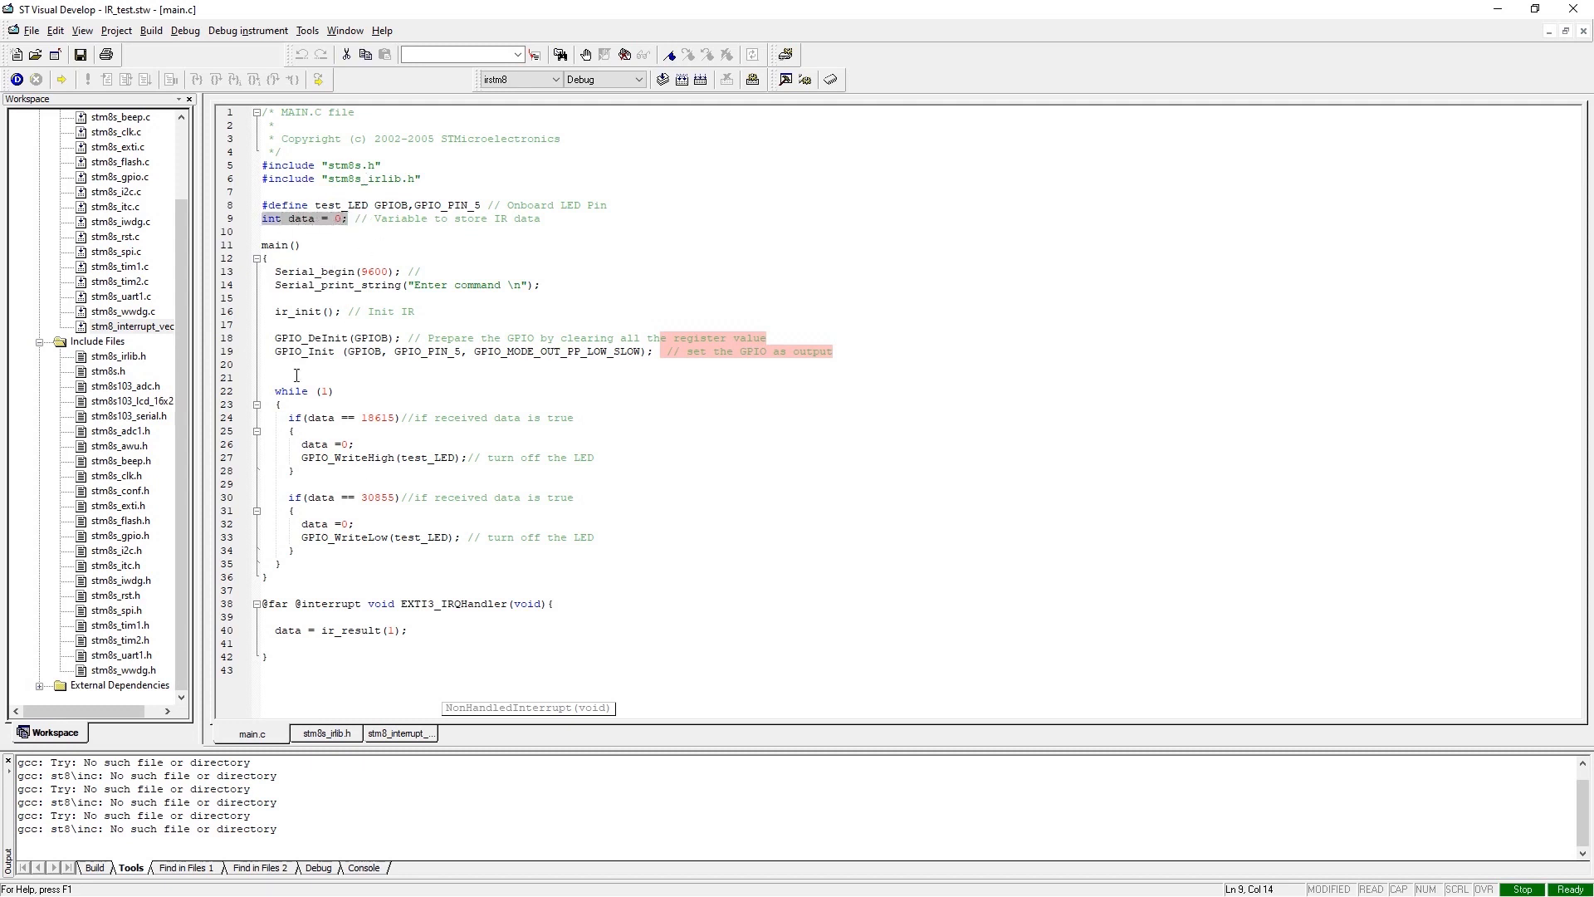
double_click(376, 417)
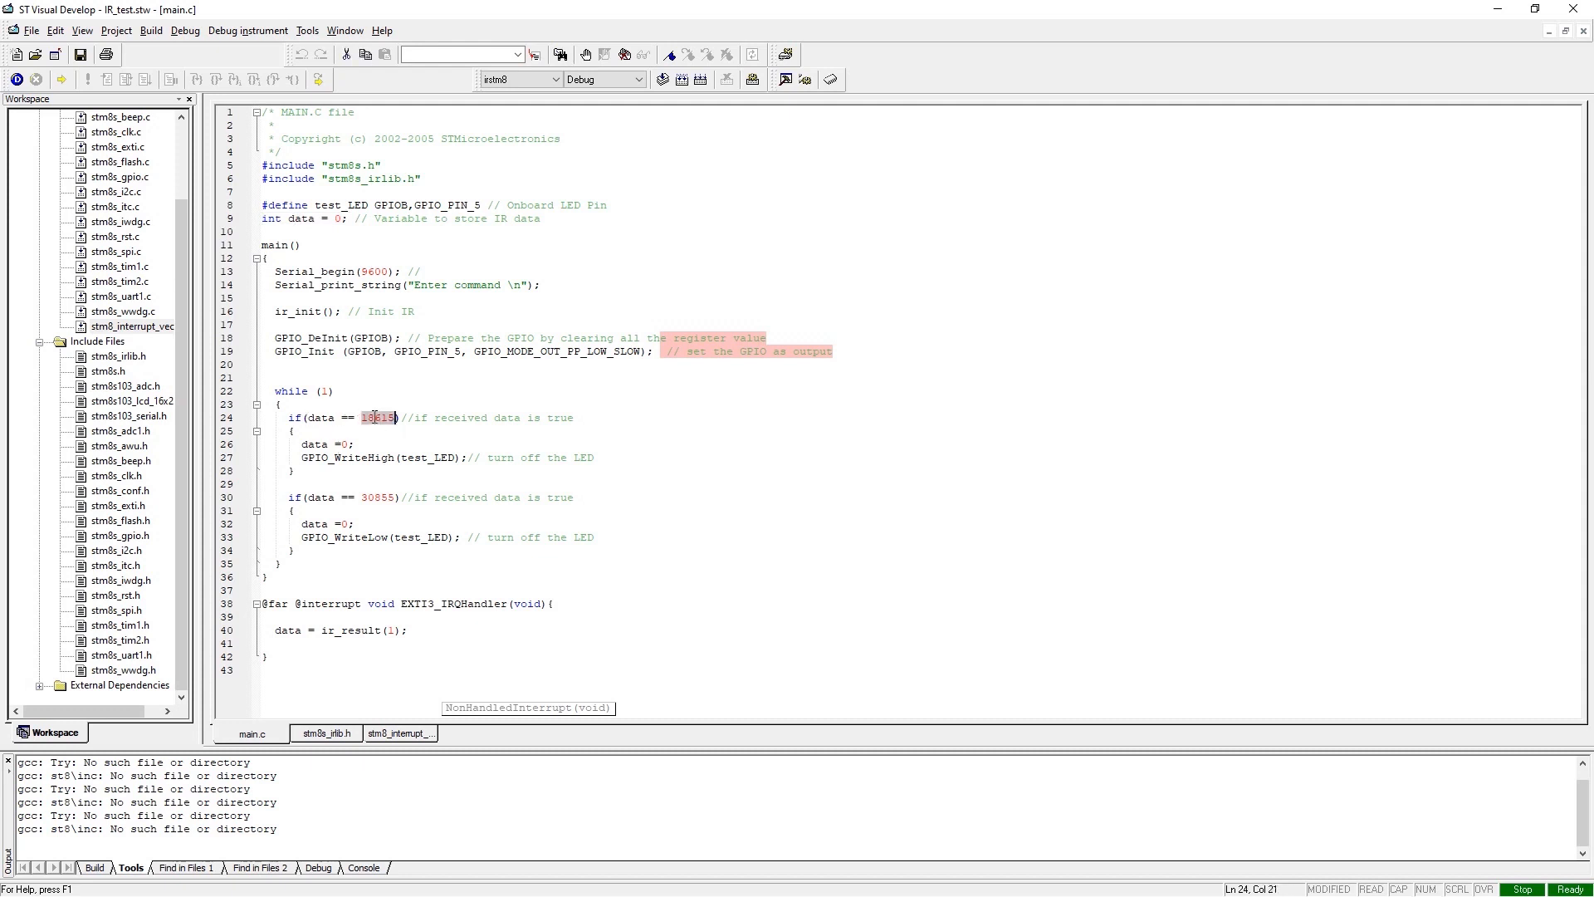
left_click(317, 444)
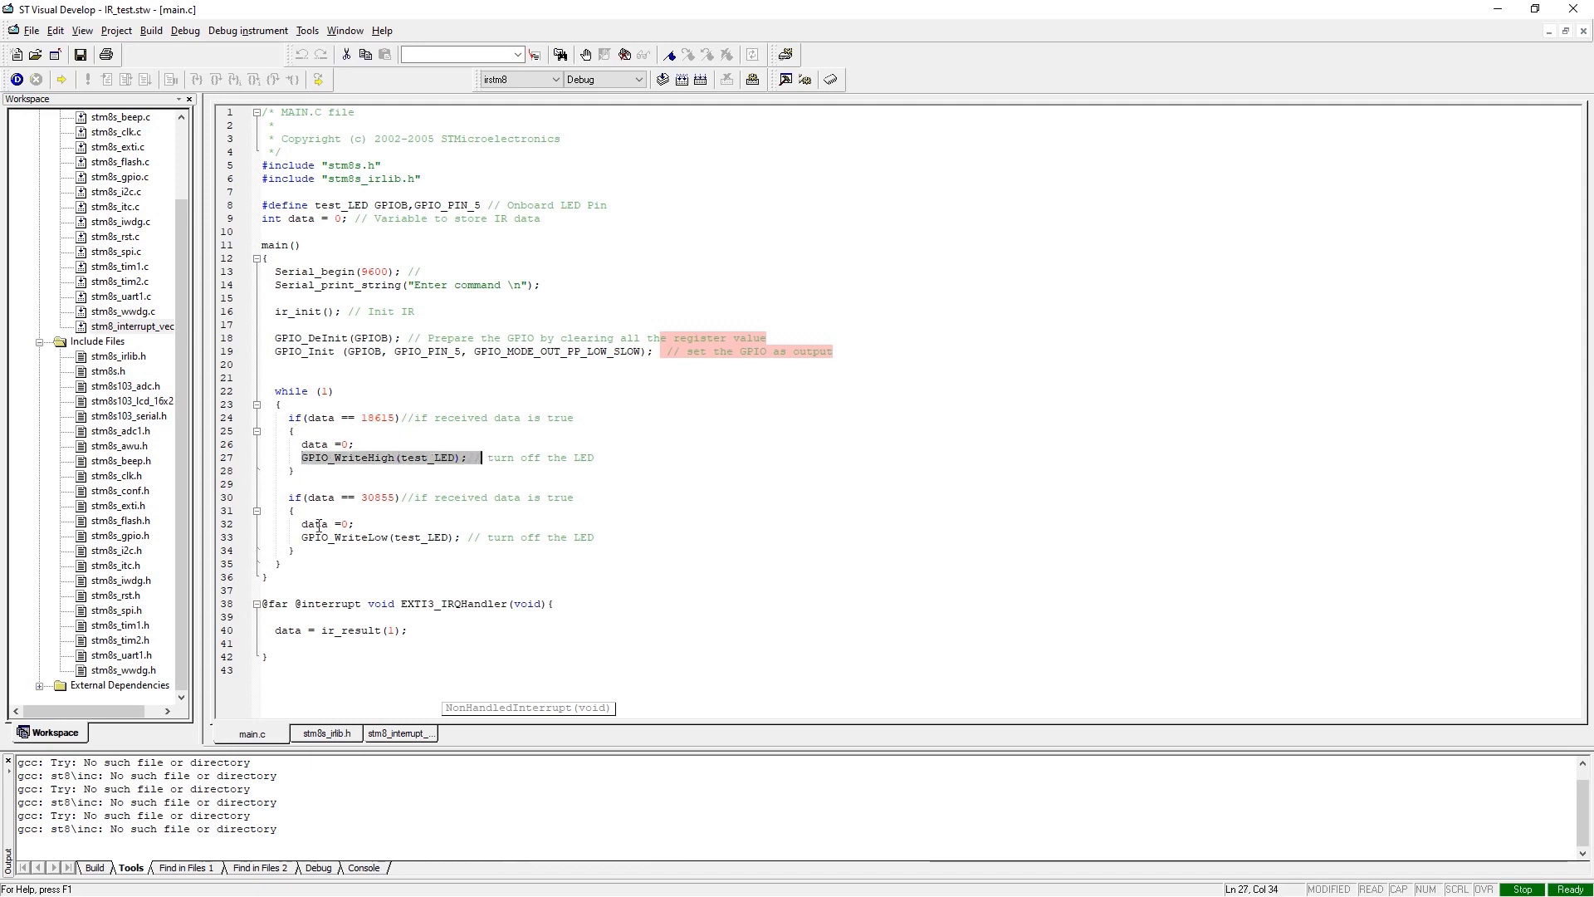
left_click(350, 231)
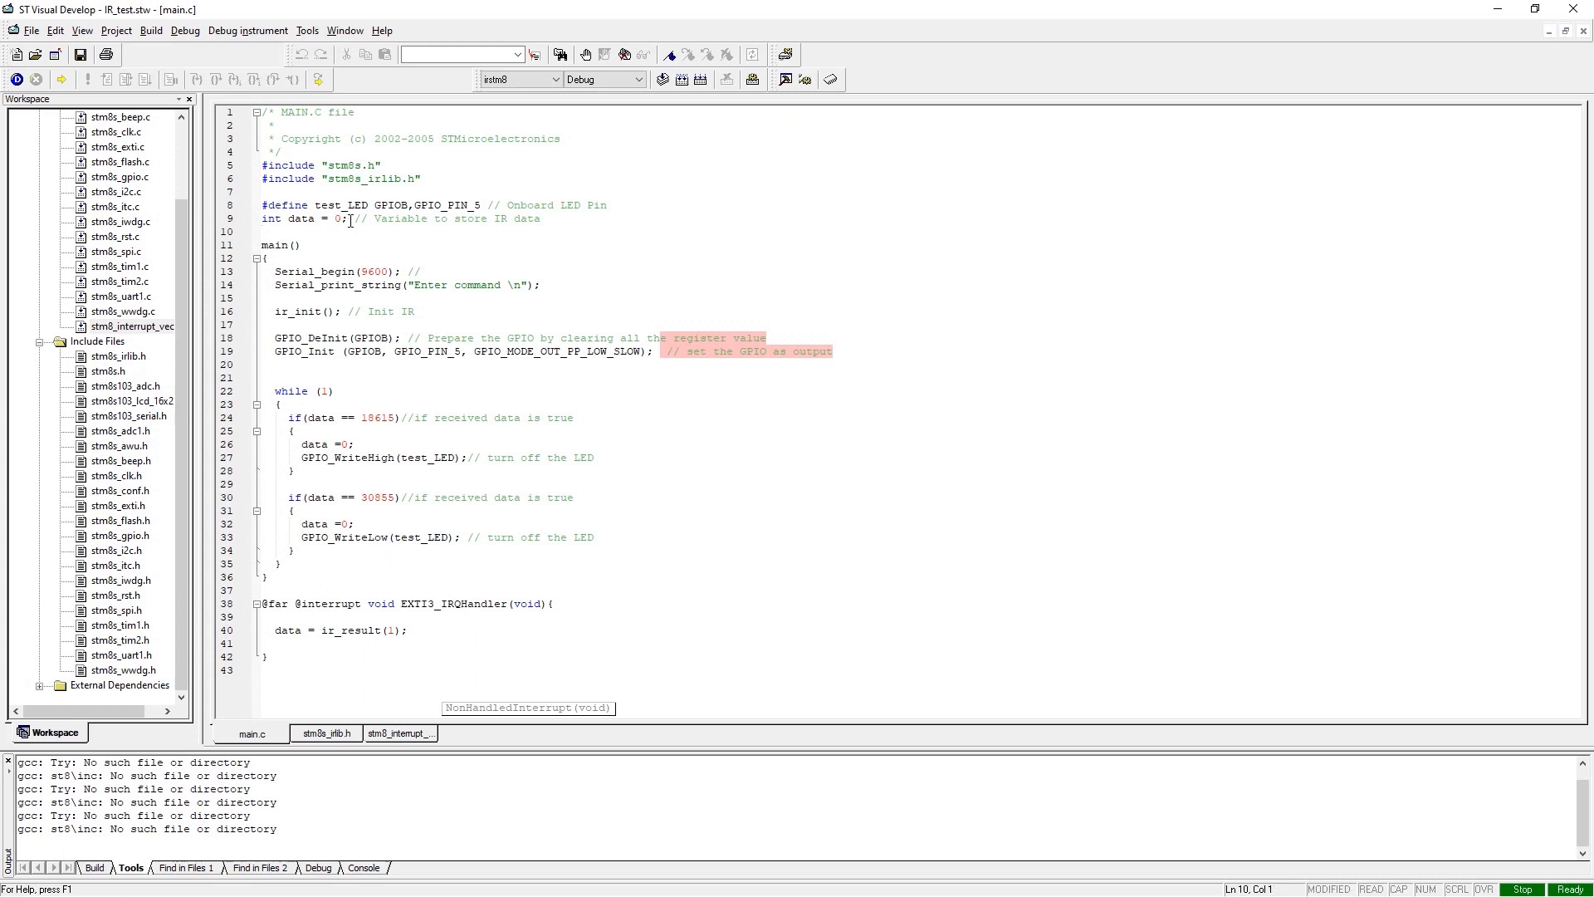
left_click(277, 271)
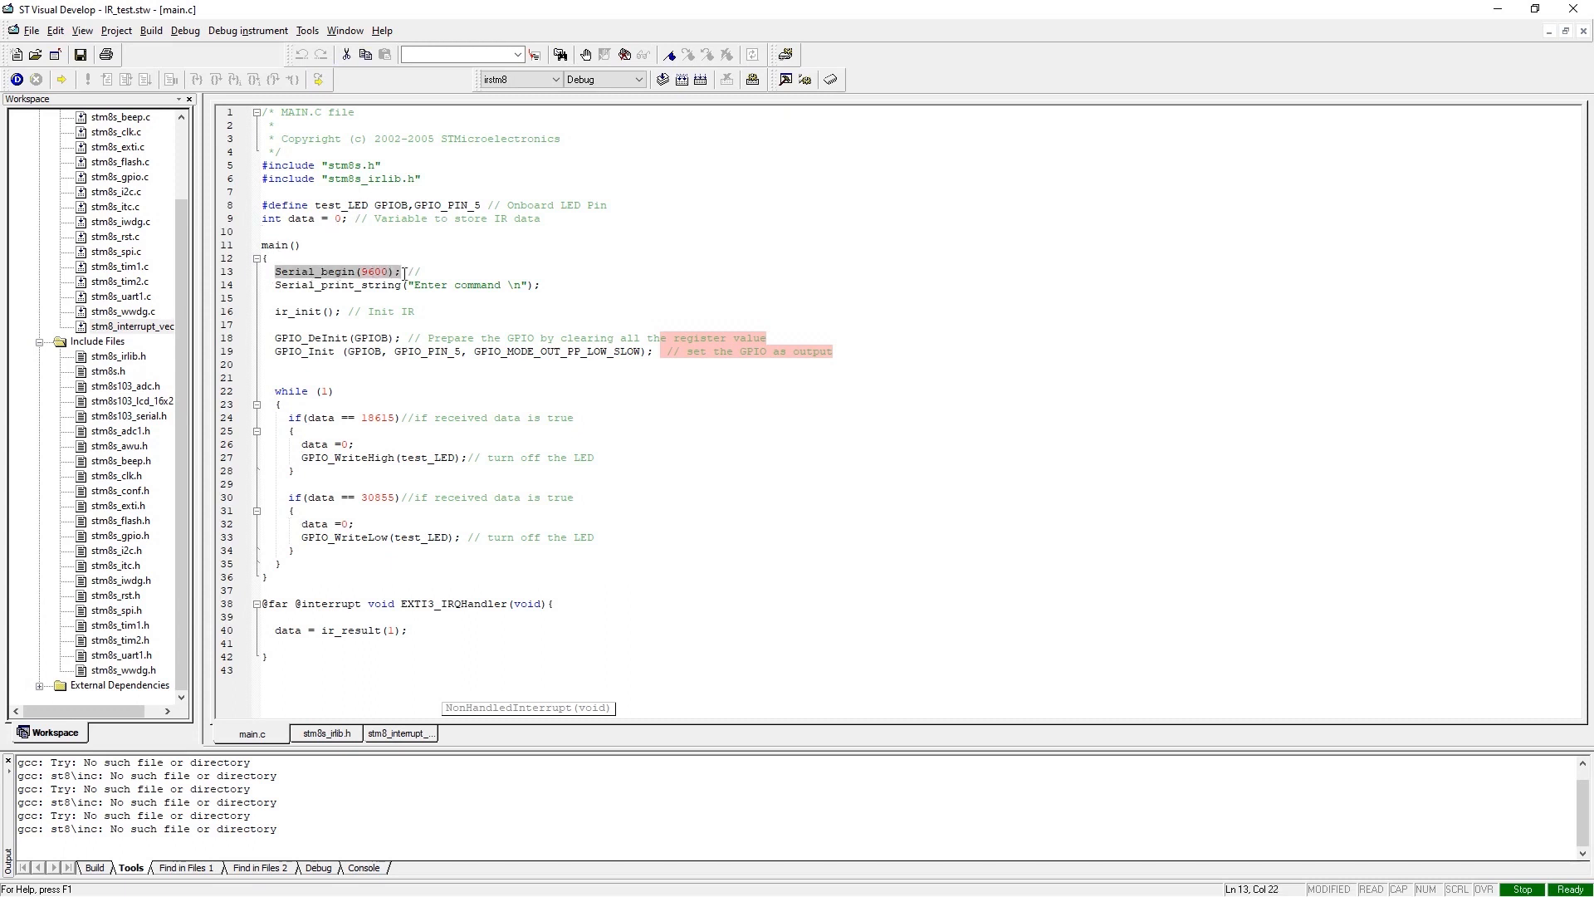
left_click(481, 271)
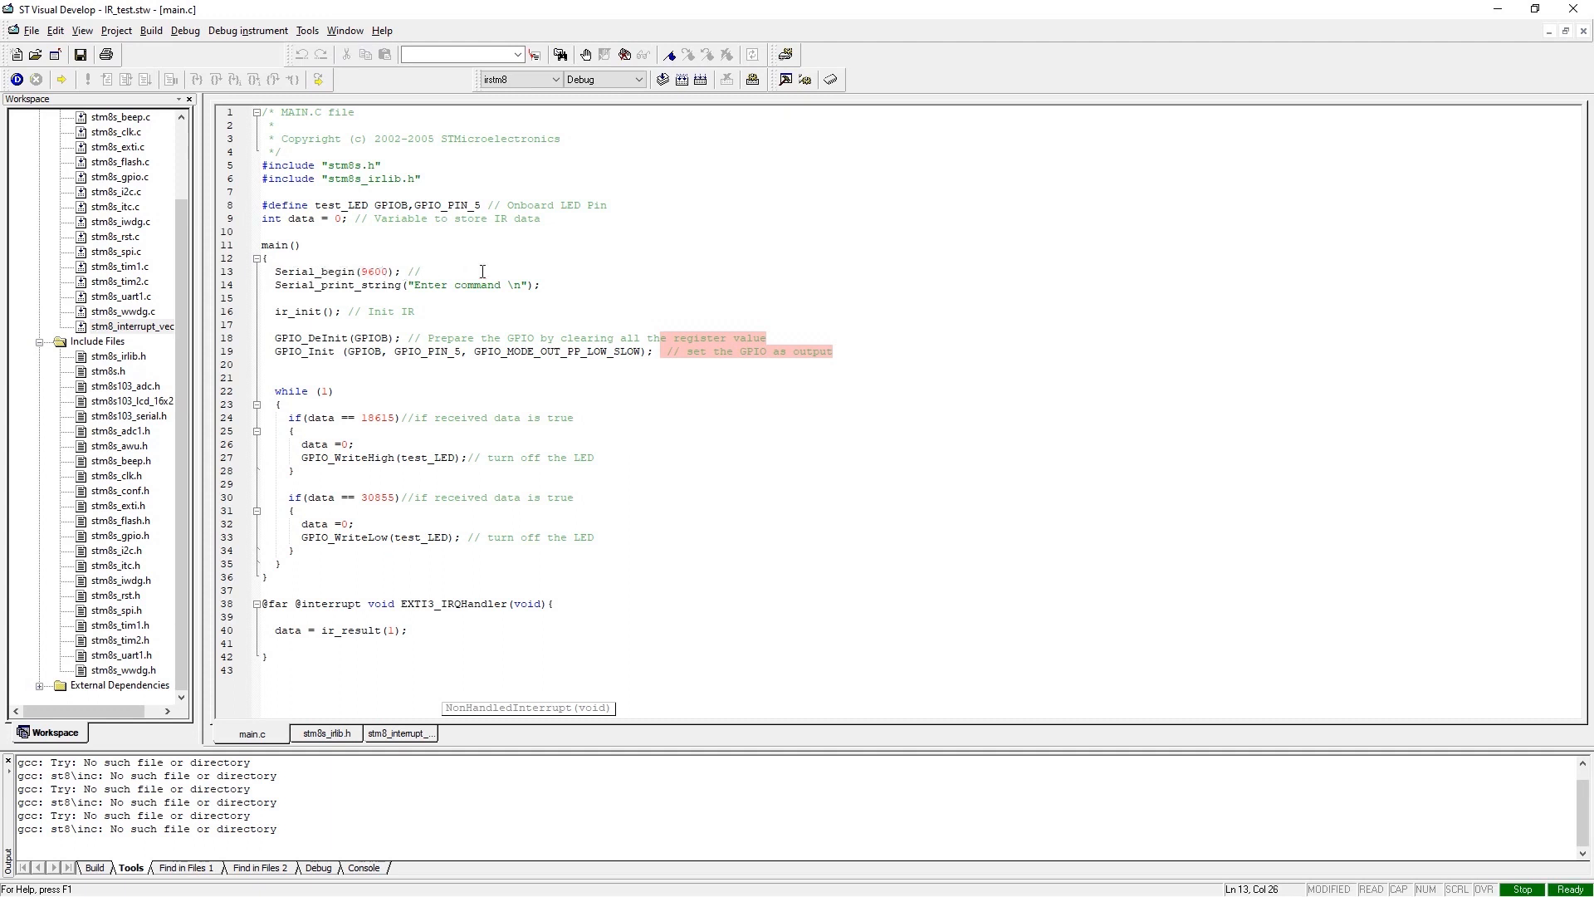
mouse_move(314, 288)
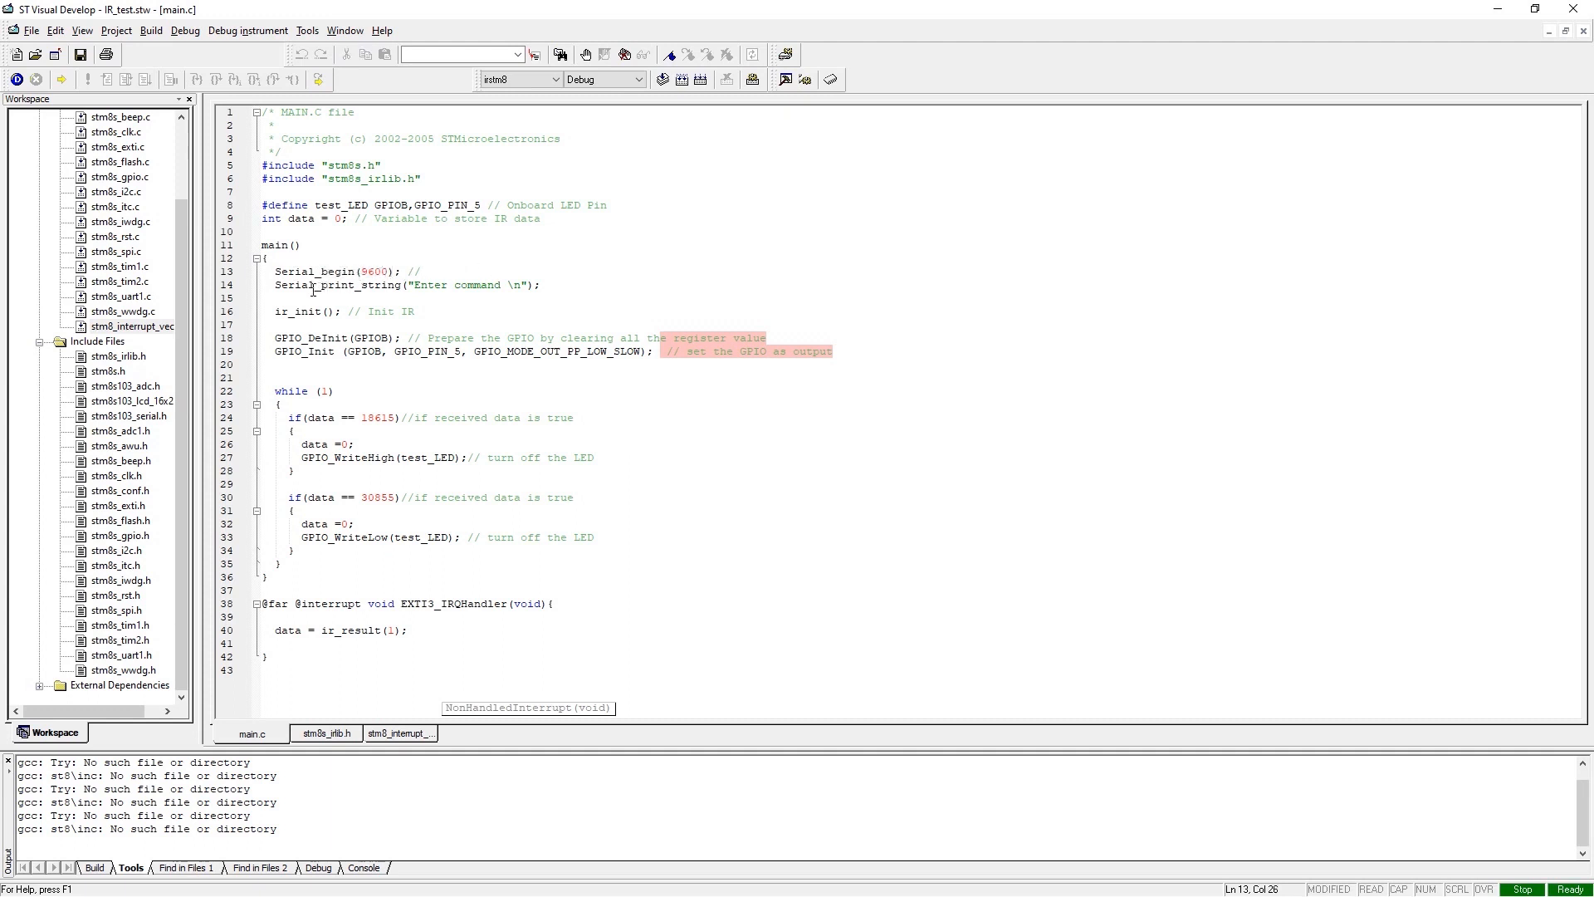
double_click(309, 284)
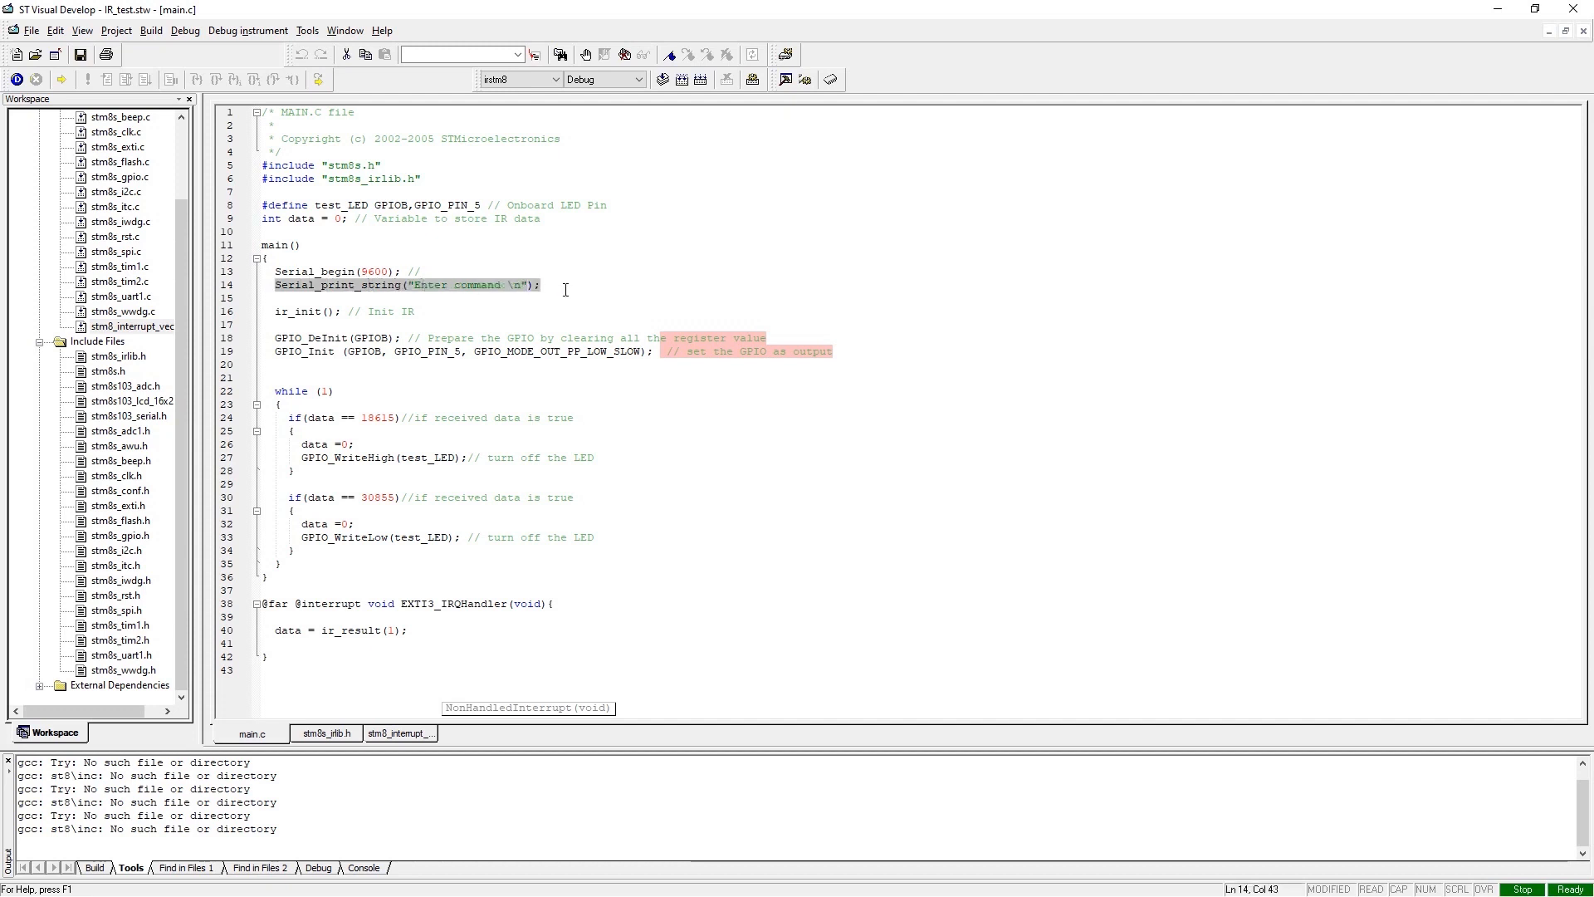
left_click(273, 294)
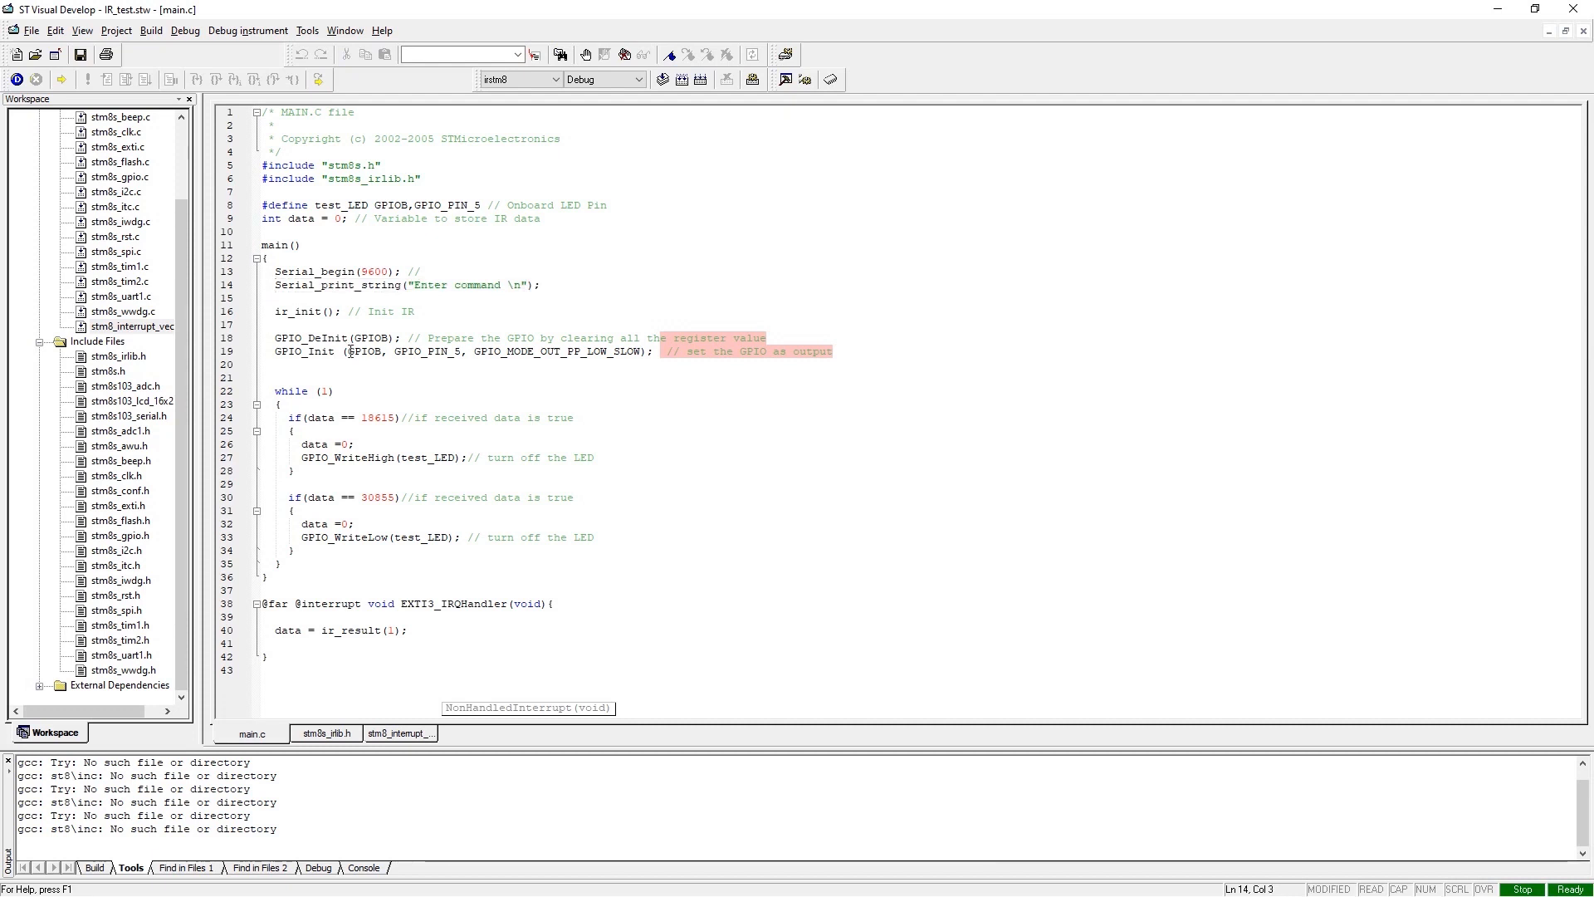
double_click(299, 312)
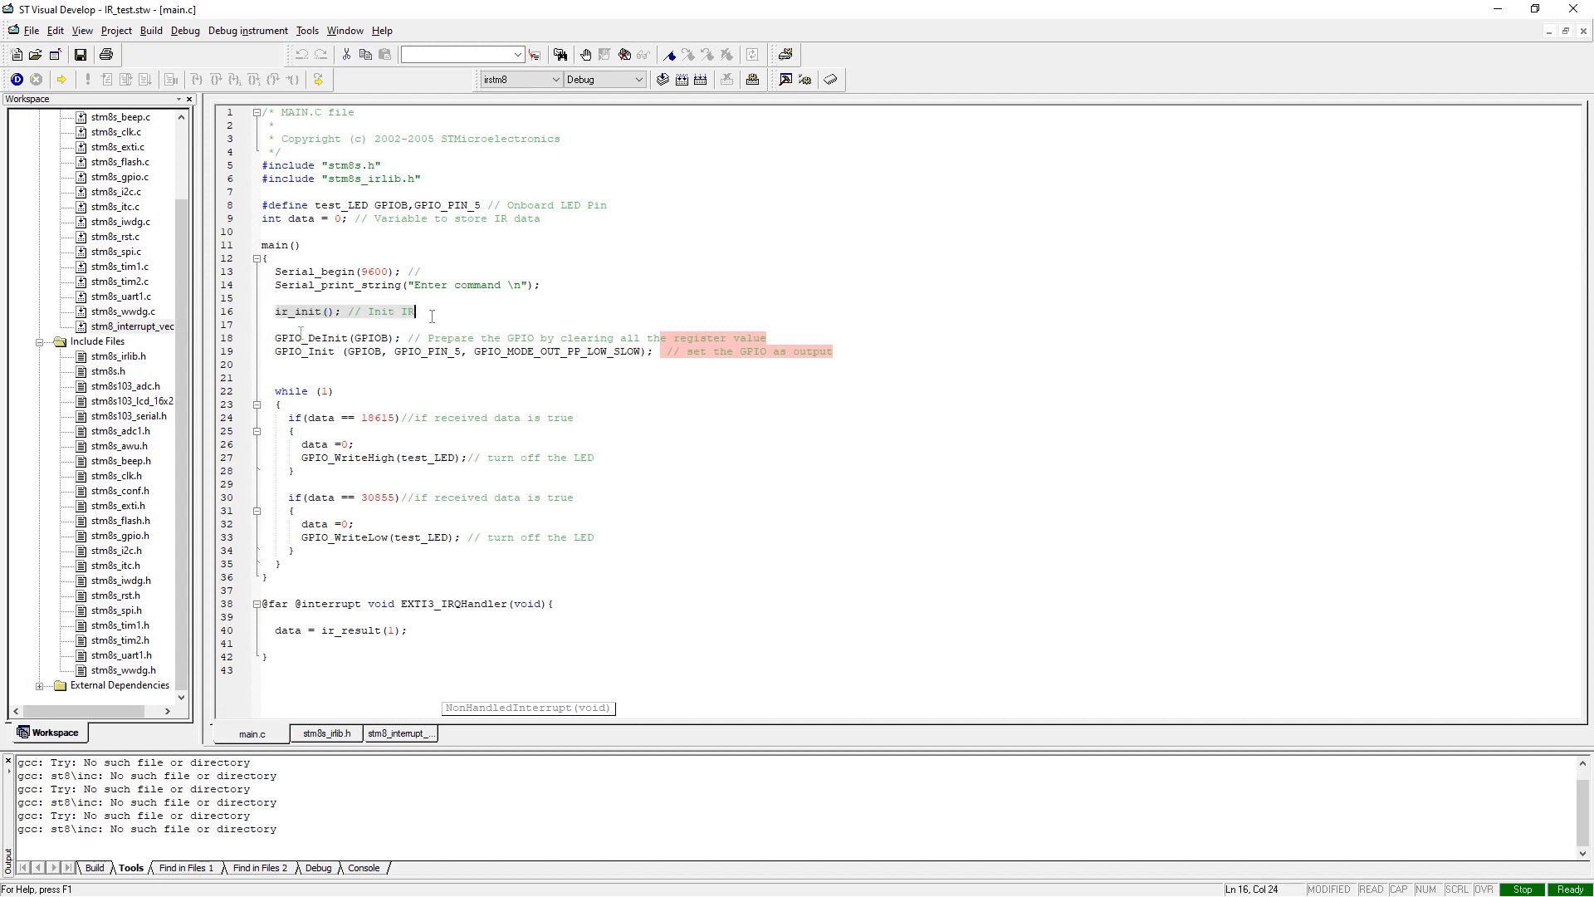
Step: Continue highlighting words and lines in the current file
left_click(272, 311)
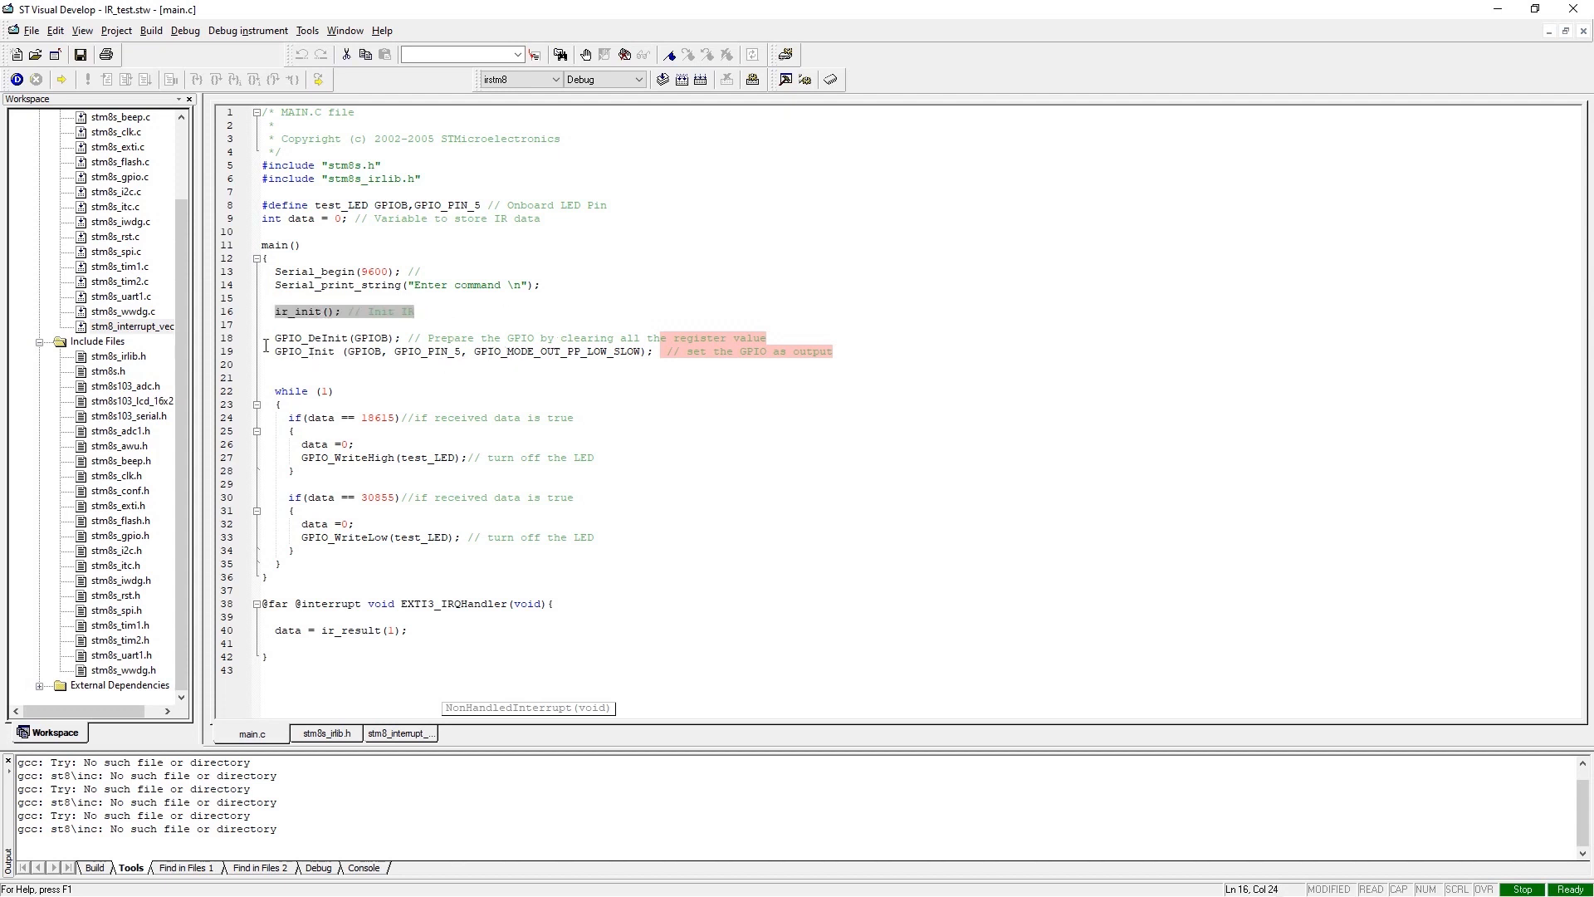
left_click(699, 350)
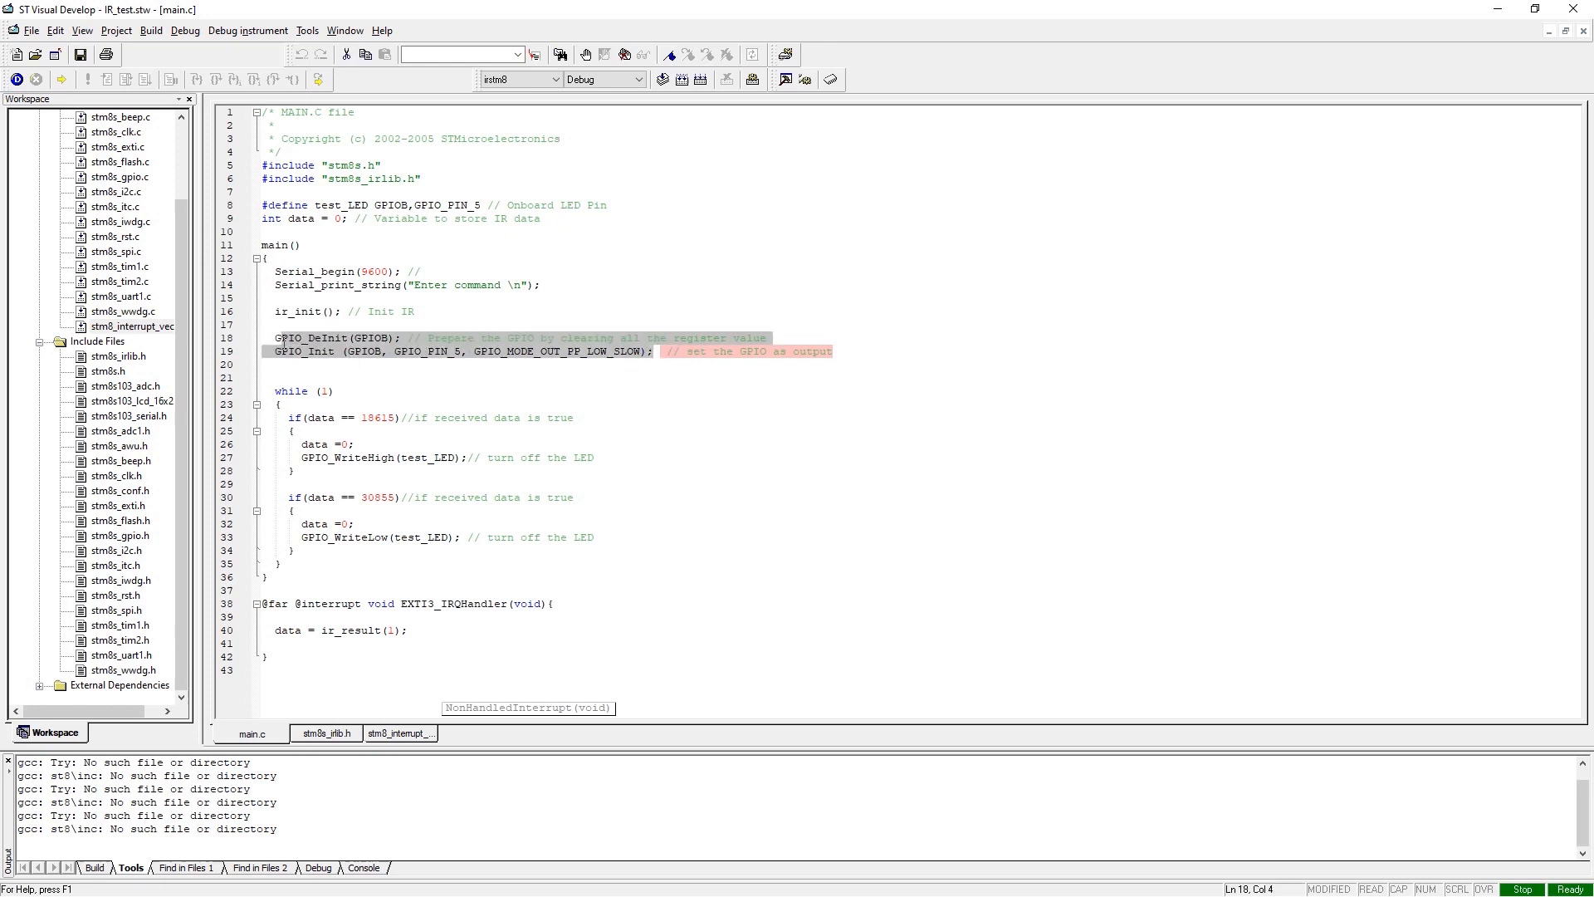
left_click(288, 350)
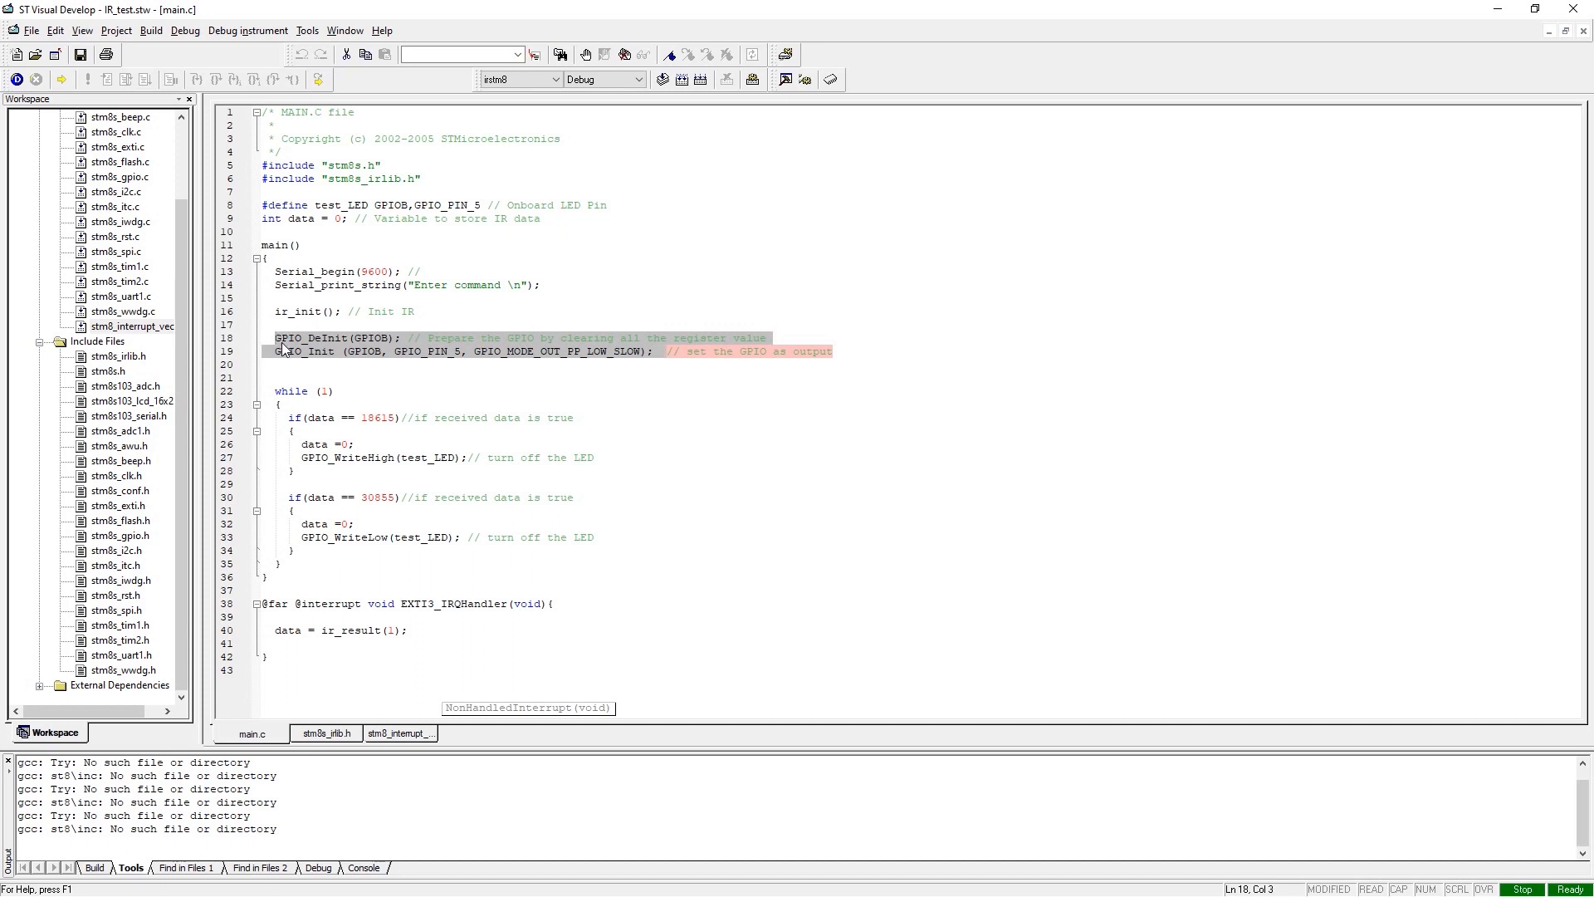
left_click(293, 404)
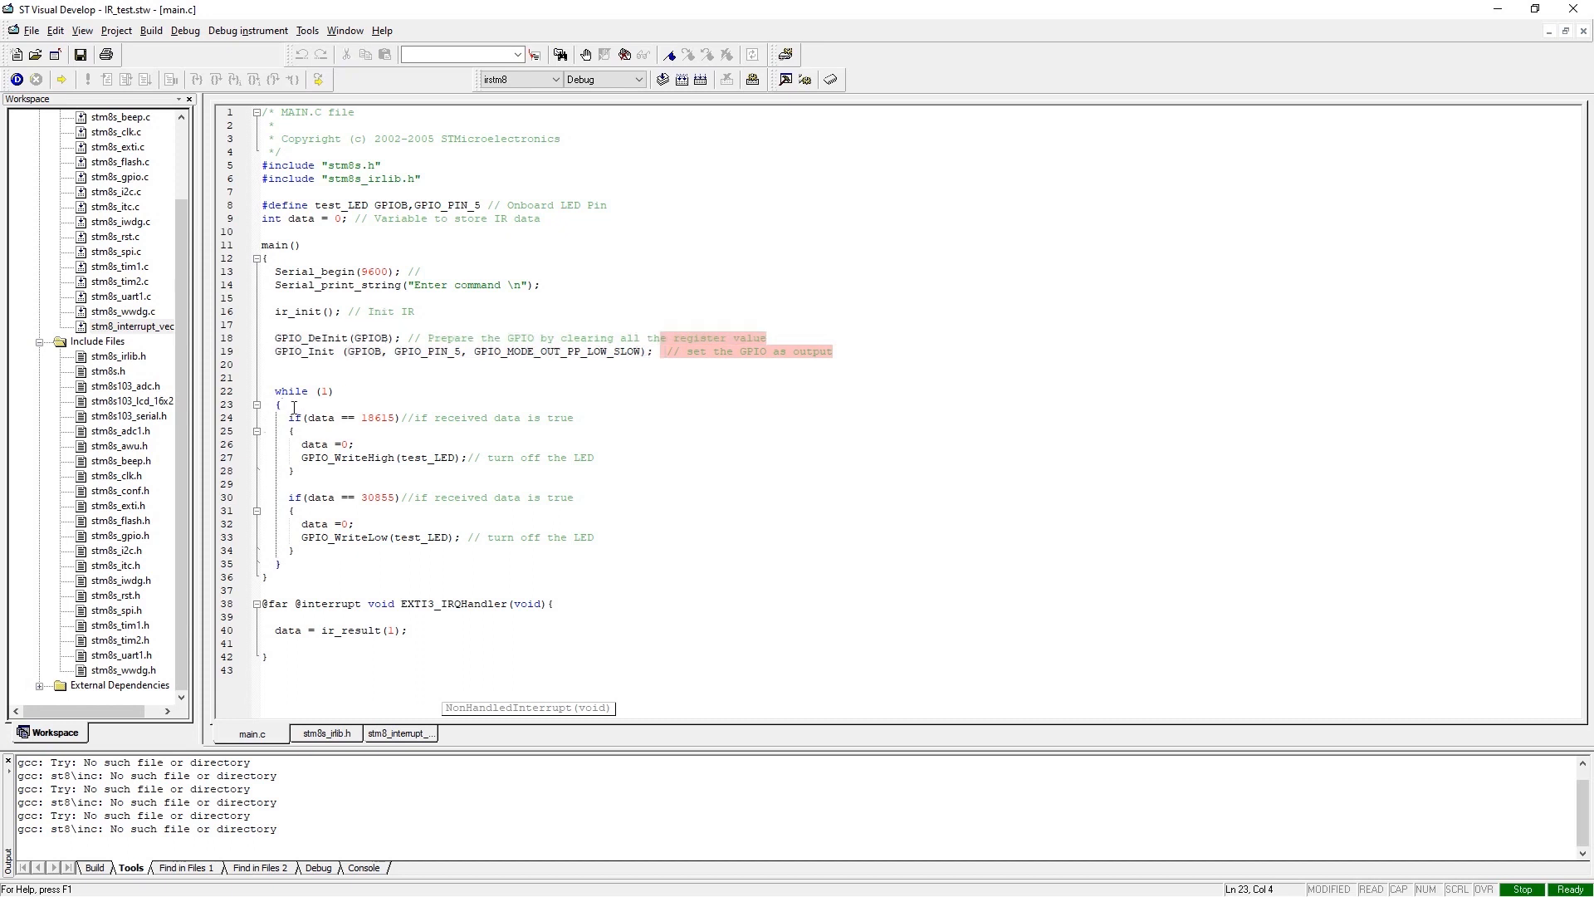
left_click(271, 578)
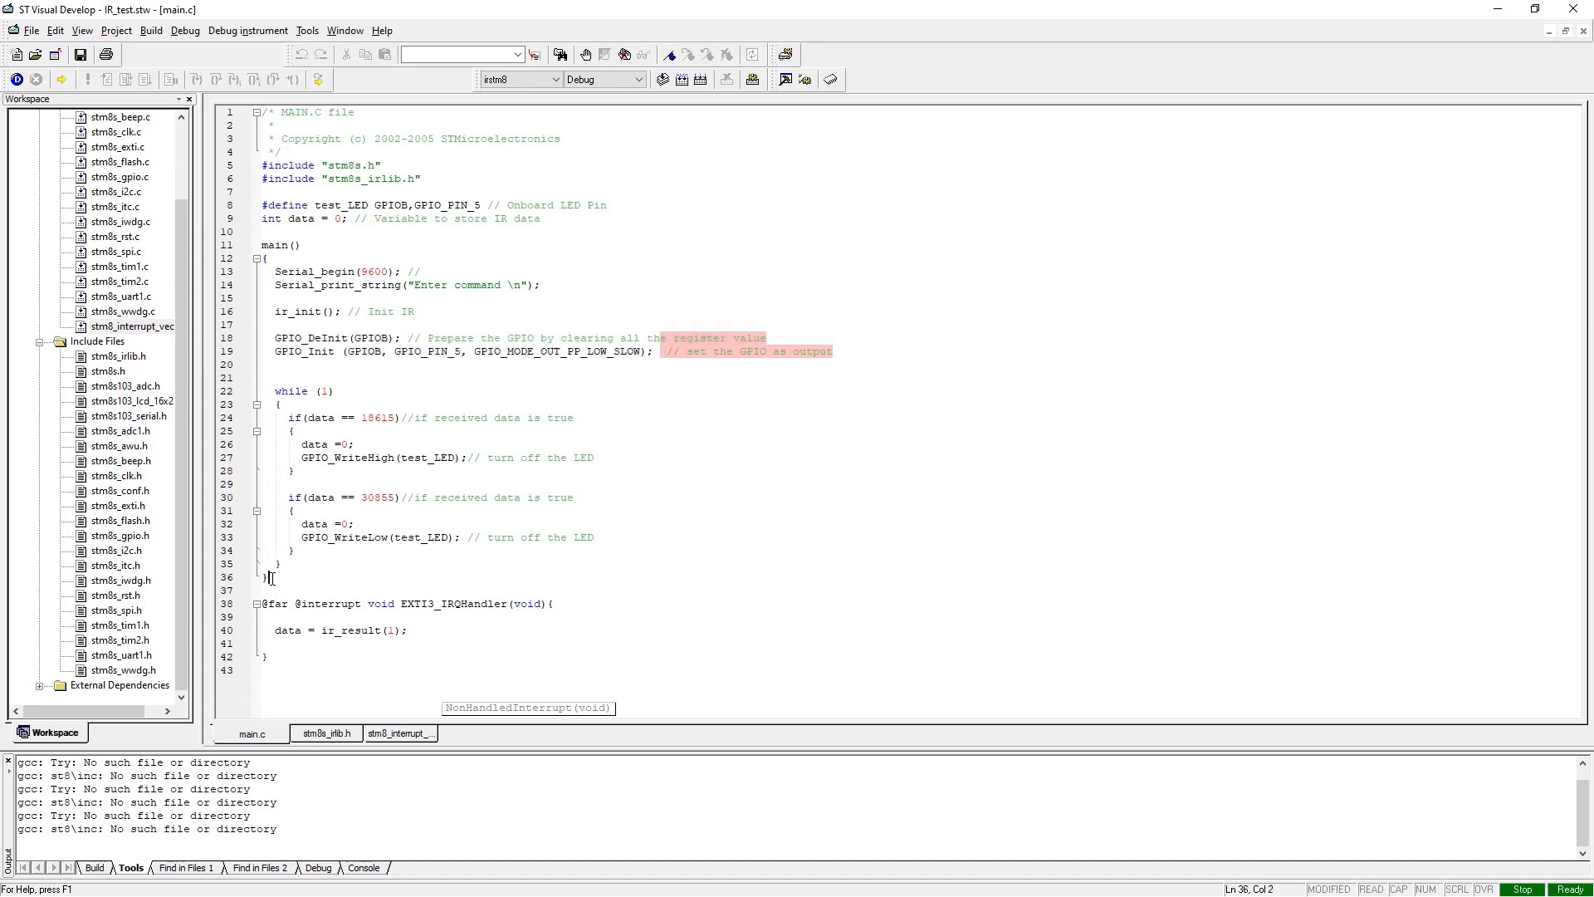
left_click(327, 420)
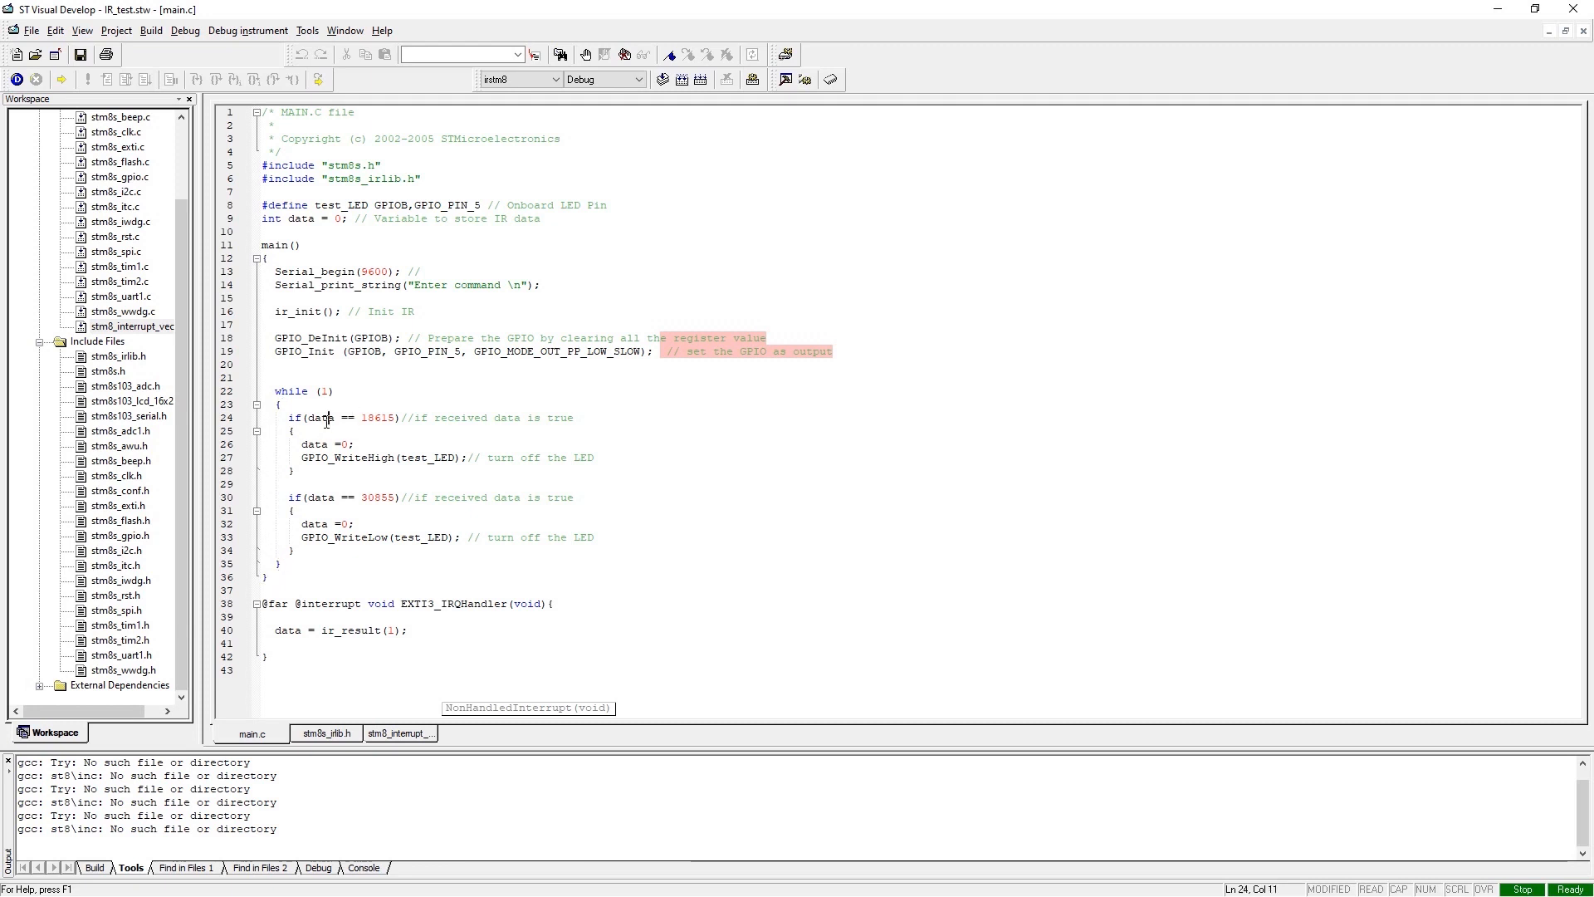
left_click(381, 418)
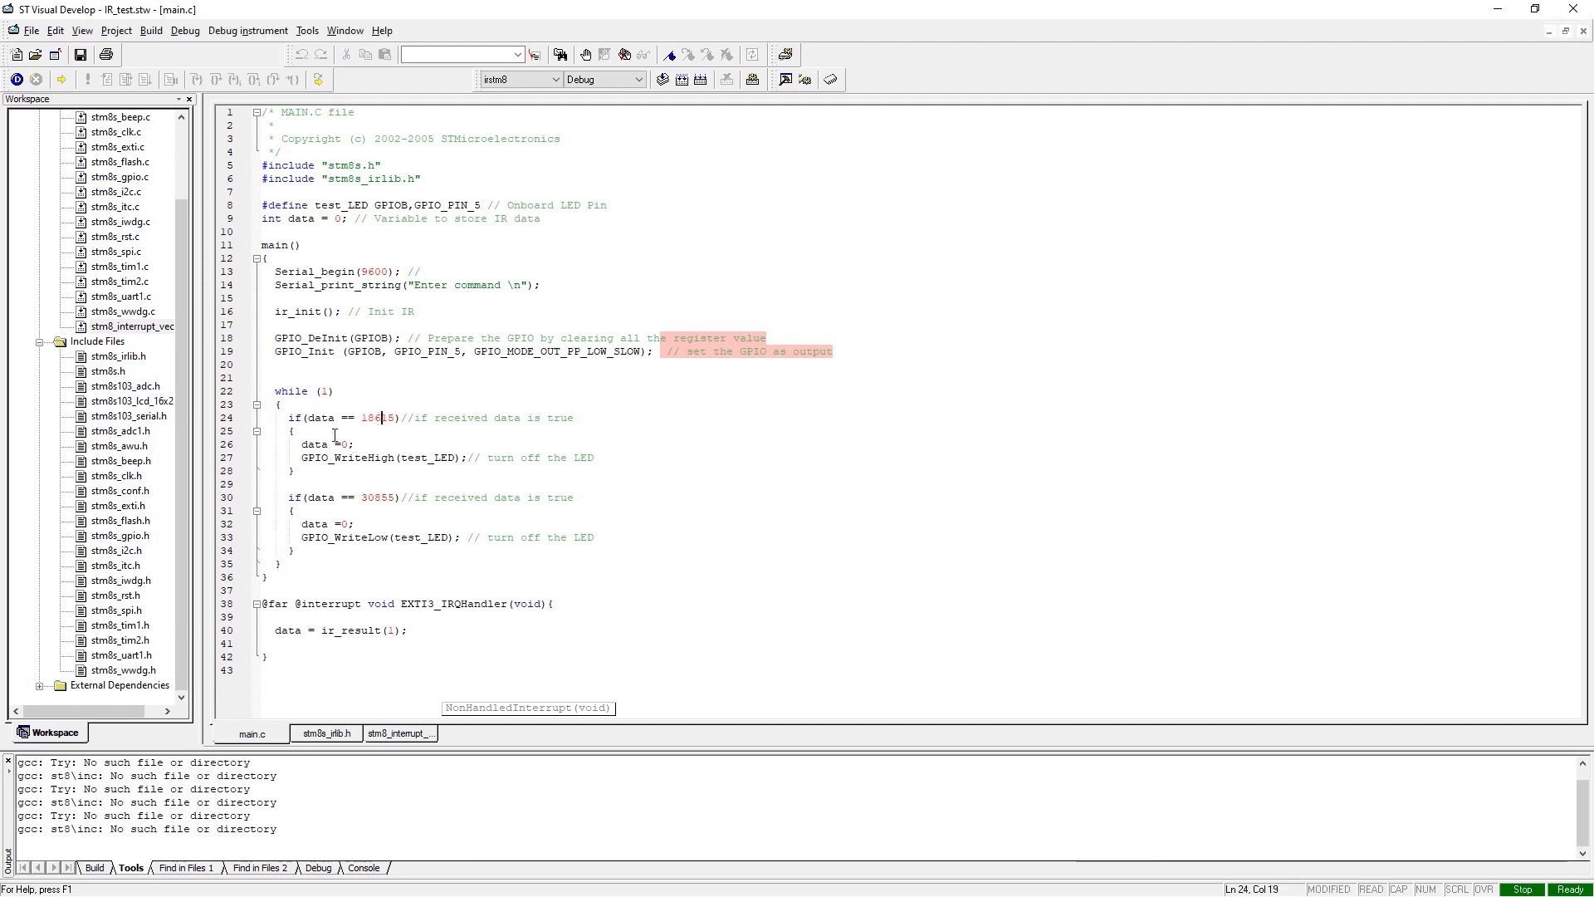
left_click(362, 417)
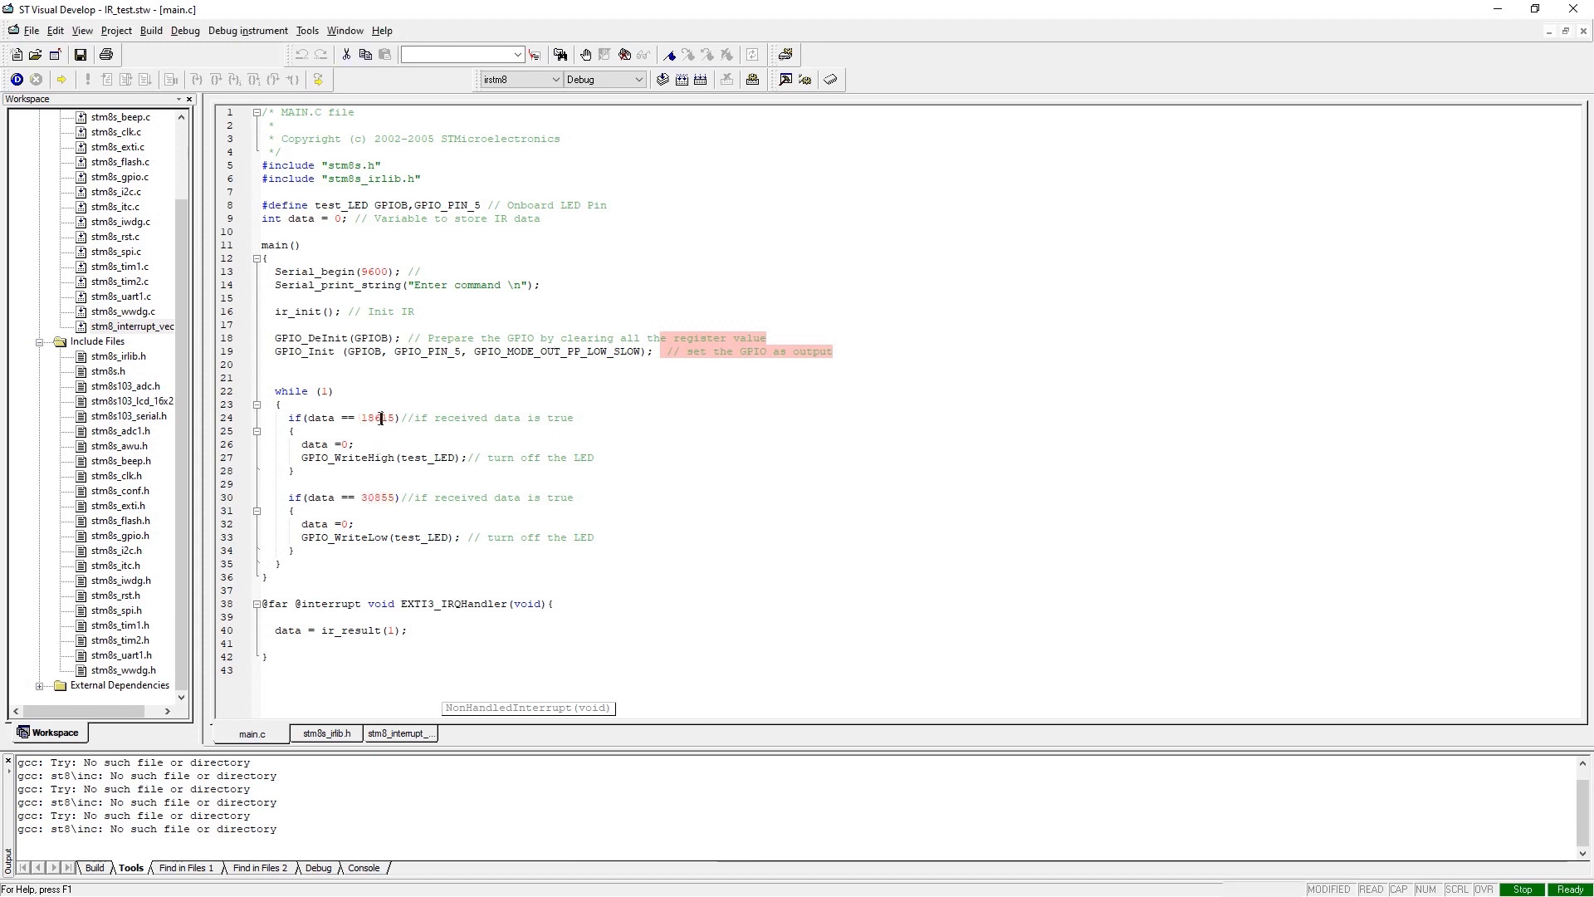
double_click(377, 416)
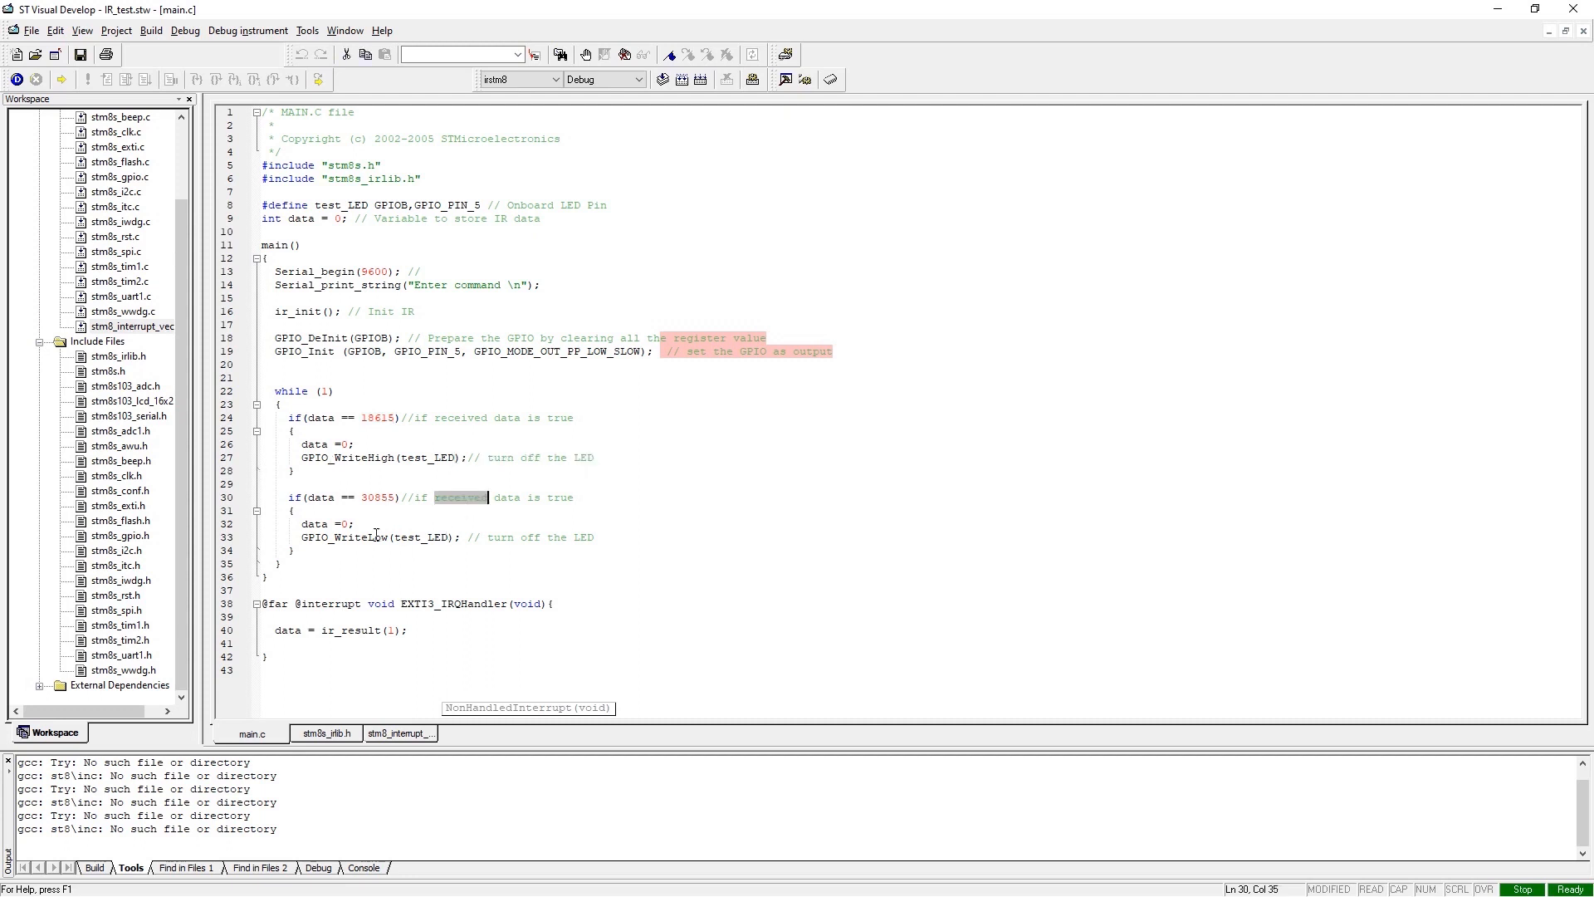
left_click(316, 537)
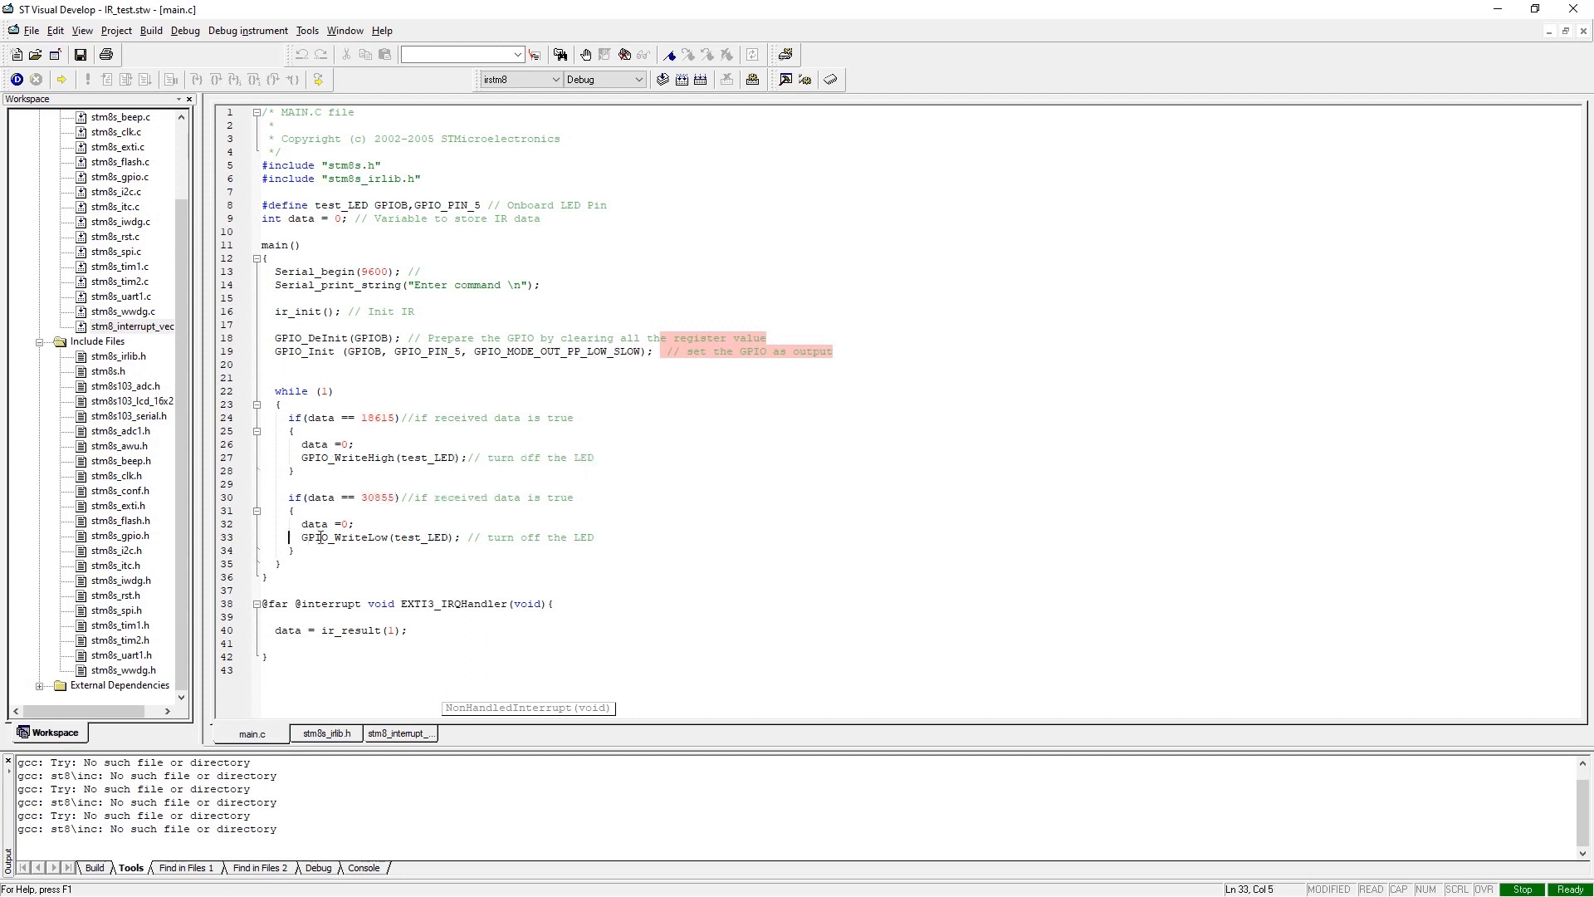
left_click(290, 667)
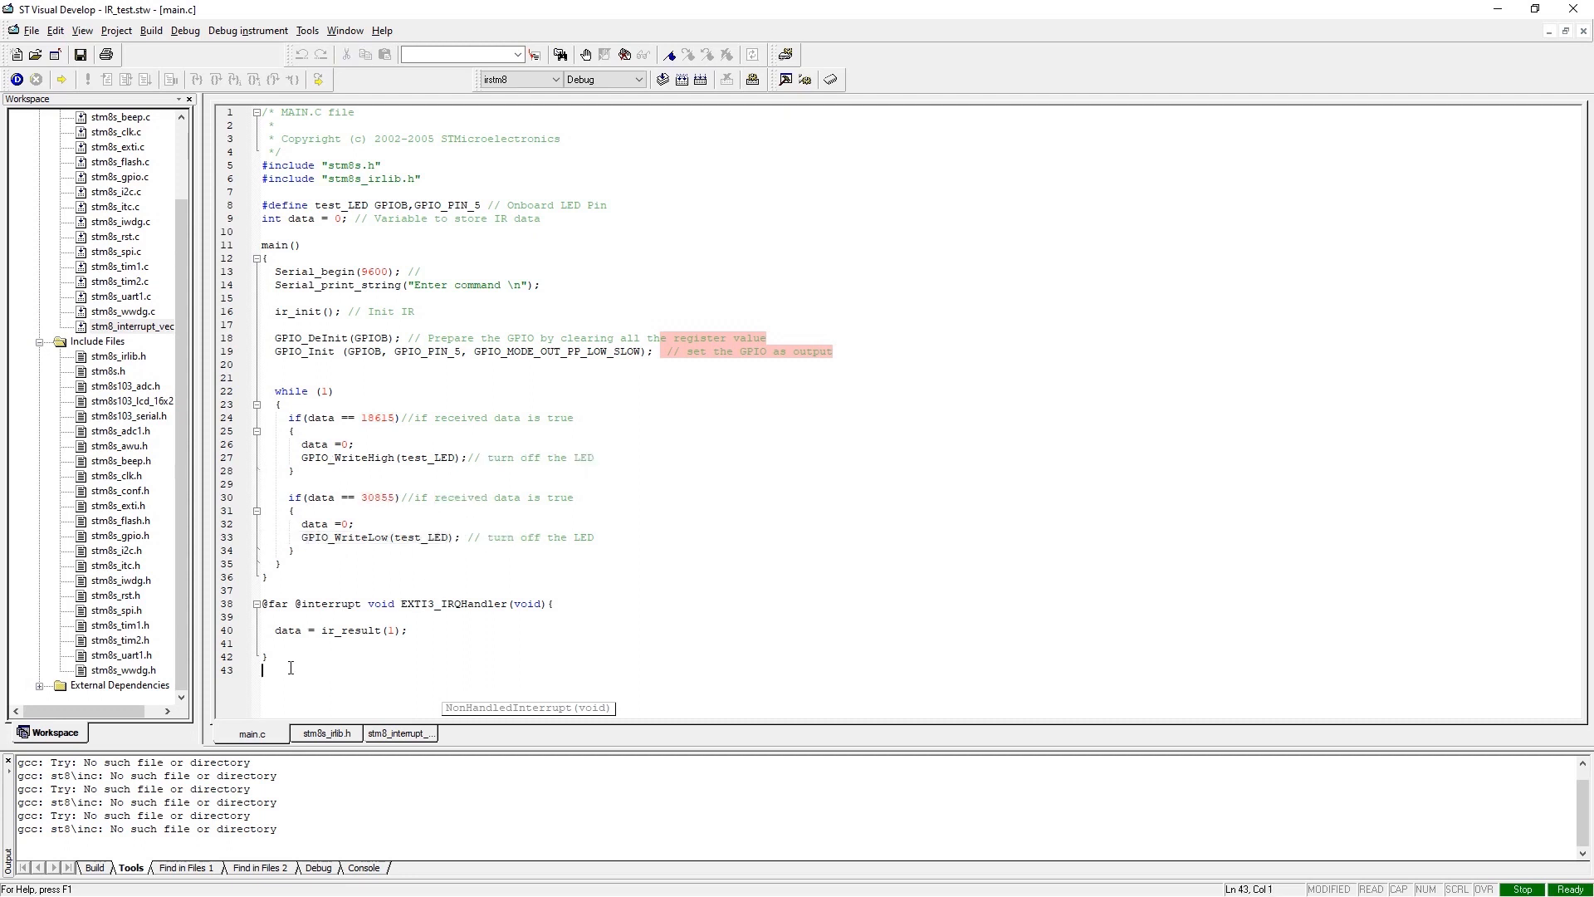
left_click(244, 191)
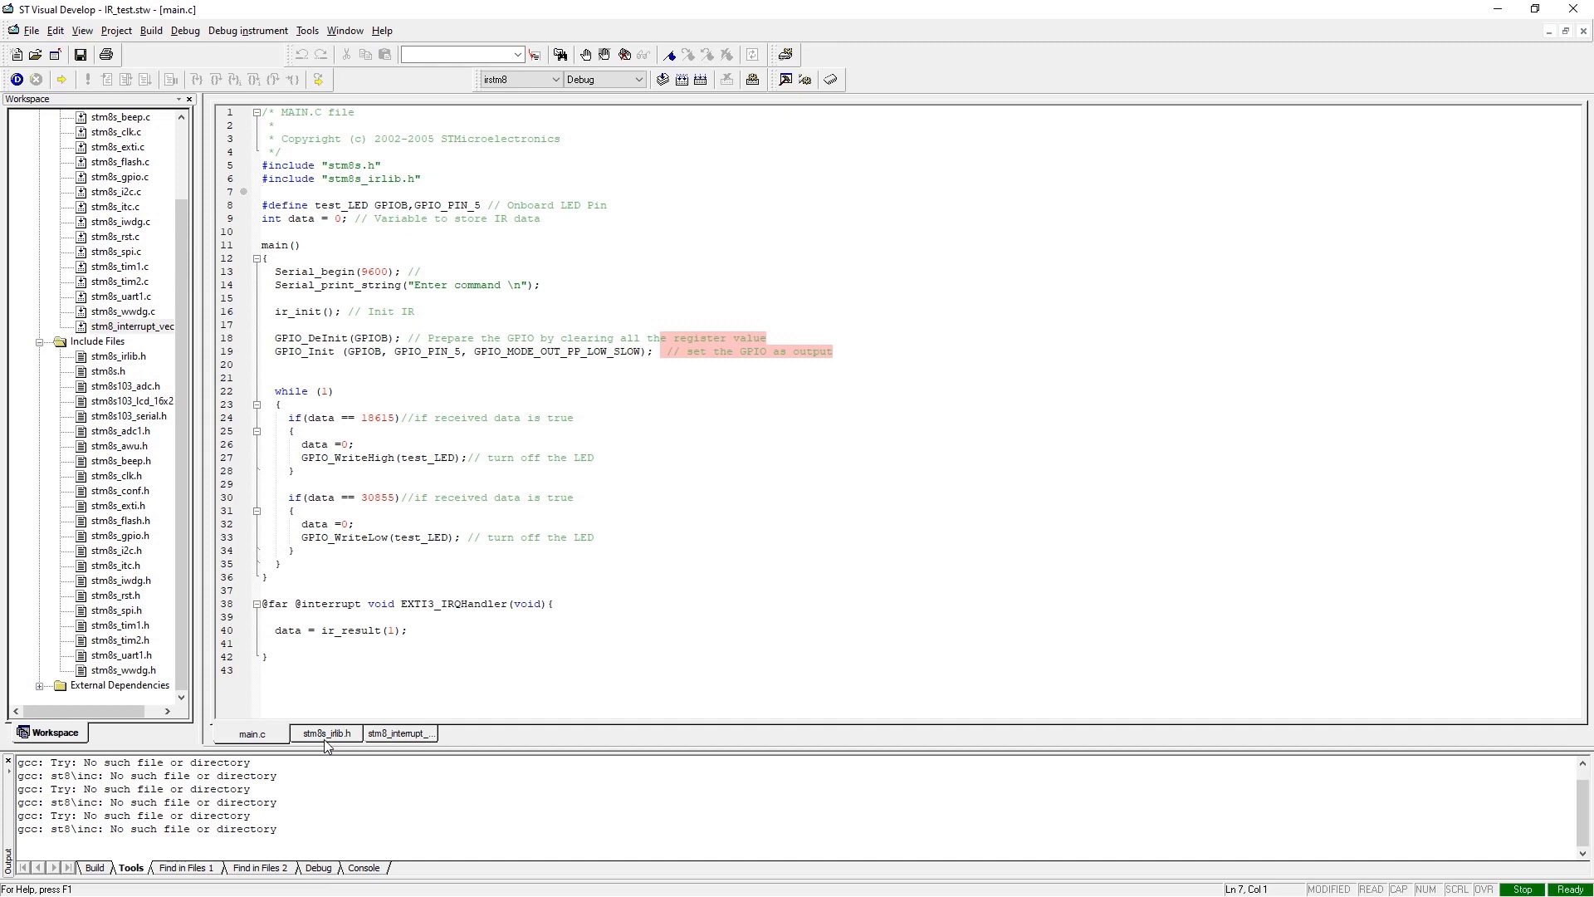
left_click(262, 191)
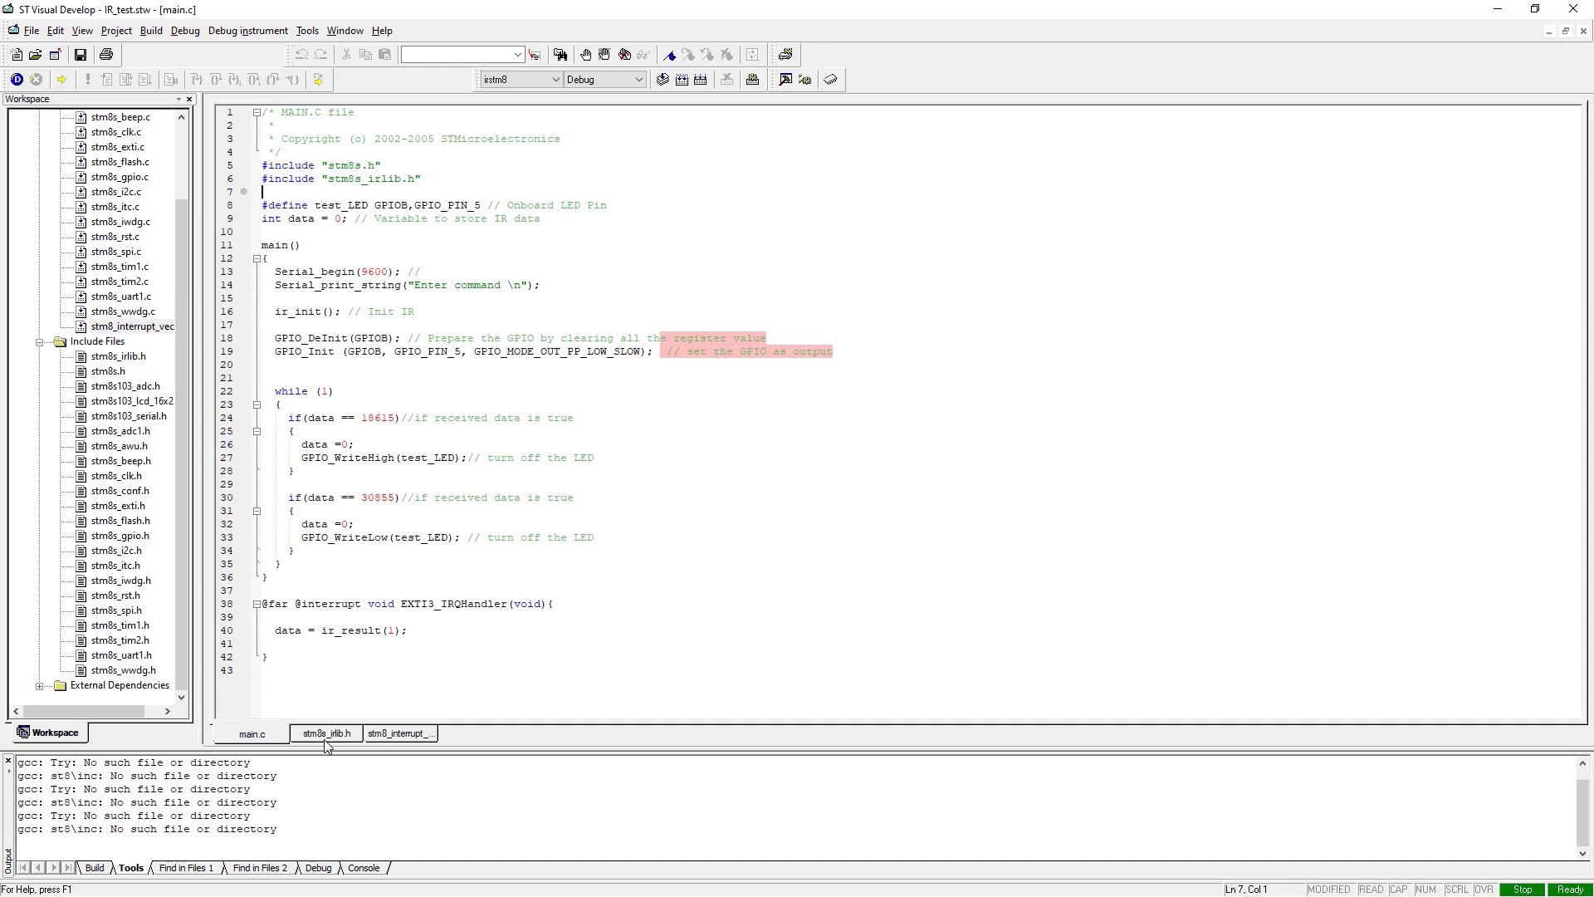
Step: Show stm8s_irlib.h's stm8s103_serial and stm8s.h includes and the IR sensor pin read expression
left_click(325, 733)
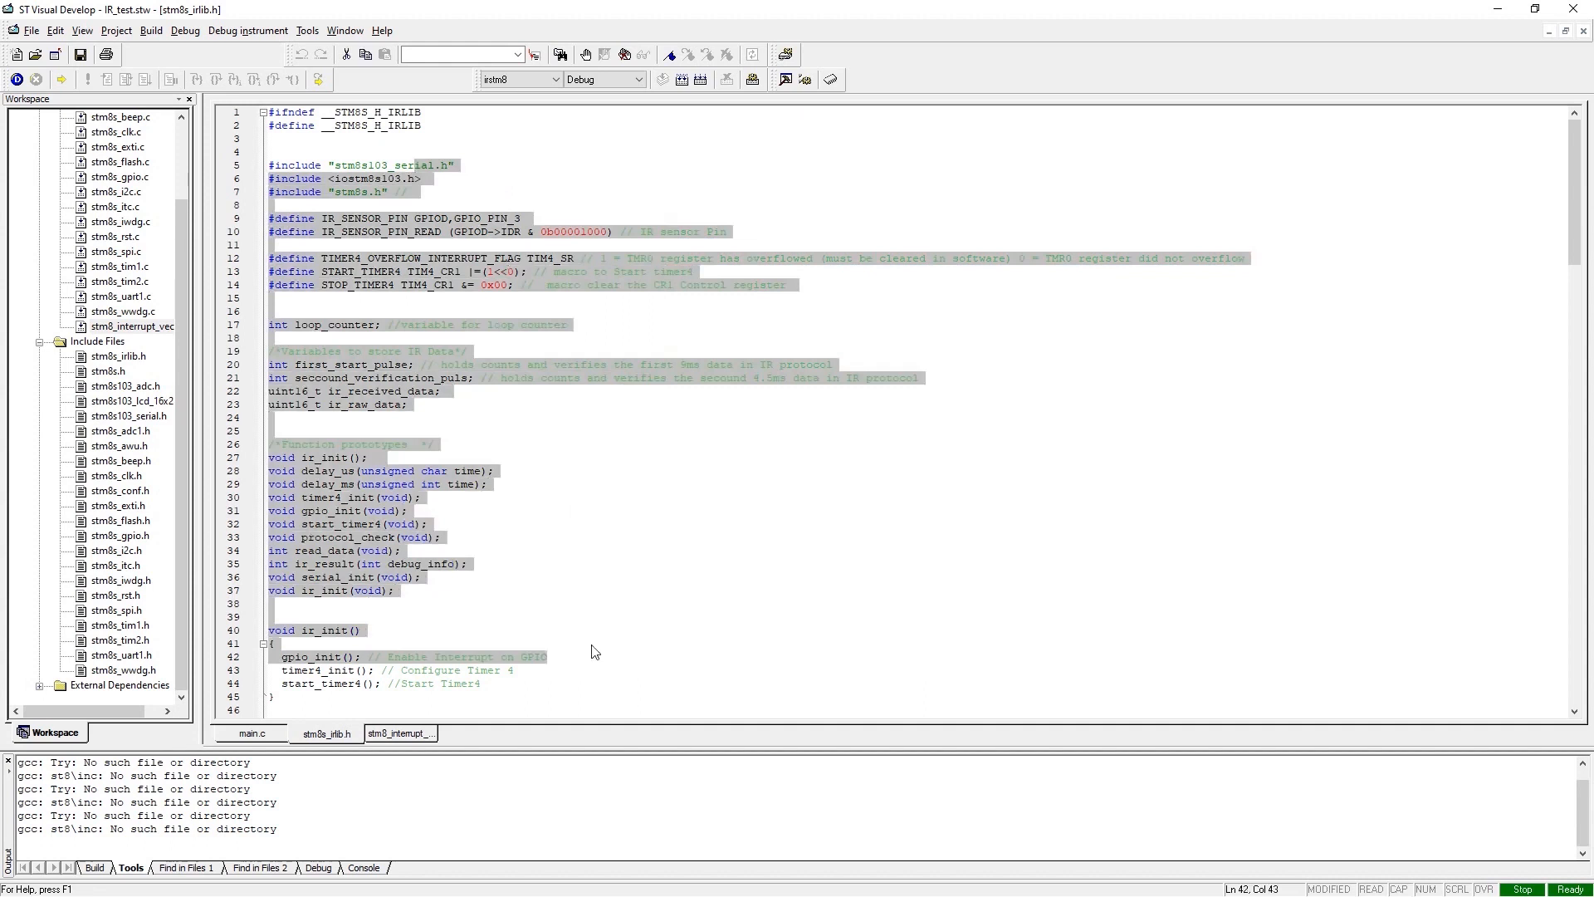
scroll("down", 3)
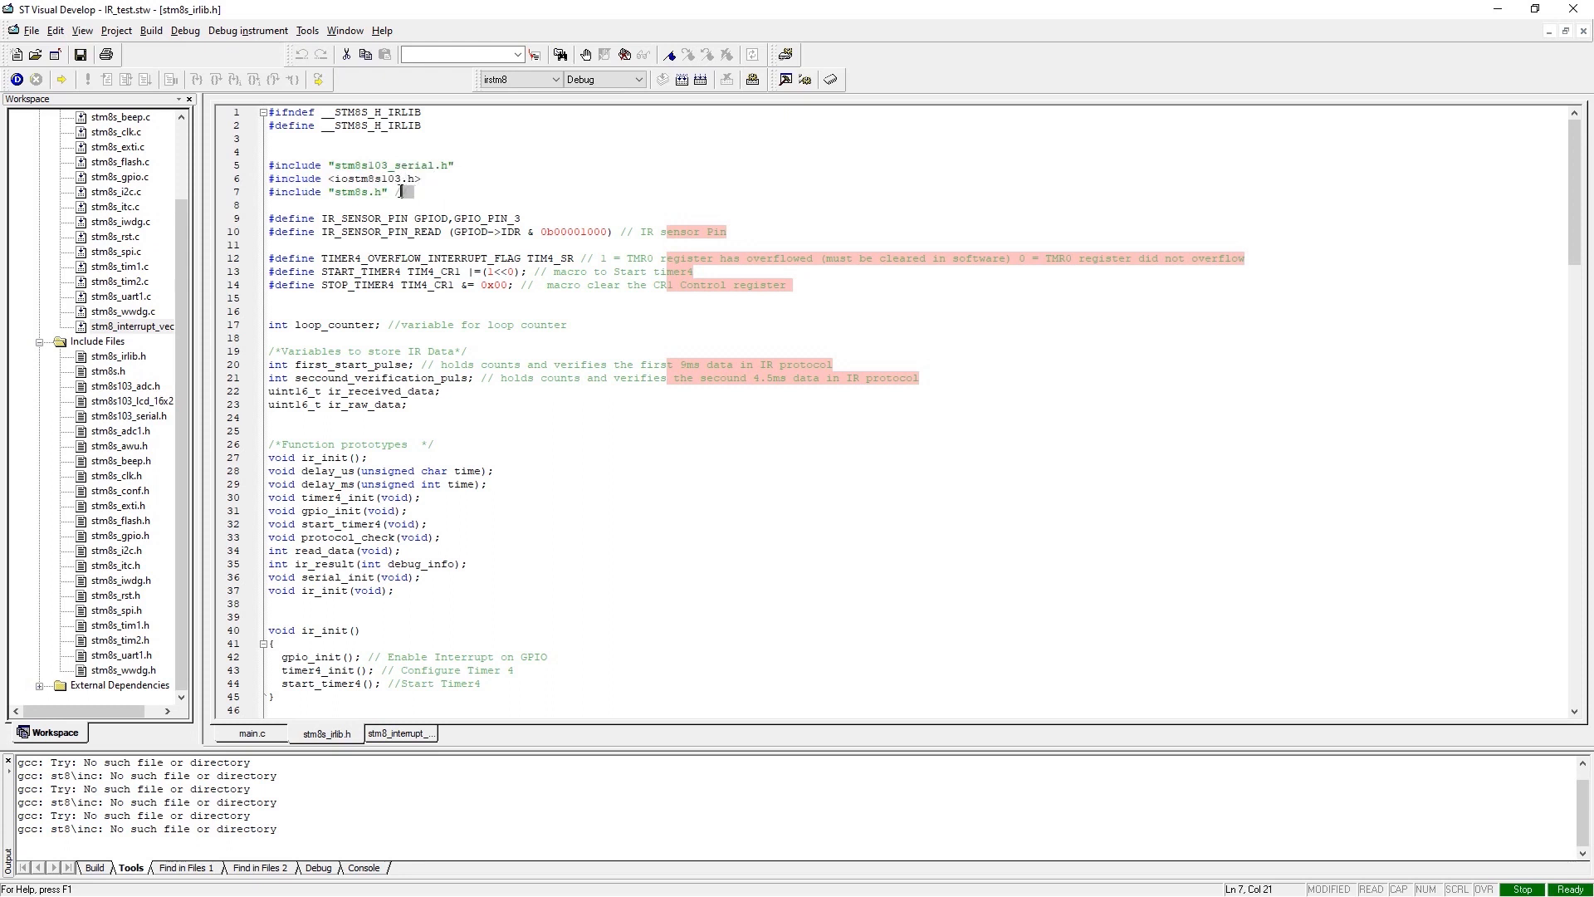
double_click(381, 164)
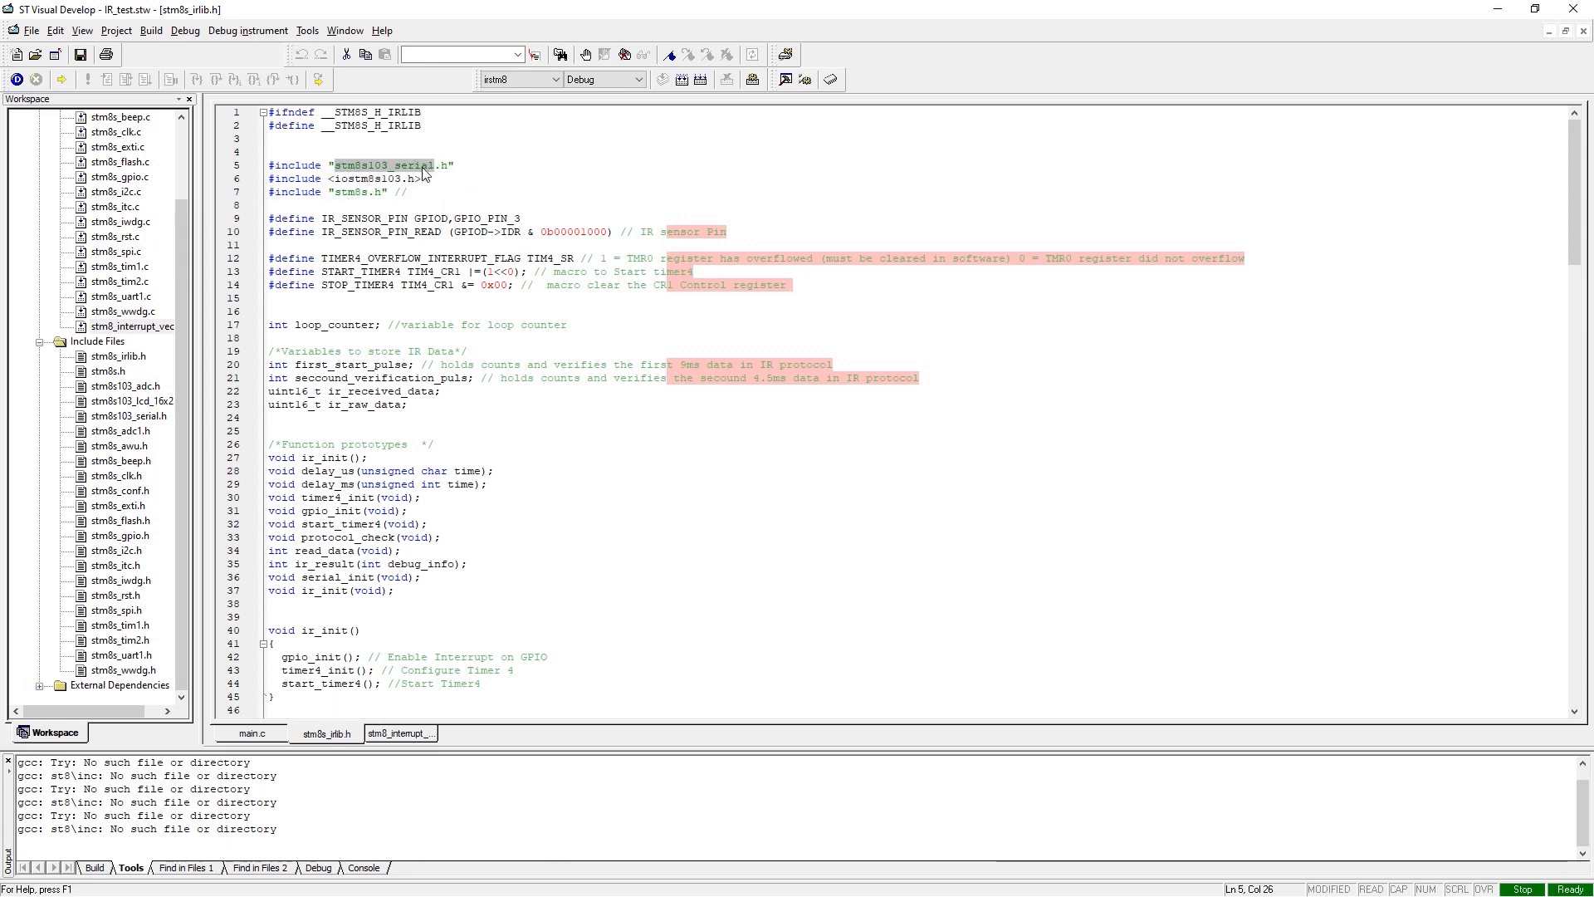
left_click(377, 191)
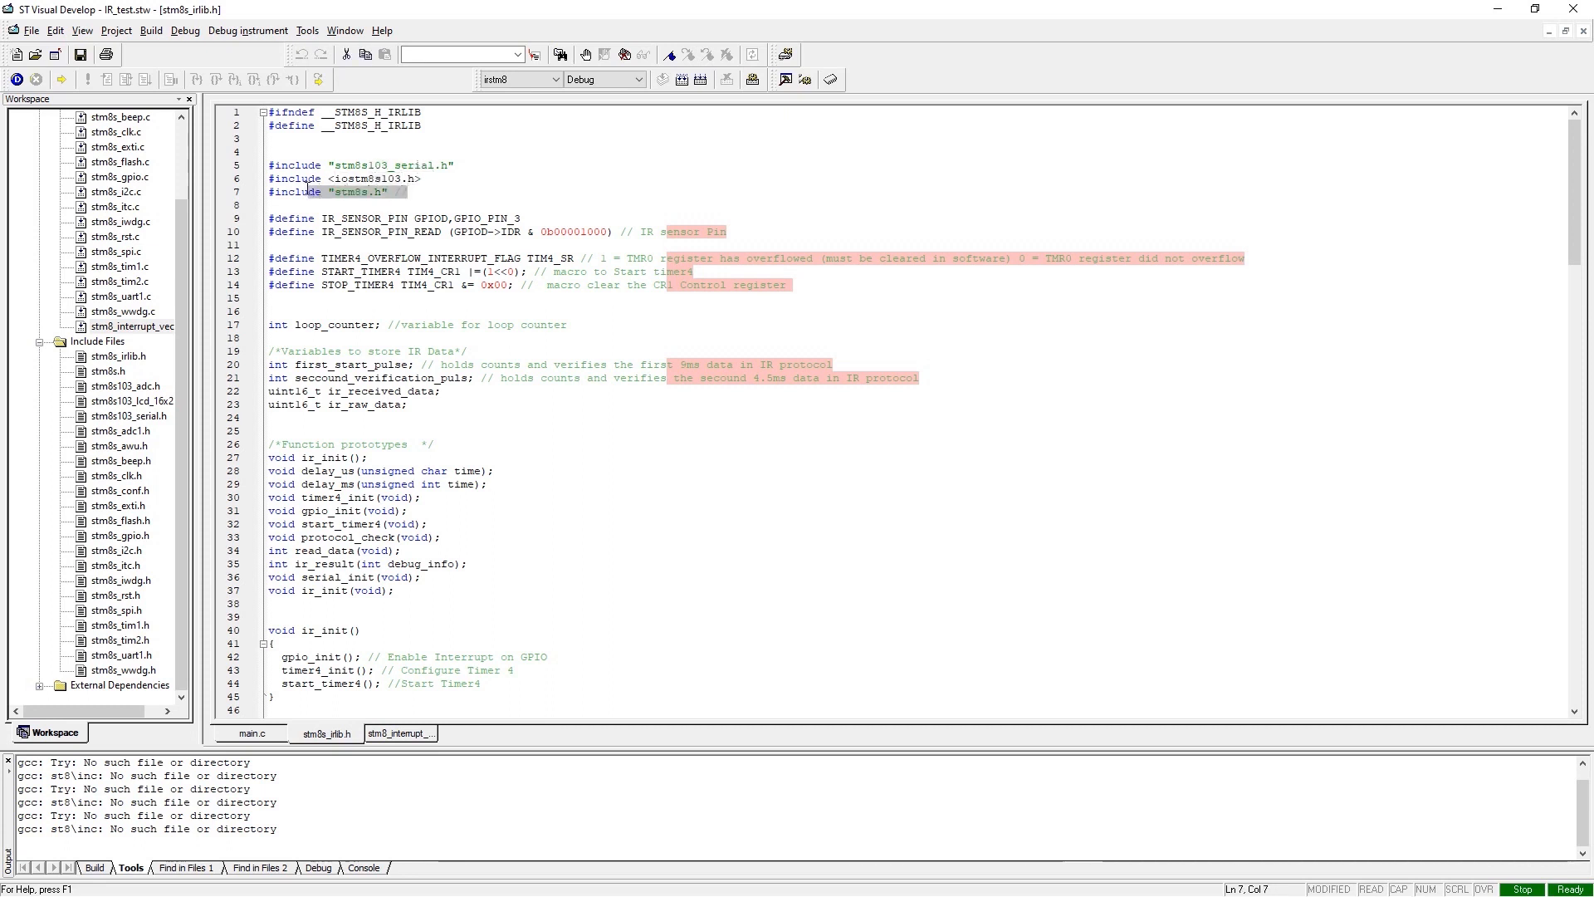
left_click(402, 192)
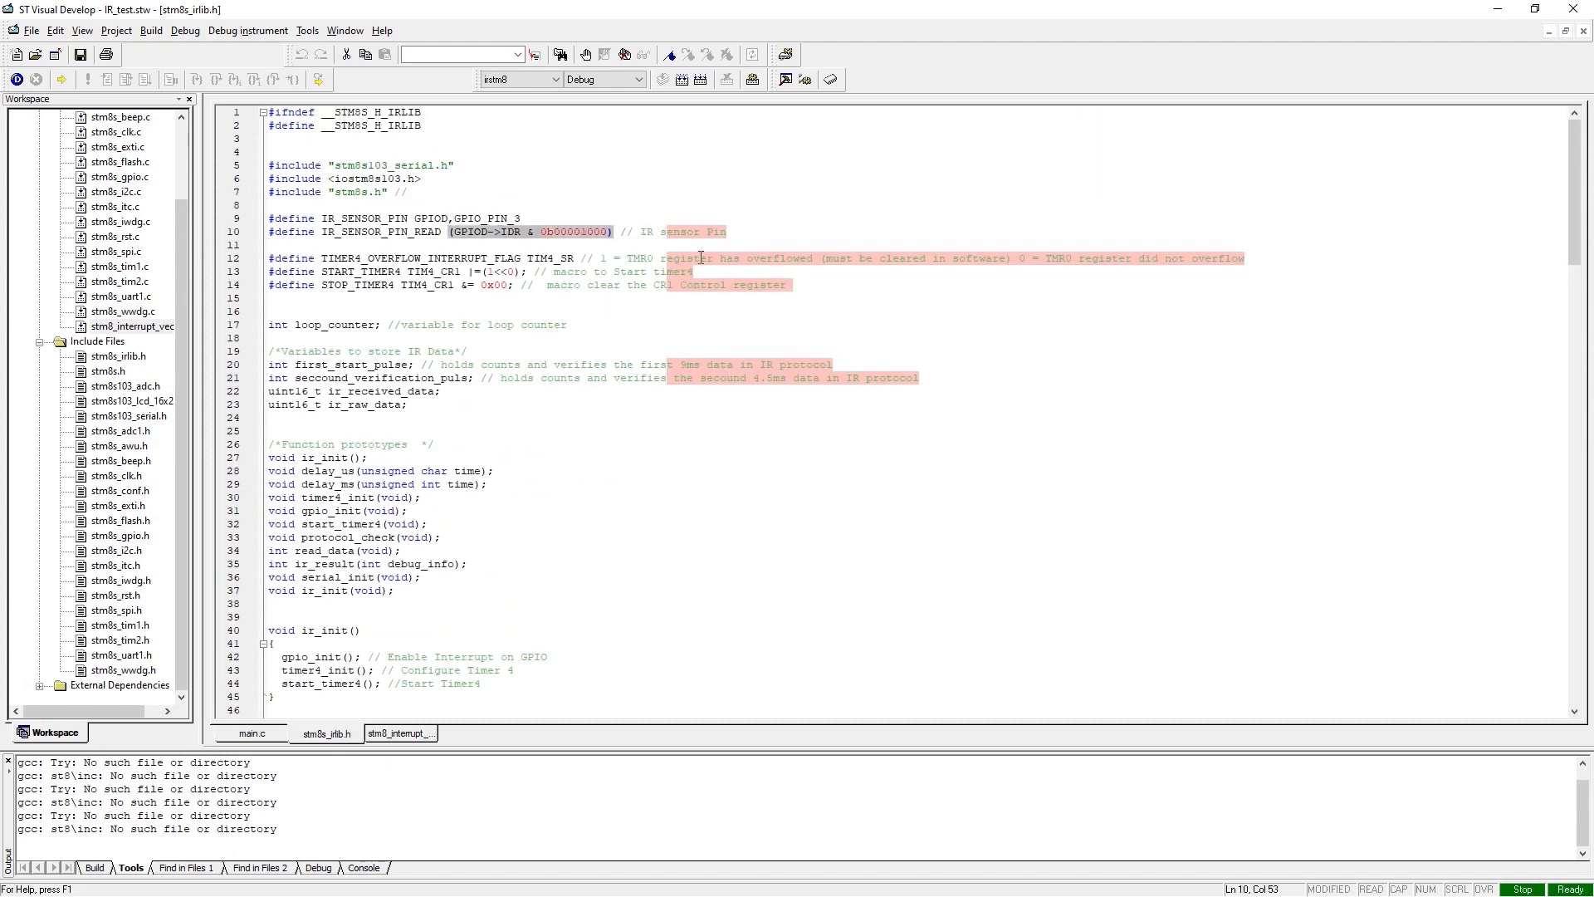
Step: Point out the Timer4 macros, the loop_counter declaration and the IR data variables
left_click(271, 272)
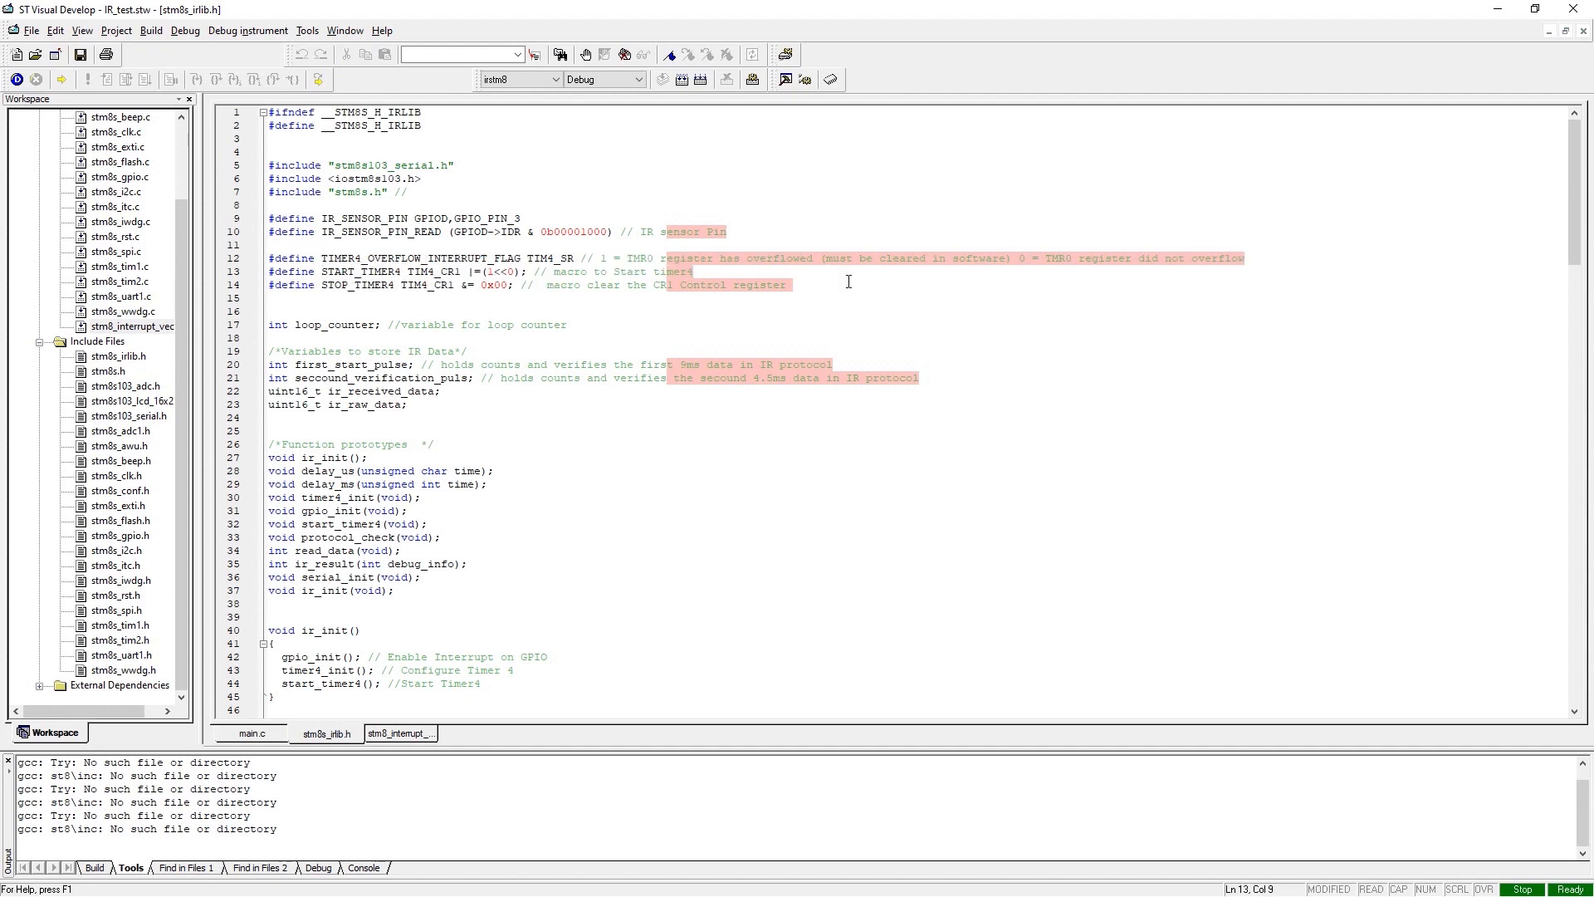
left_click(664, 326)
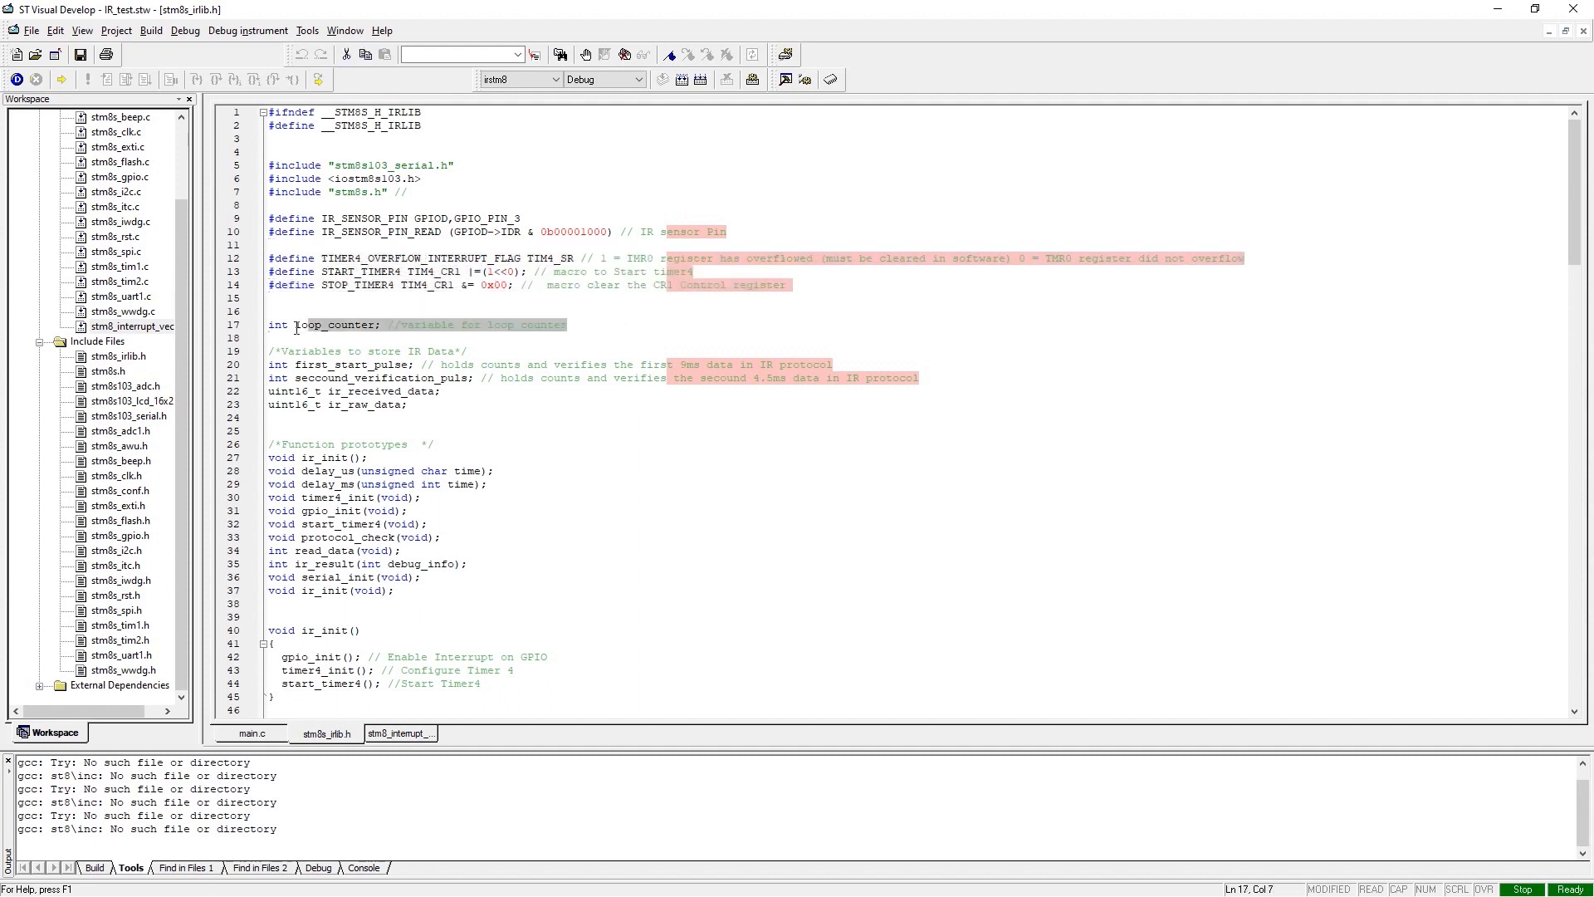
double_click(334, 324)
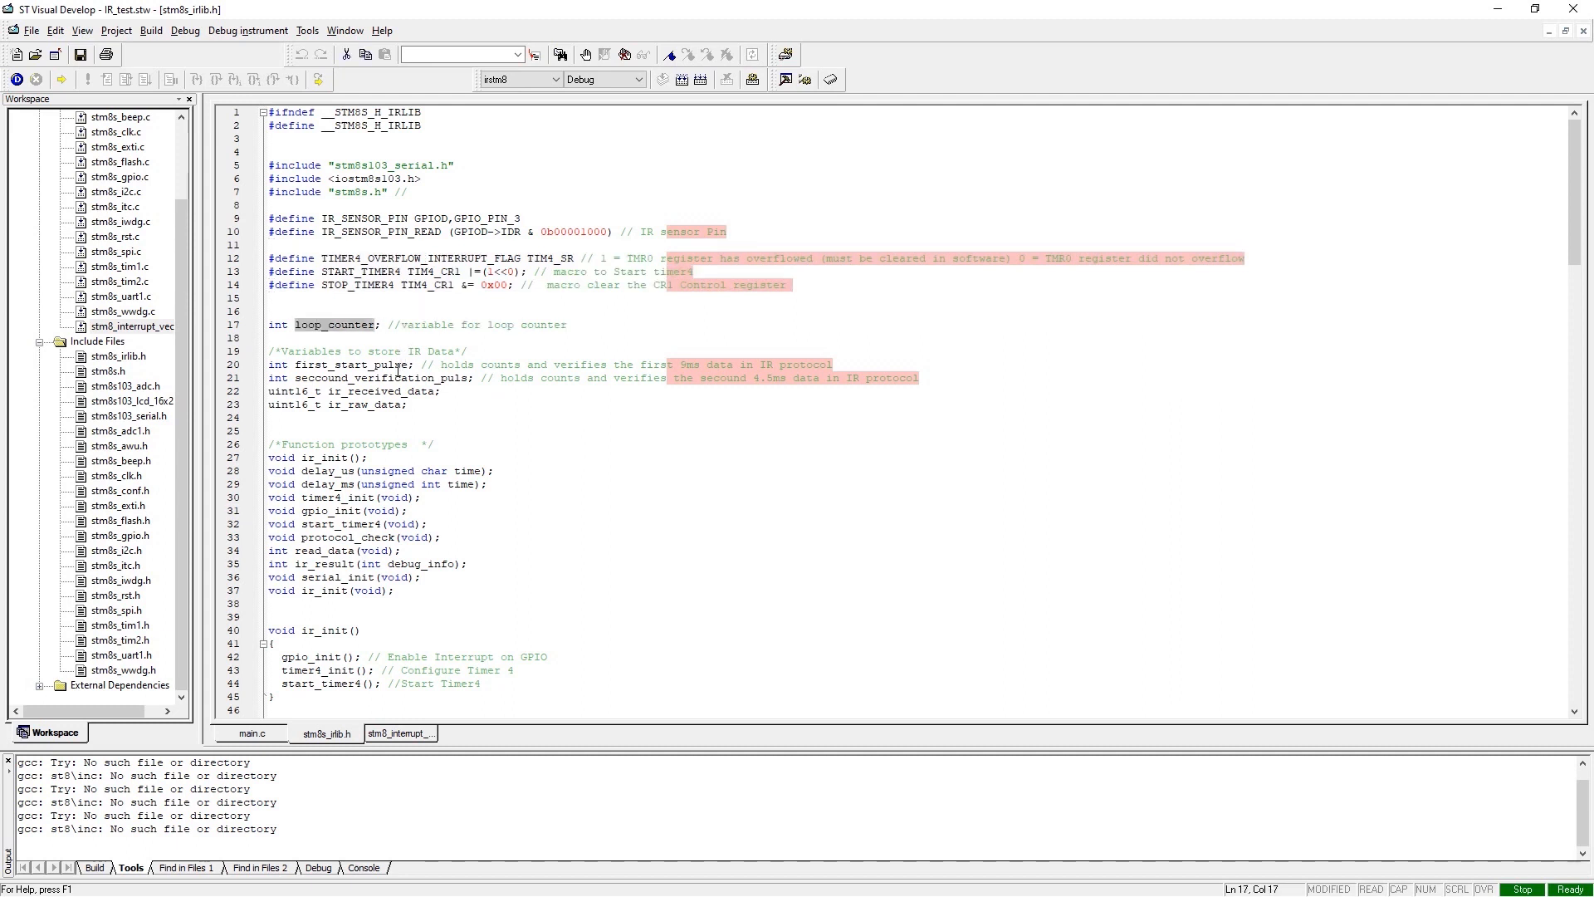
left_click(407, 404)
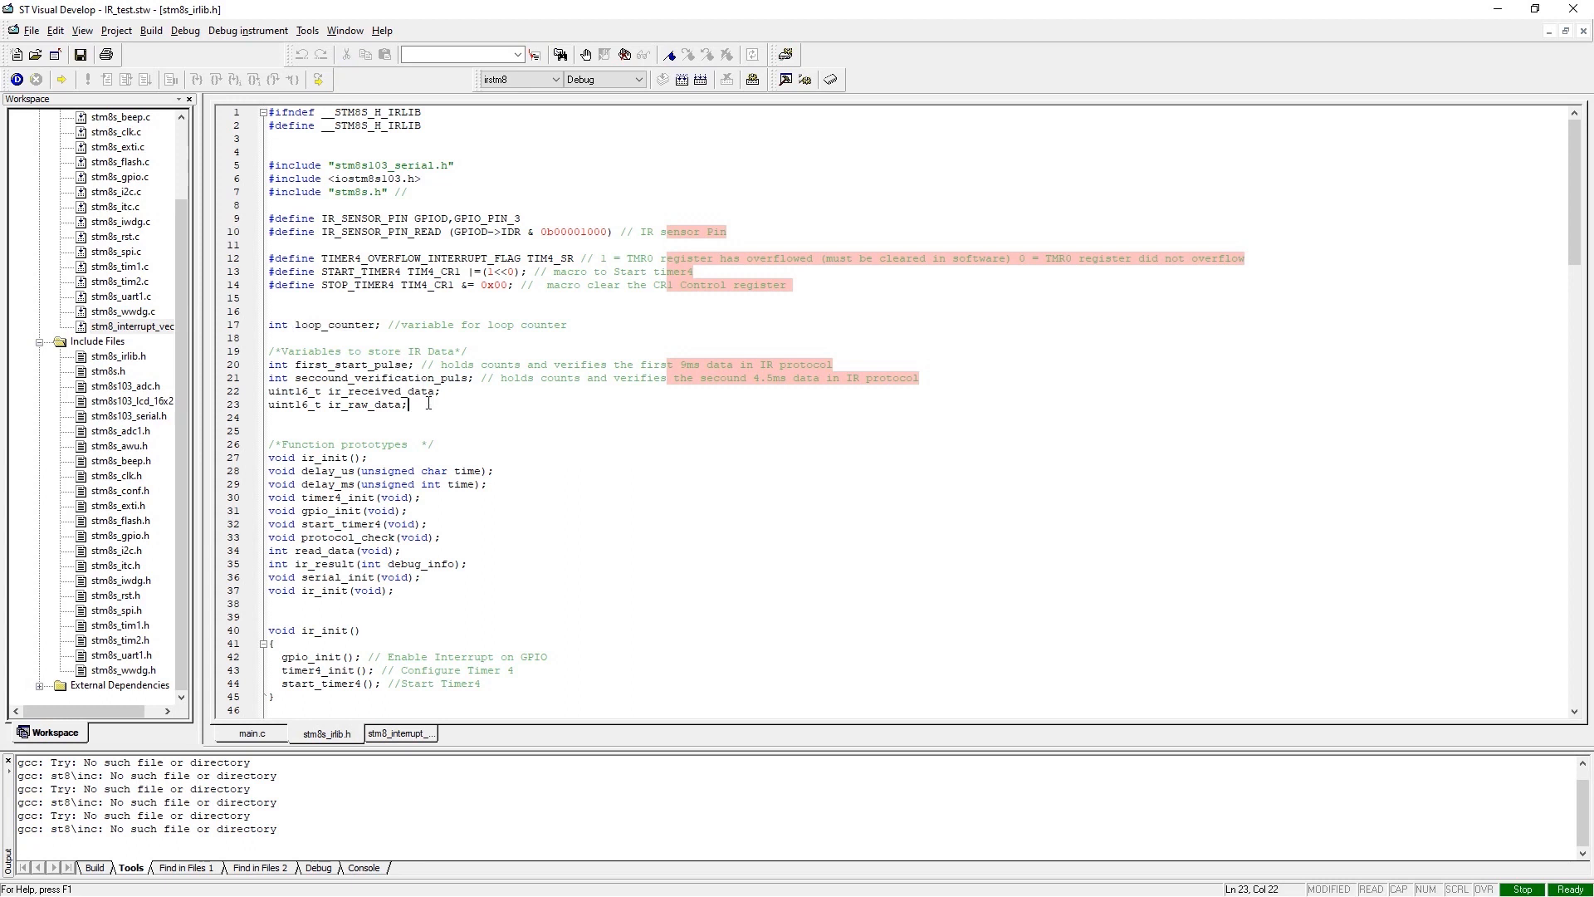
left_click(385, 405)
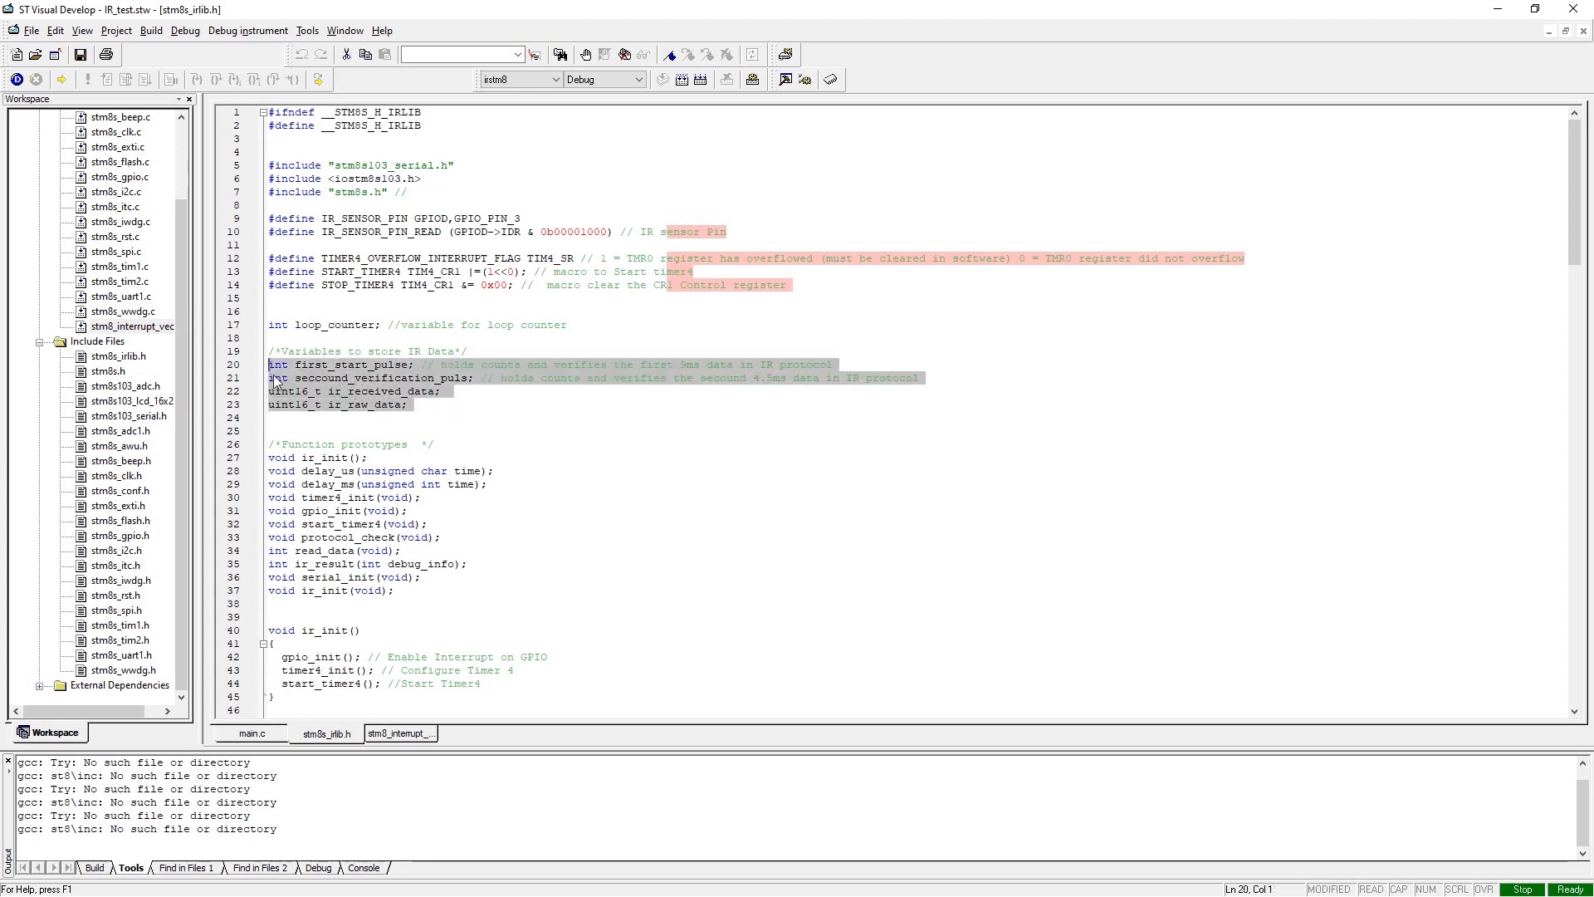
Step: Highlight the last function prototypes and the start of the ir_init function
scroll("down", 3)
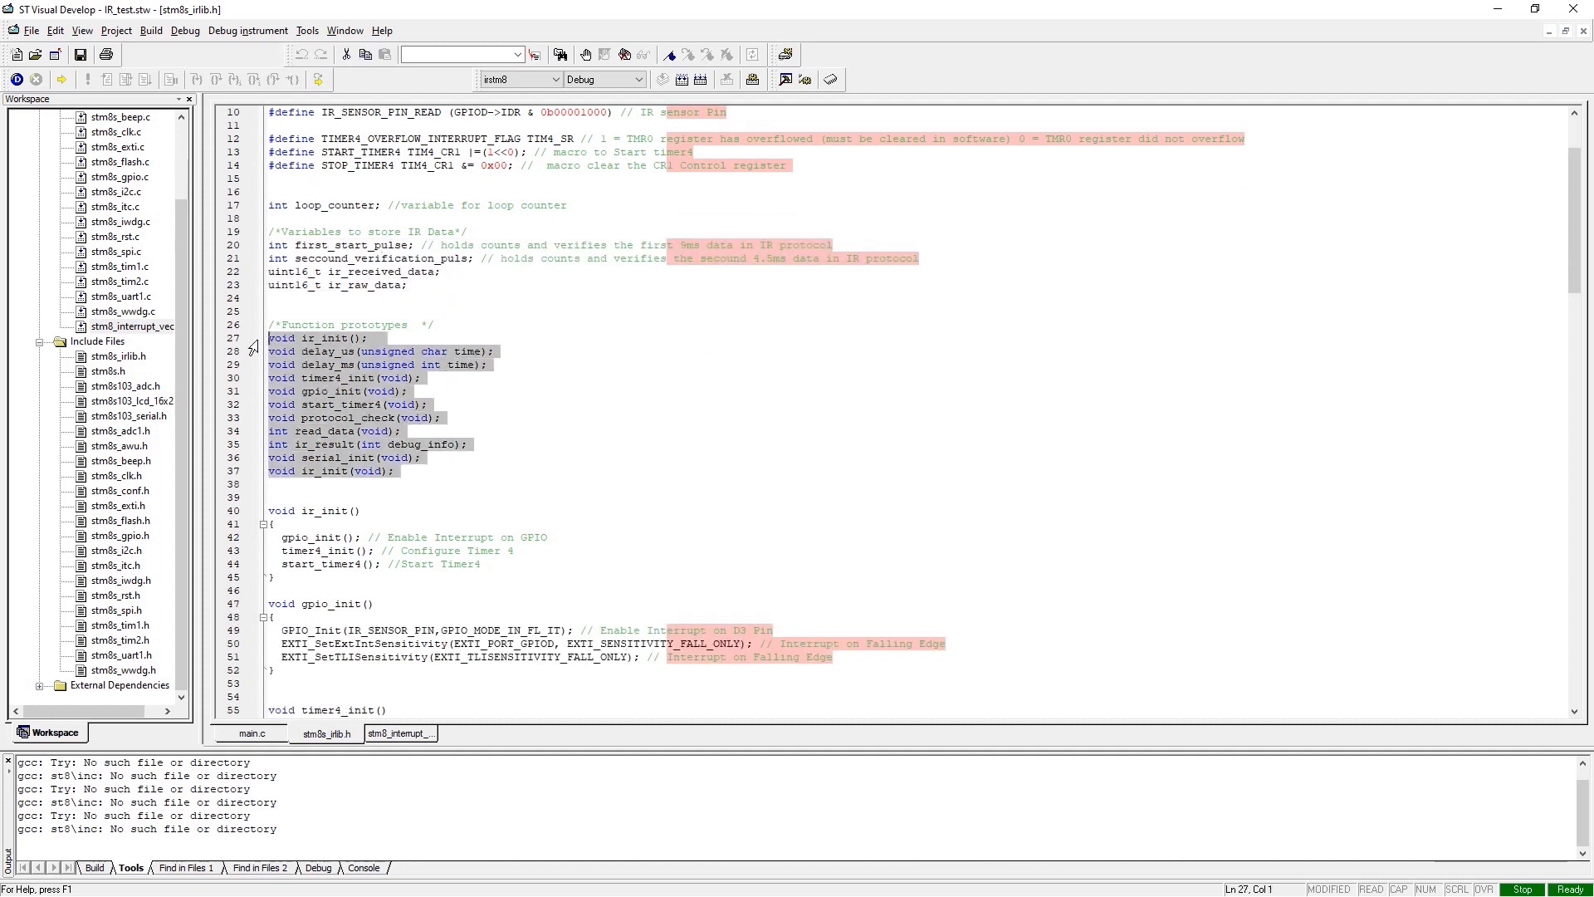
left_click(384, 431)
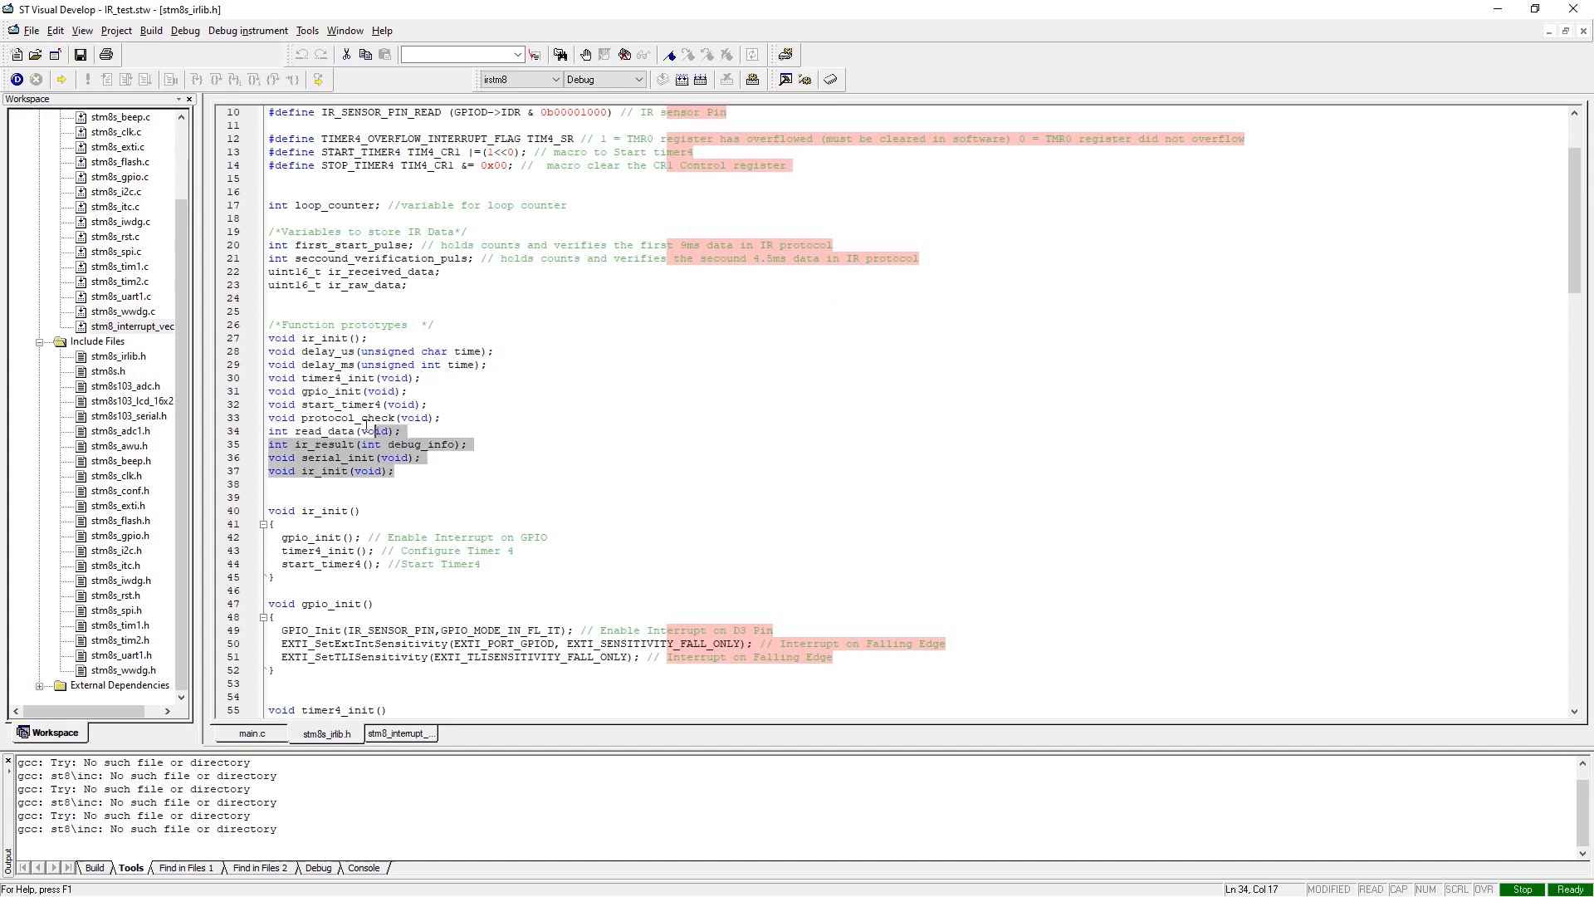
scroll("down", 3)
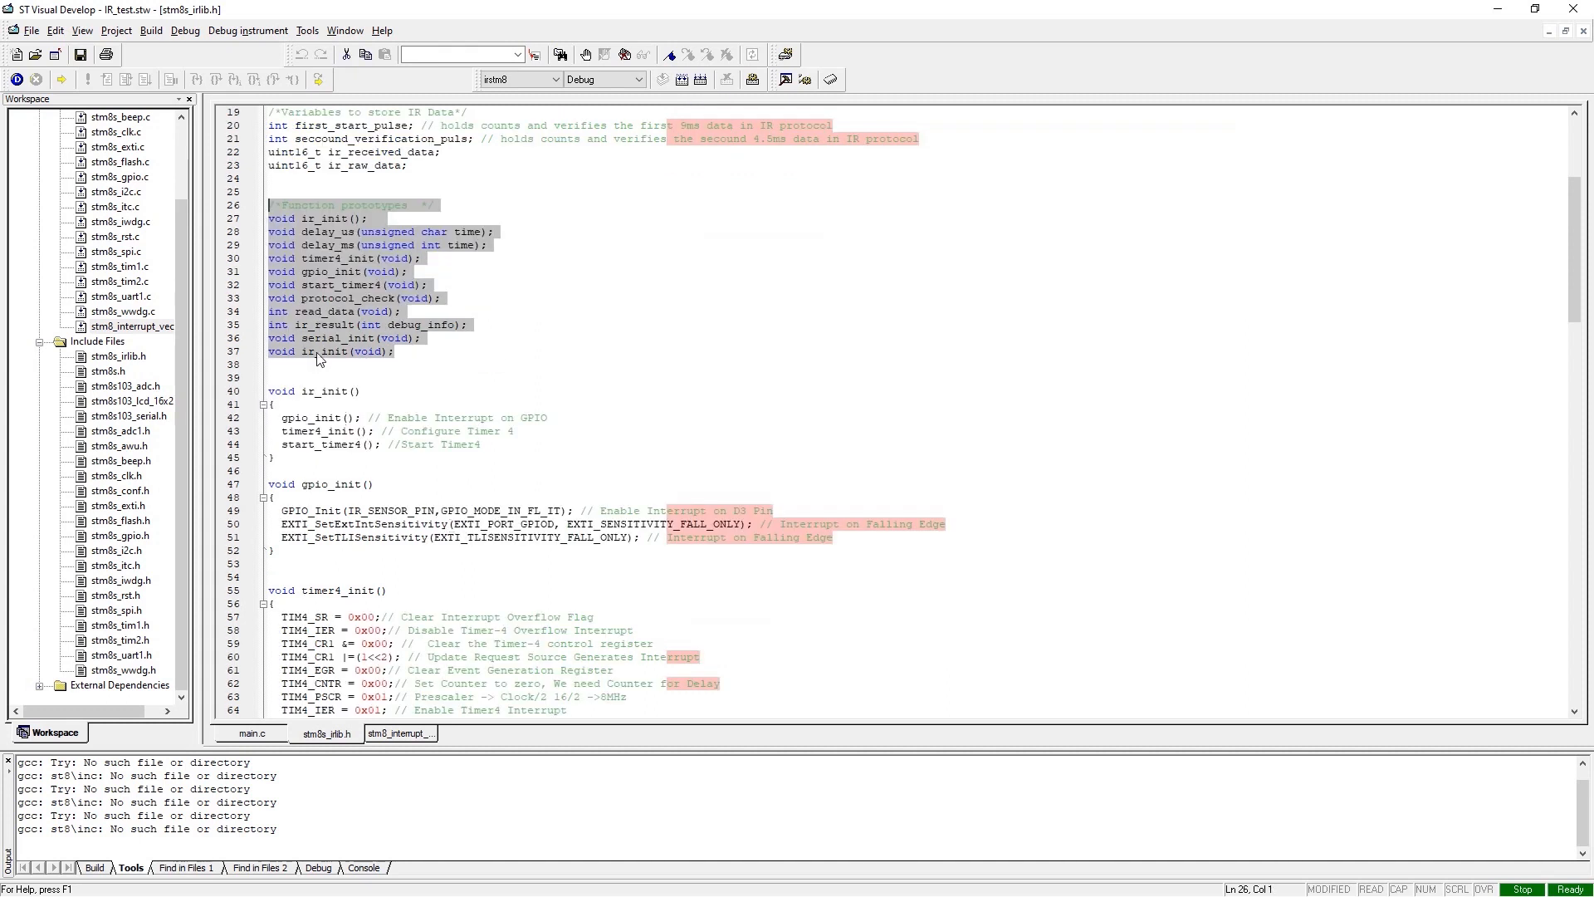
scroll("down", 3)
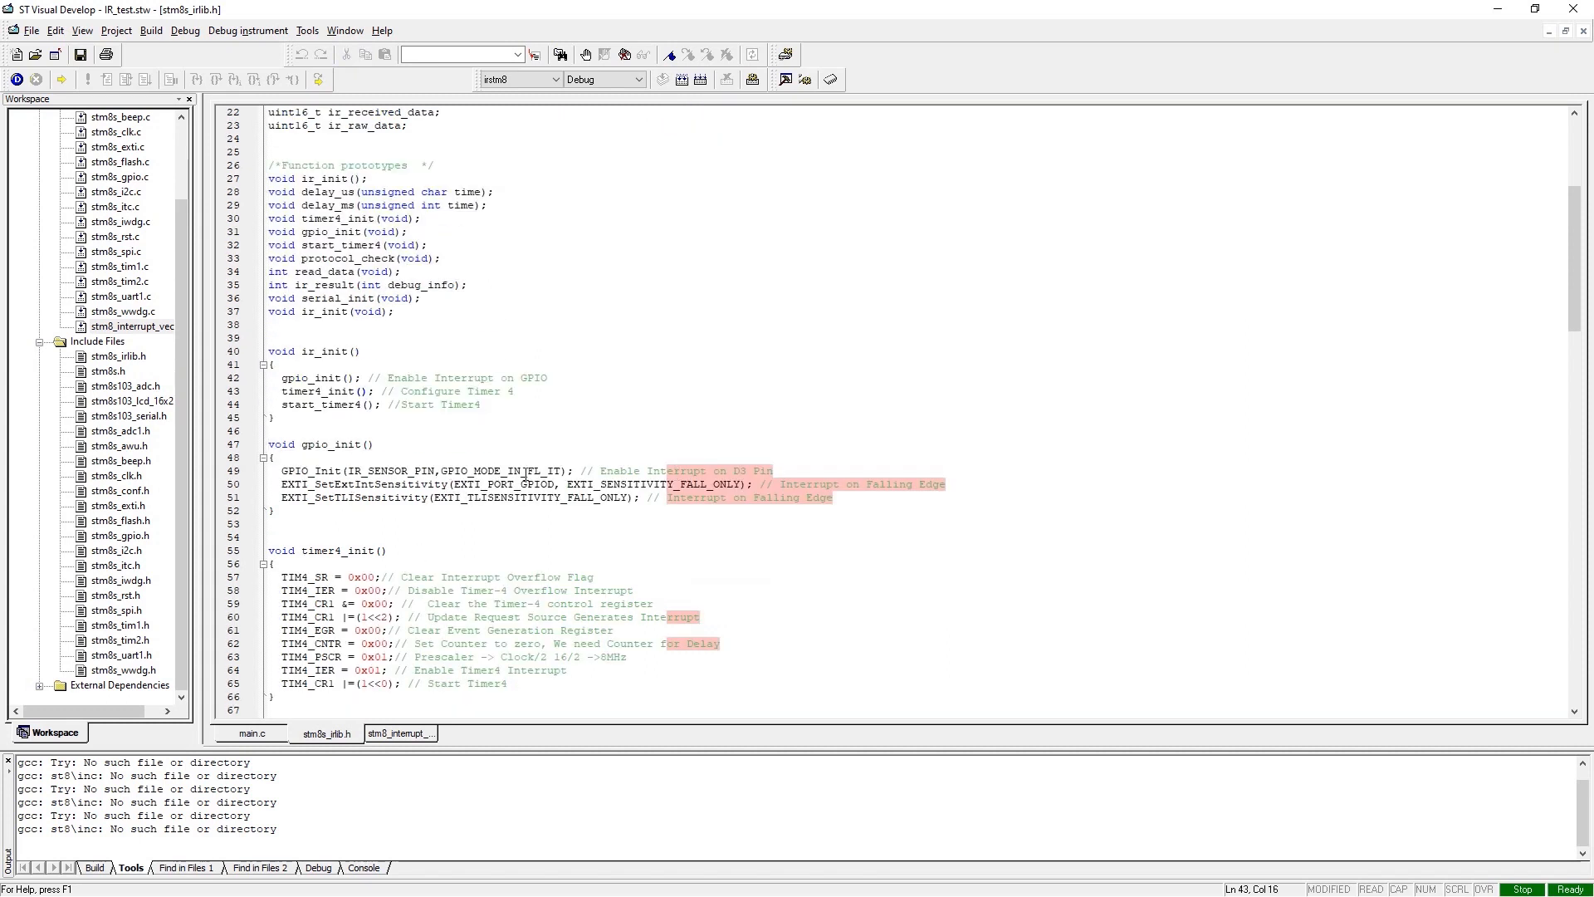
scroll("up", 3)
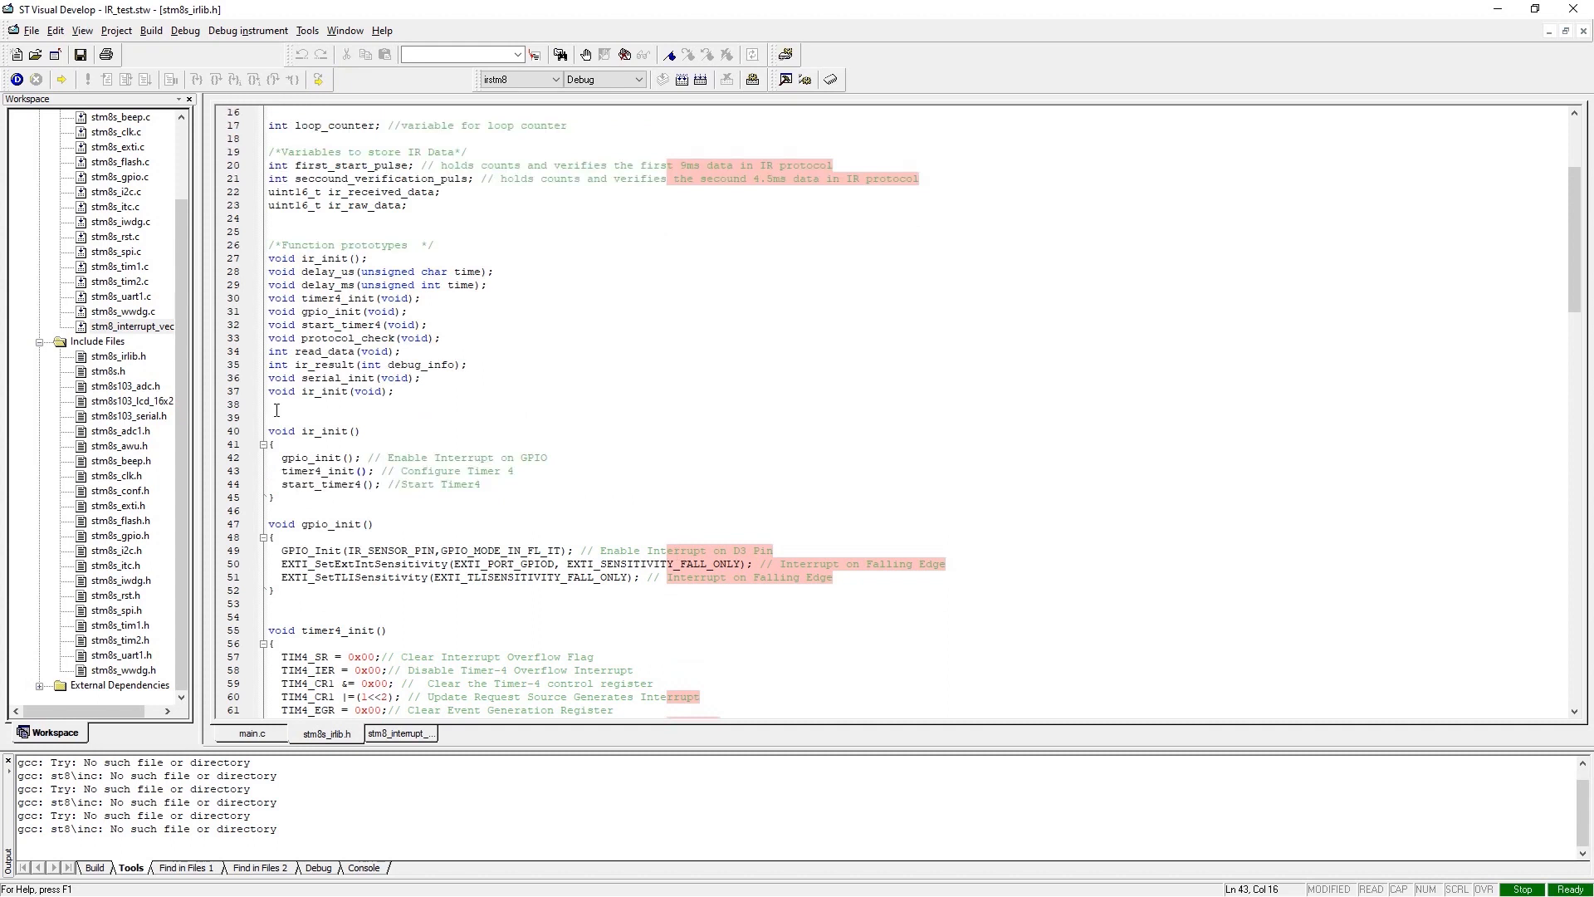
left_click(294, 458)
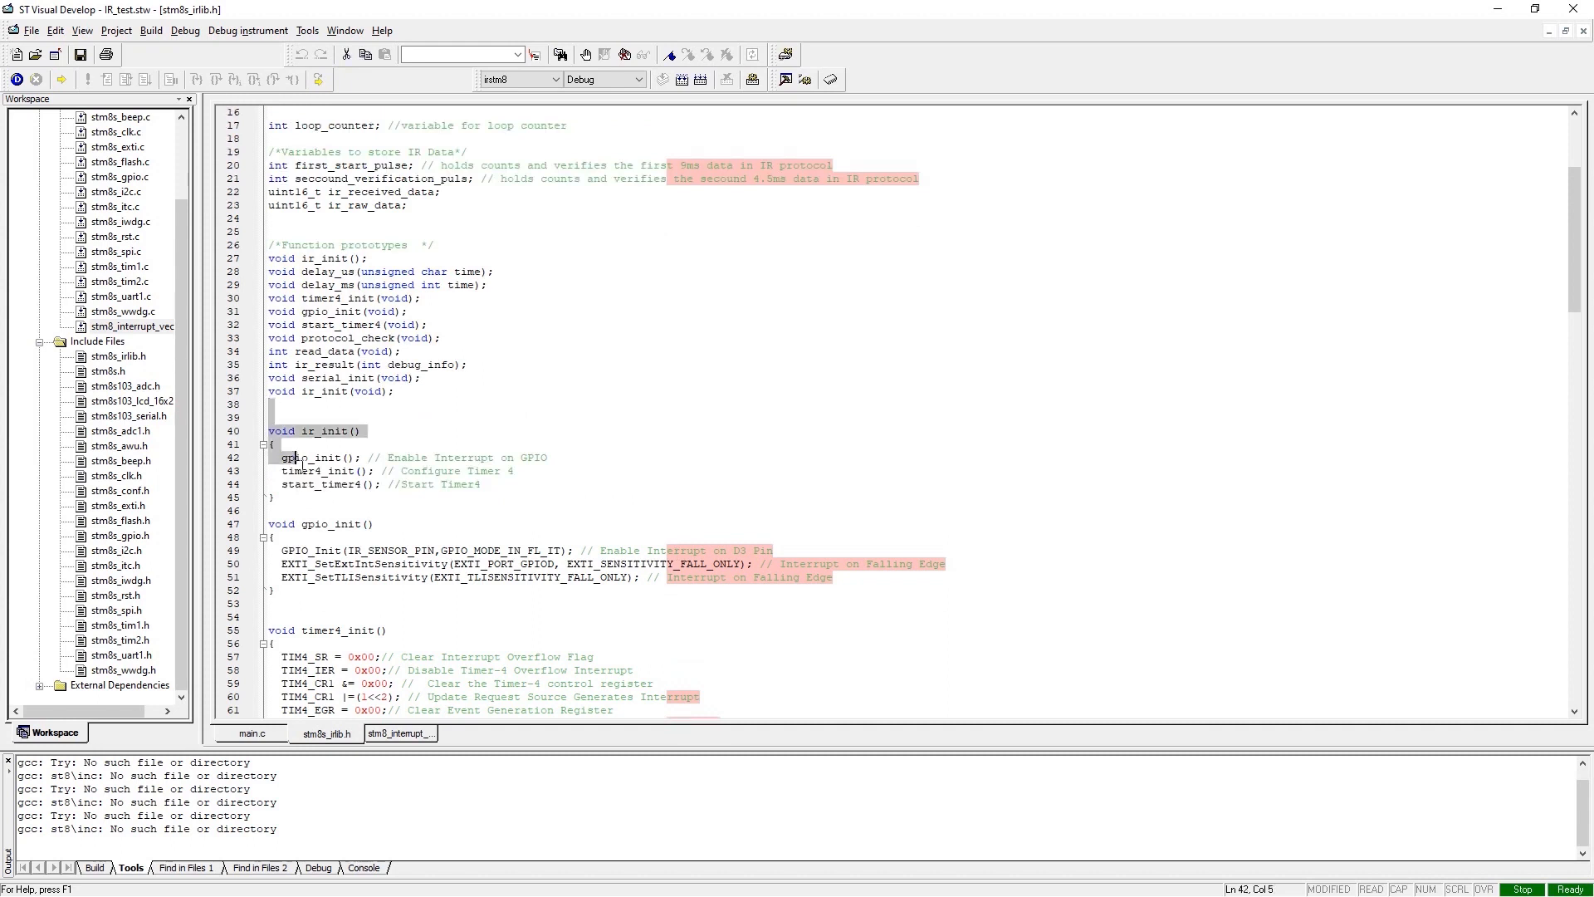
scroll("down", 3)
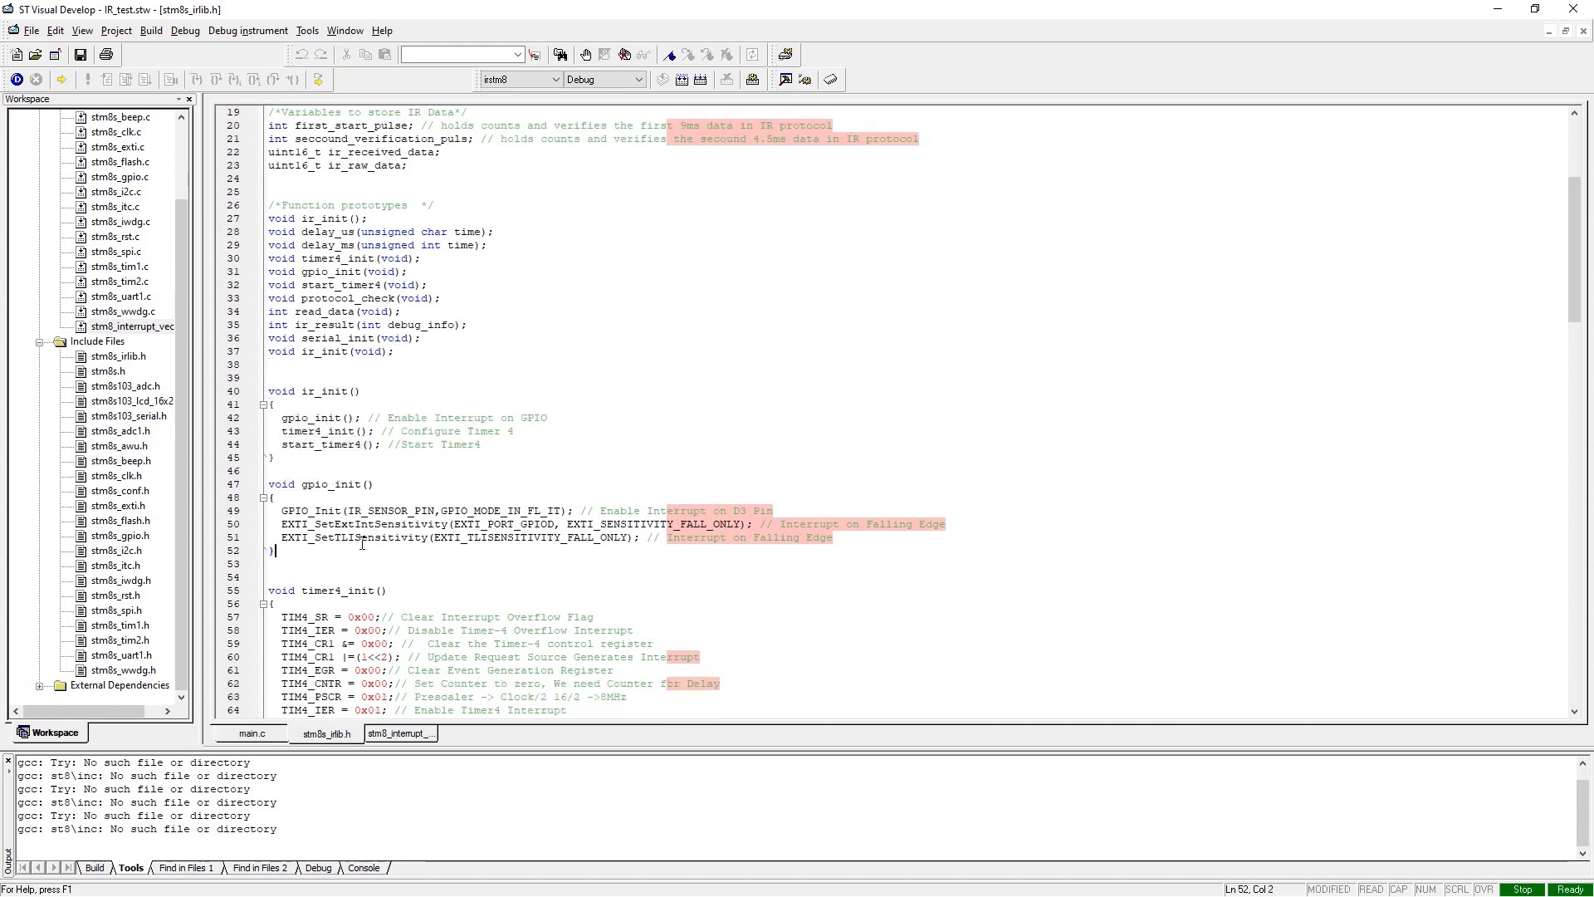
scroll("down", 3)
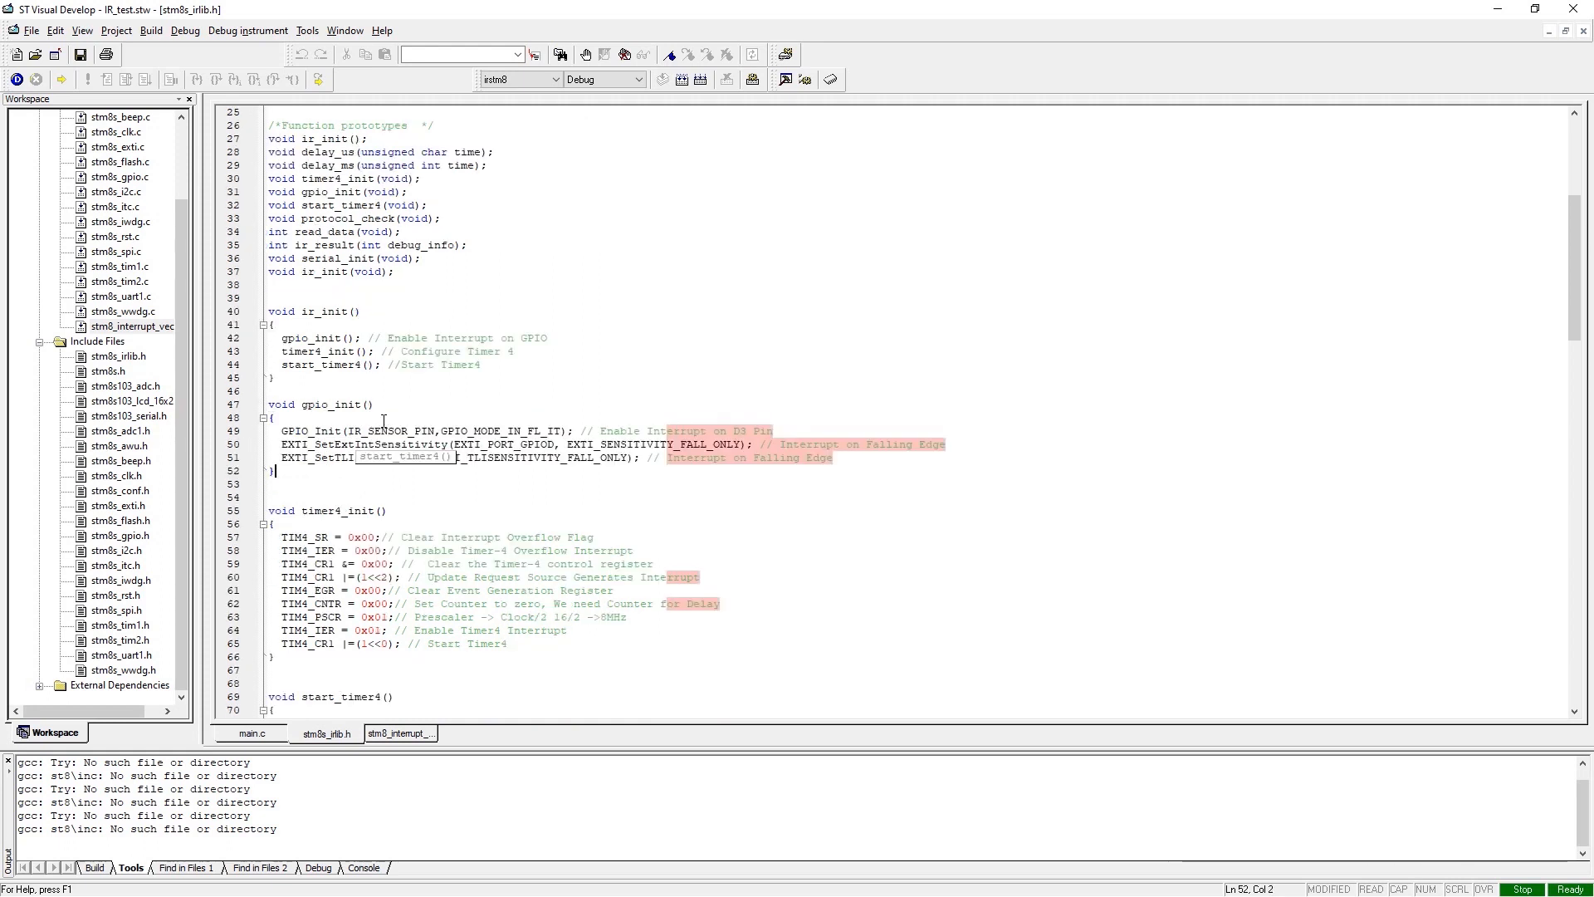
double_click(327, 312)
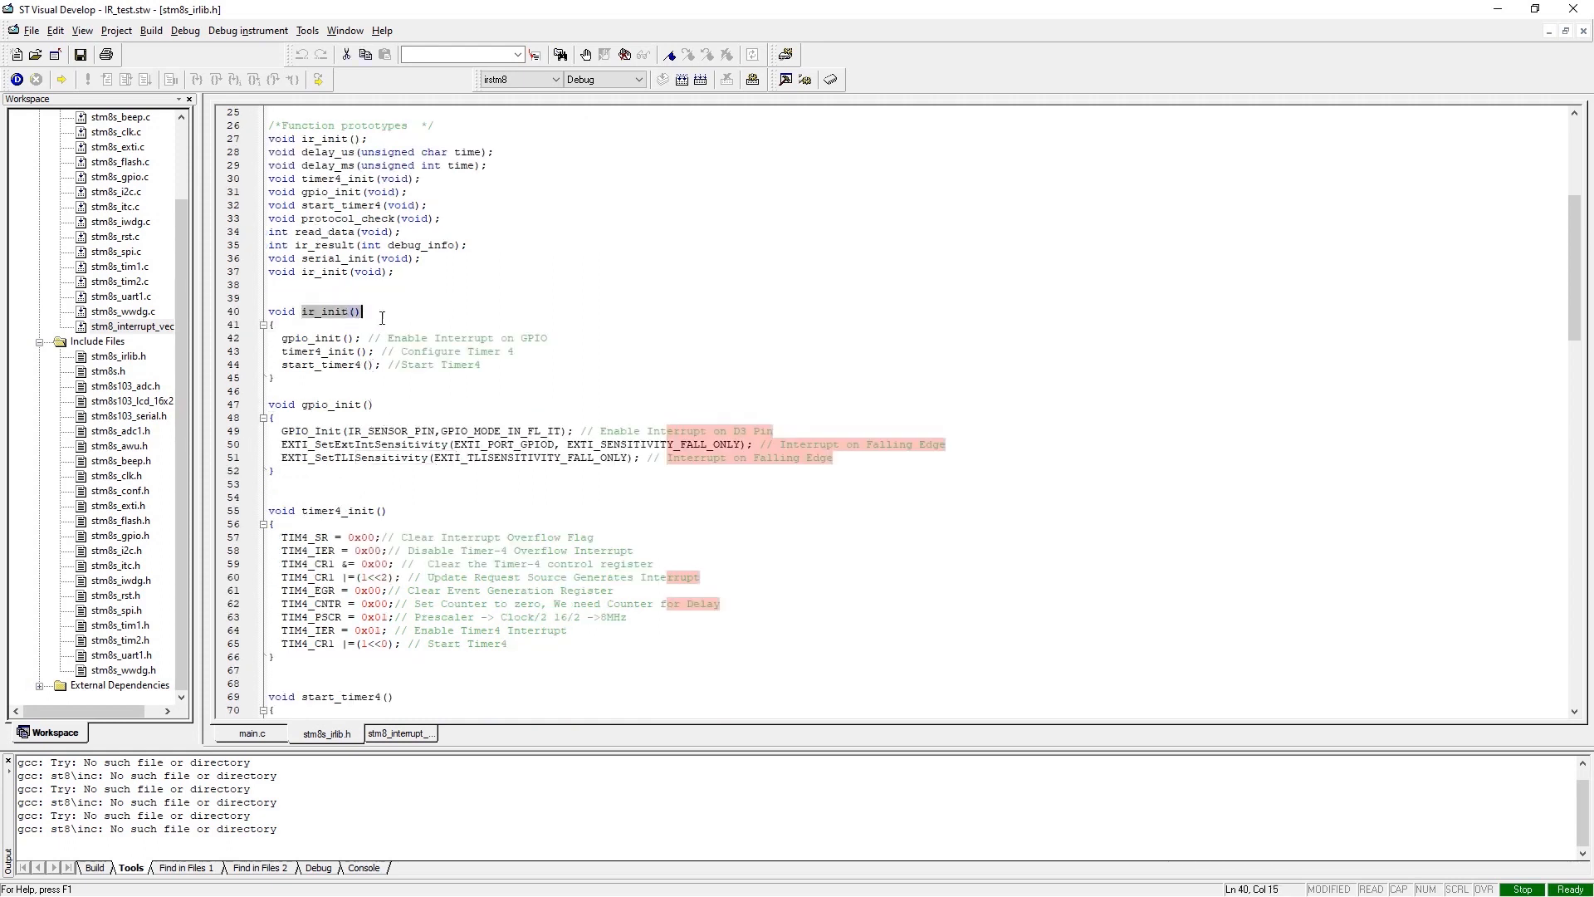
left_click(285, 339)
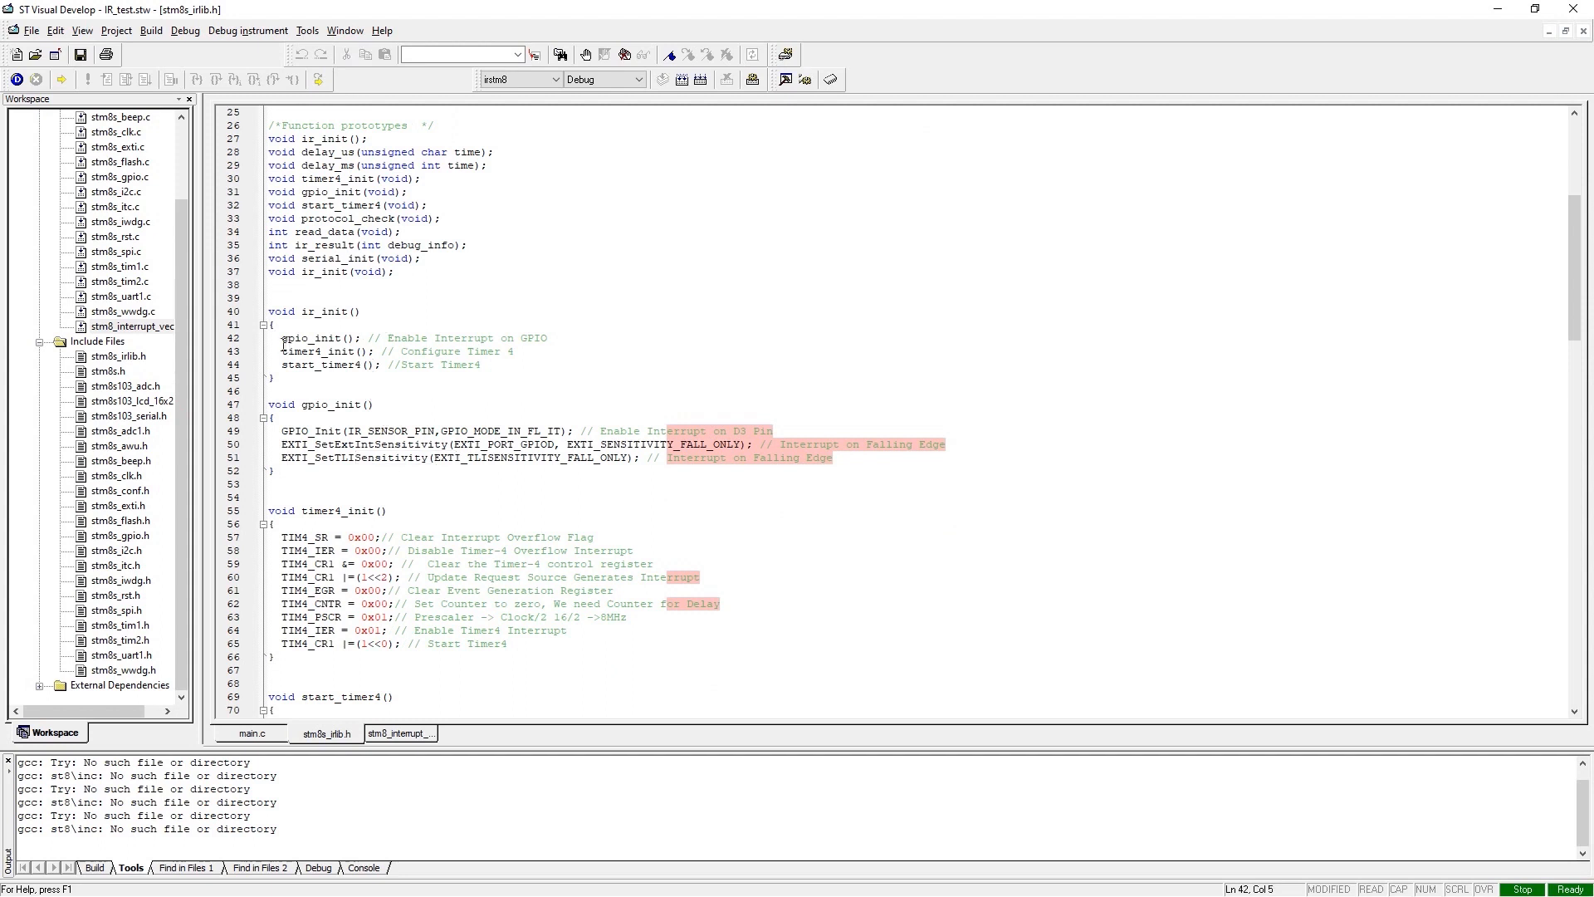
left_click(375, 365)
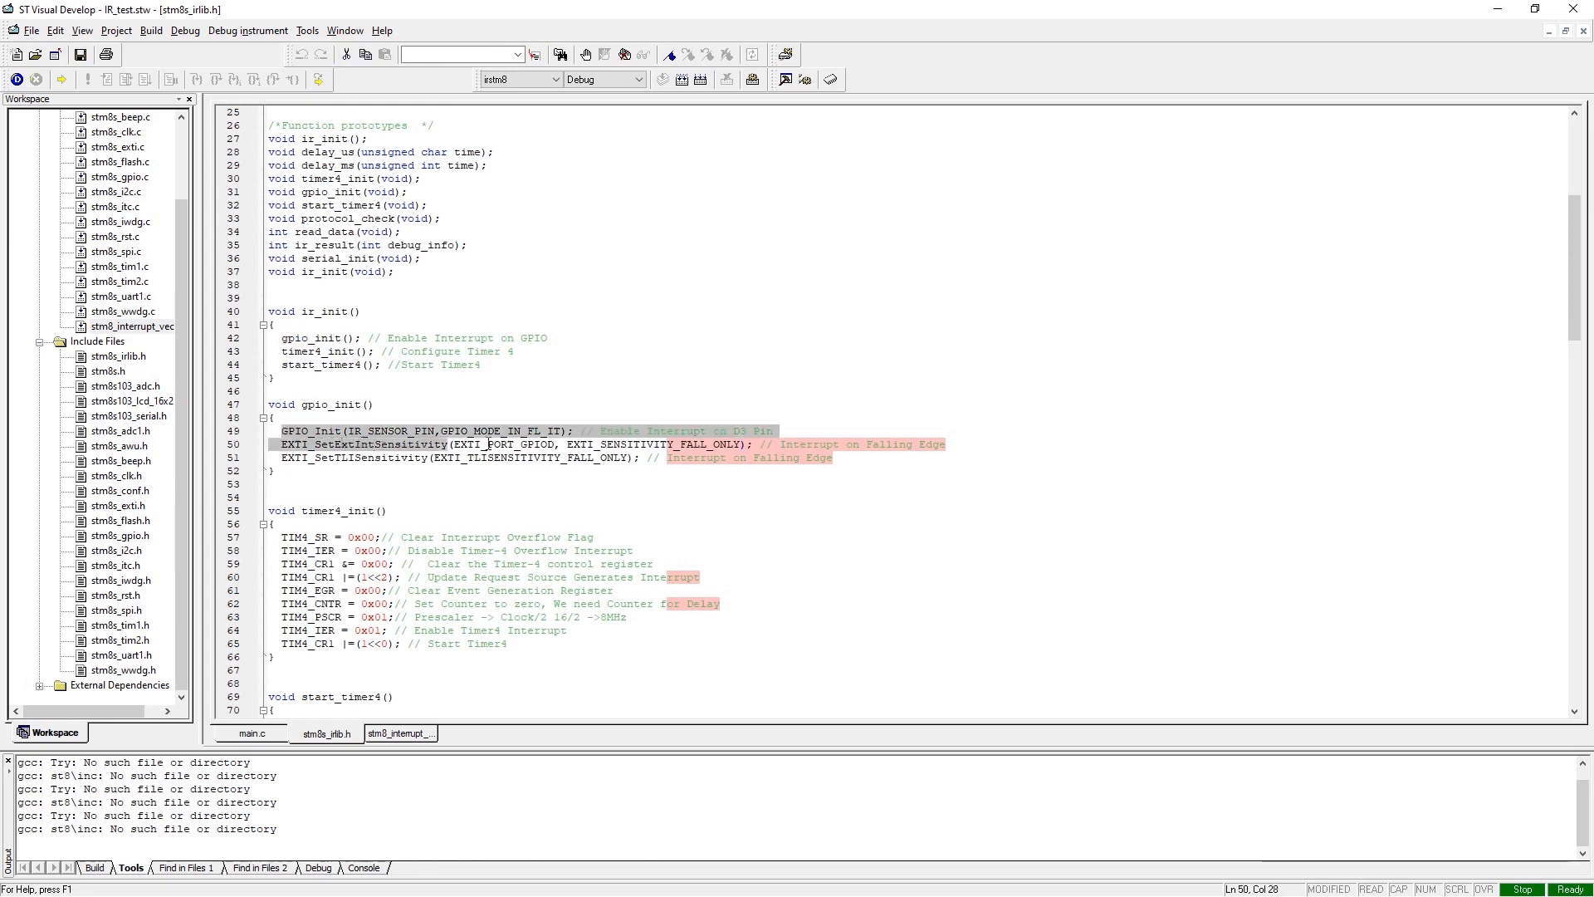
left_click(703, 458)
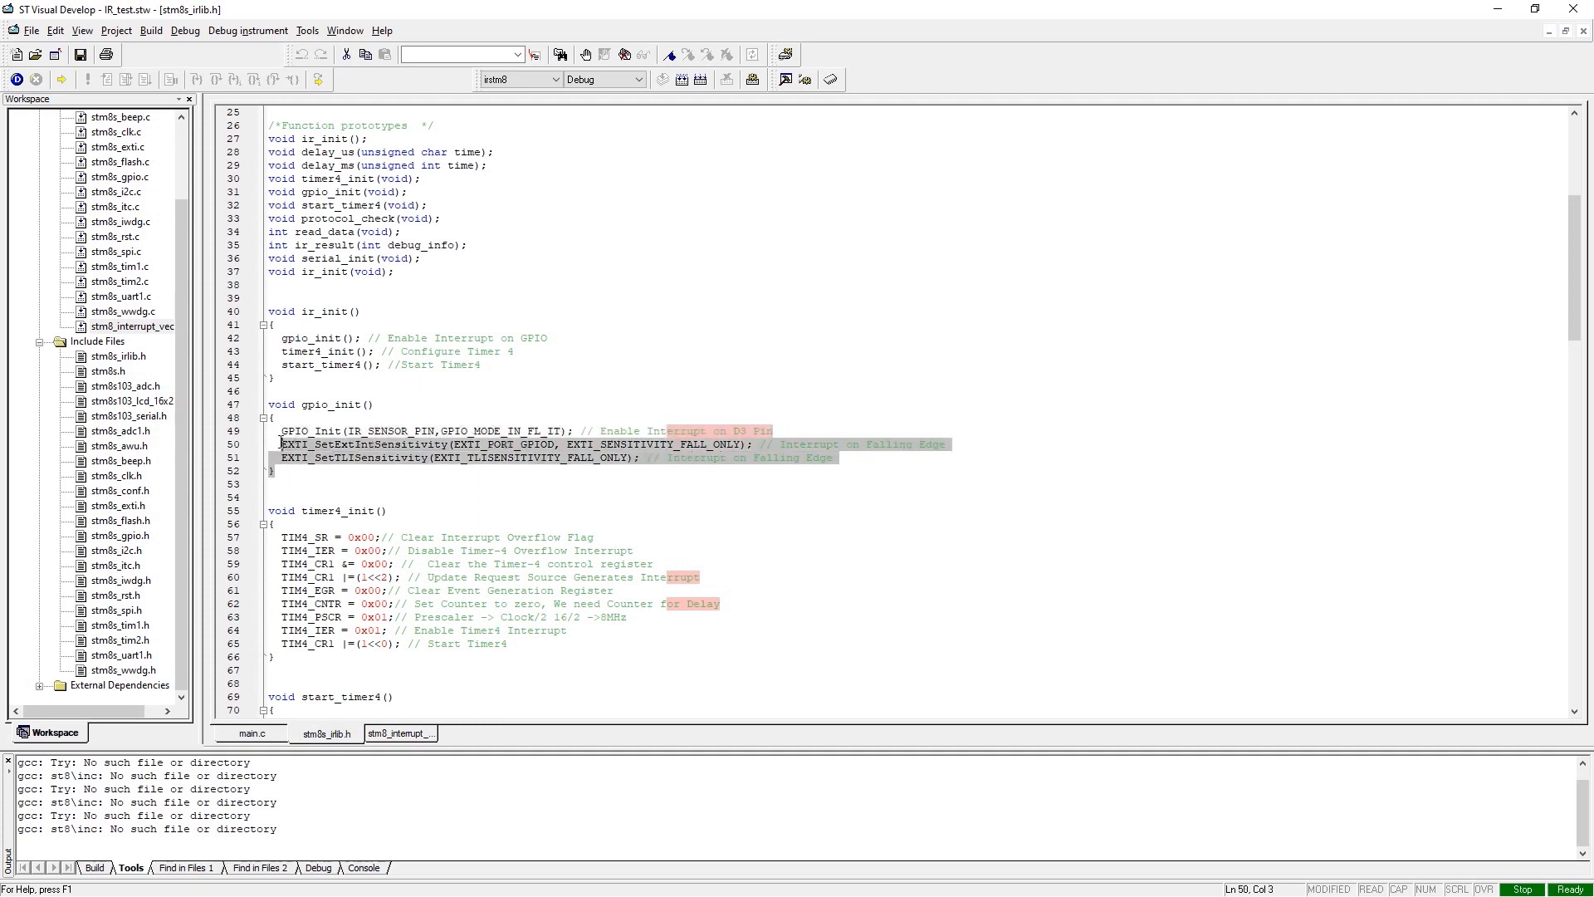
left_click(298, 431)
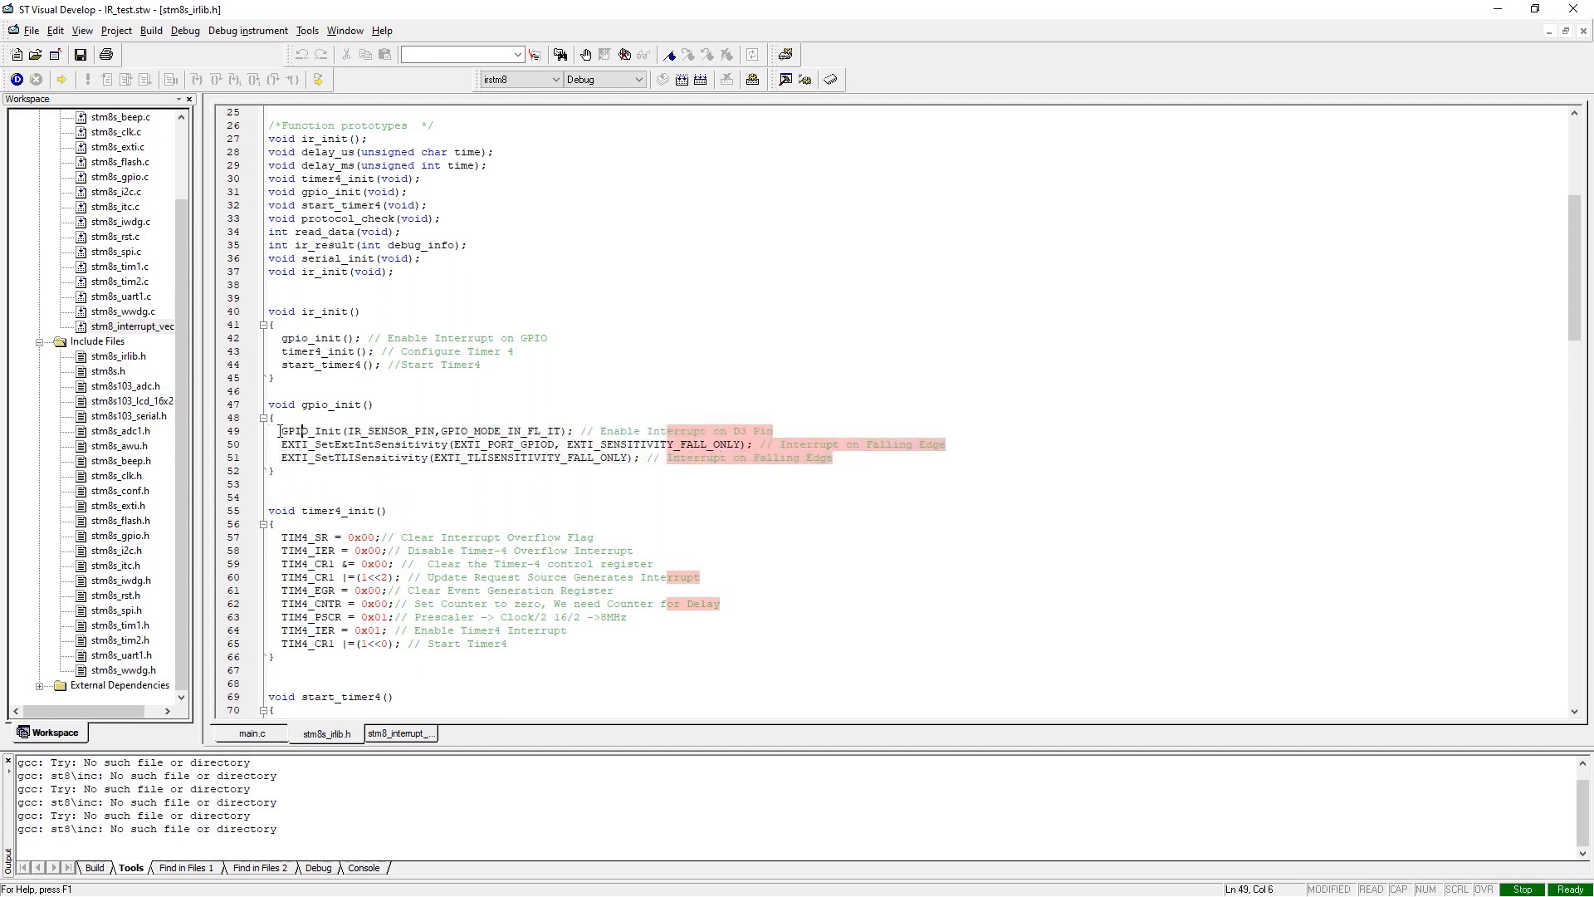
scroll("down", 3)
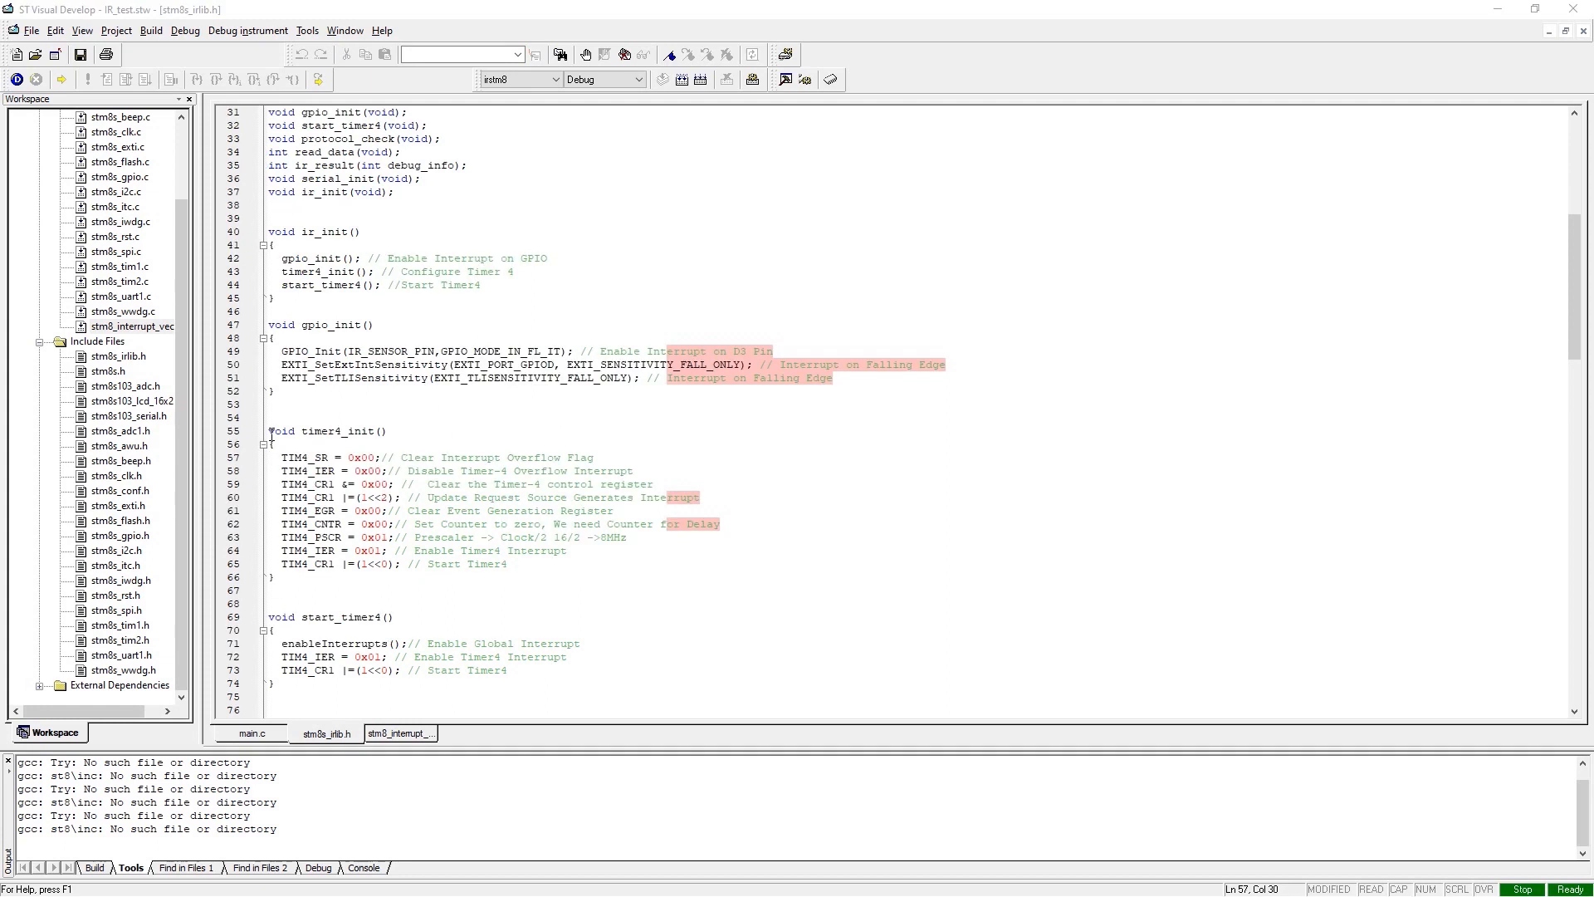
left_click(366, 564)
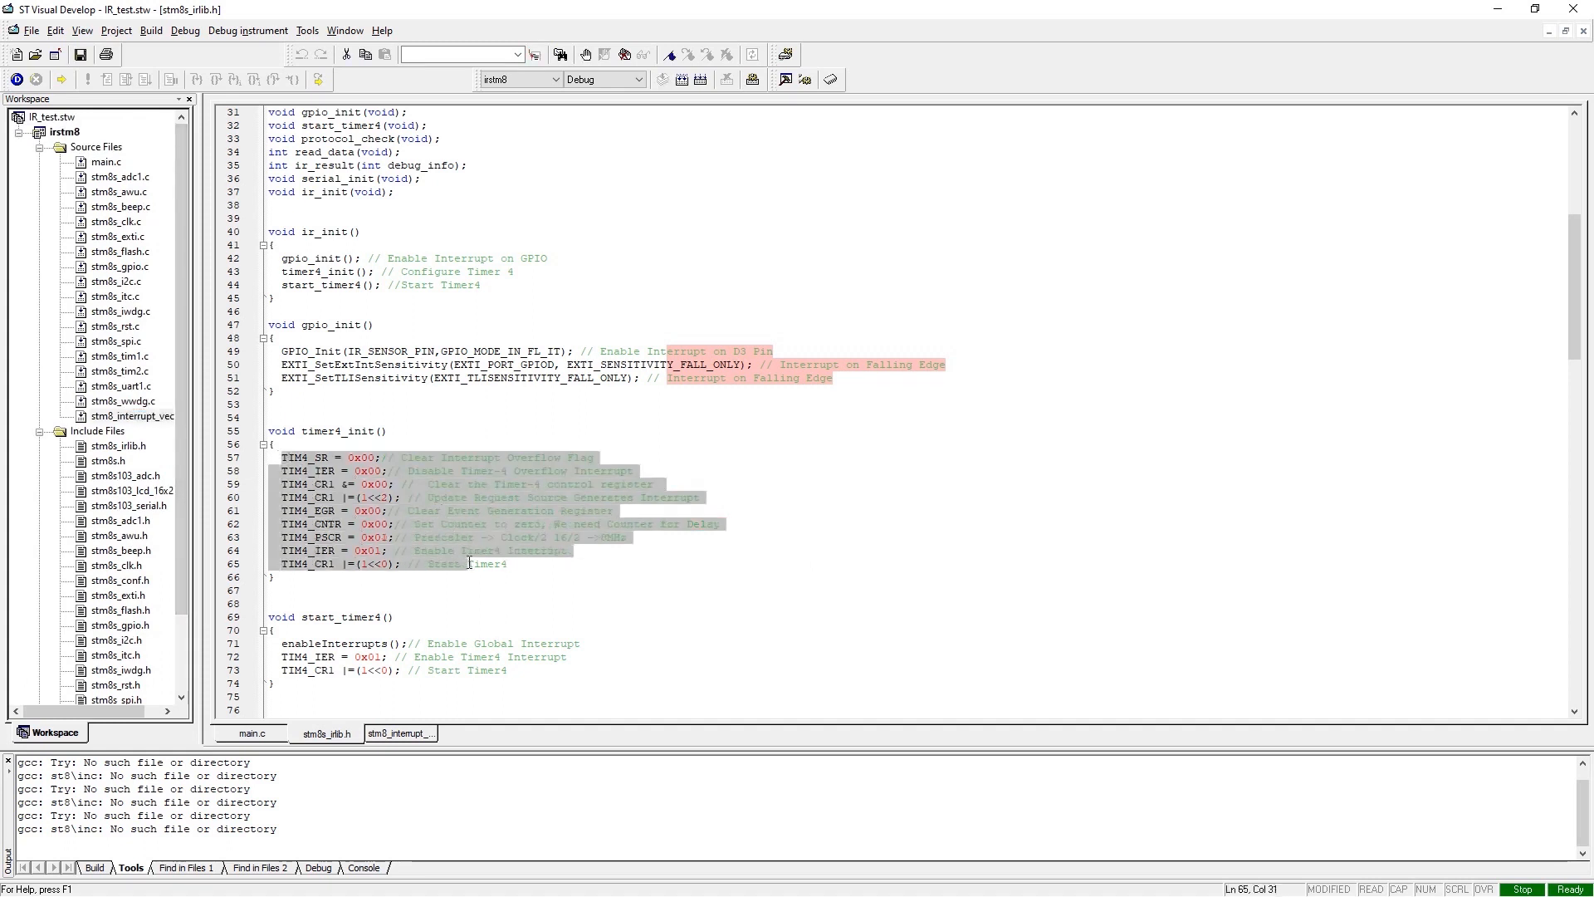
Step: Open the manual's '19 8-bit basic timer (TIM4, TIM6)' chapter at 125% and read the TIM4 registers
left_click(579, 572)
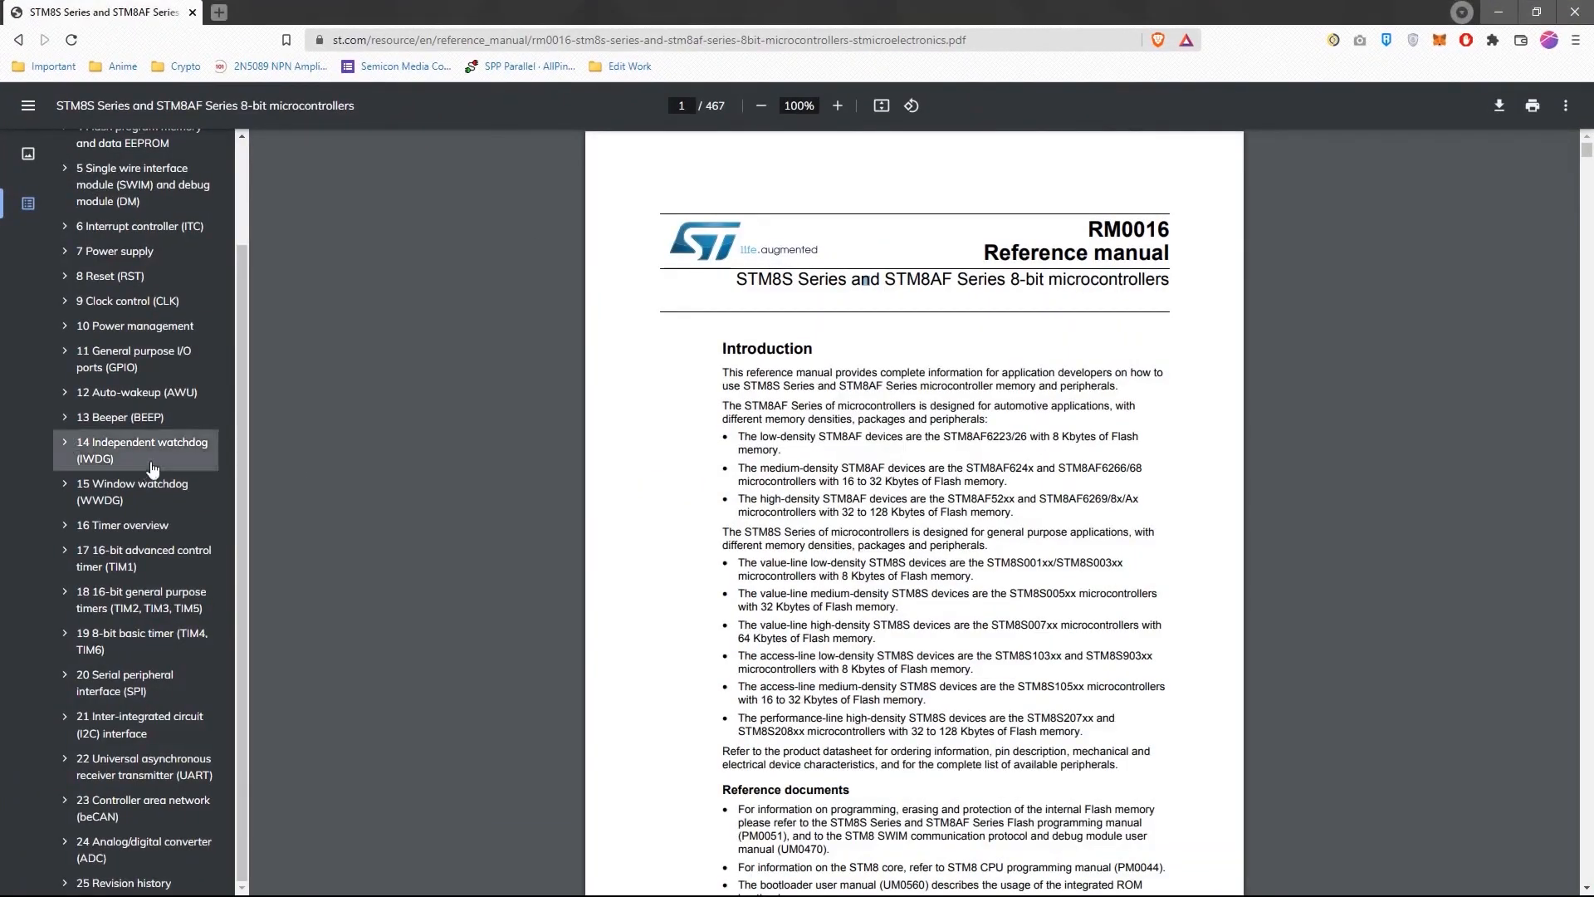
mouse_move(324, 549)
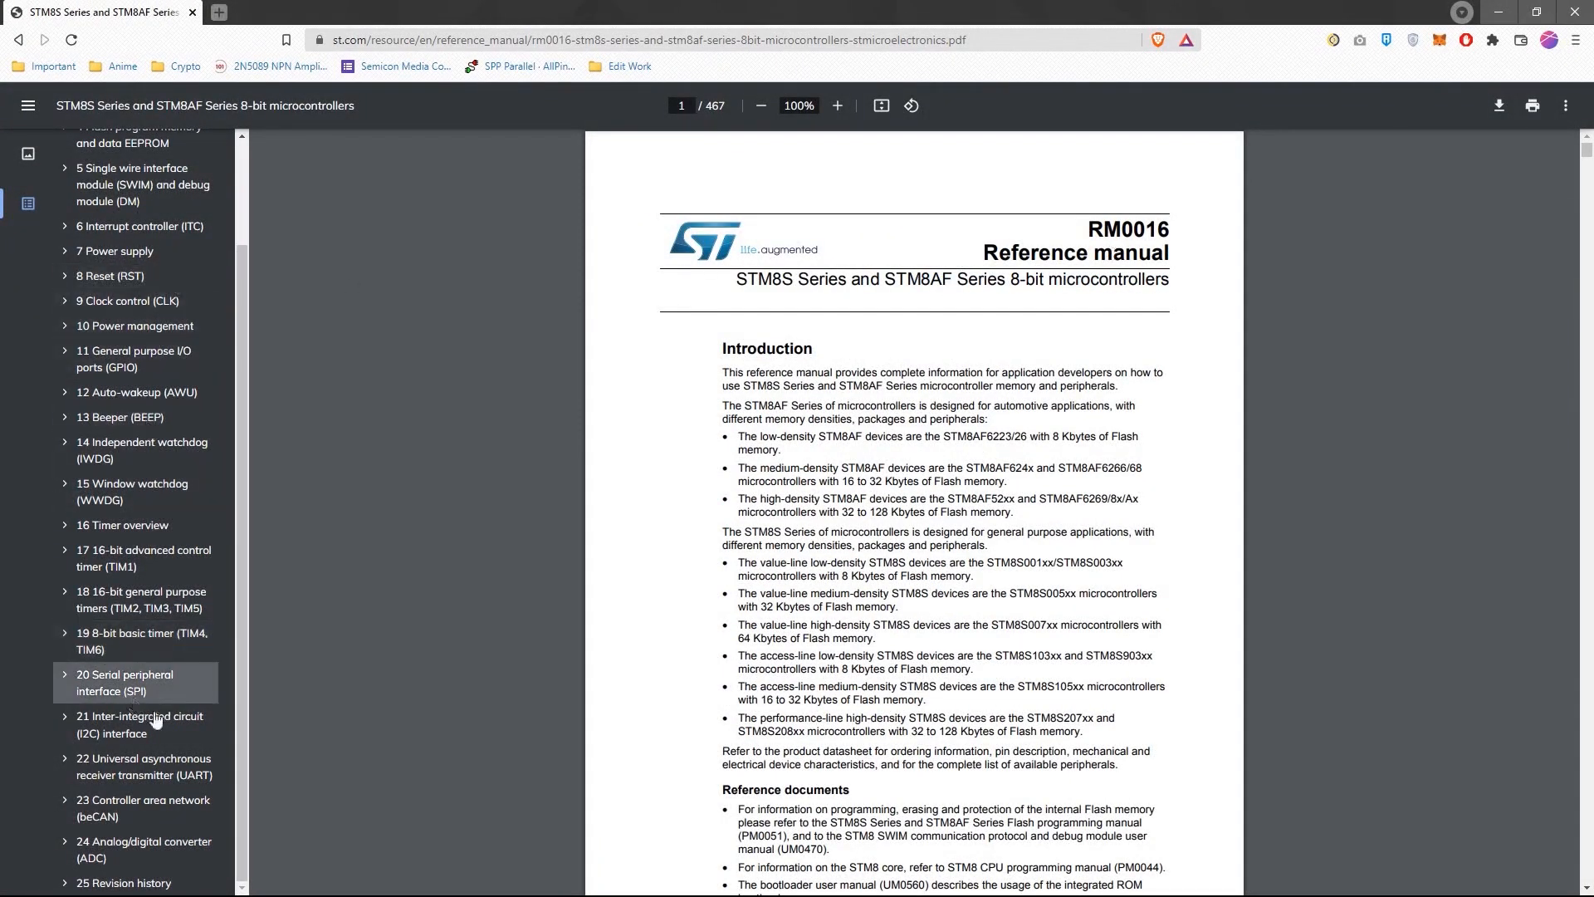
left_click(142, 640)
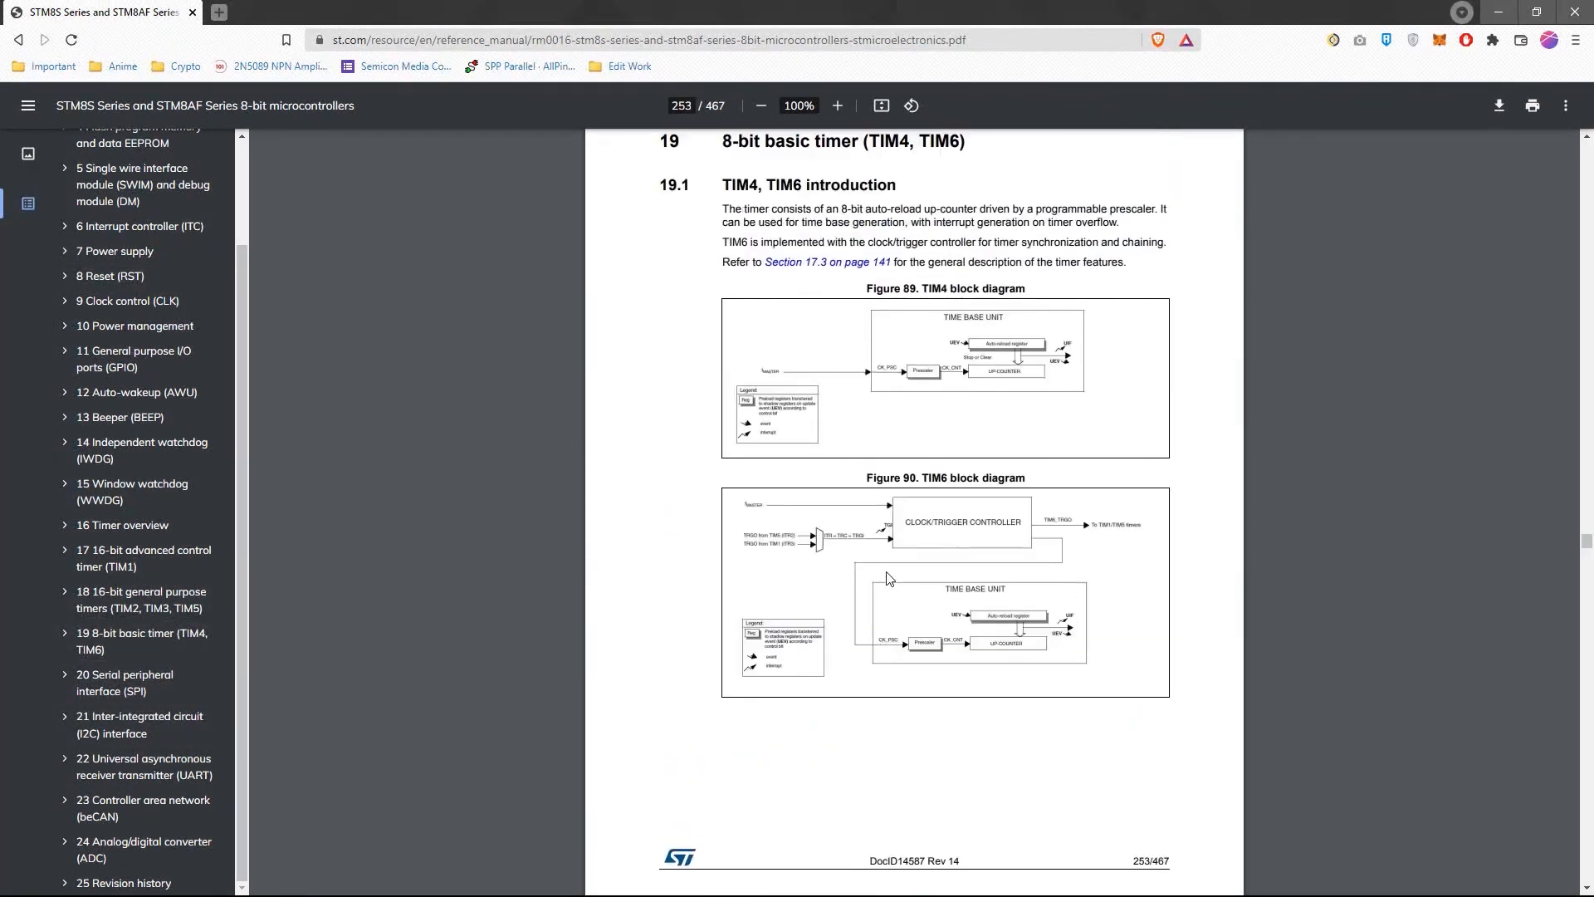
left_click(837, 105)
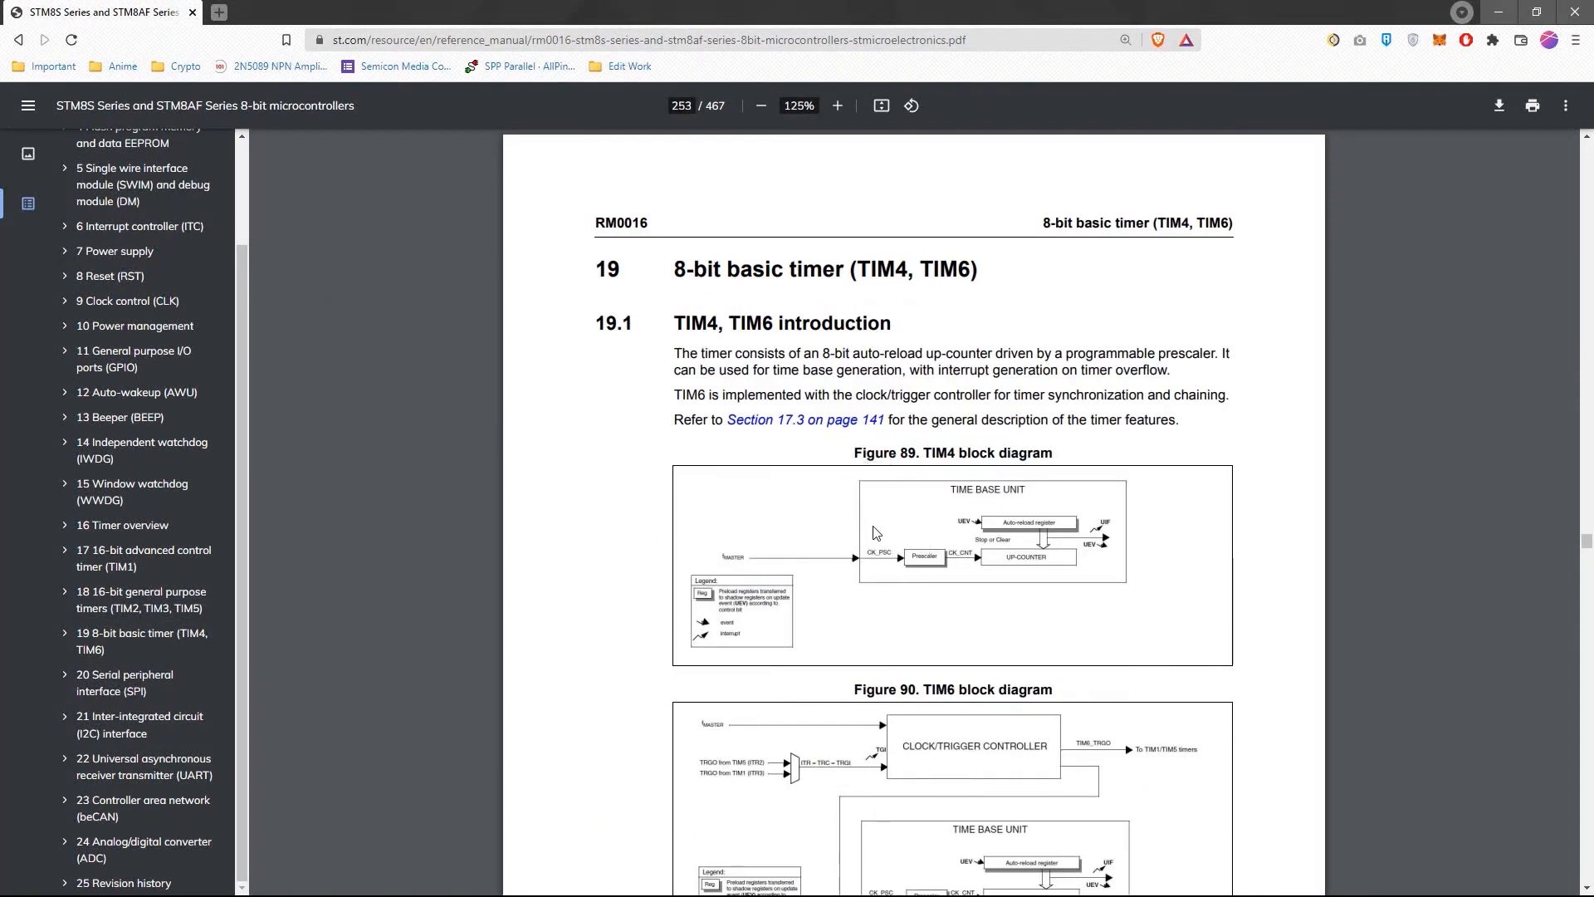
scroll("down", 3)
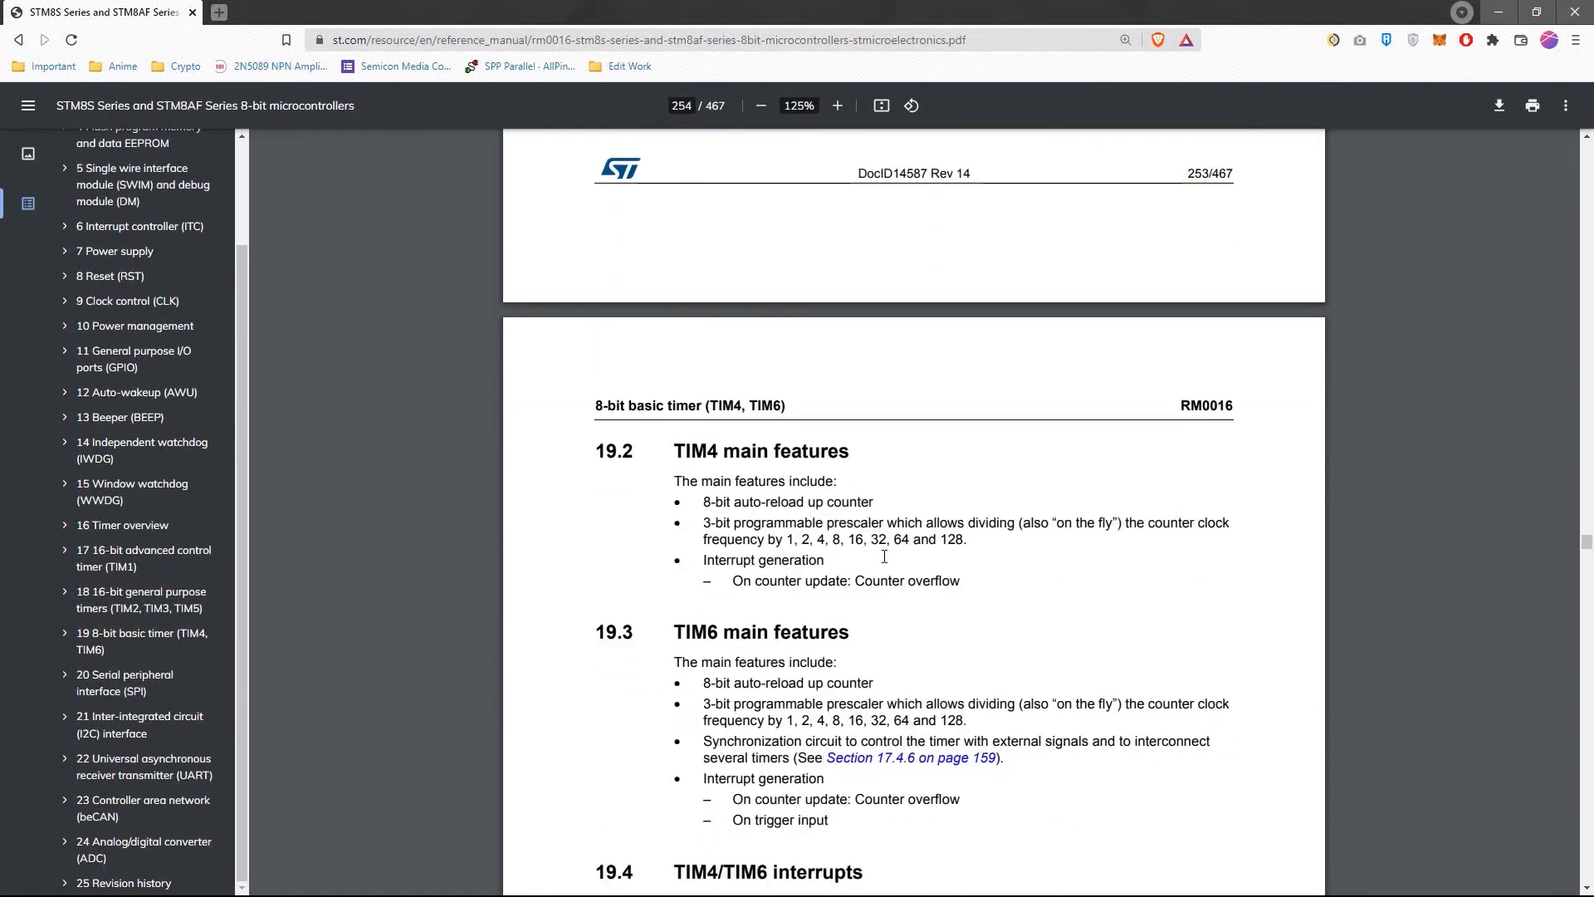
scroll("down", 3)
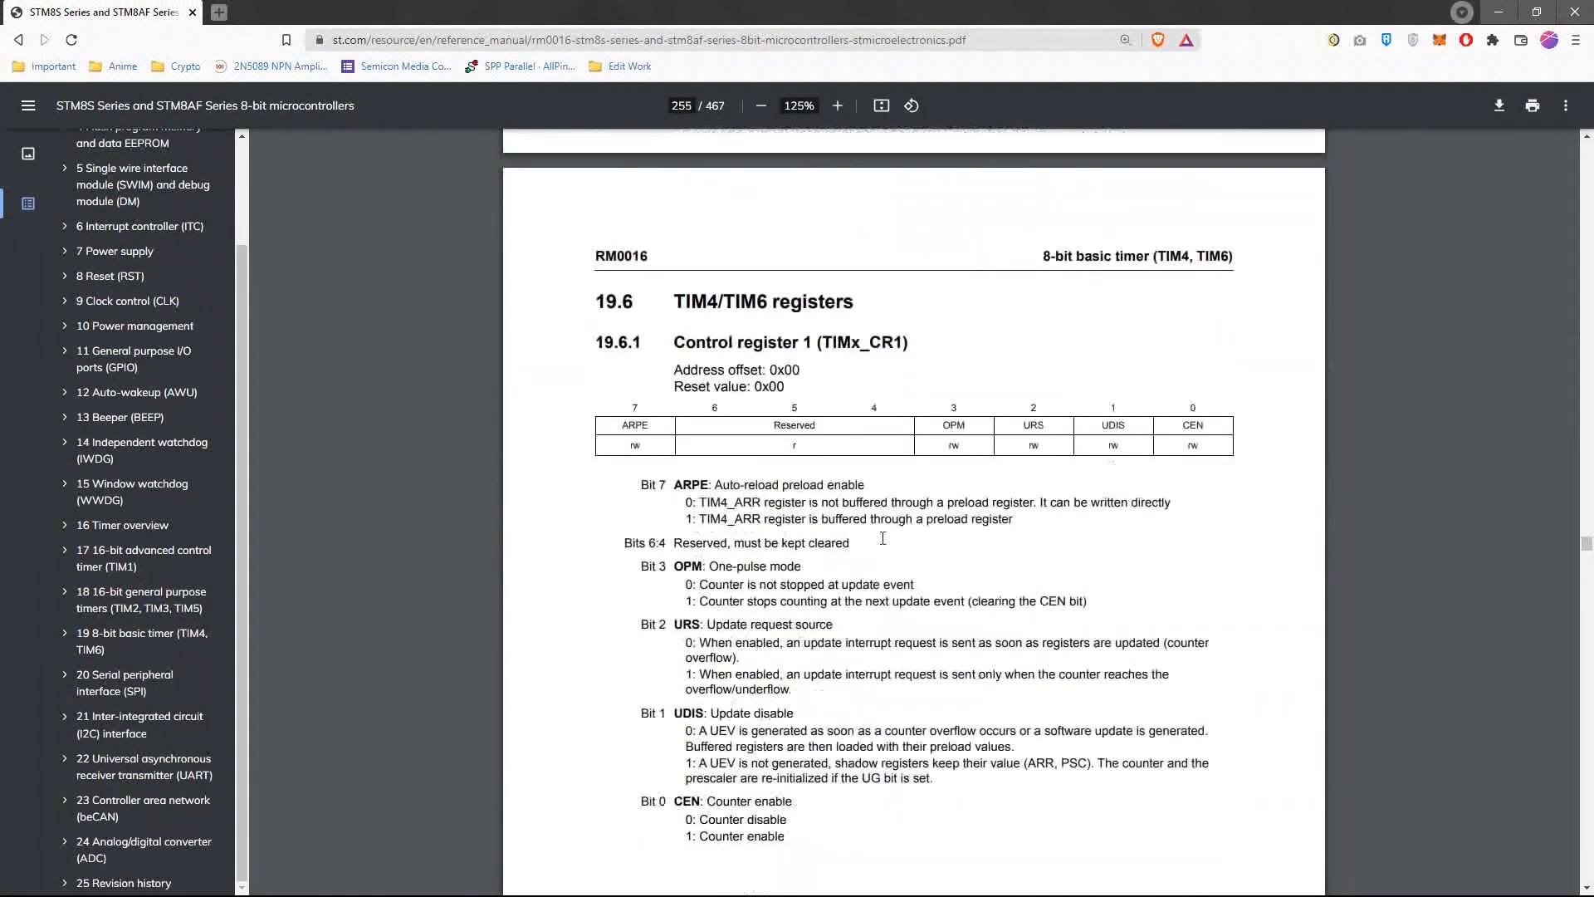
scroll("up", 3)
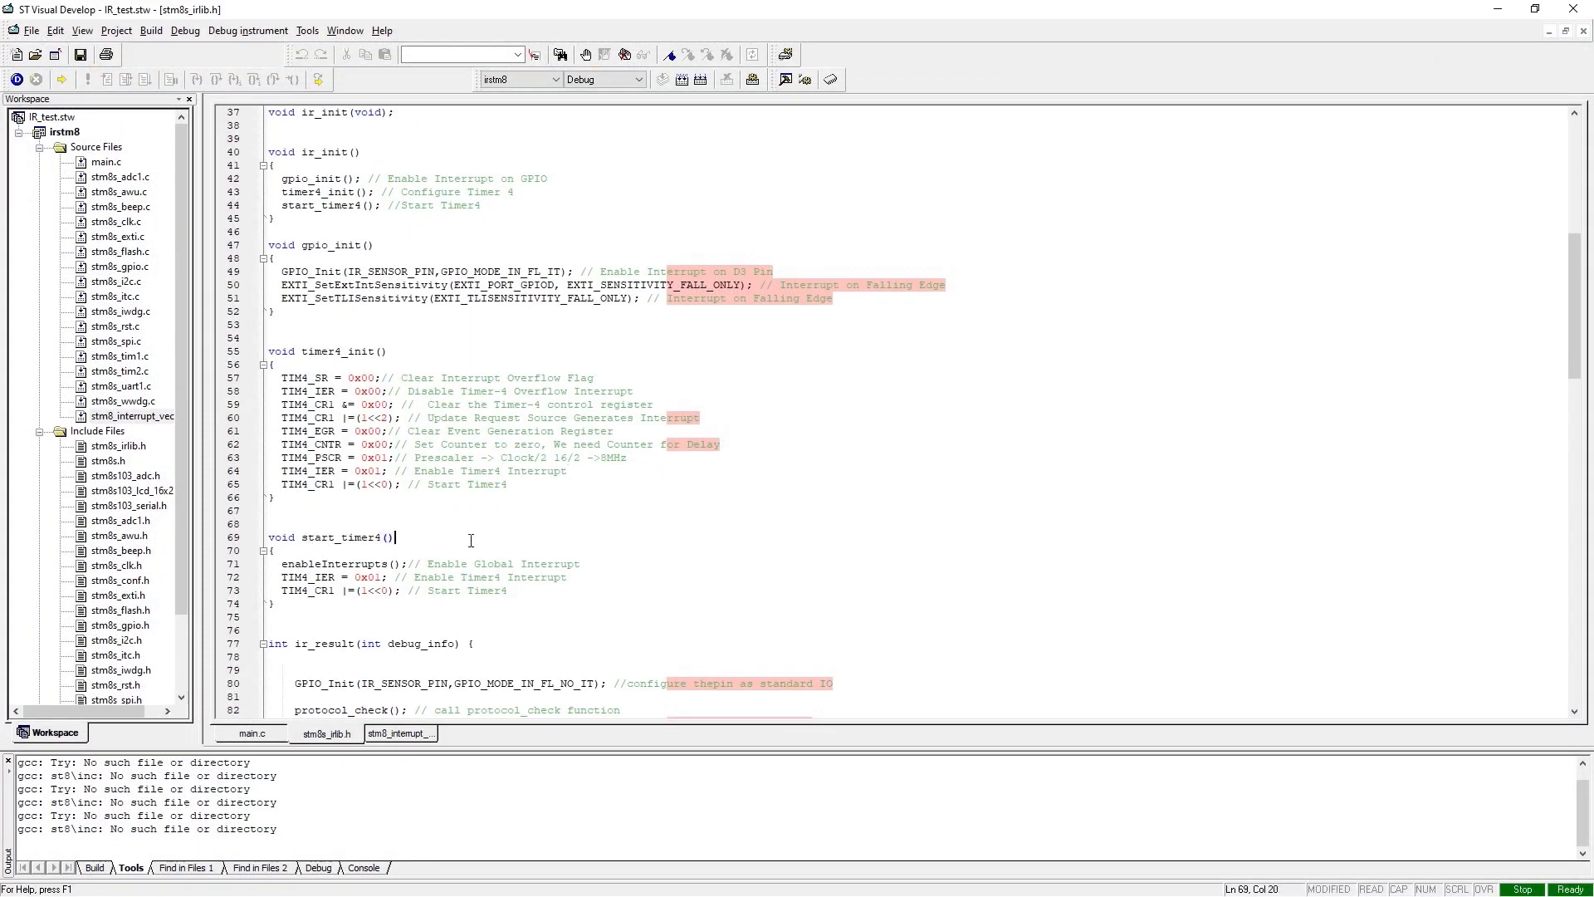
Step: Point out lines in read_data's 16-bit loop and delay_us in stm8s_irlib.h
left_click(508, 590)
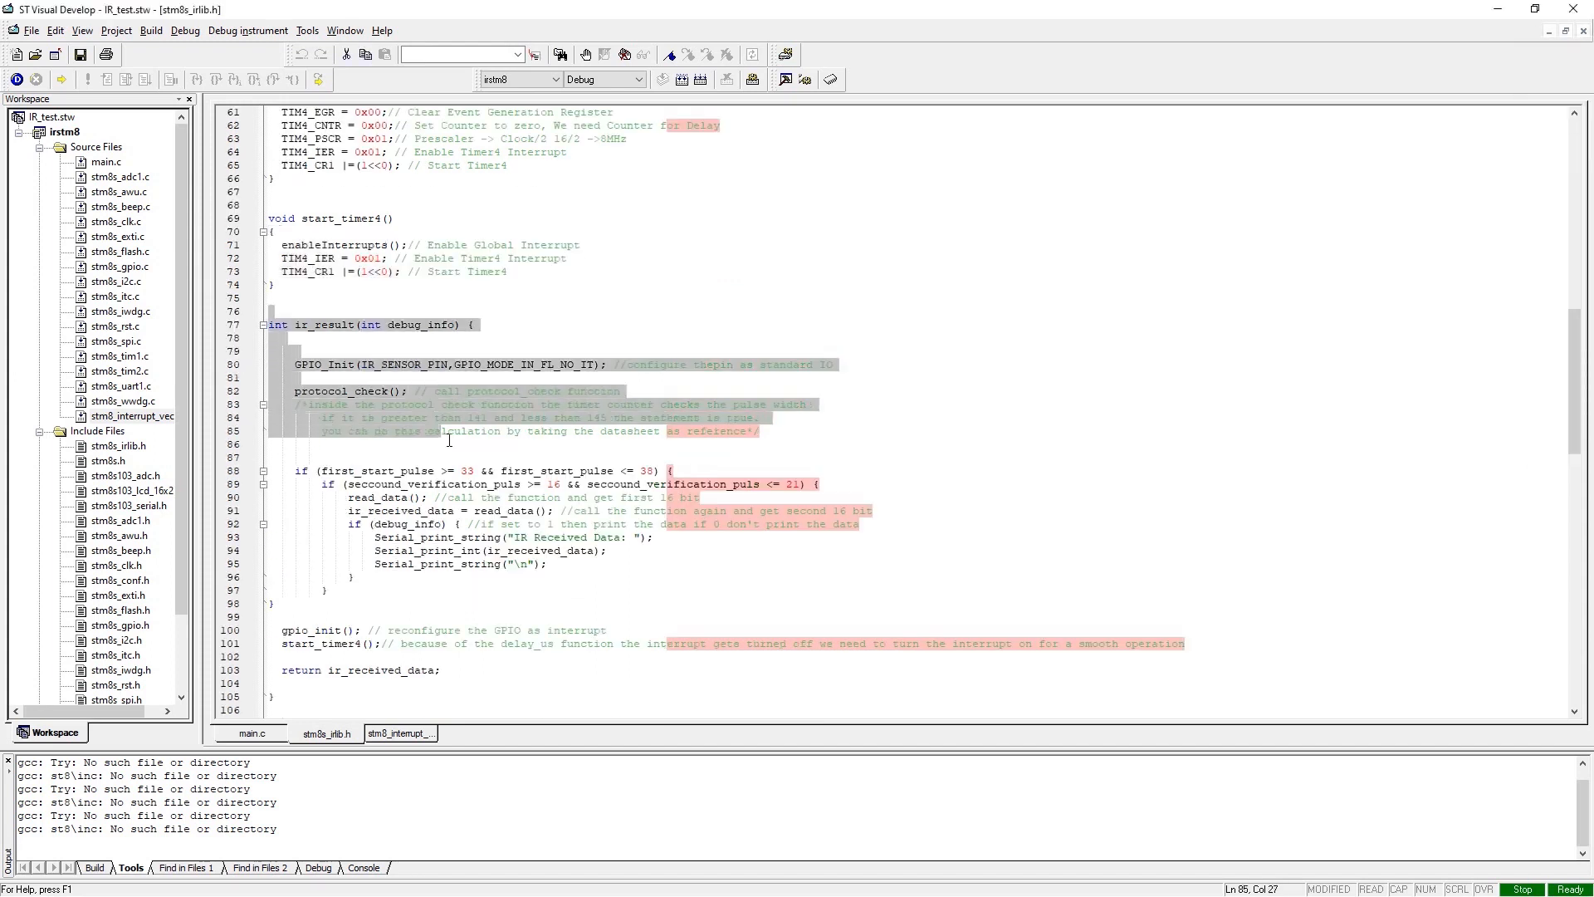
left_click(490, 602)
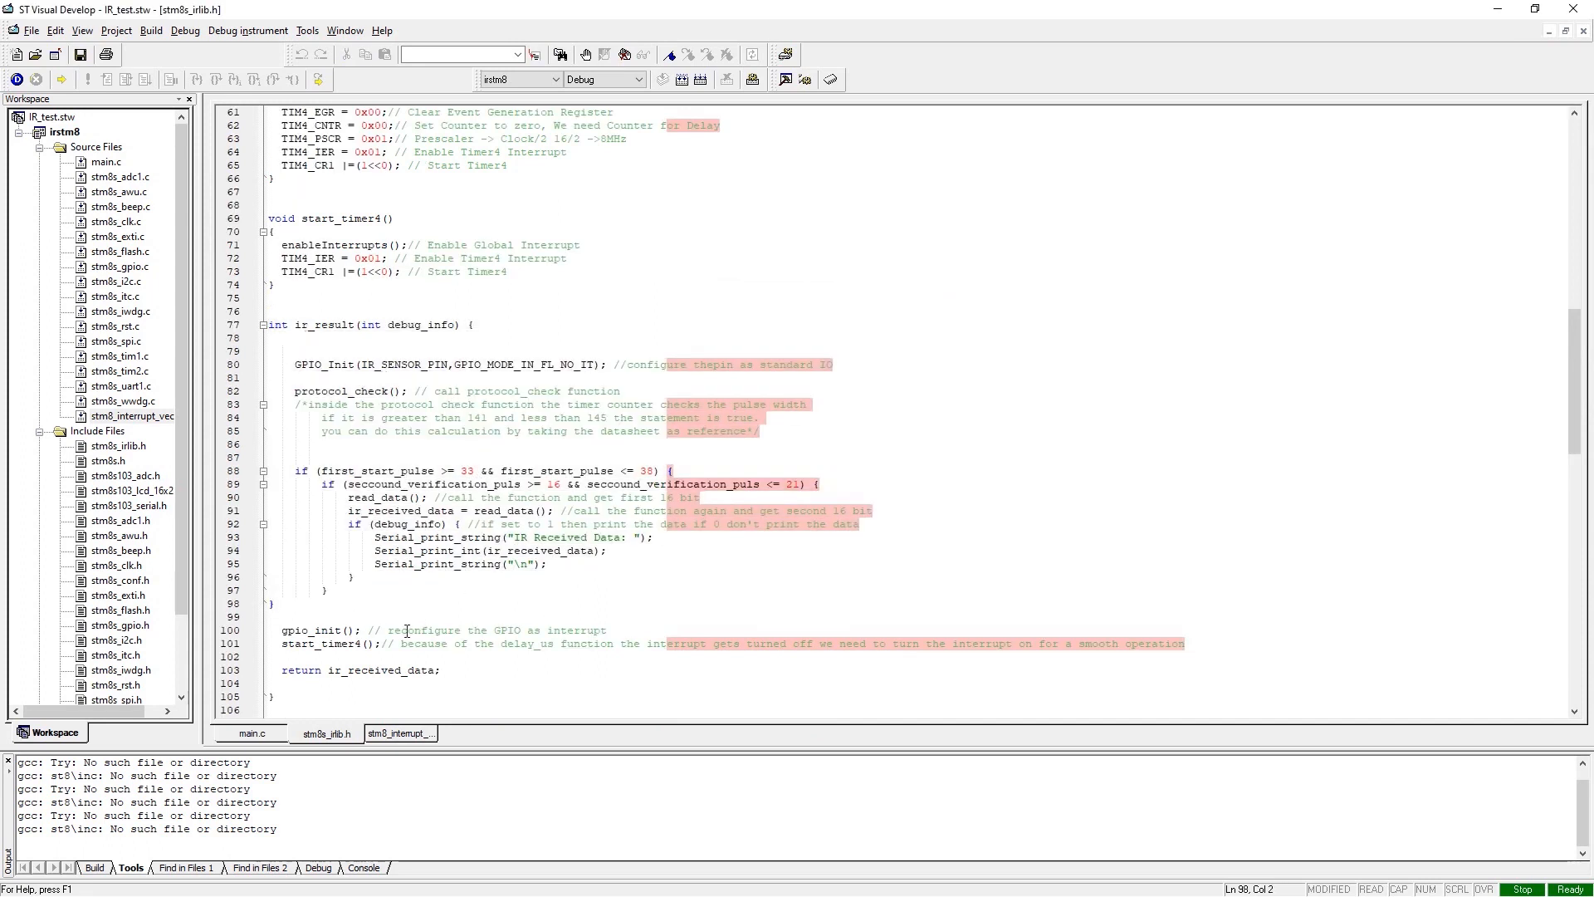
scroll("down", 3)
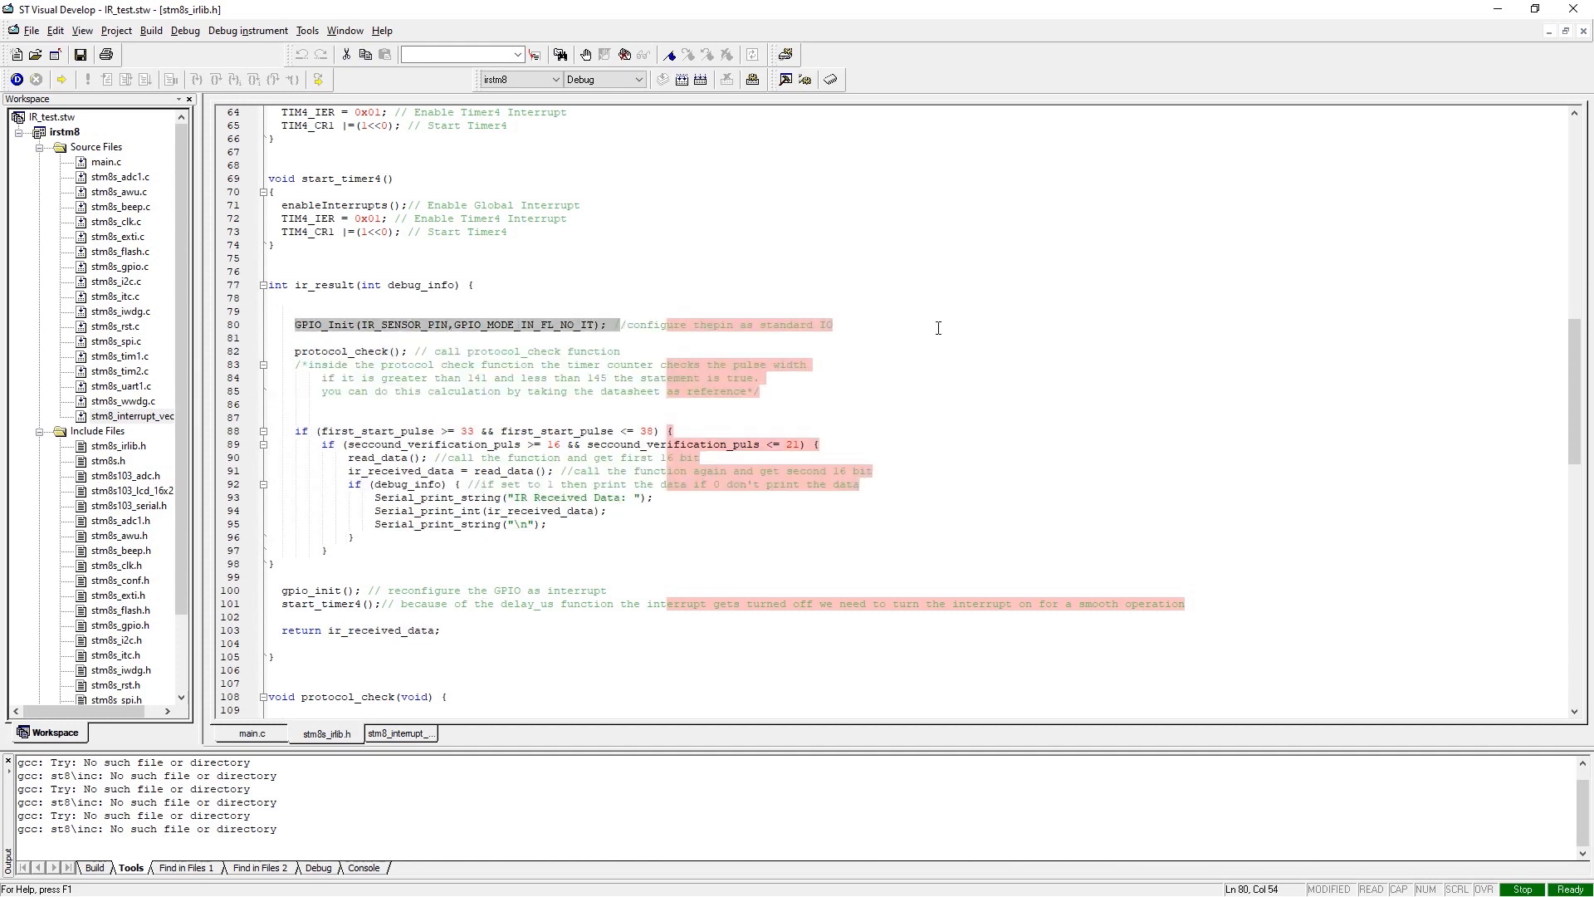
left_click(432, 363)
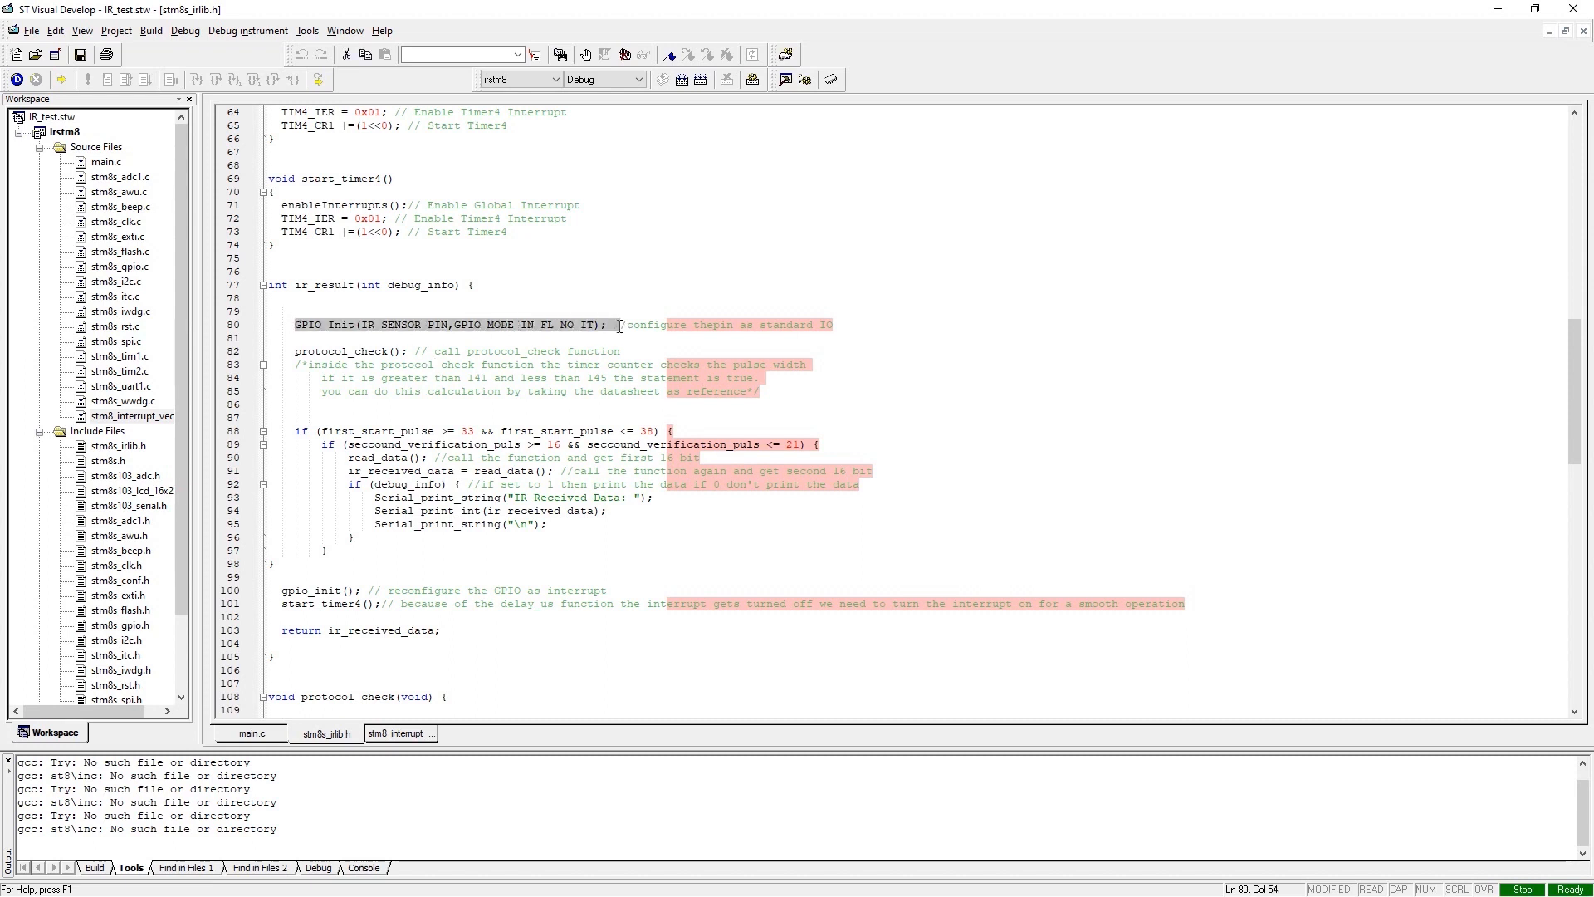
left_click(608, 325)
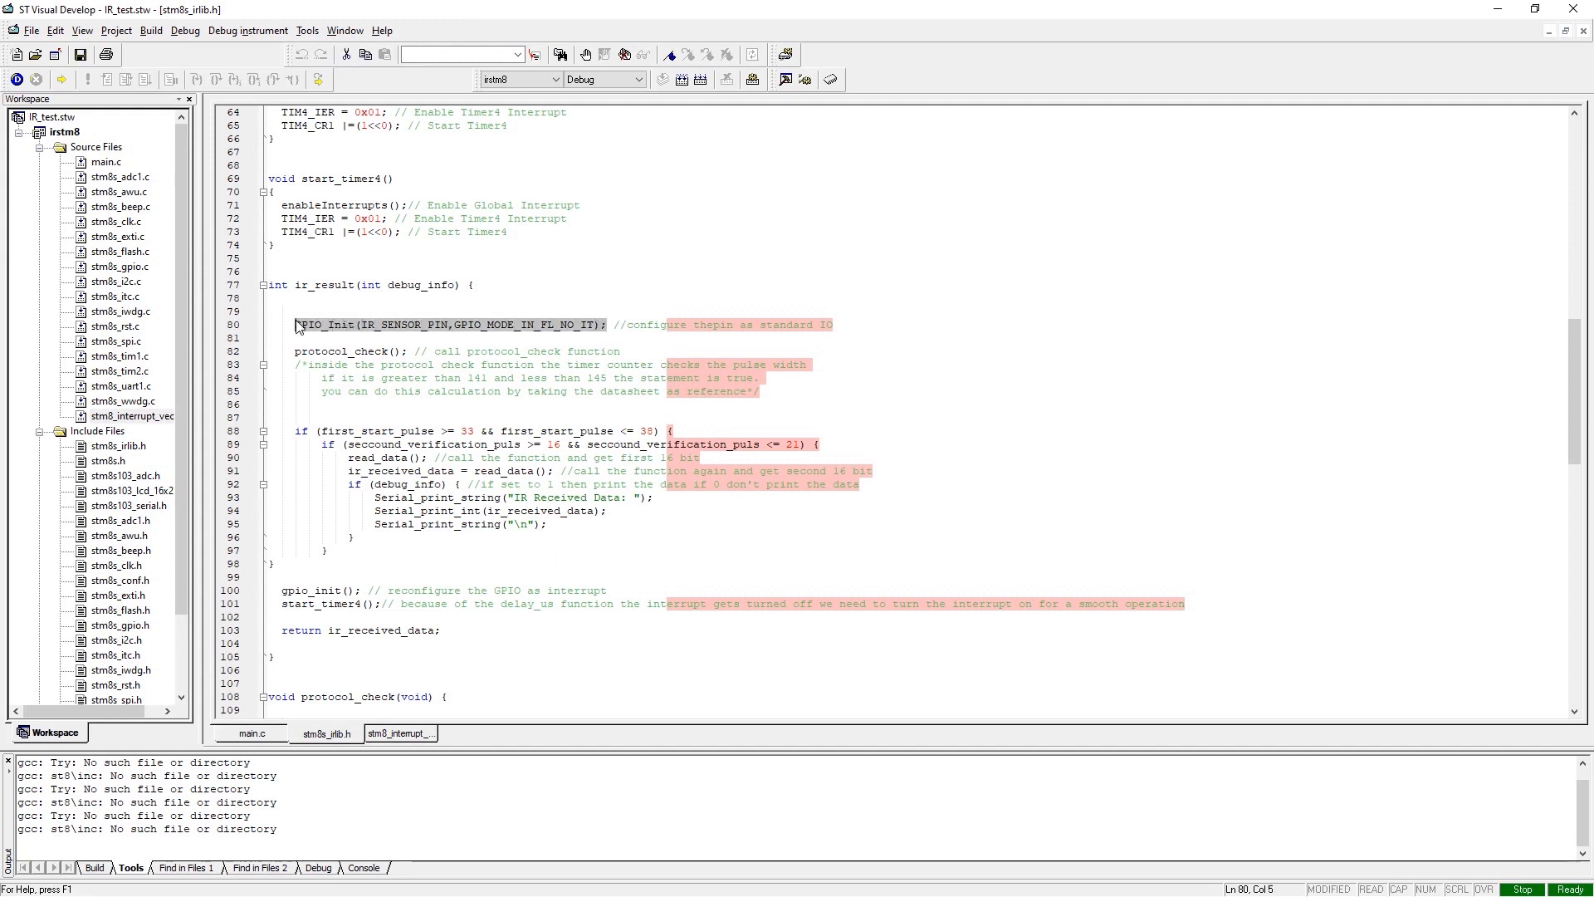
scroll("up", 3)
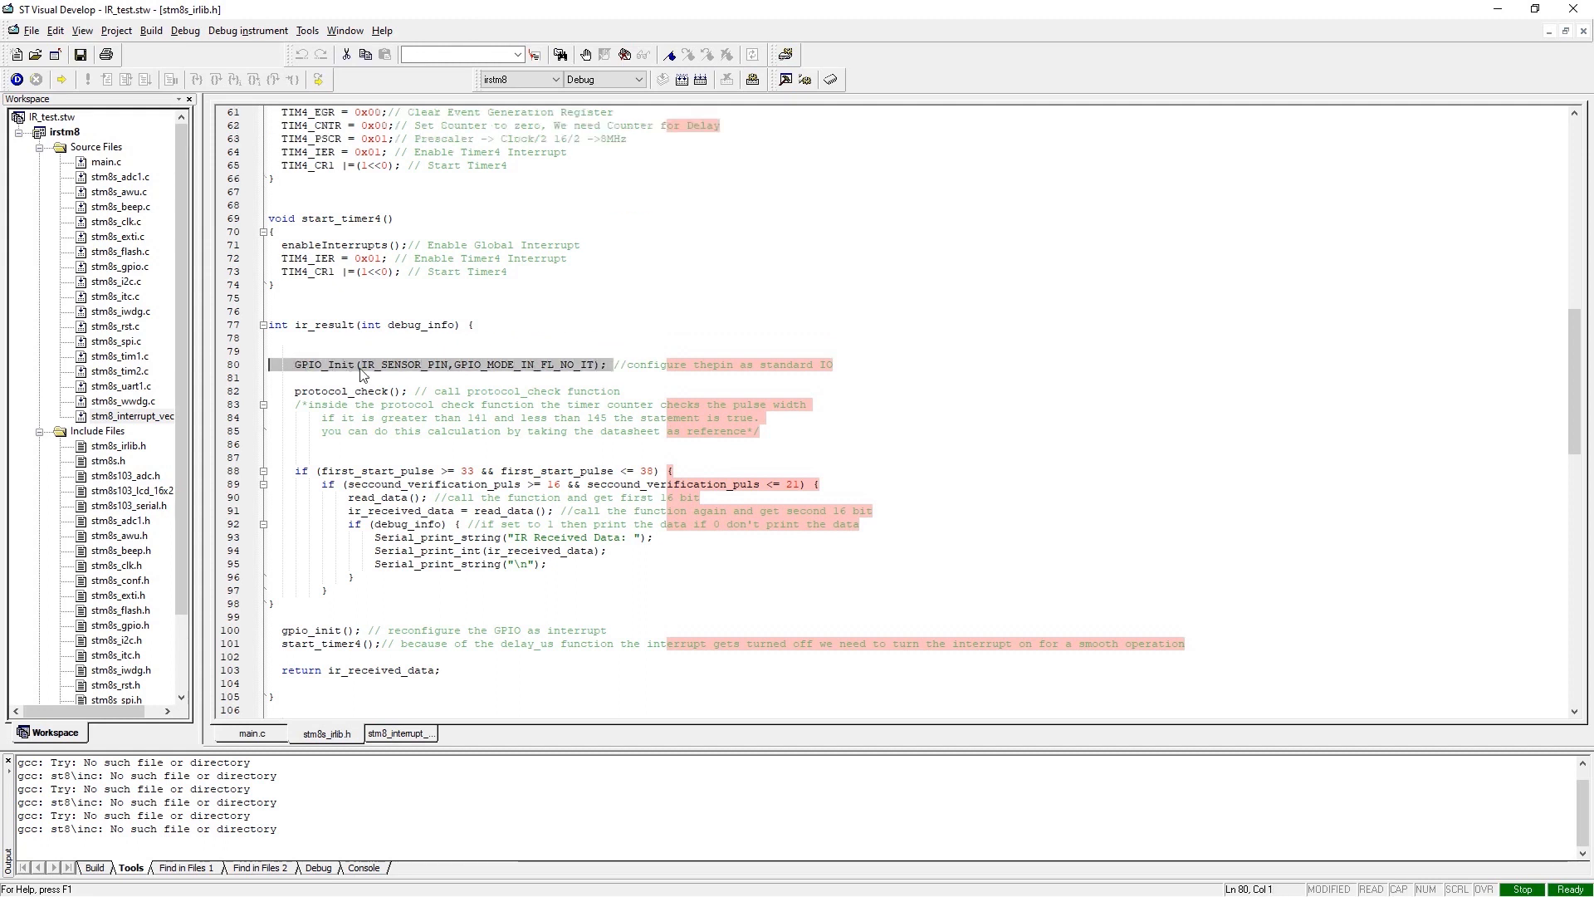
left_click(361, 364)
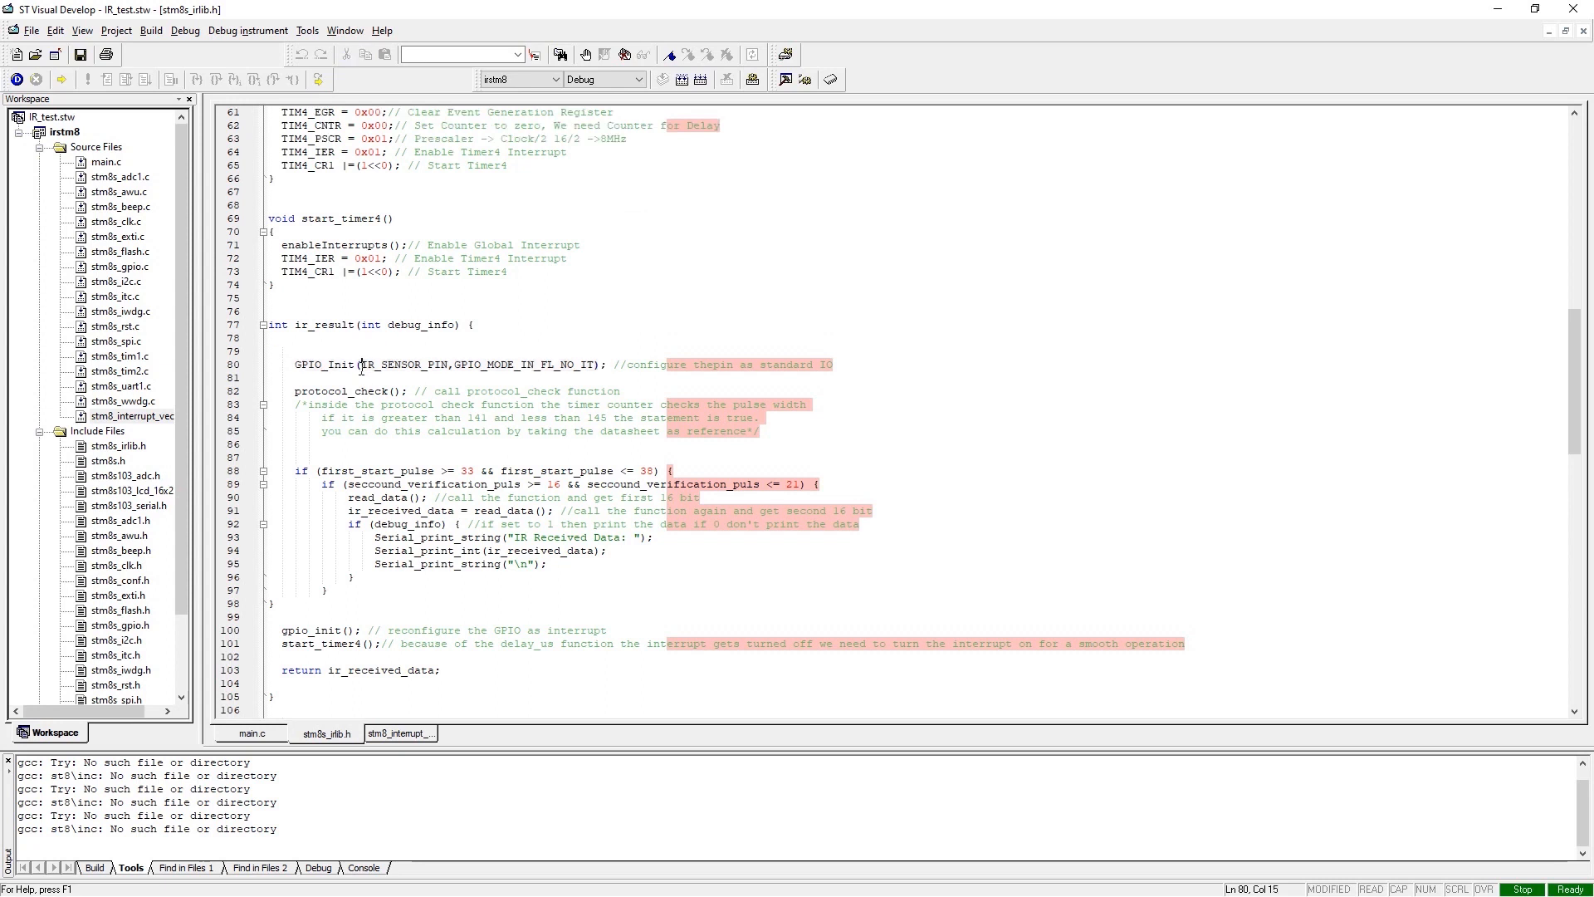
left_click(412, 391)
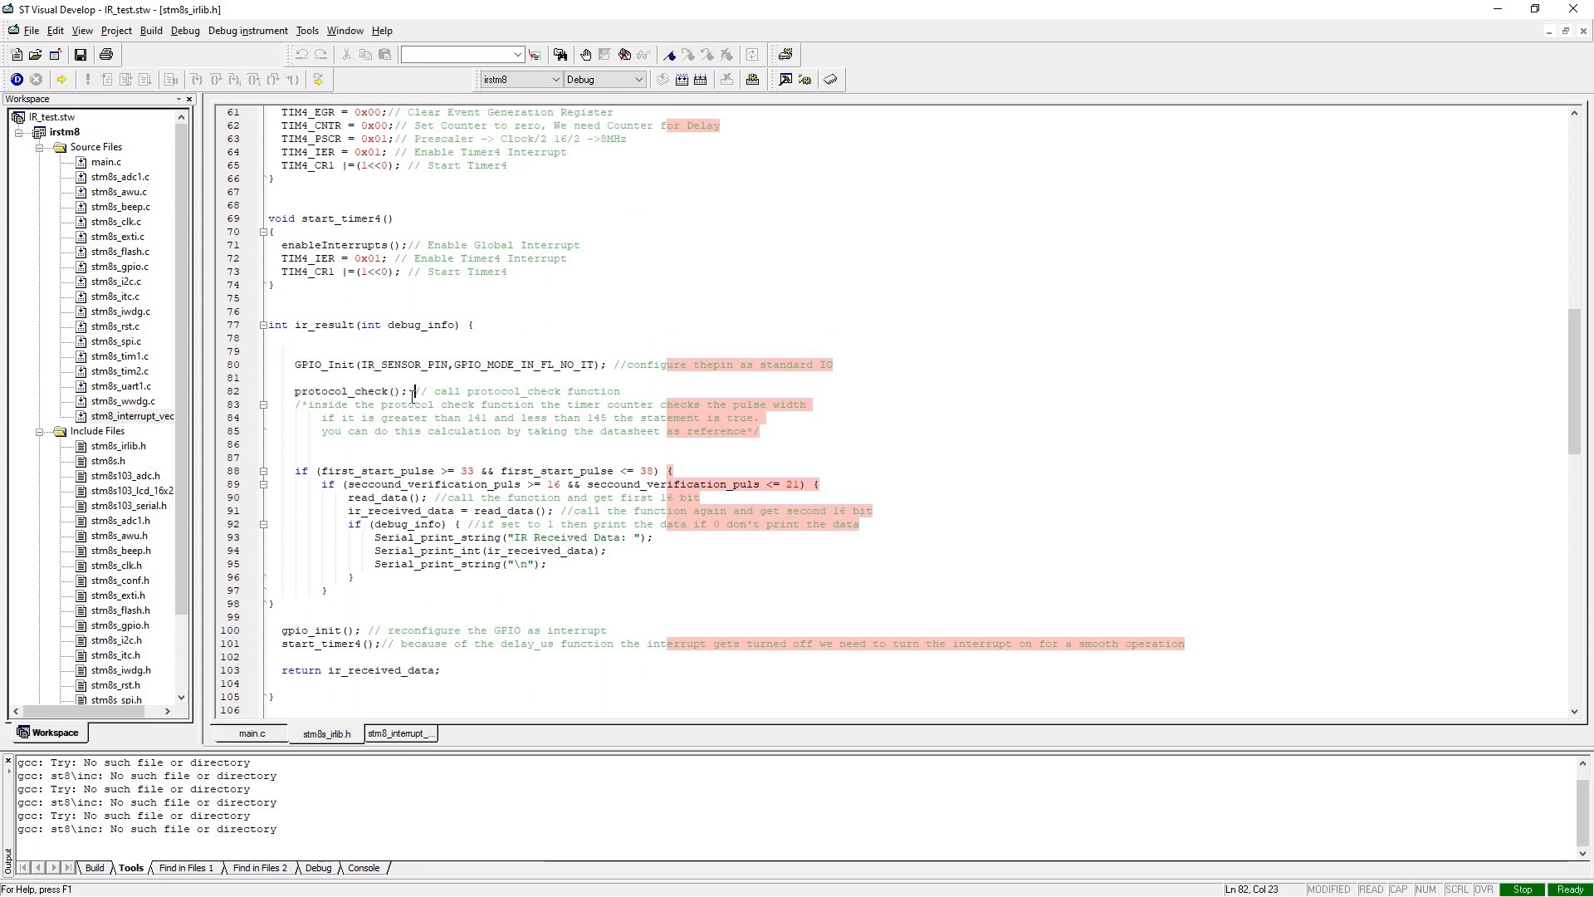
scroll("down", 3)
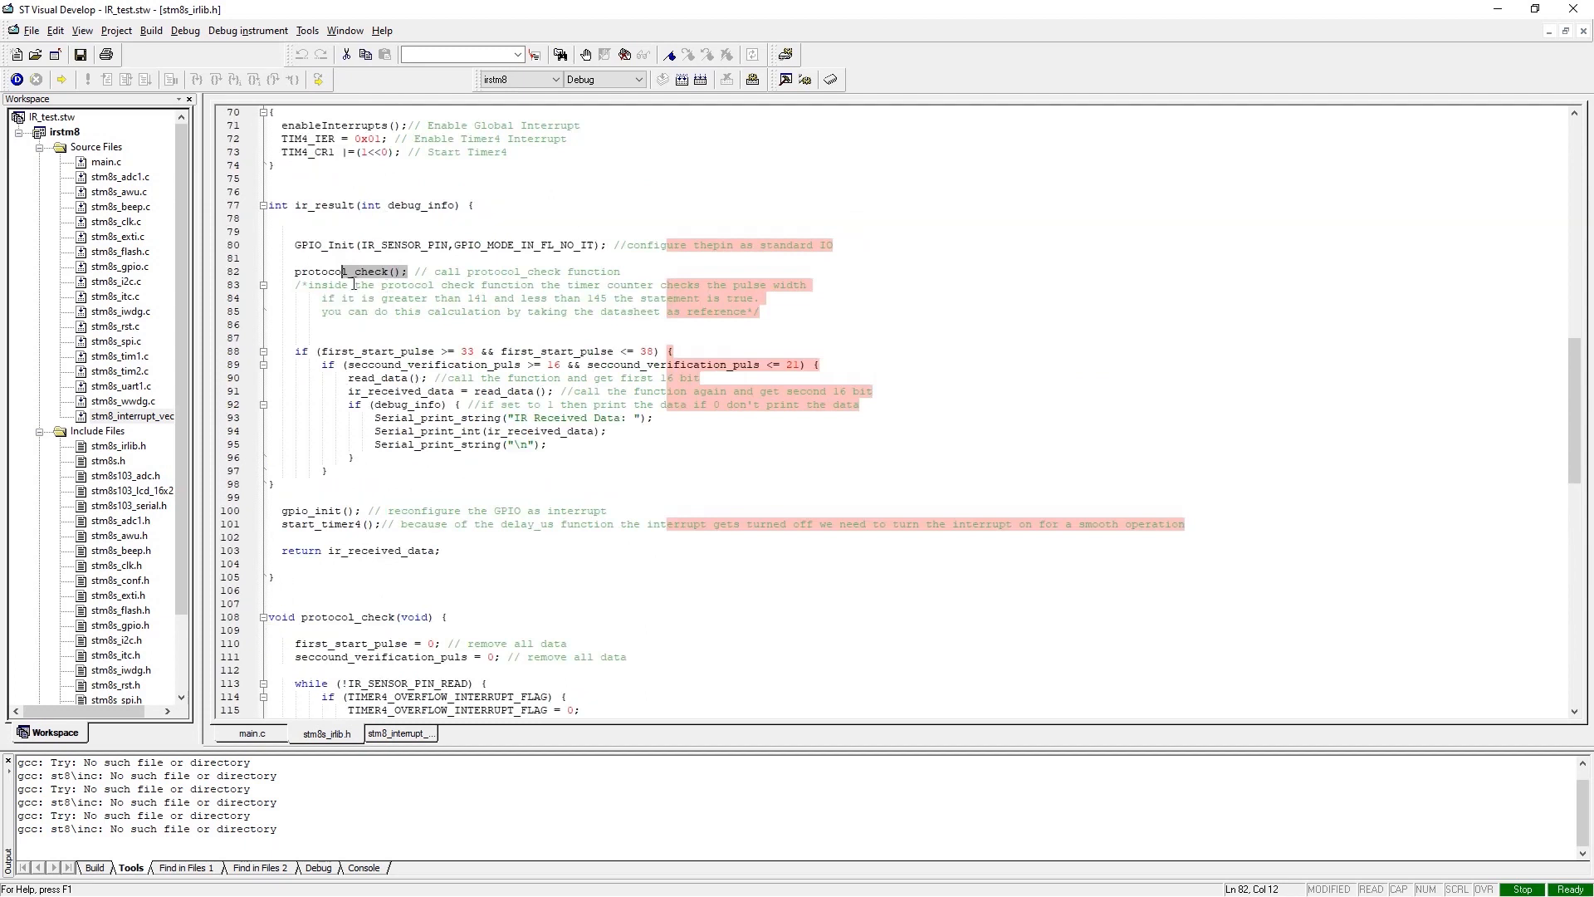
scroll("down", 3)
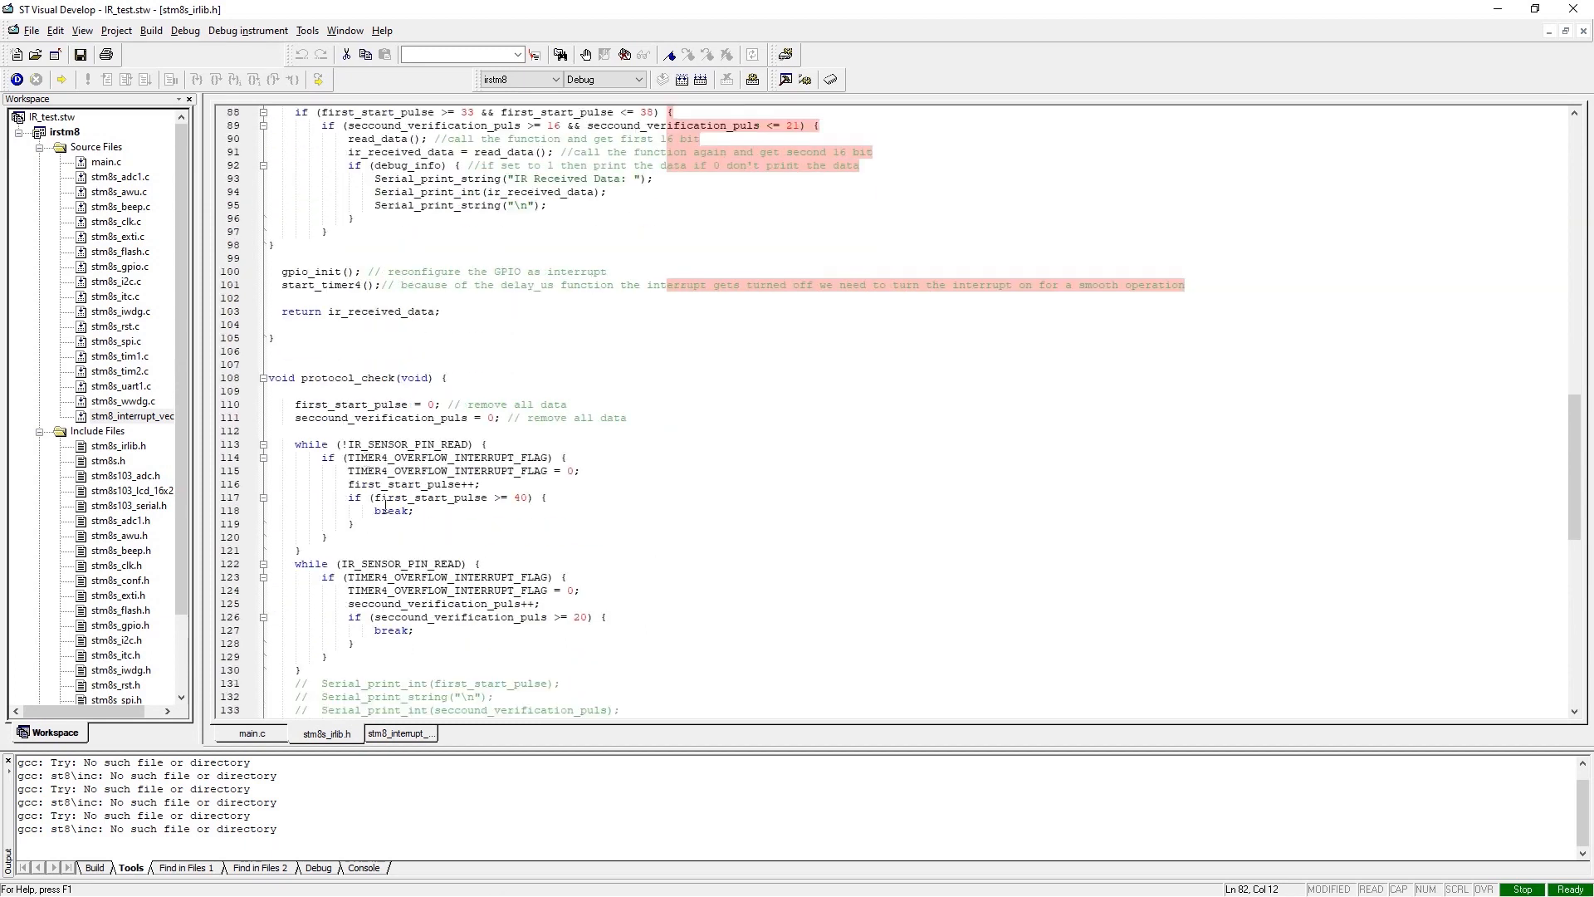
mouse_move(673, 440)
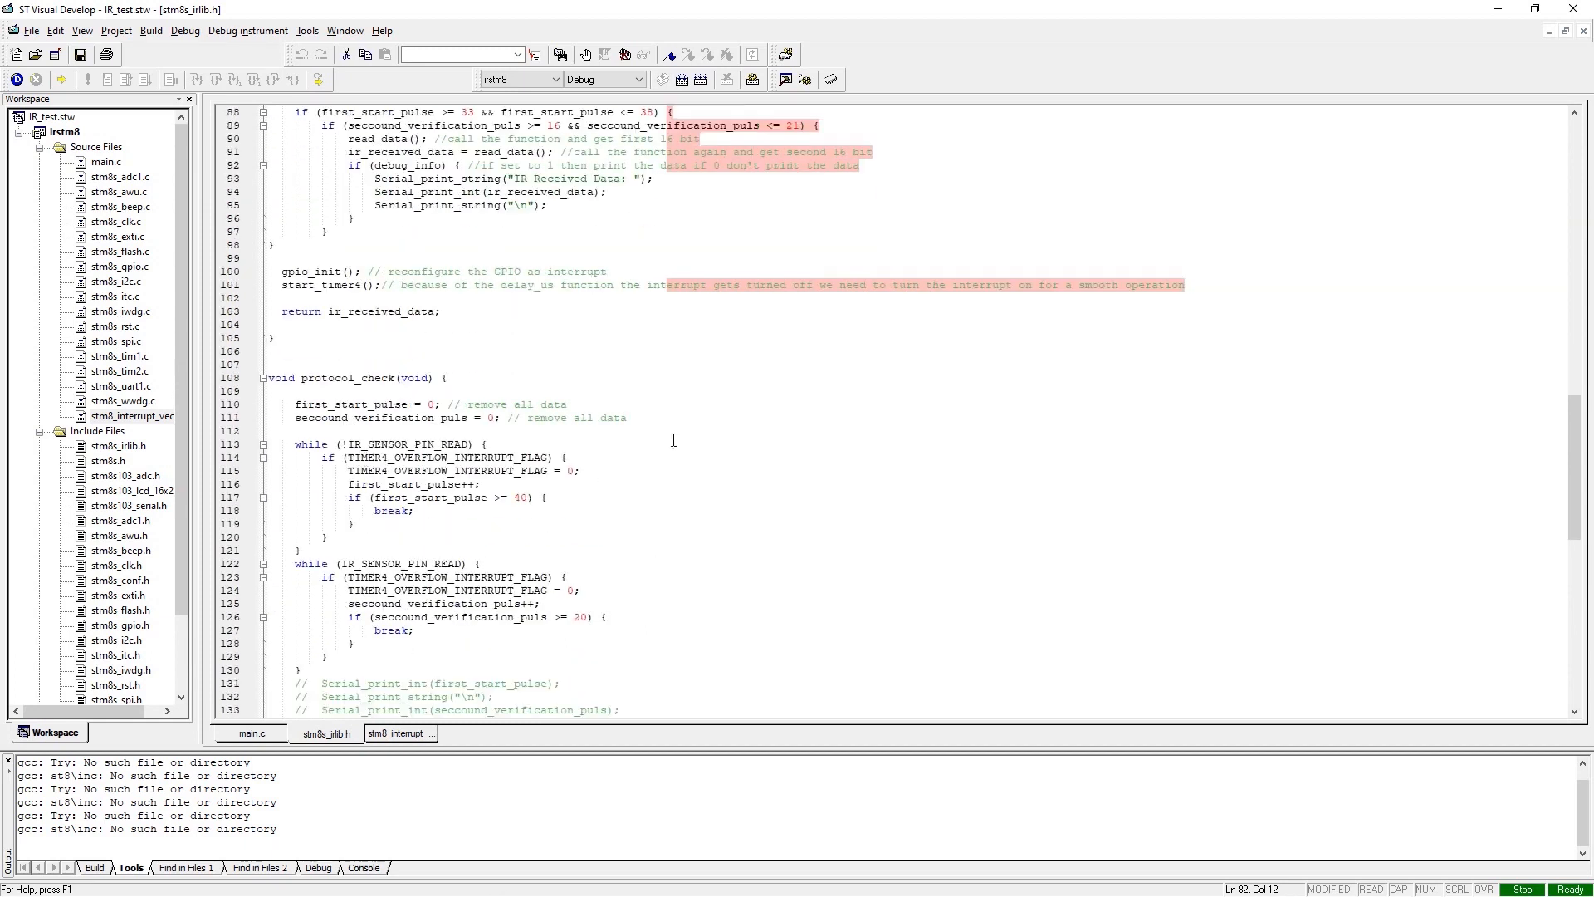
mouse_move(655, 390)
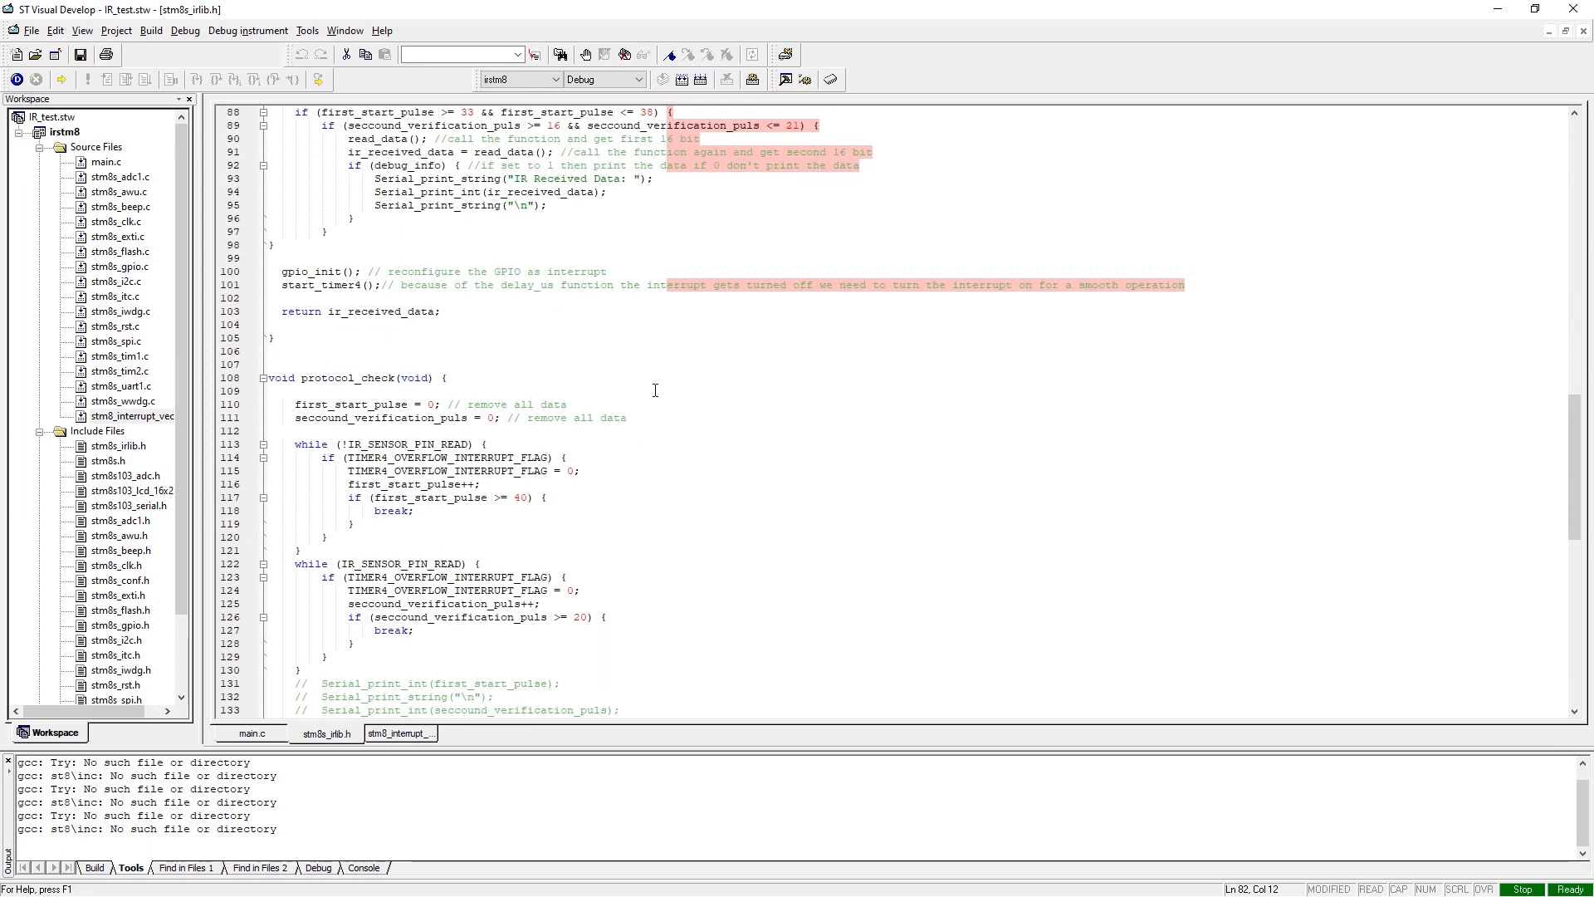
mouse_move(1054, 413)
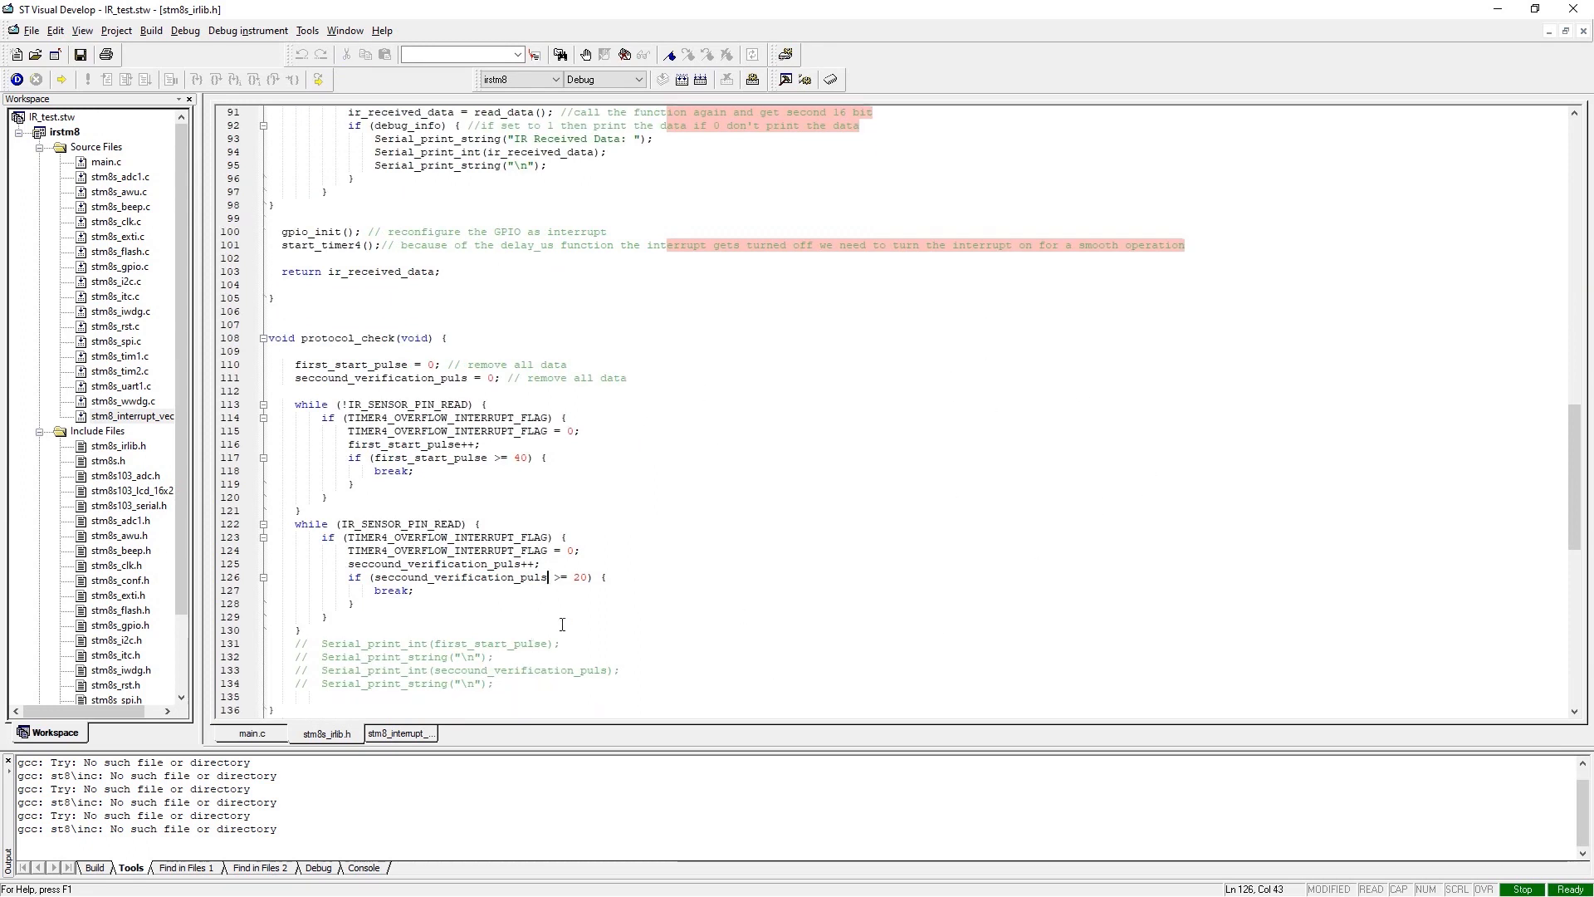
Step: Scroll through protocol_check's pulse counting to reach the ir_result function
scroll("up", 3)
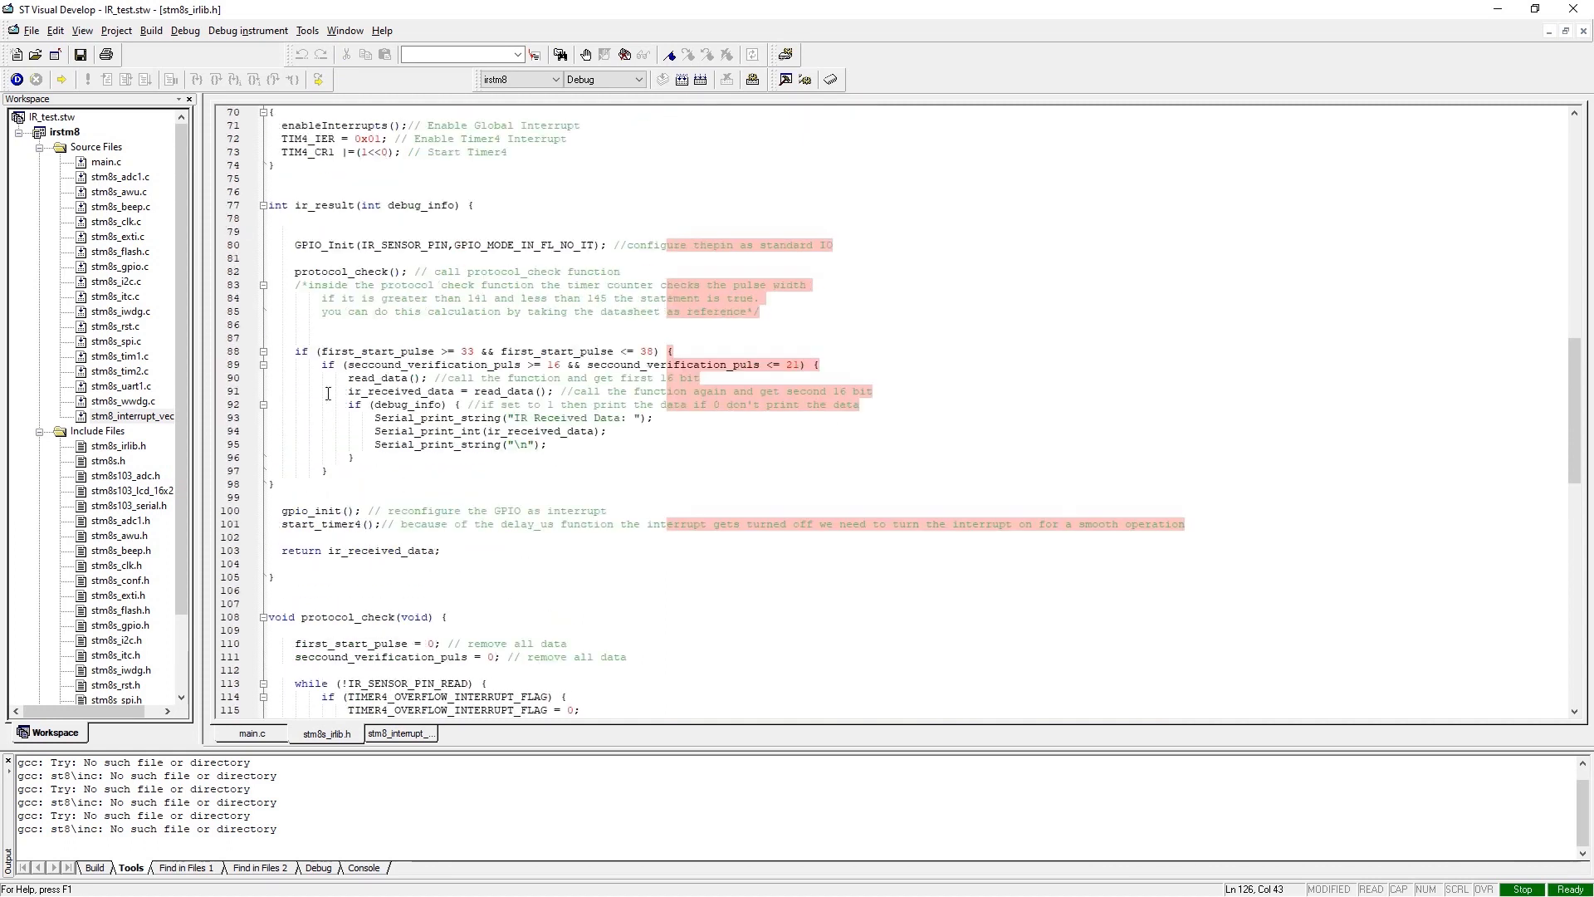
mouse_move(416, 267)
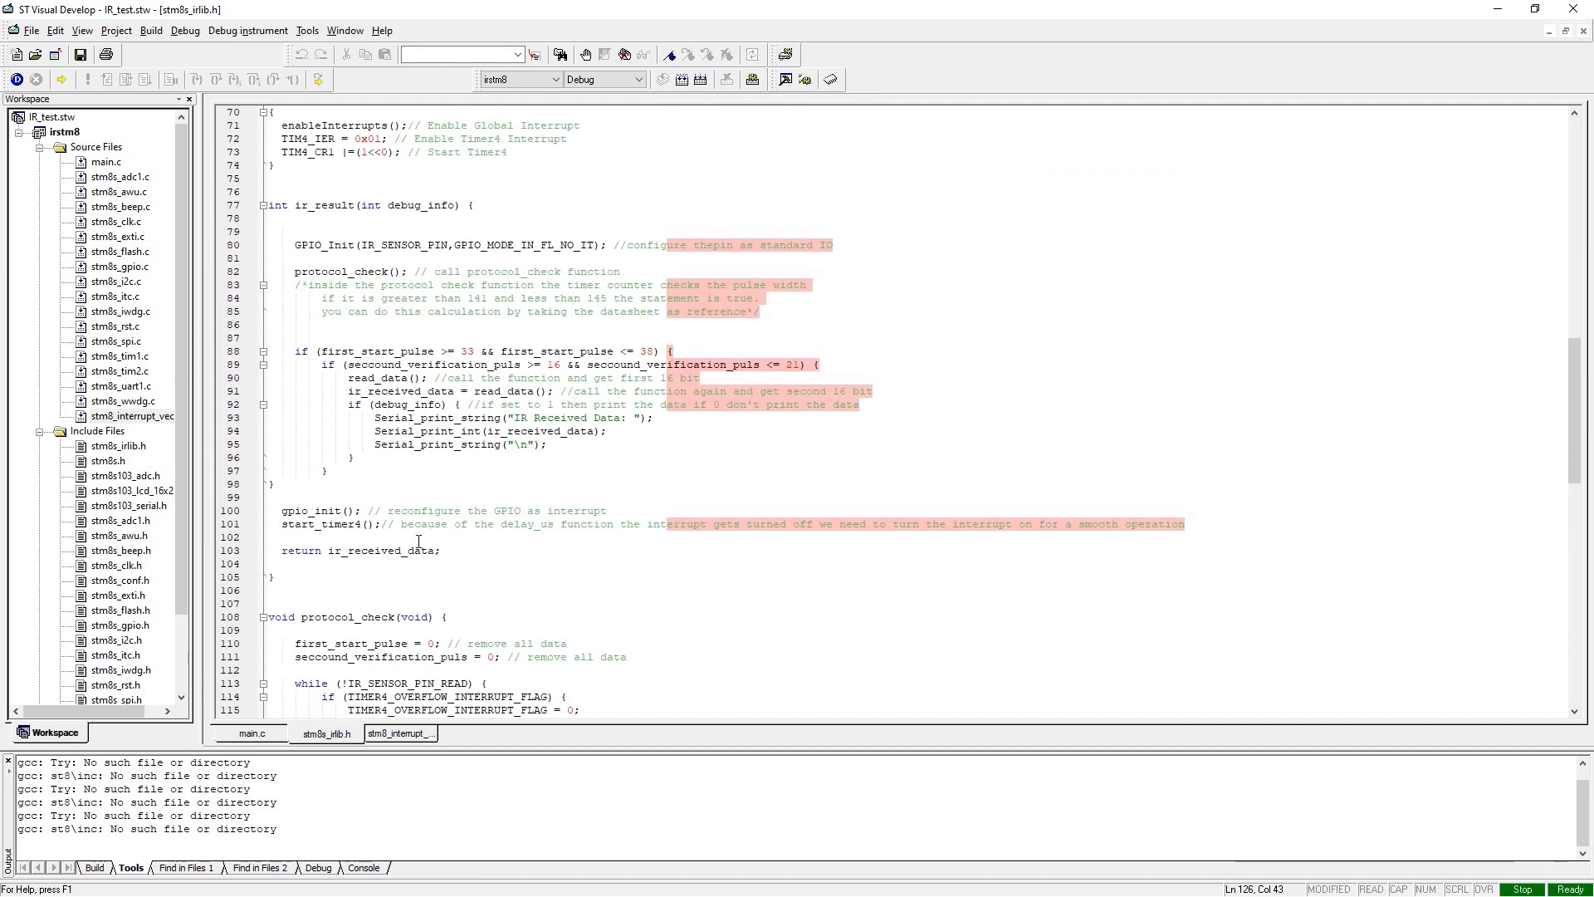
scroll("down", 3)
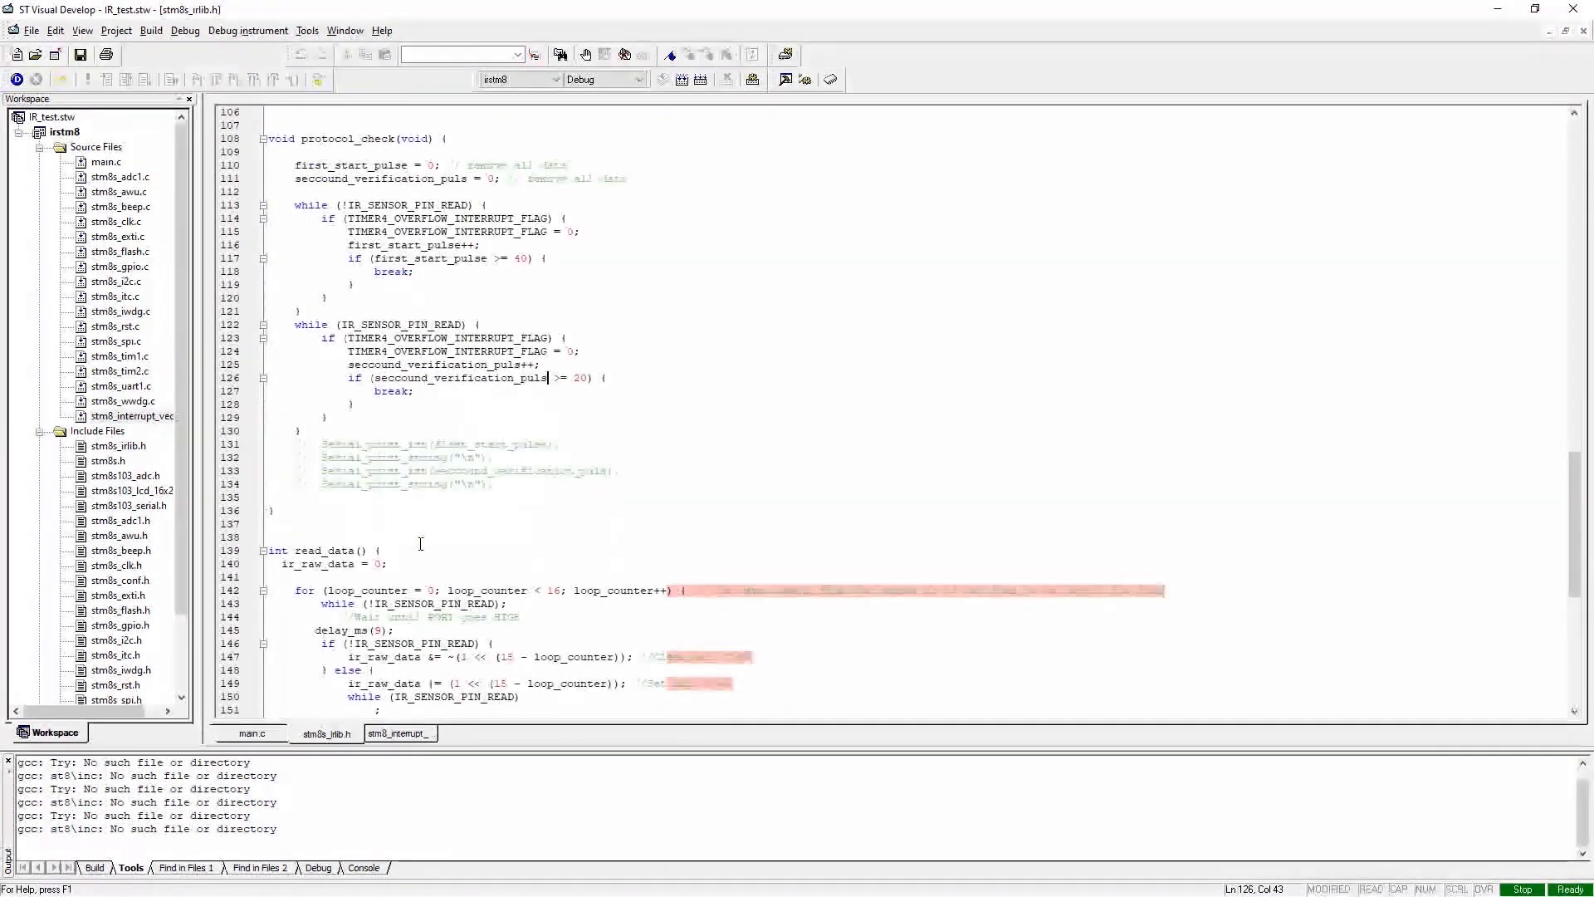
scroll("up", 3)
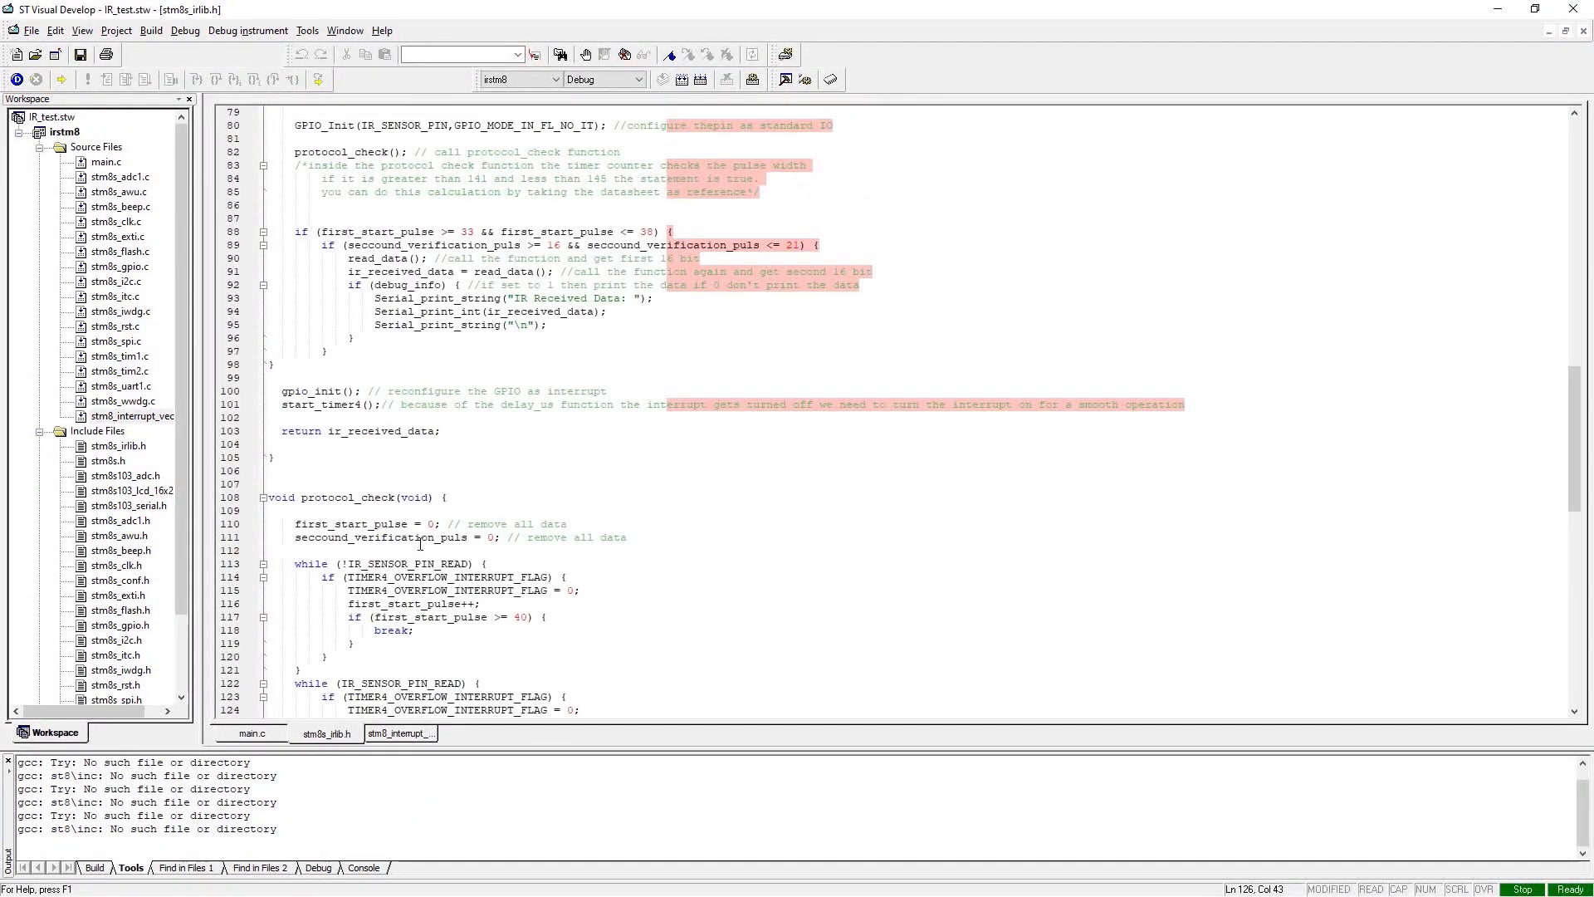
scroll("down", 3)
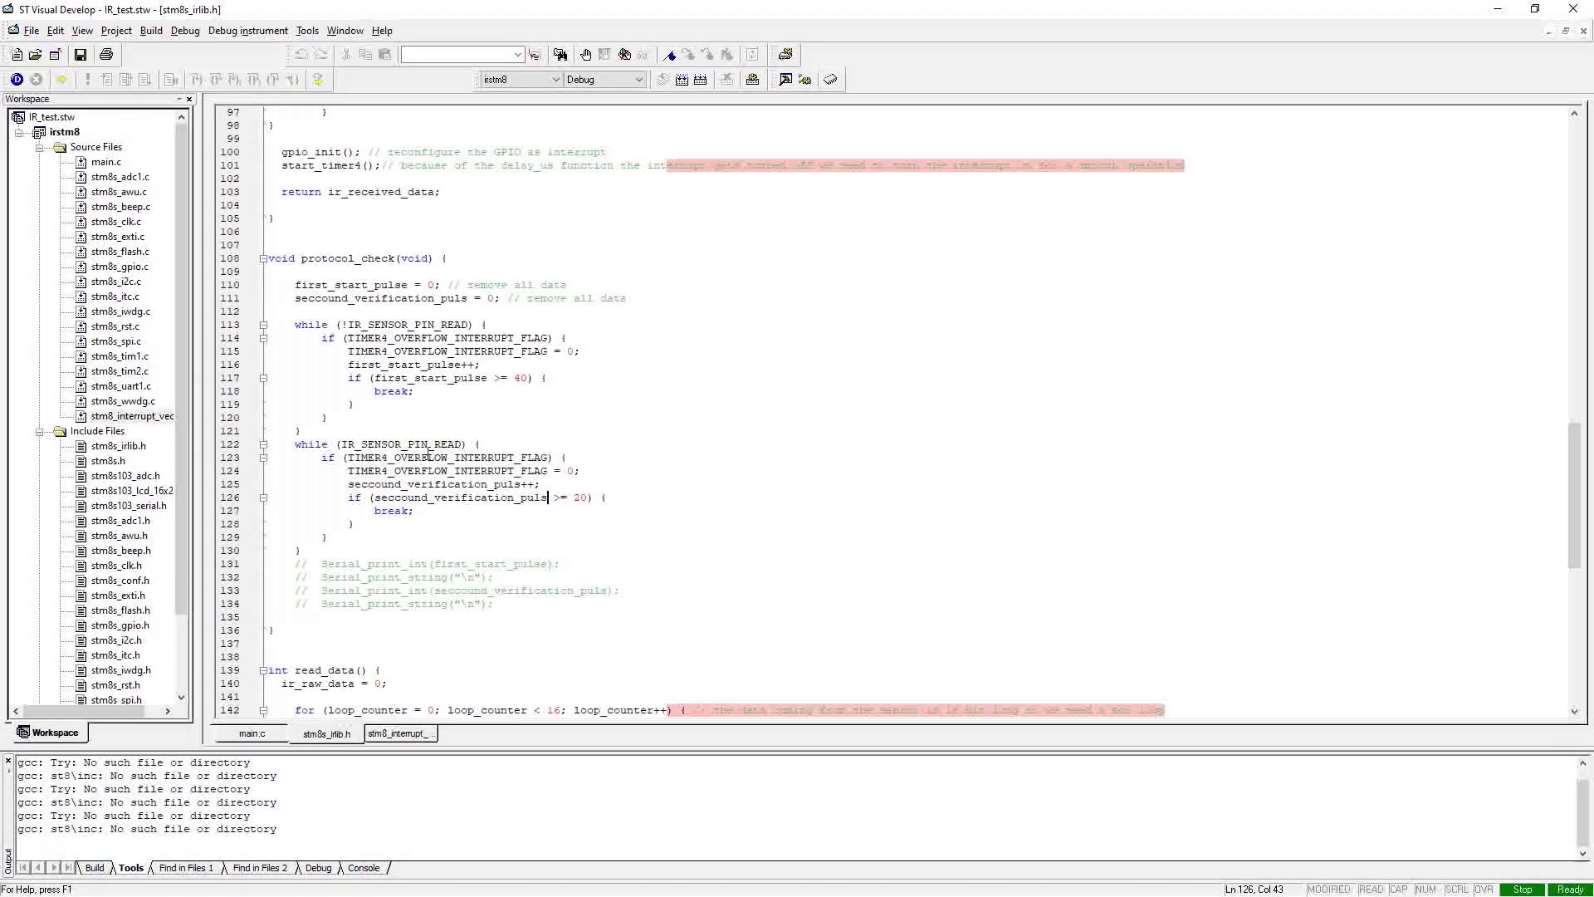
scroll("down", 3)
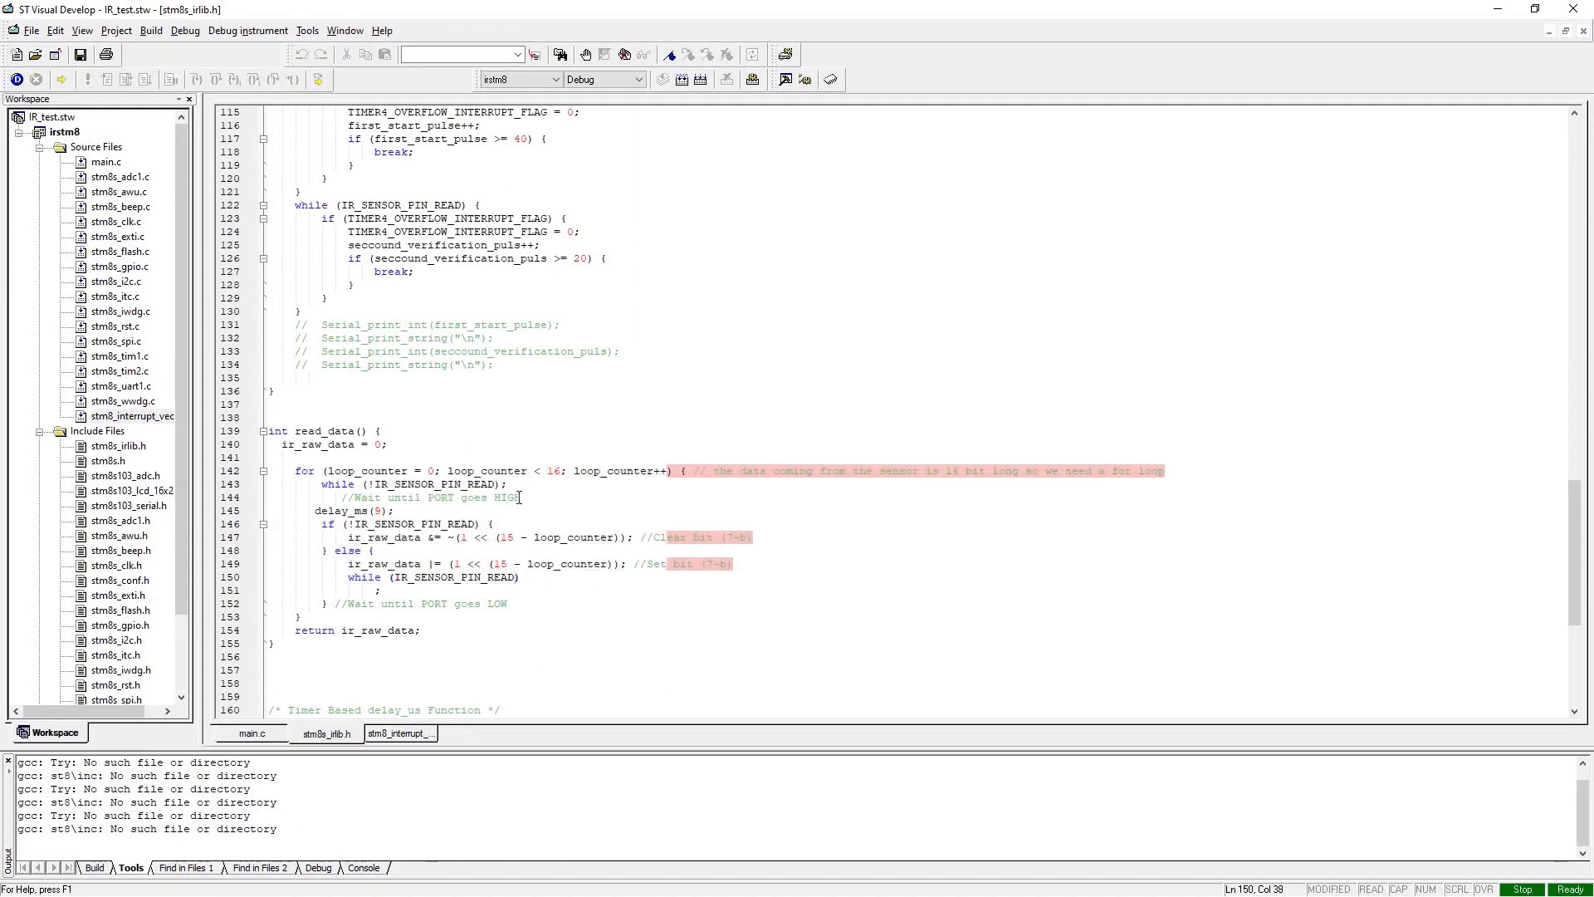
scroll("down", 3)
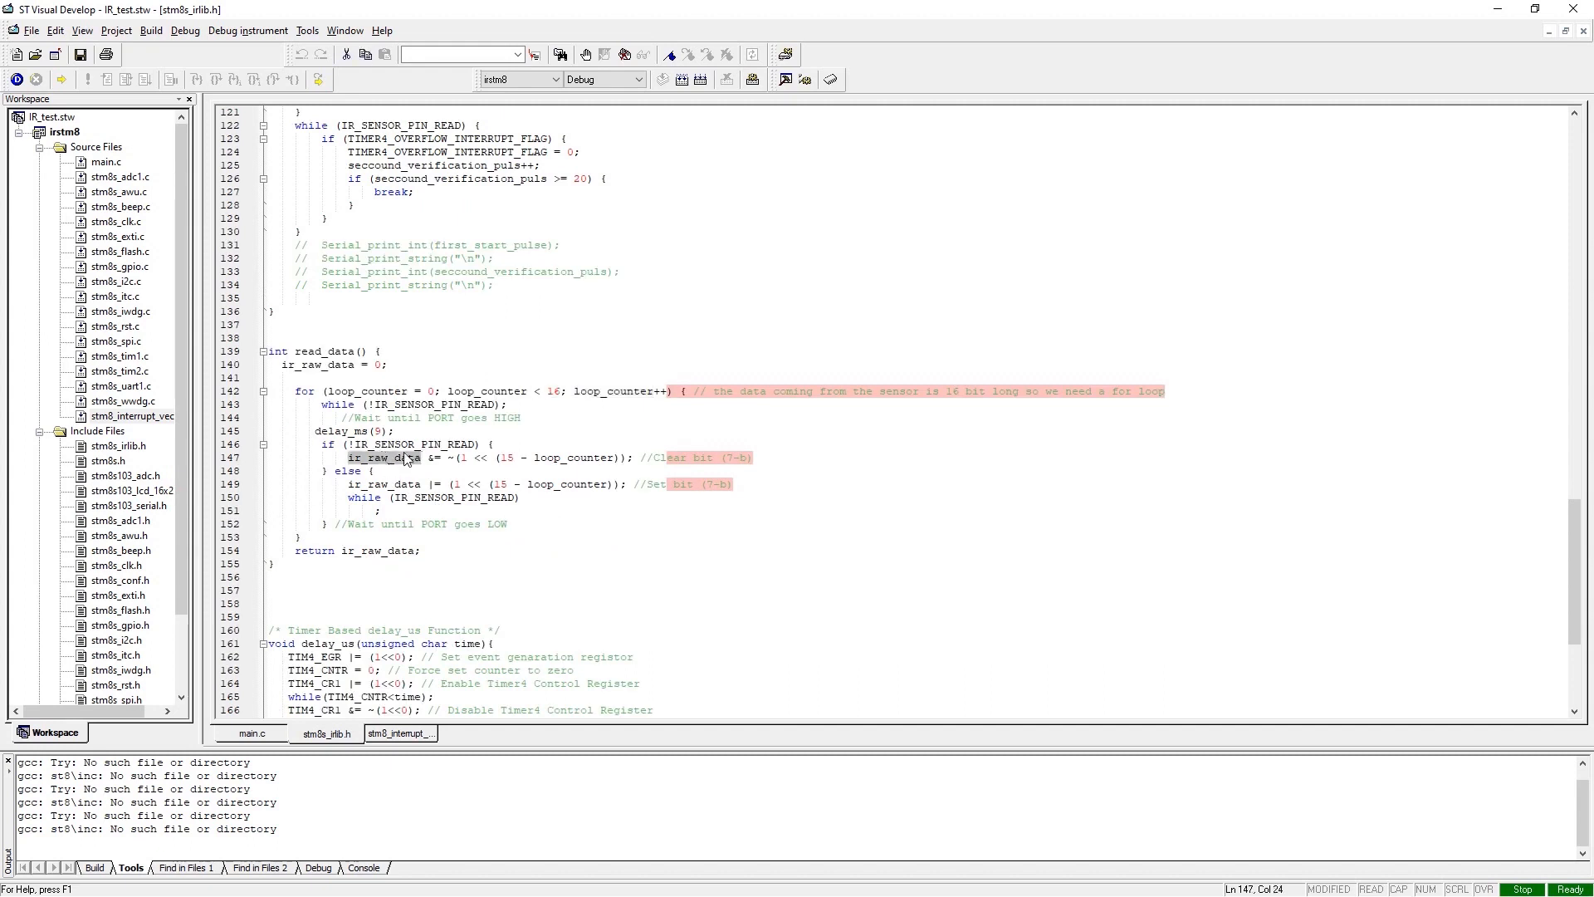
scroll("down", 3)
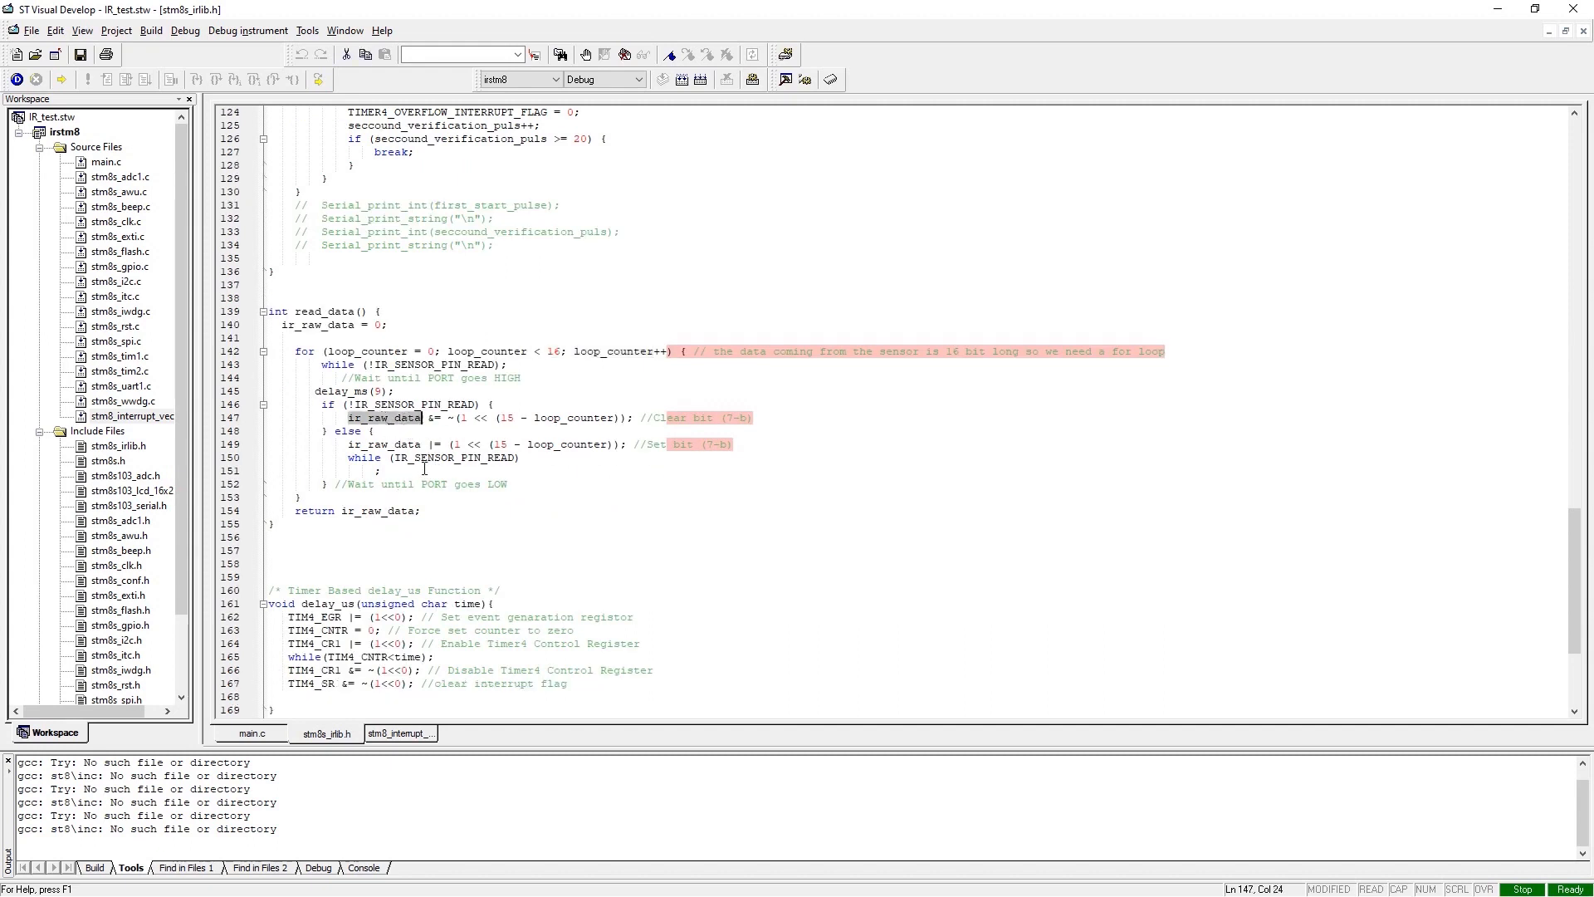
scroll("up", 3)
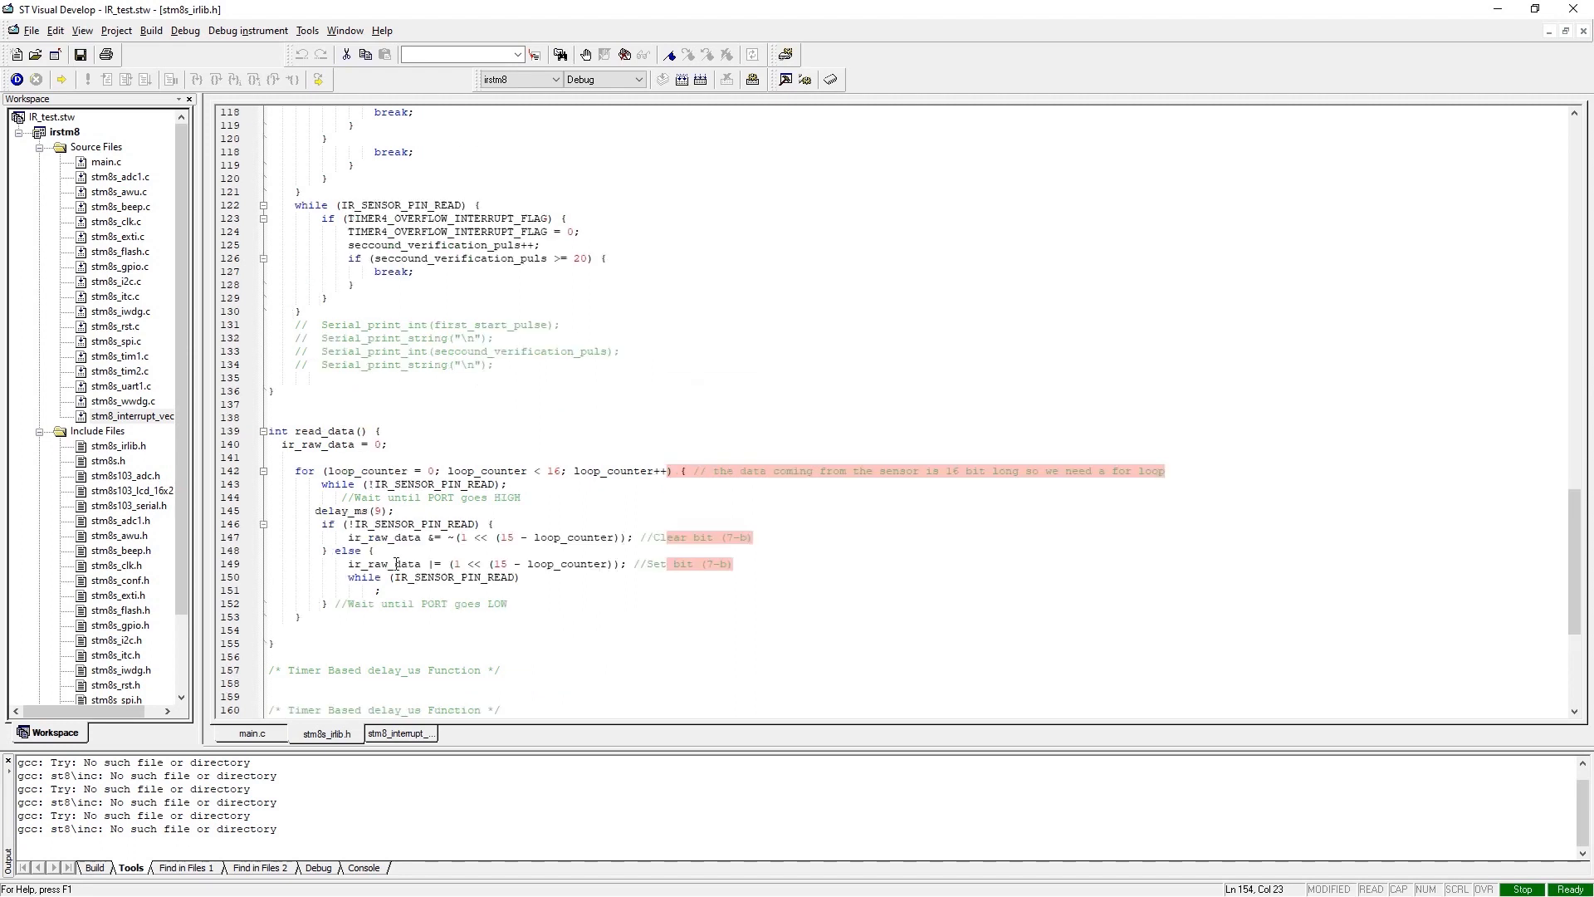
scroll("down", 3)
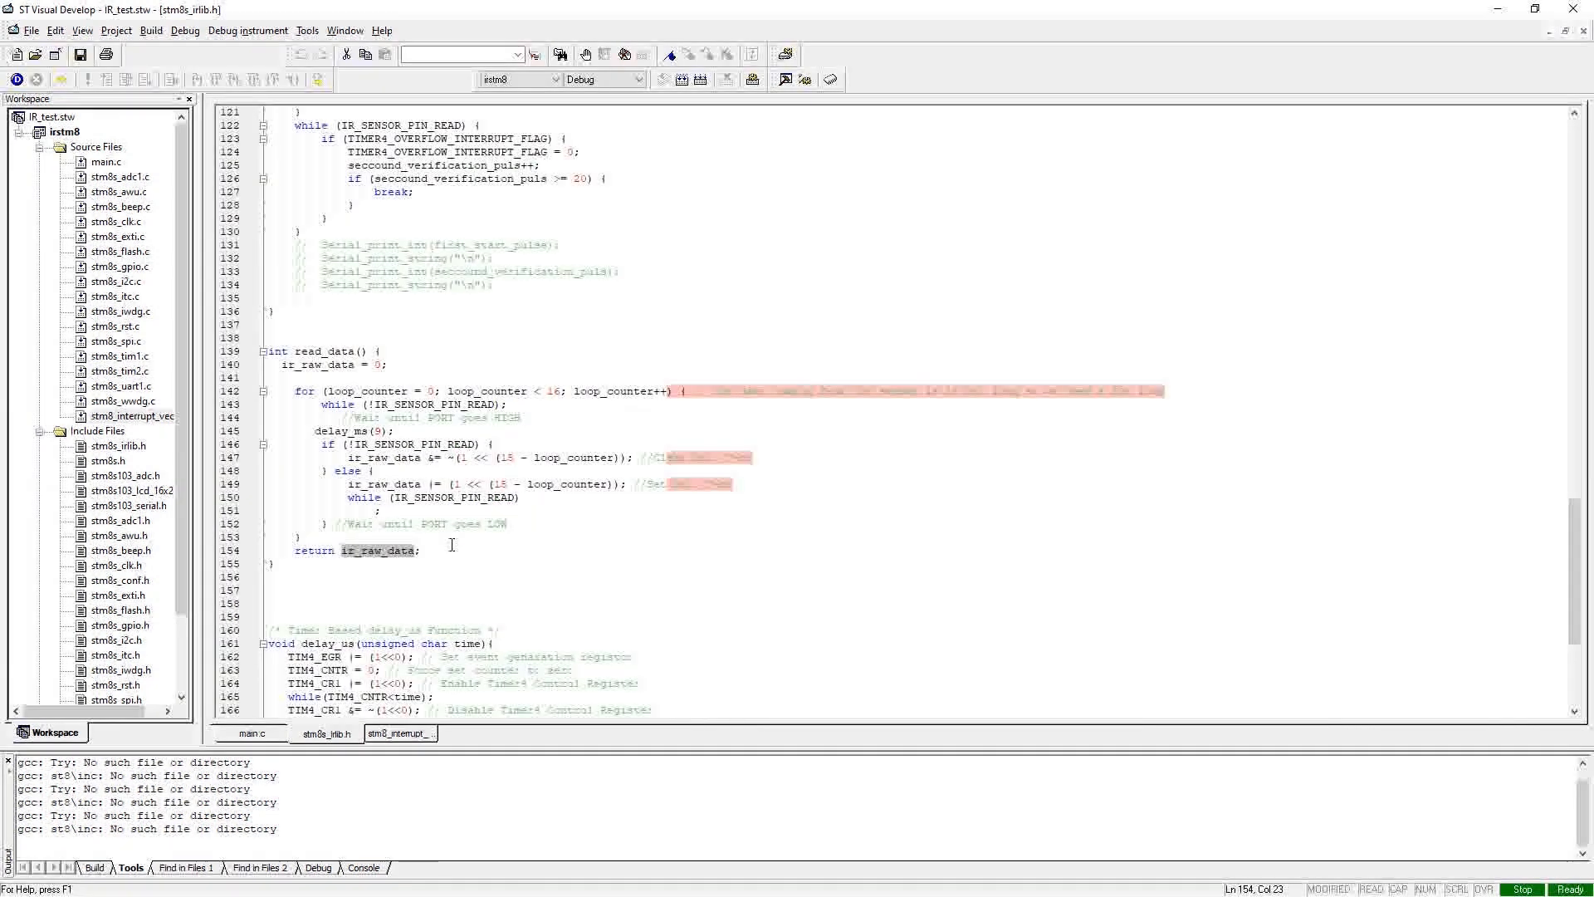
scroll("up", 3)
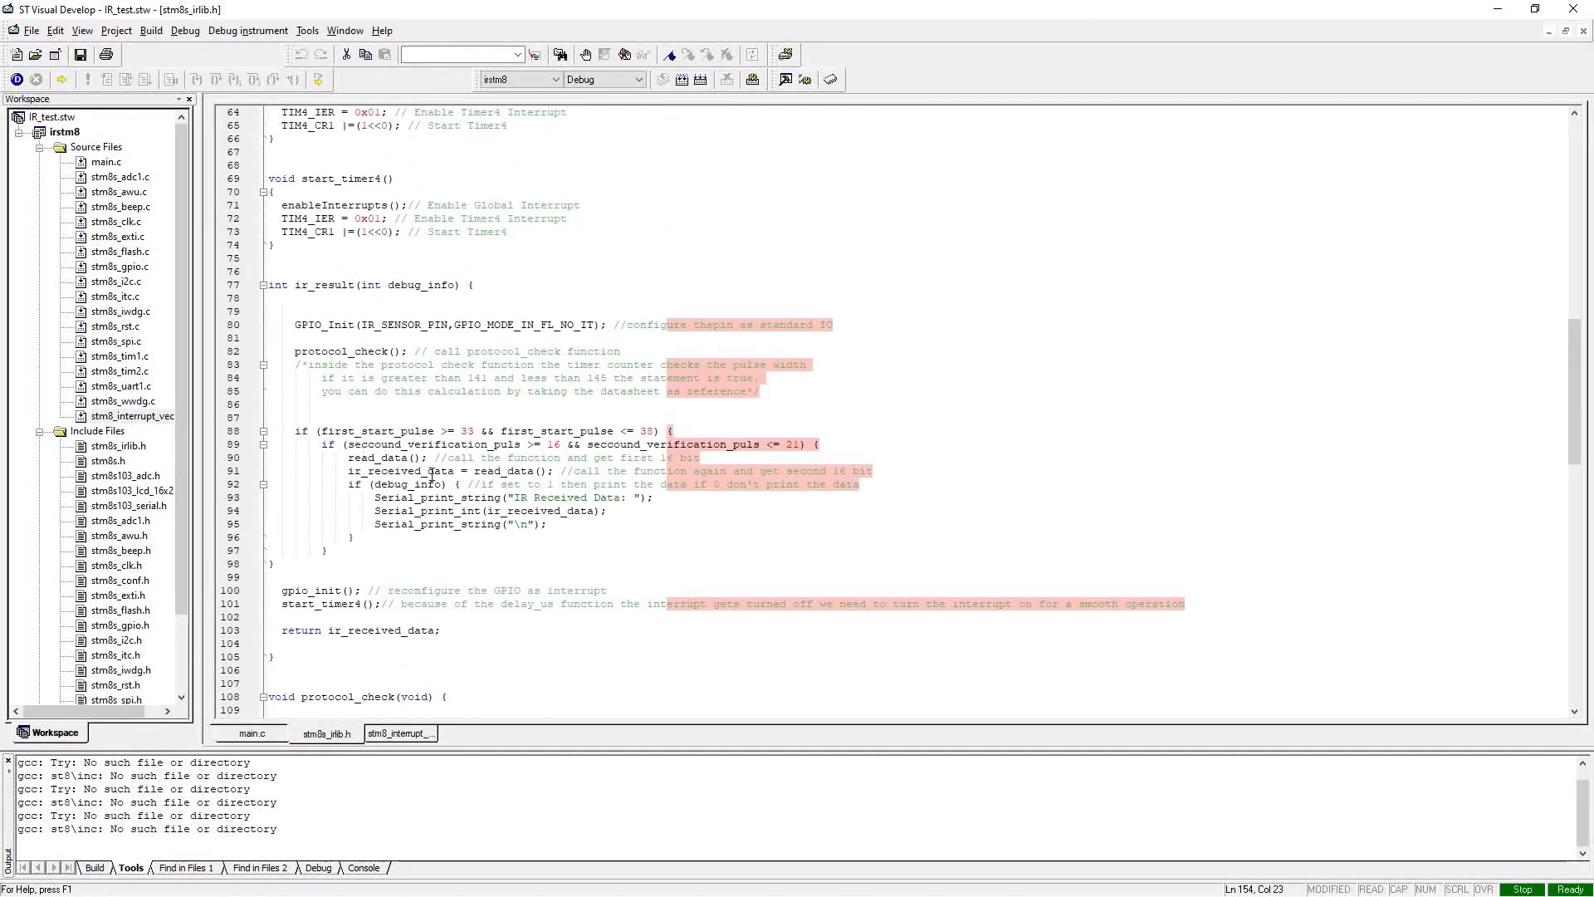
left_click(479, 471)
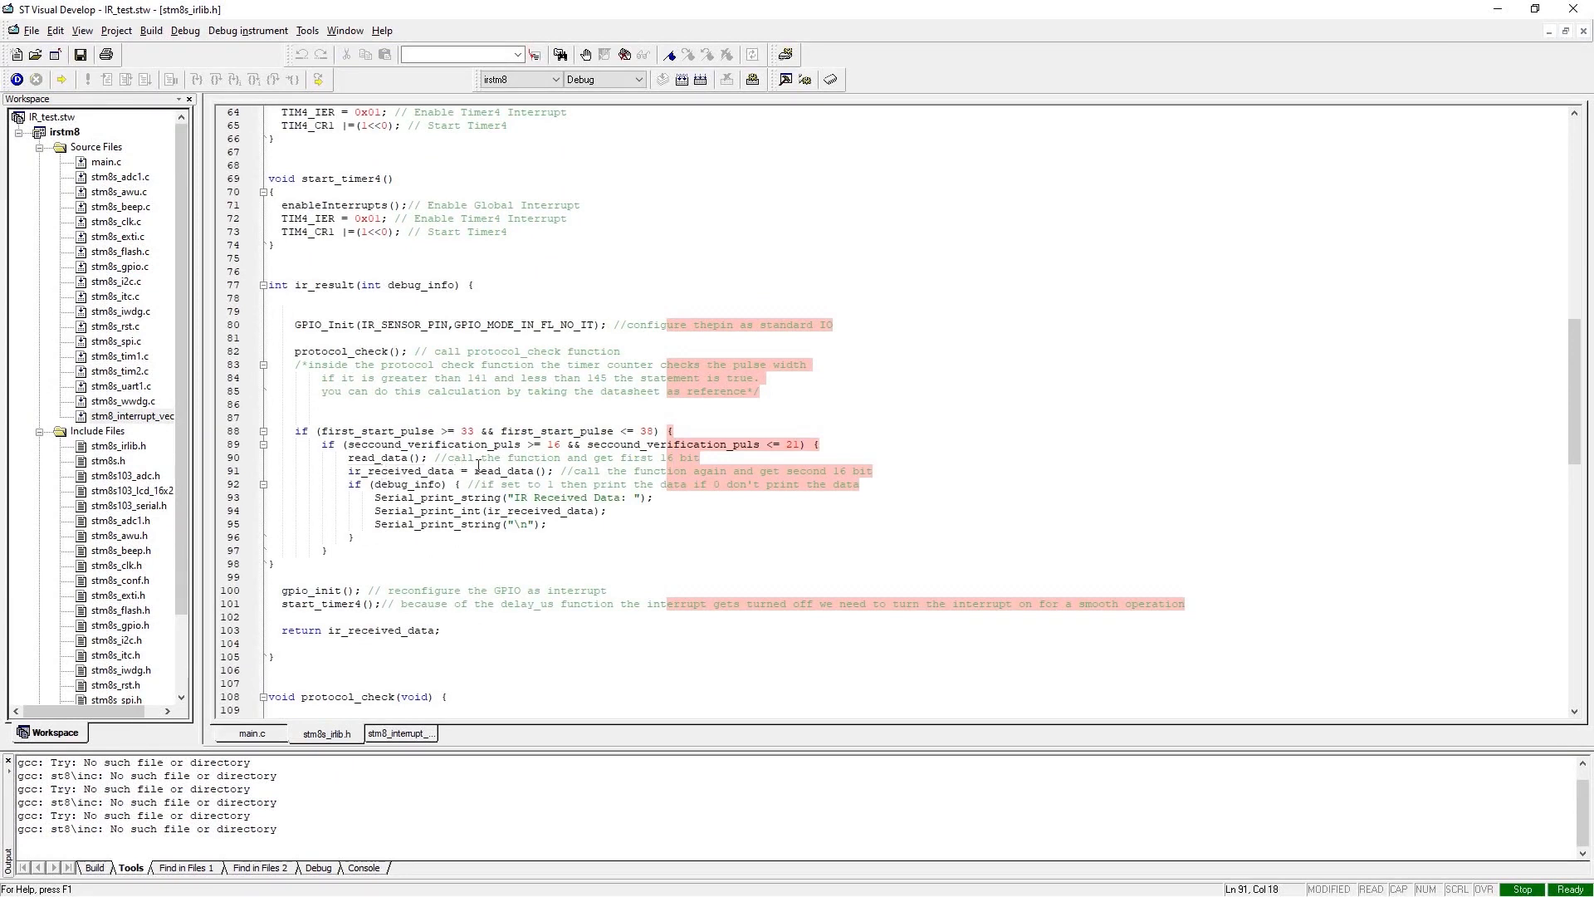
double_click(406, 471)
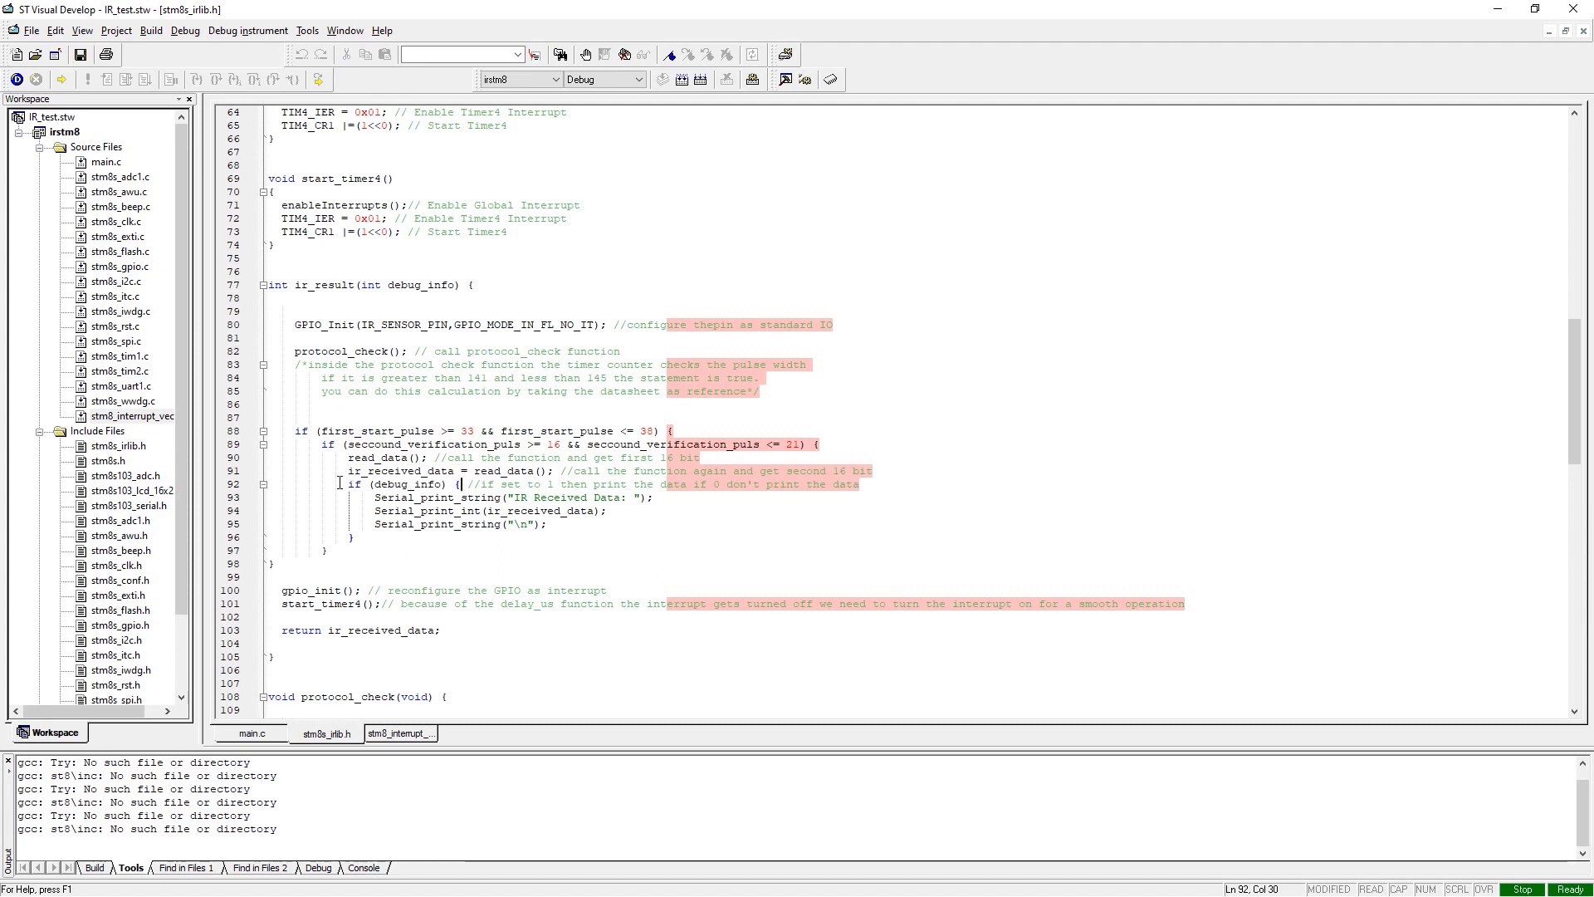
left_click(356, 484)
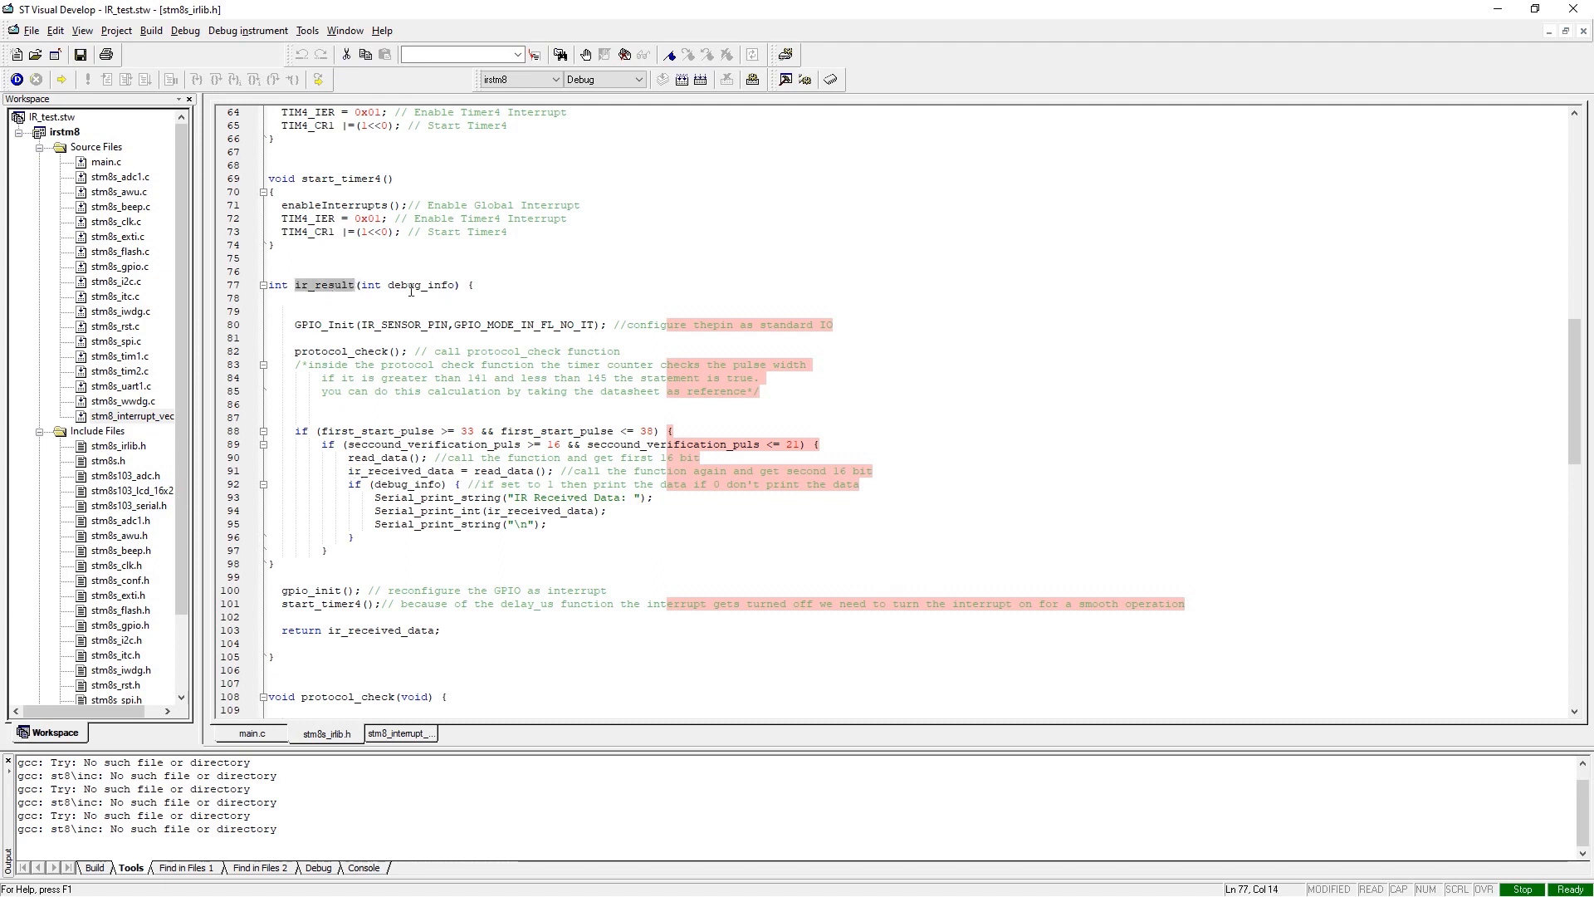
double_click(421, 285)
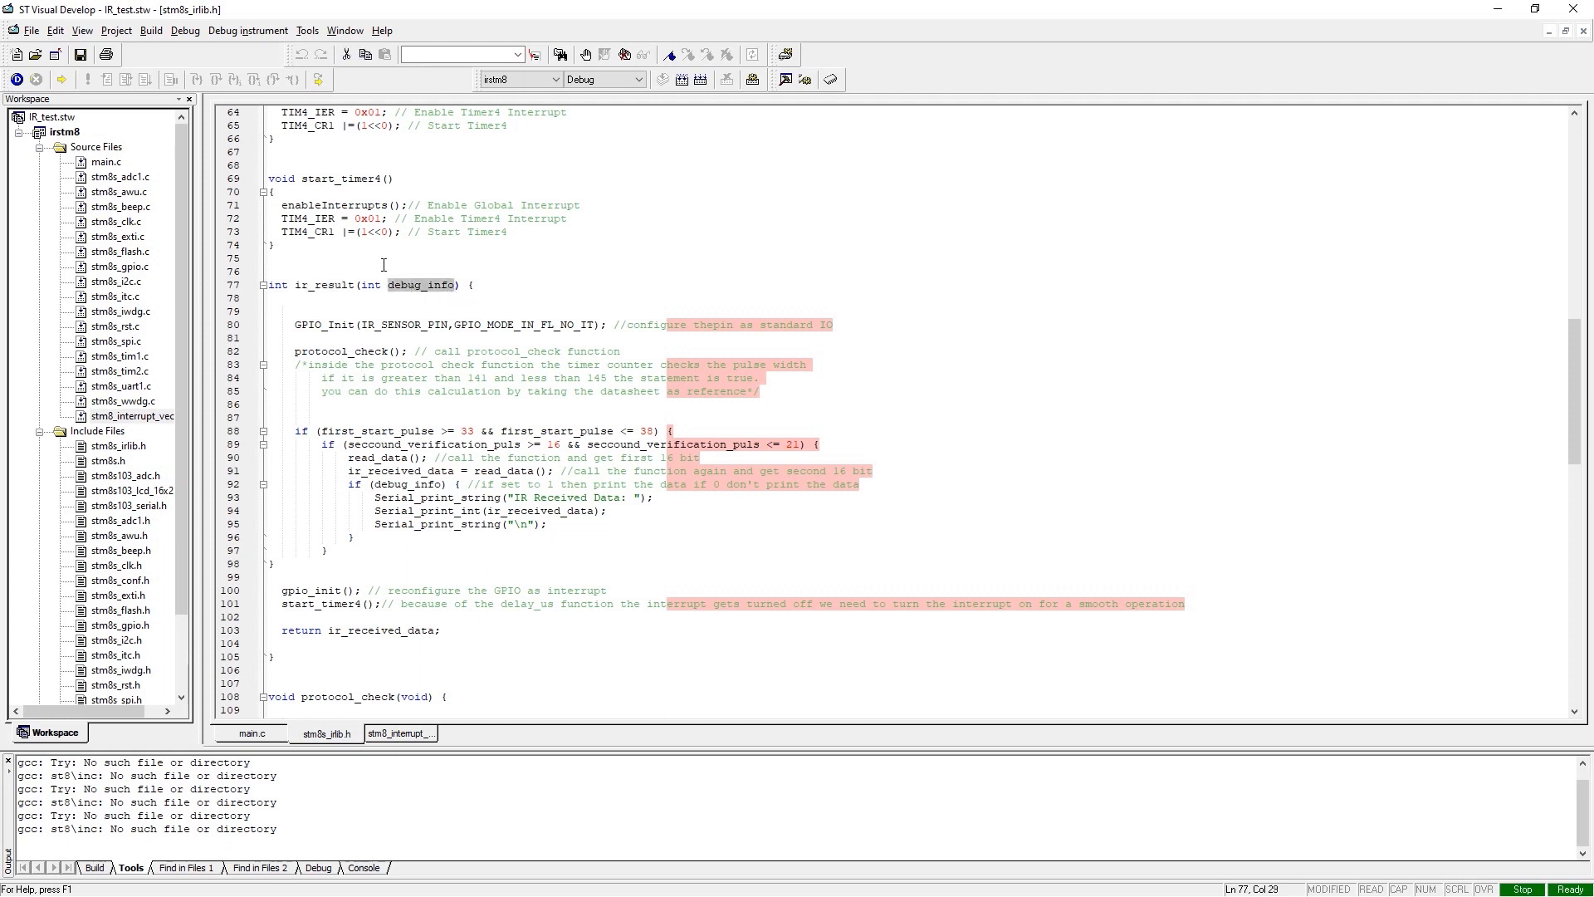
mouse_move(373, 485)
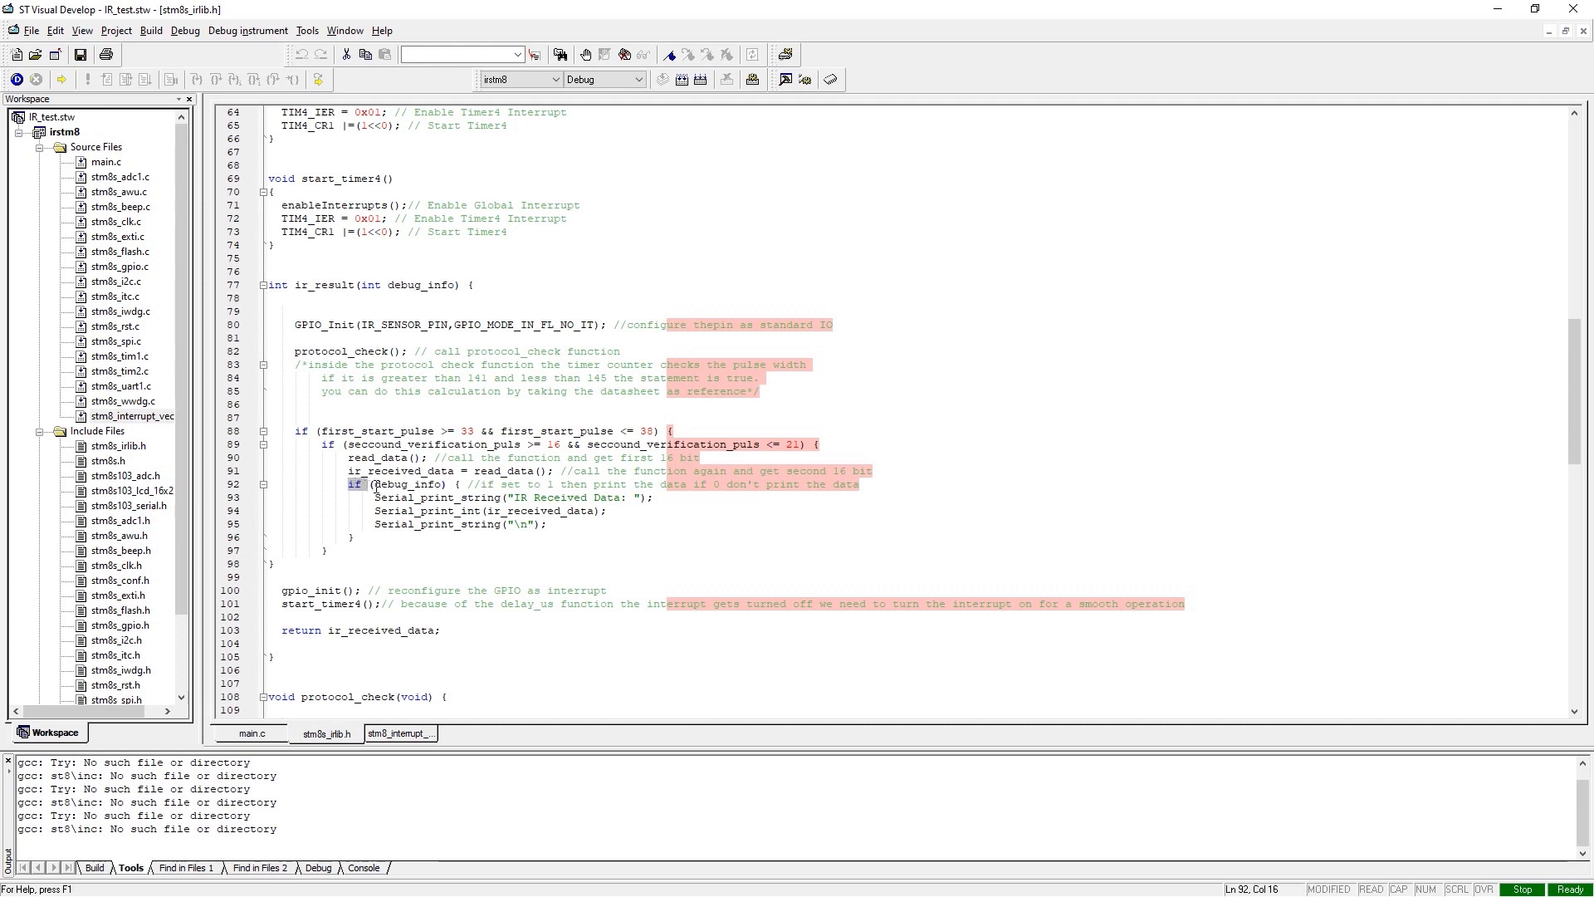
left_click(450, 484)
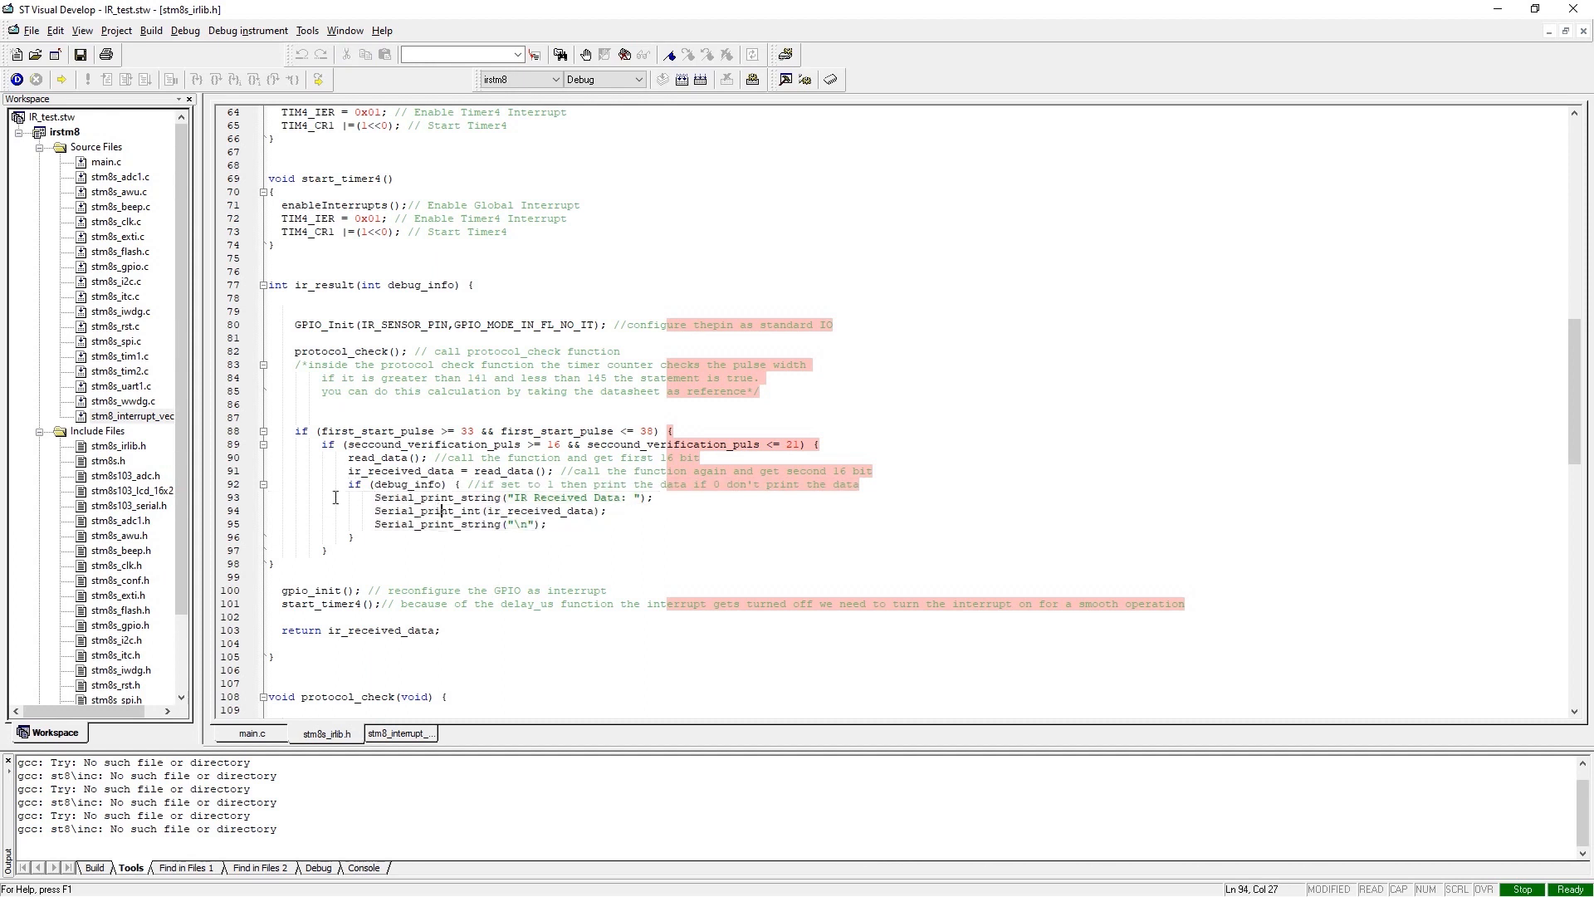
double_click(417, 285)
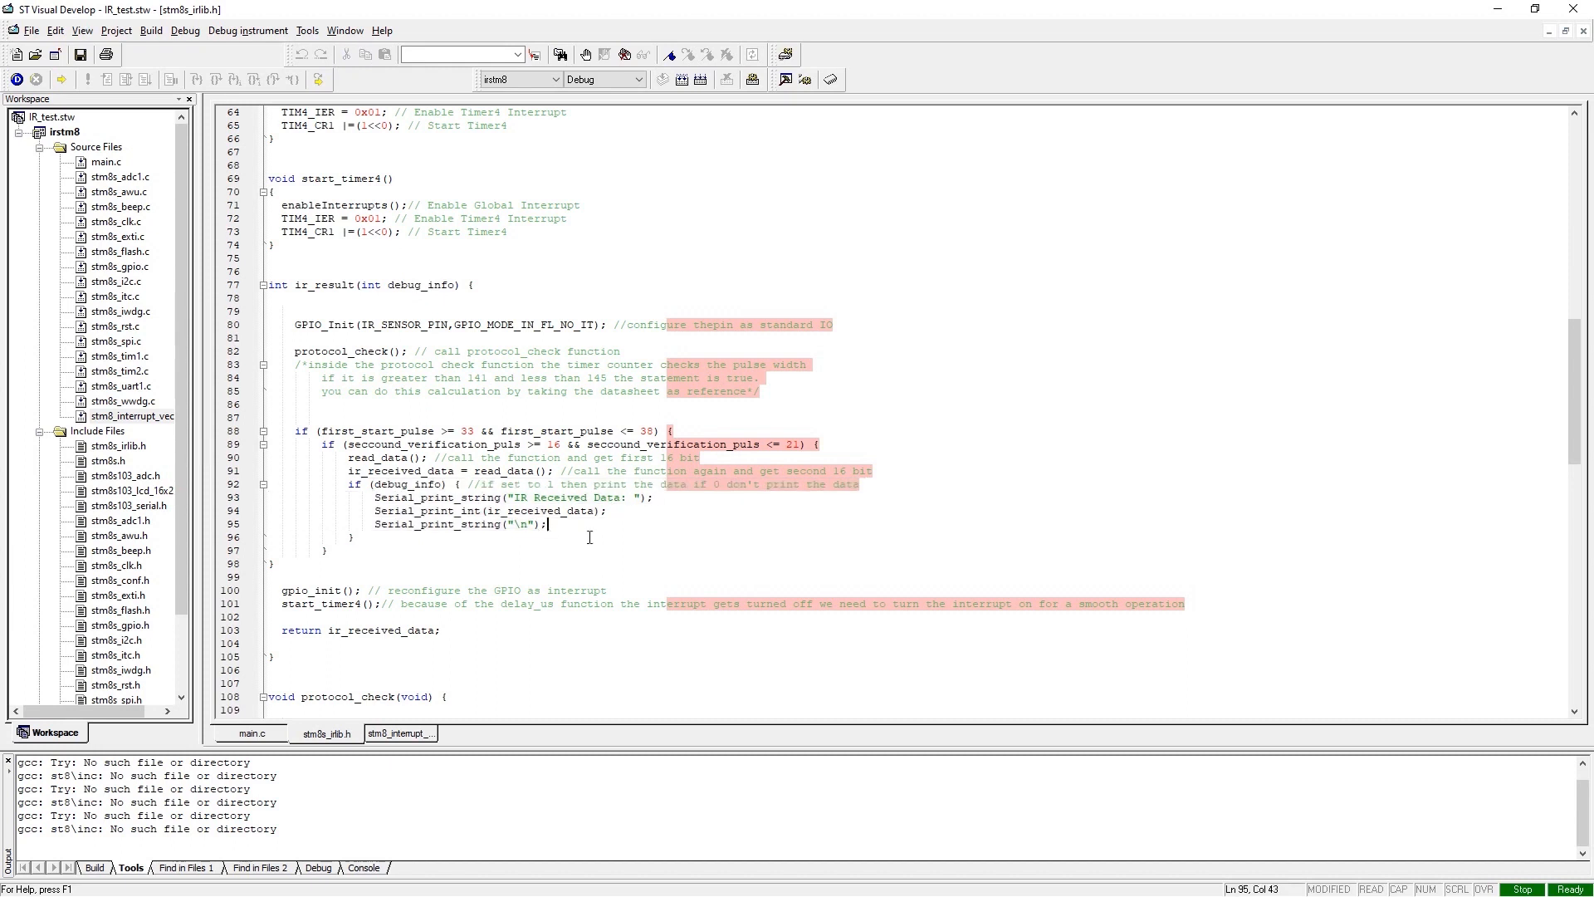
Step: Mark delay_us's timer register lines, then scroll back up to the variables and prototypes
scroll("down", 3)
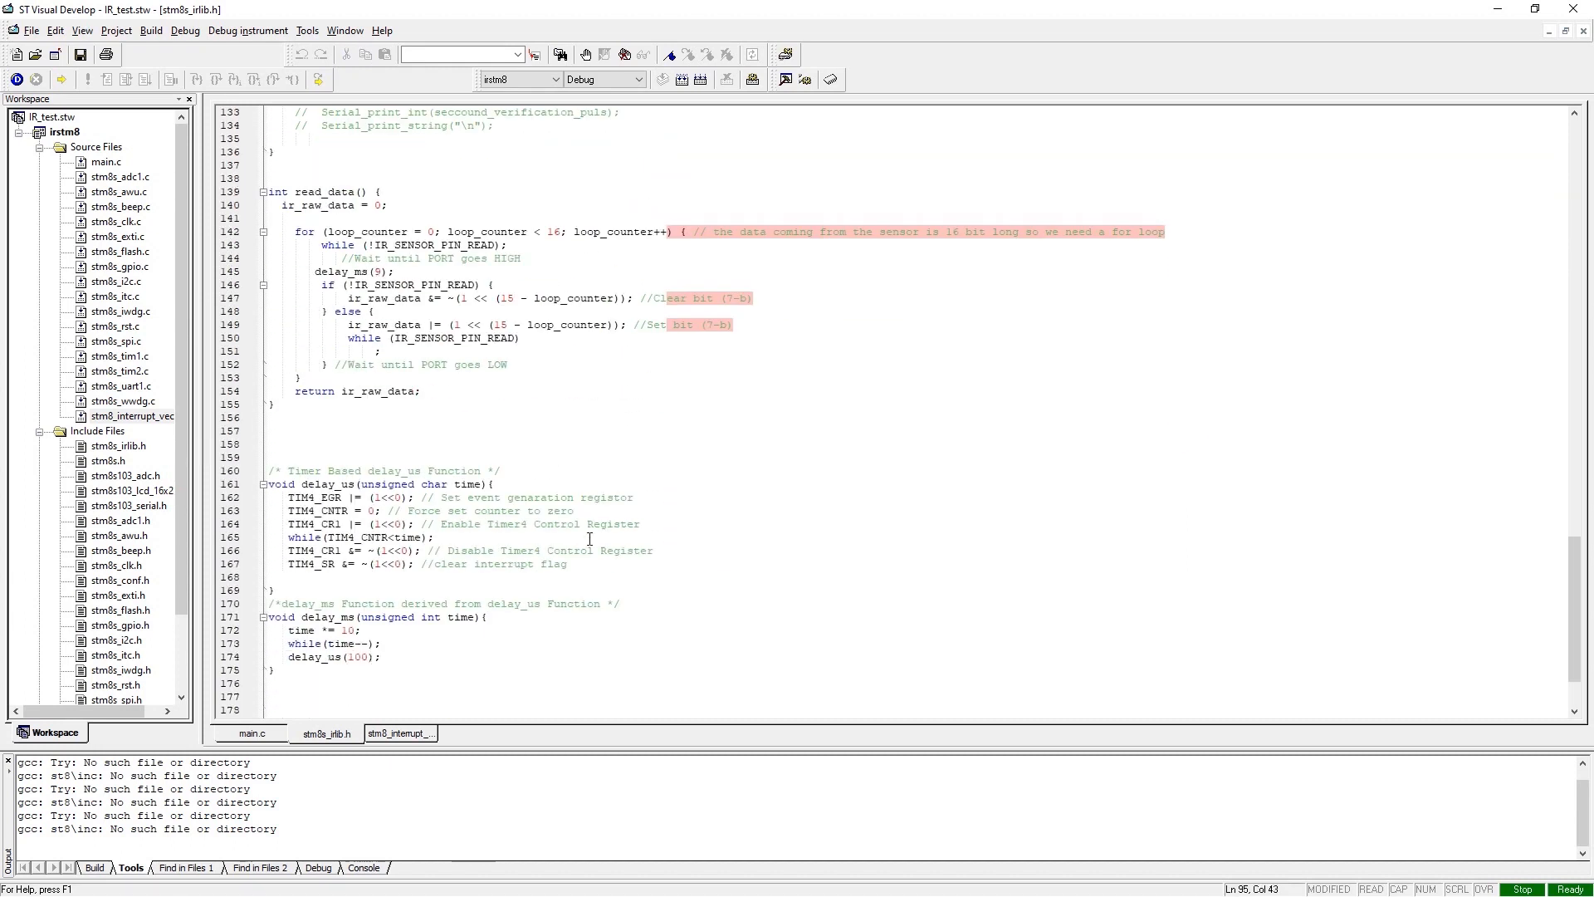
scroll("down", 3)
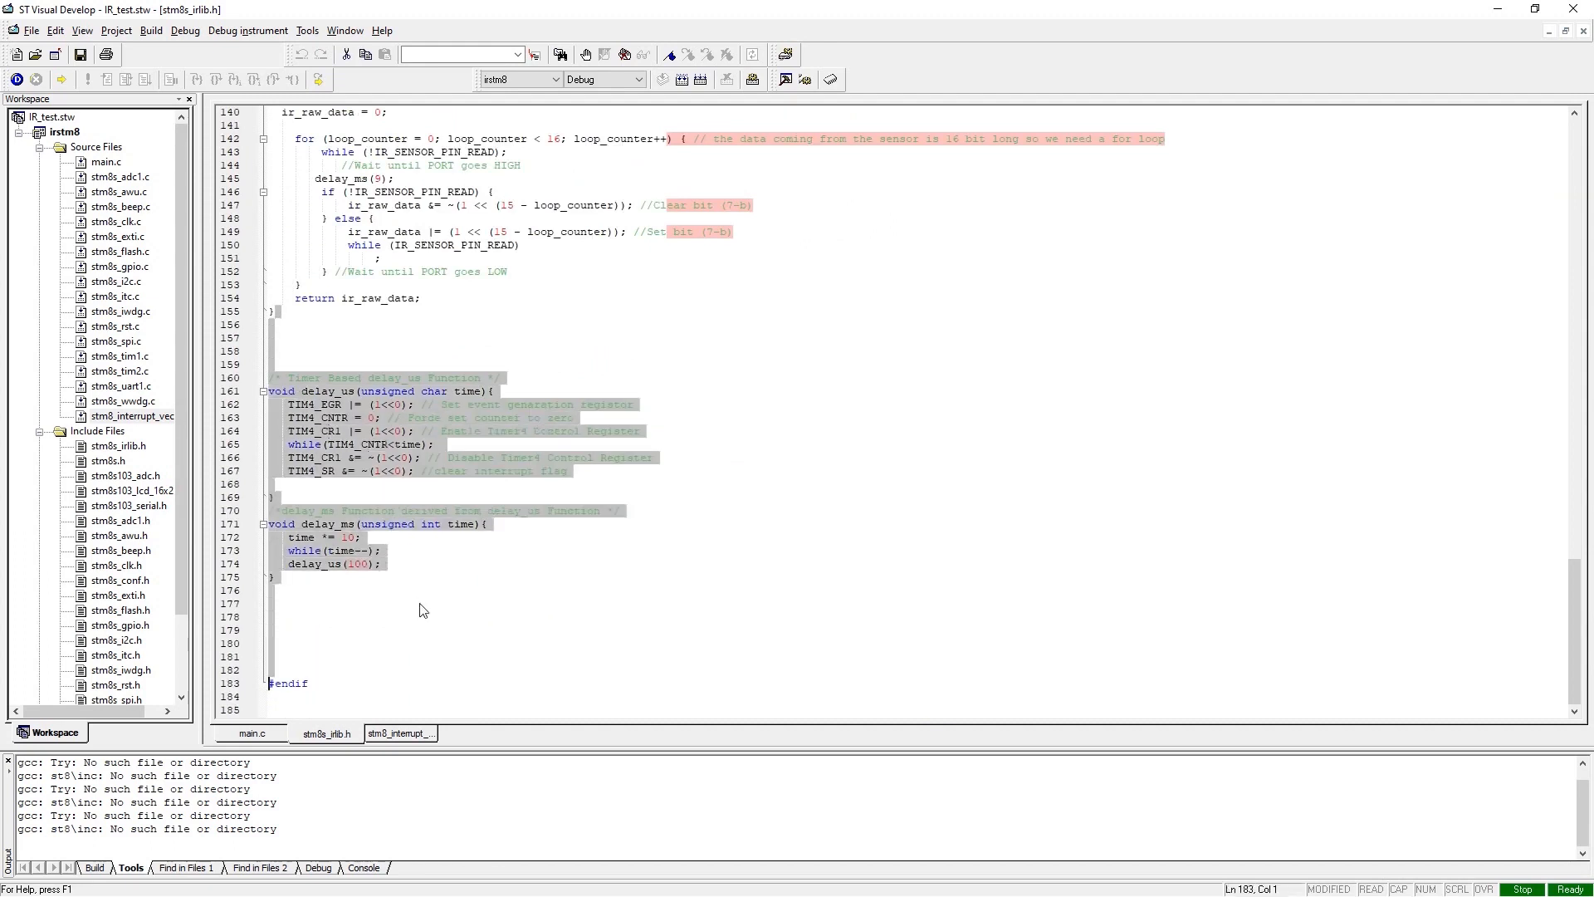
scroll("up", 3)
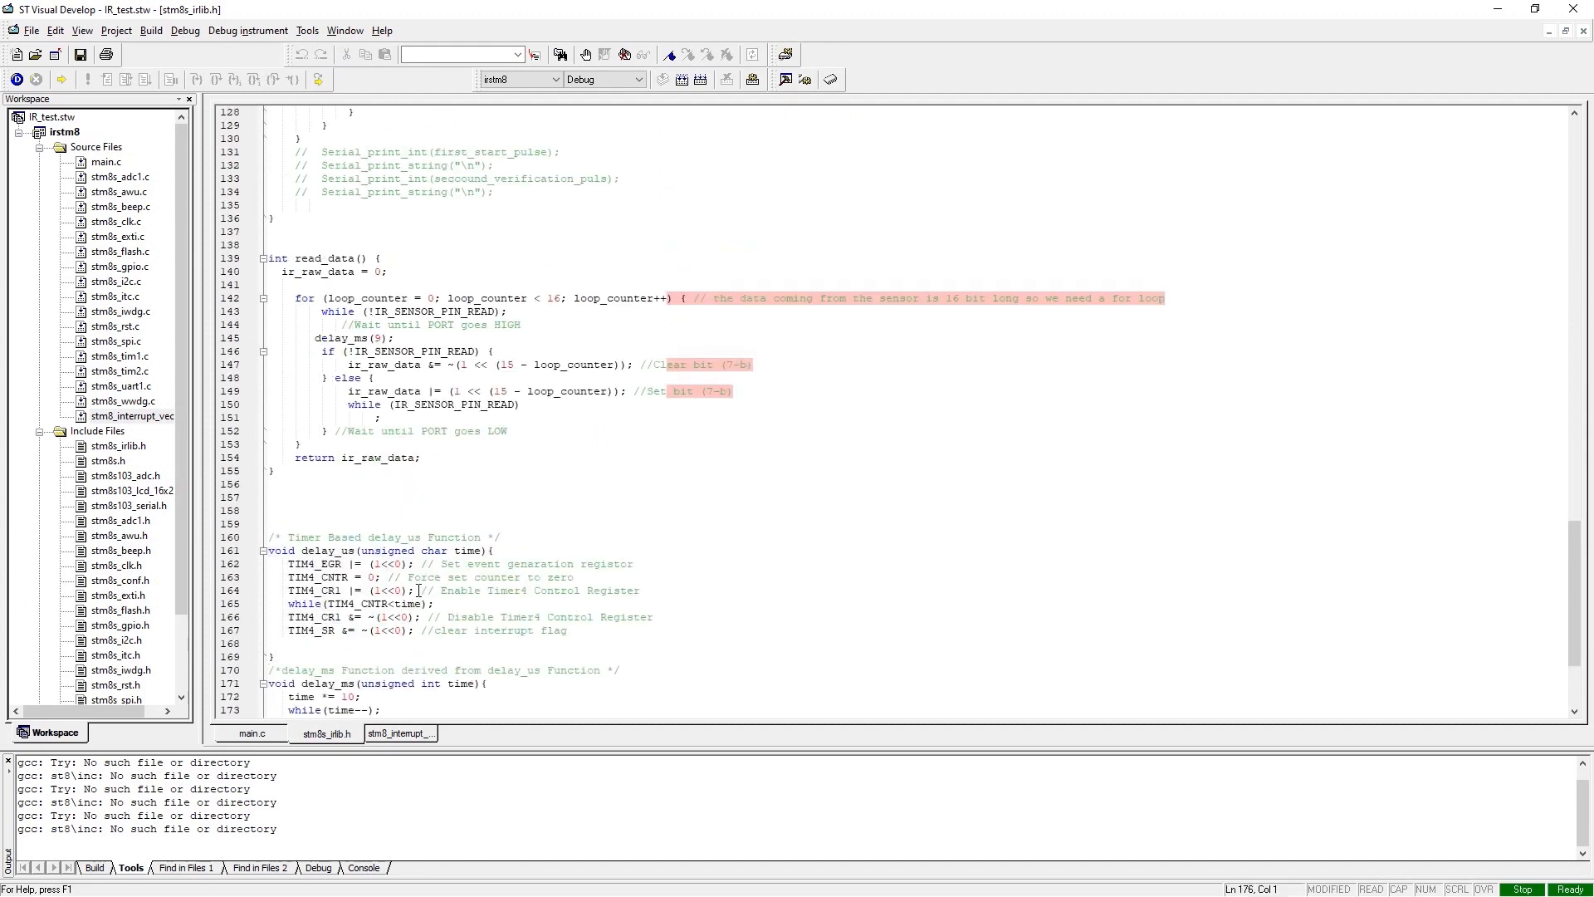
scroll("up", 3)
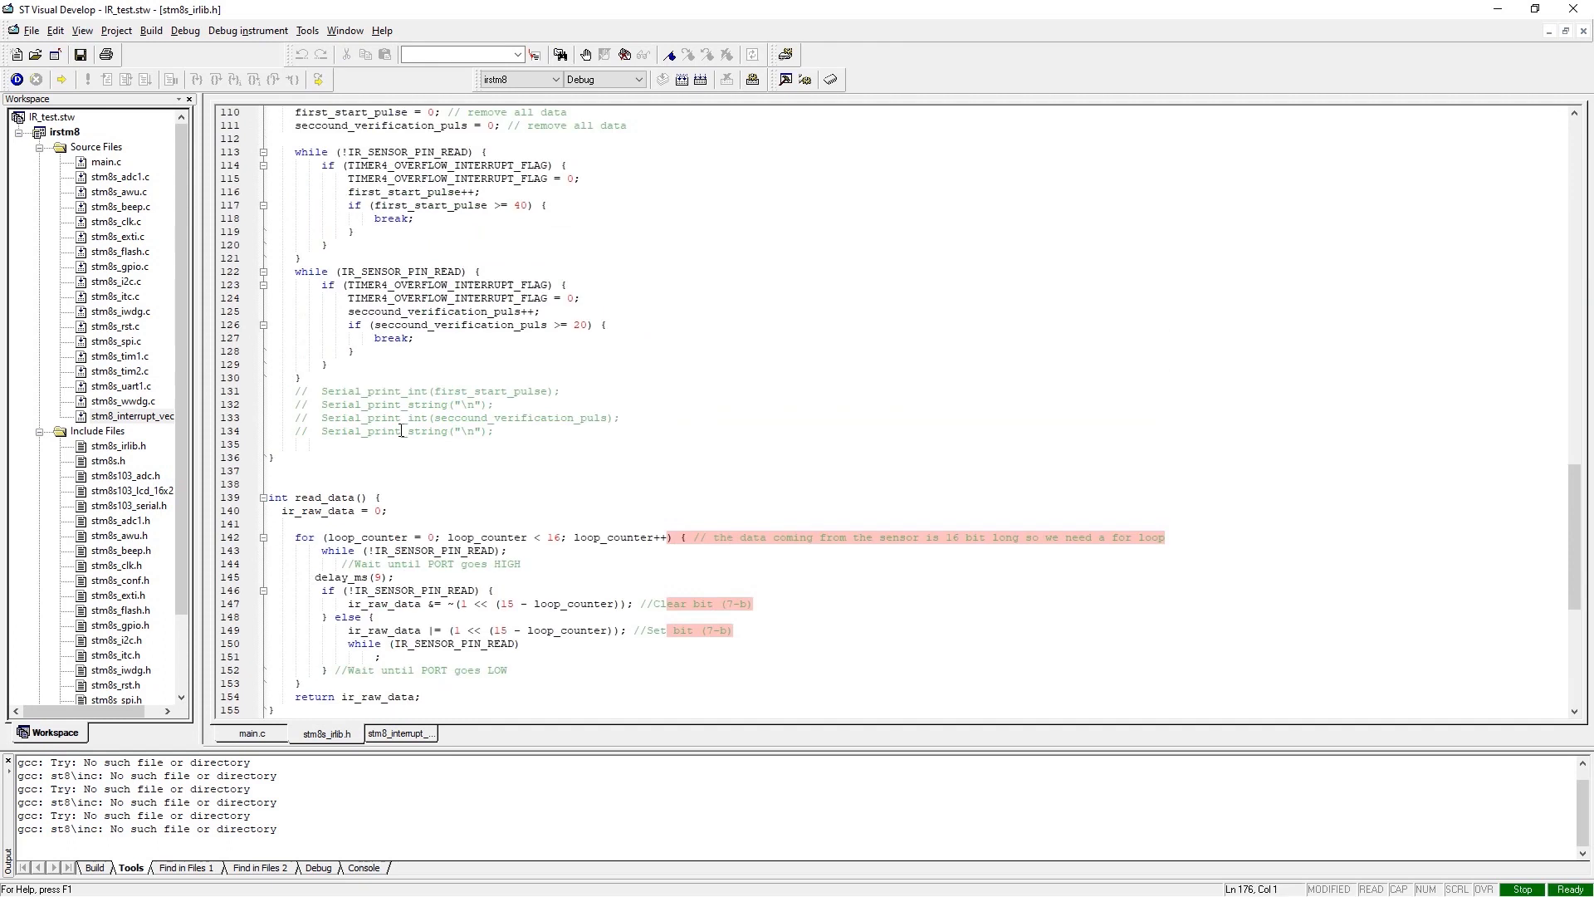
scroll("down", 3)
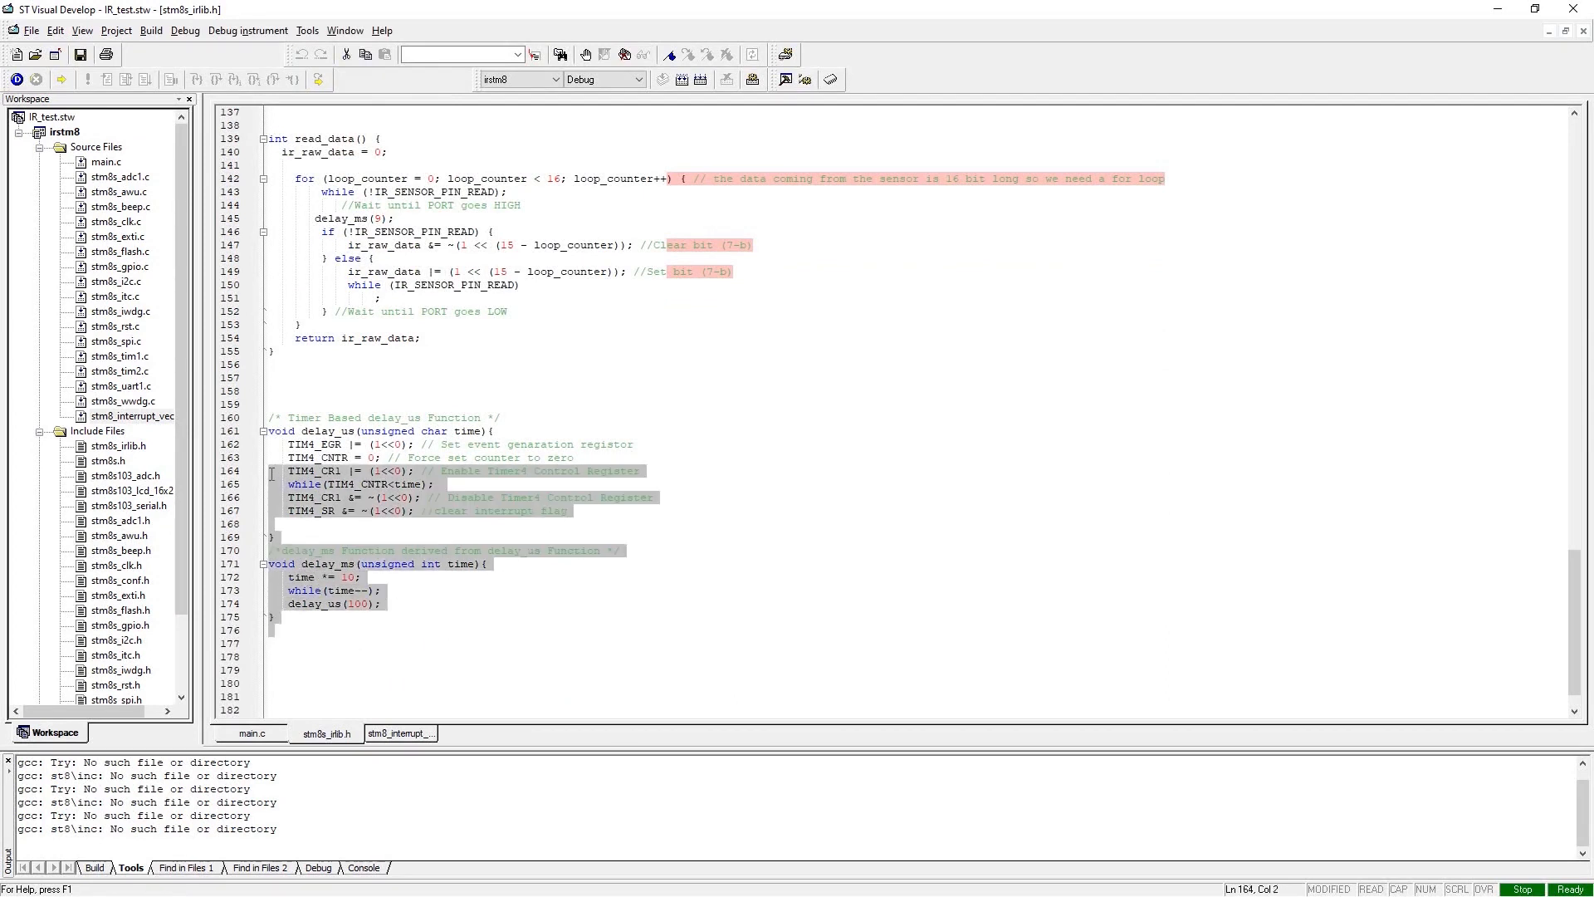
left_click(321, 458)
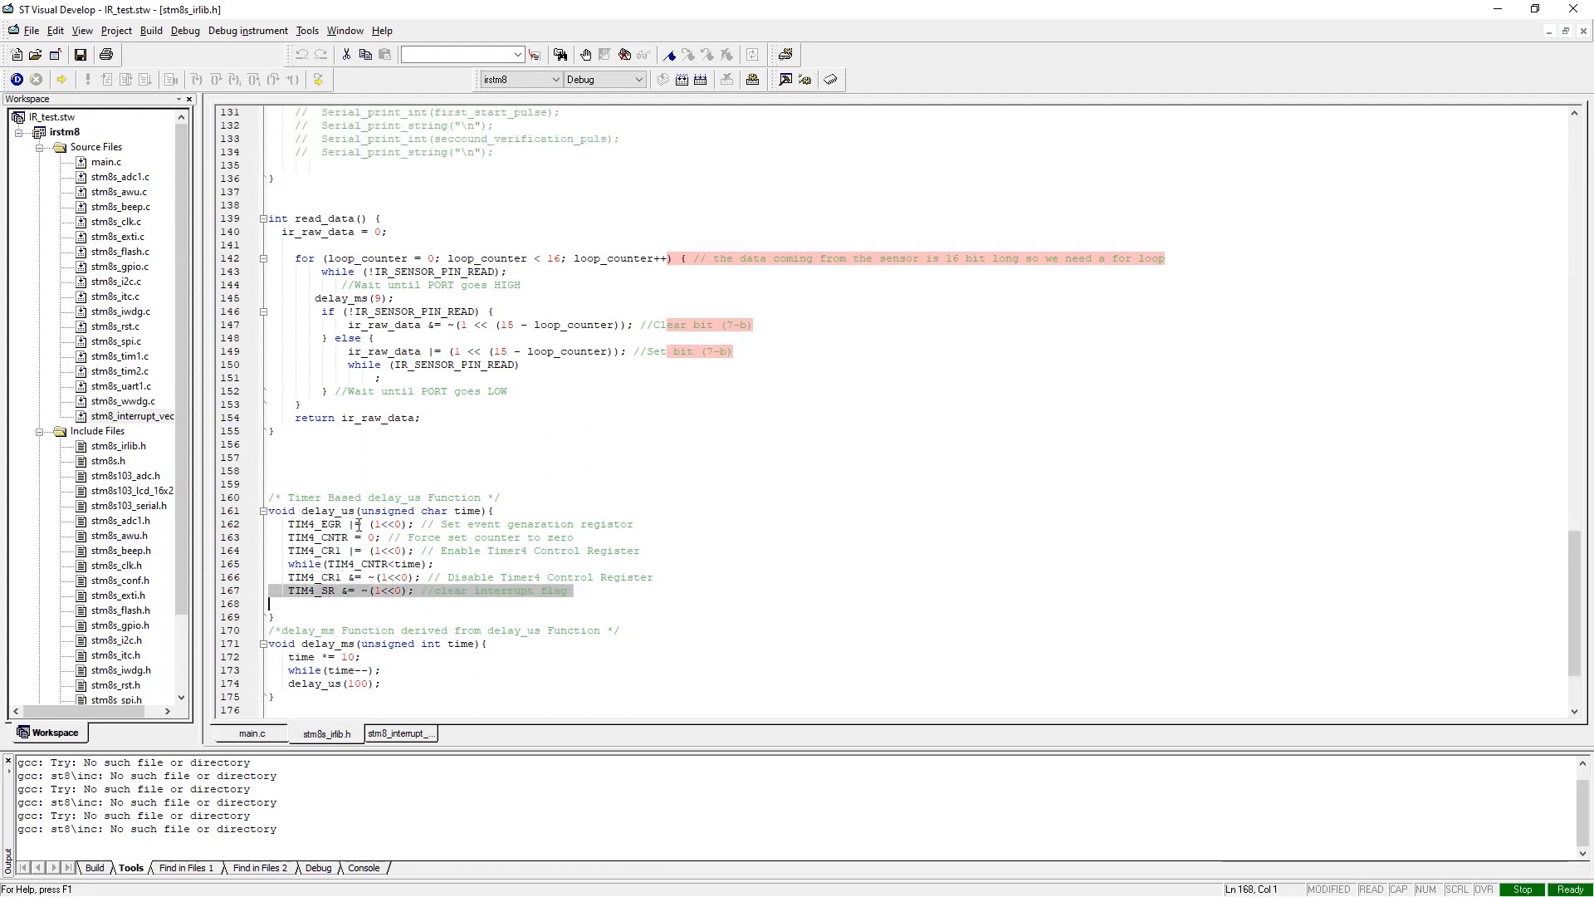
scroll("up", 3)
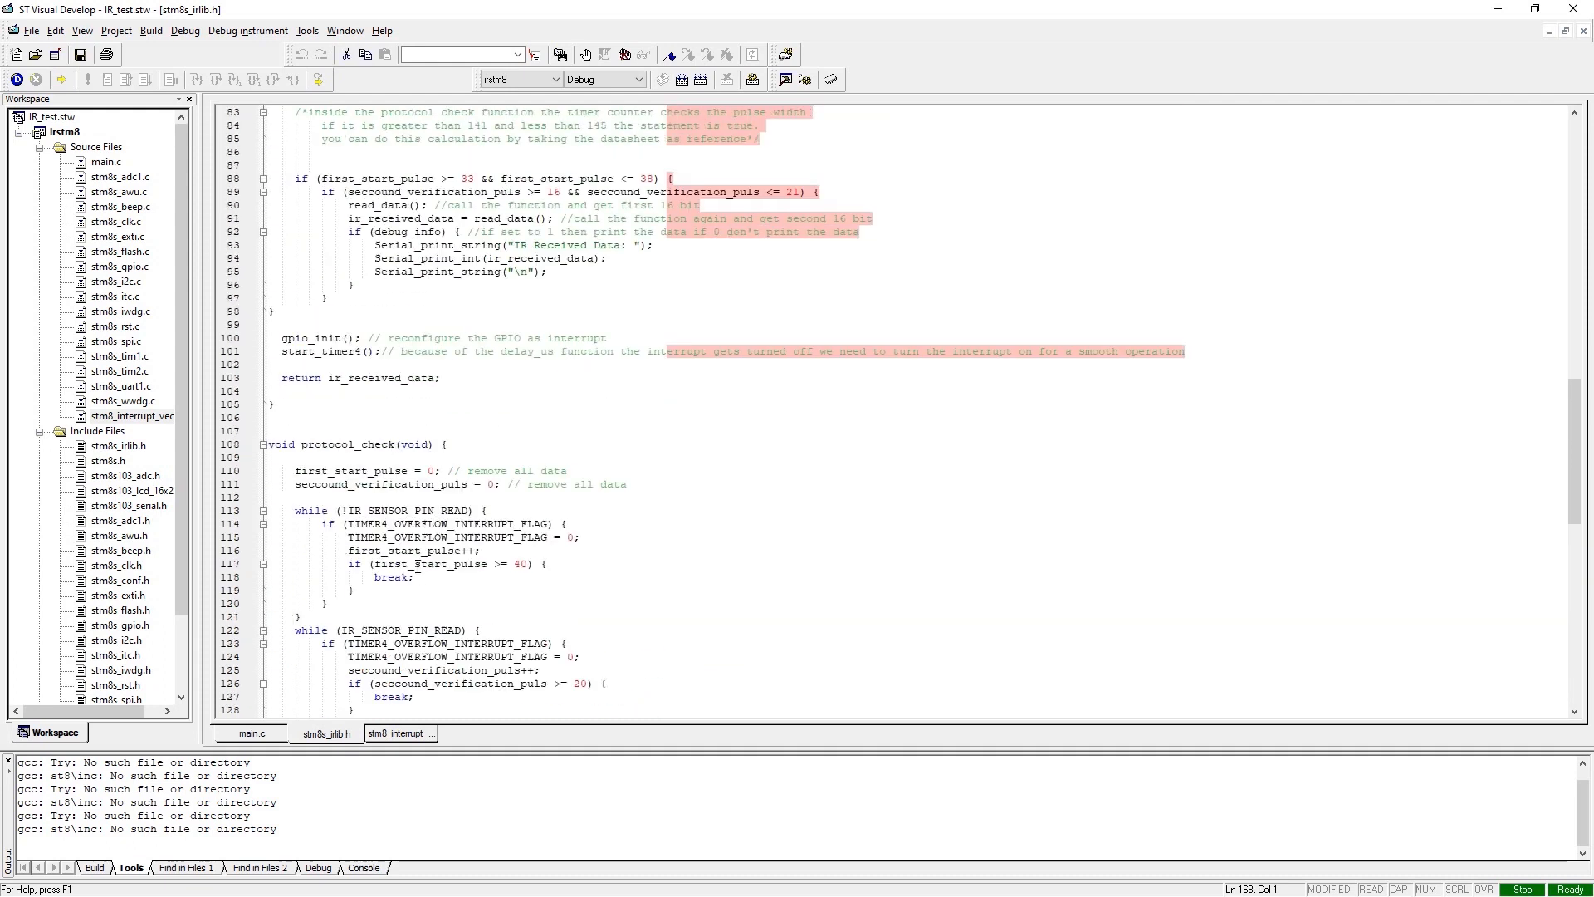
scroll("up", 3)
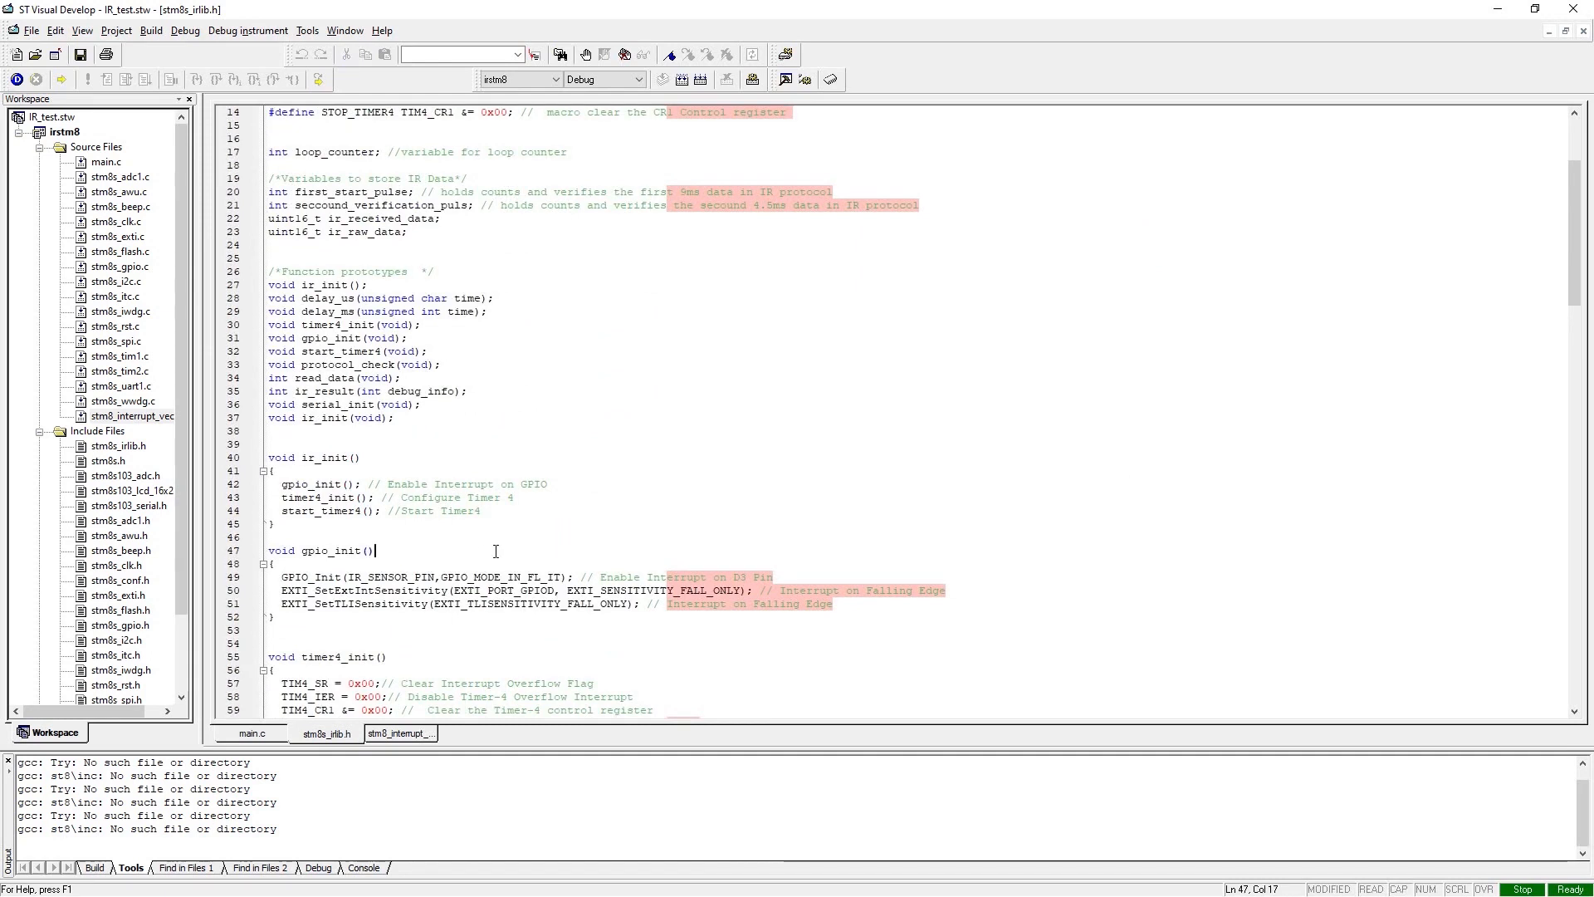
Step: Open stm8_interrupt_vector.c, mark the EXTI3_IRQHandler declaration, then return to main.c
left_click(397, 734)
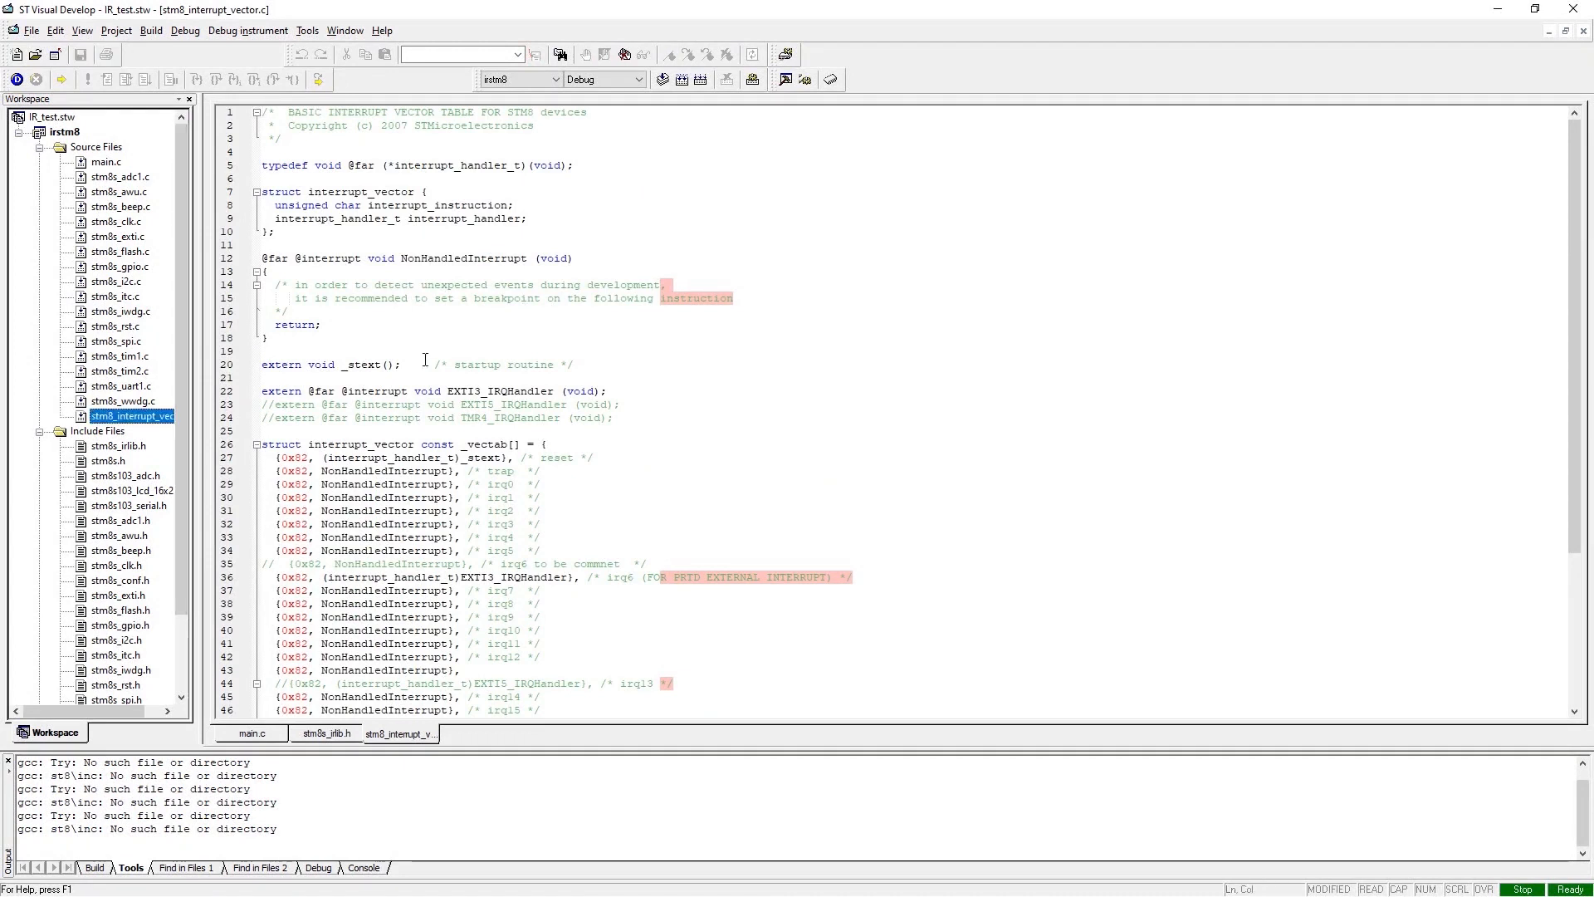
scroll("down", 3)
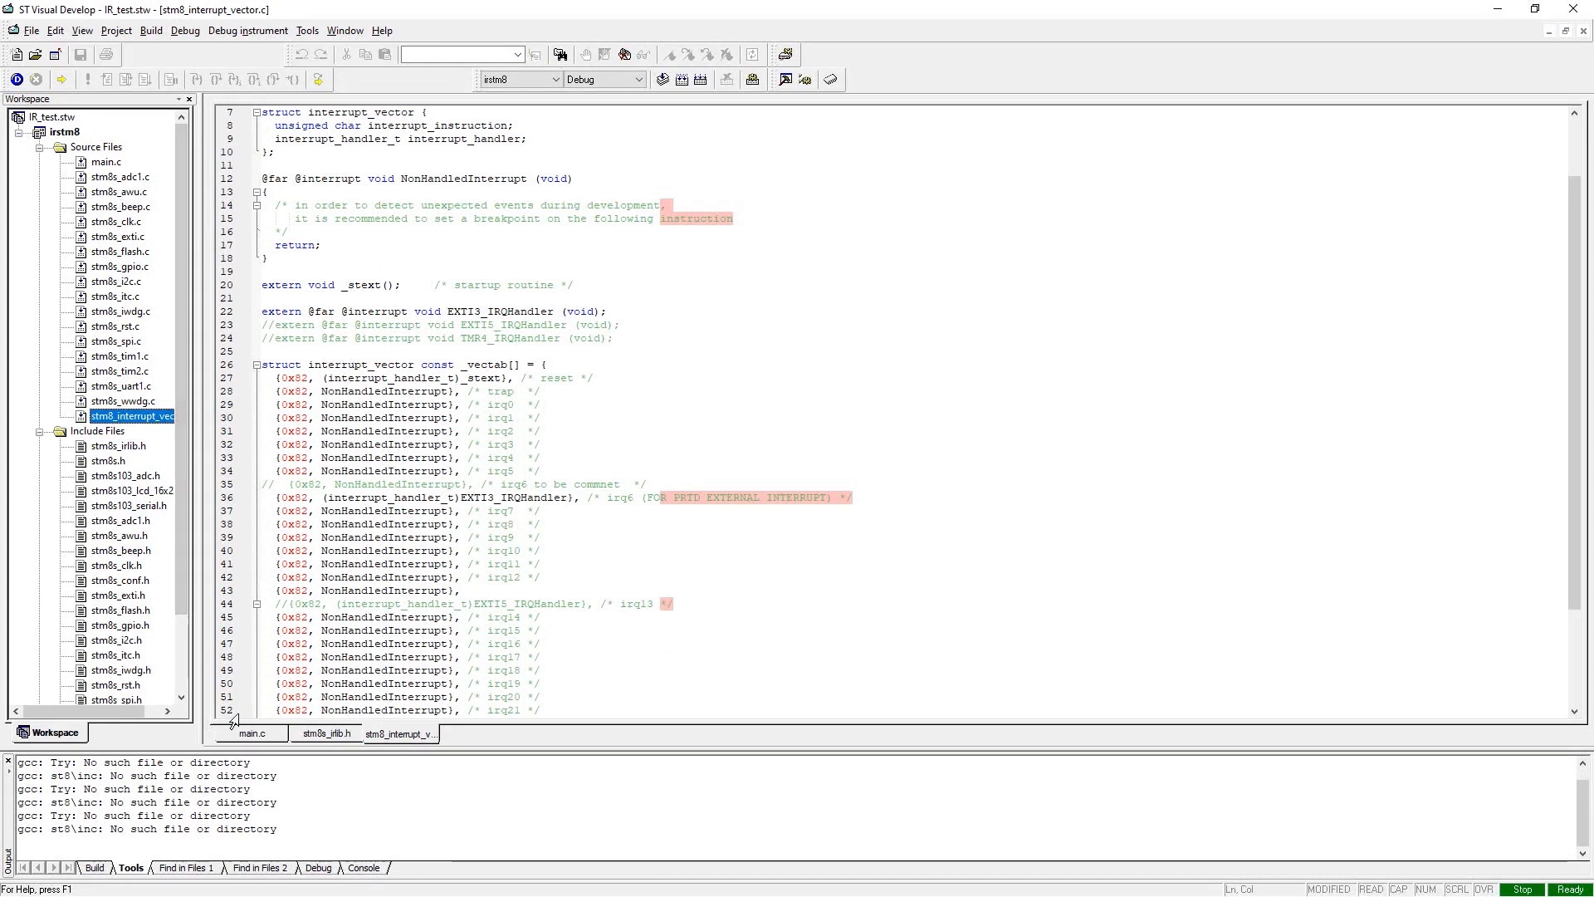
left_click(251, 733)
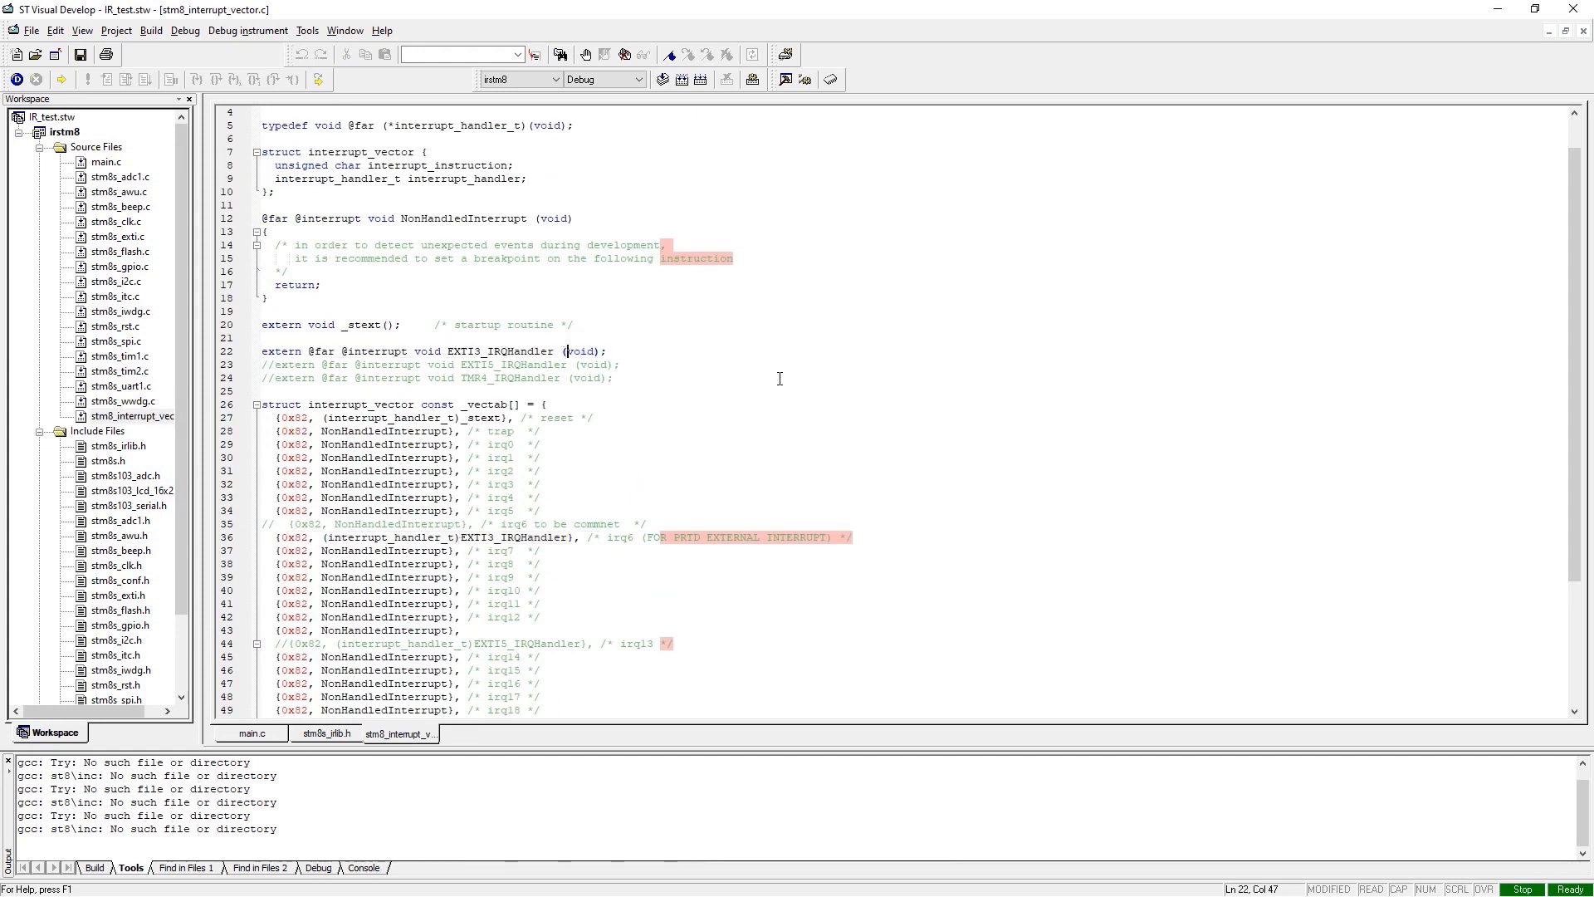
left_click(253, 733)
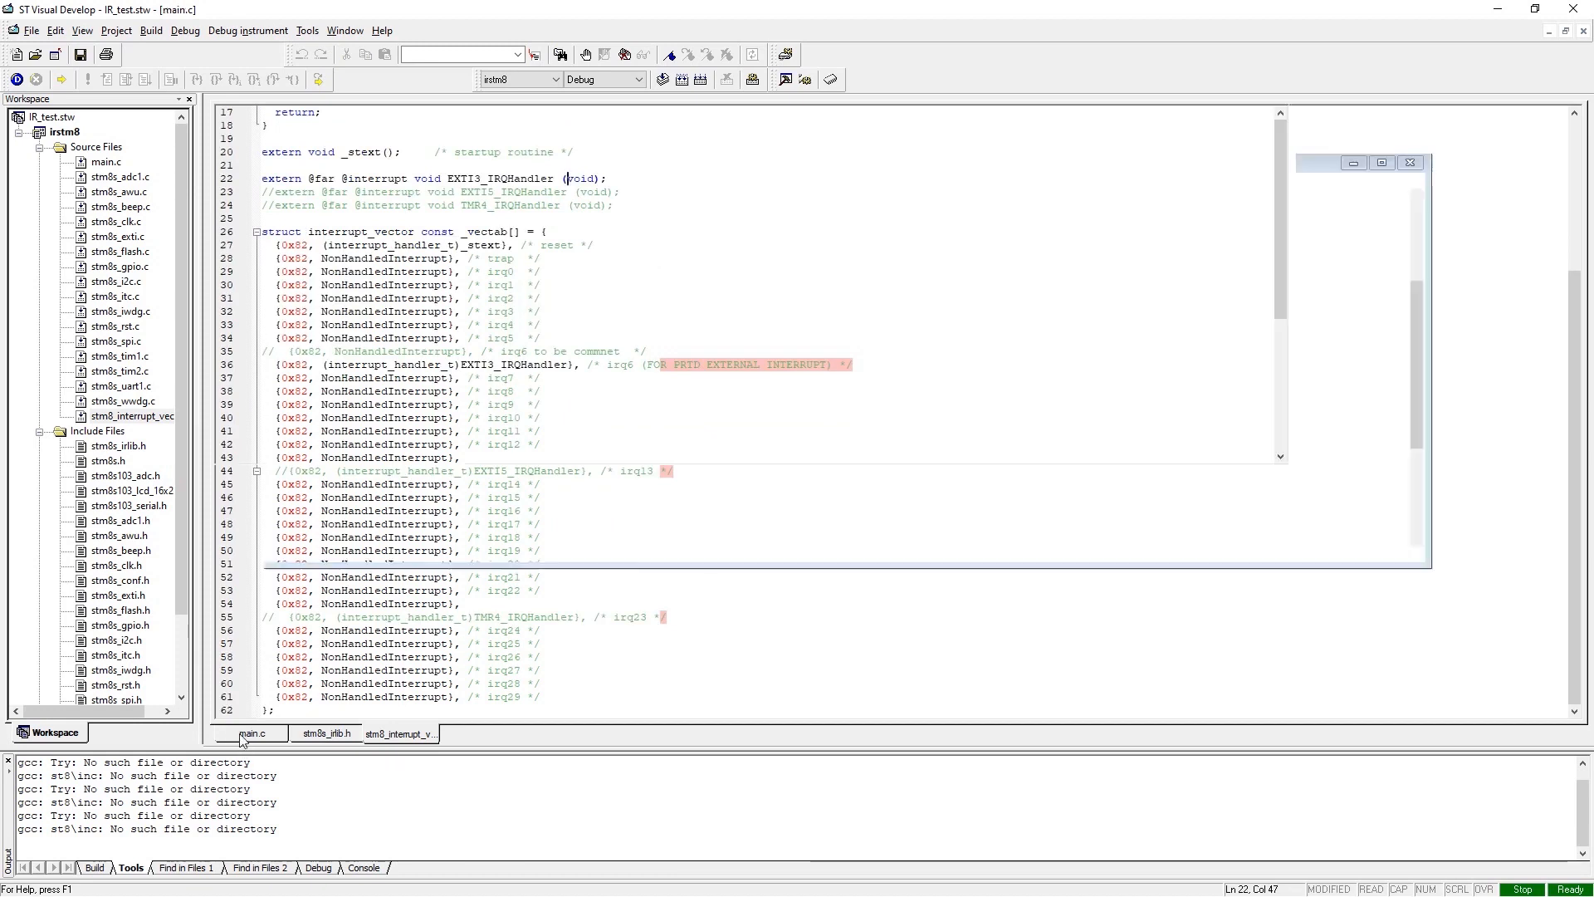